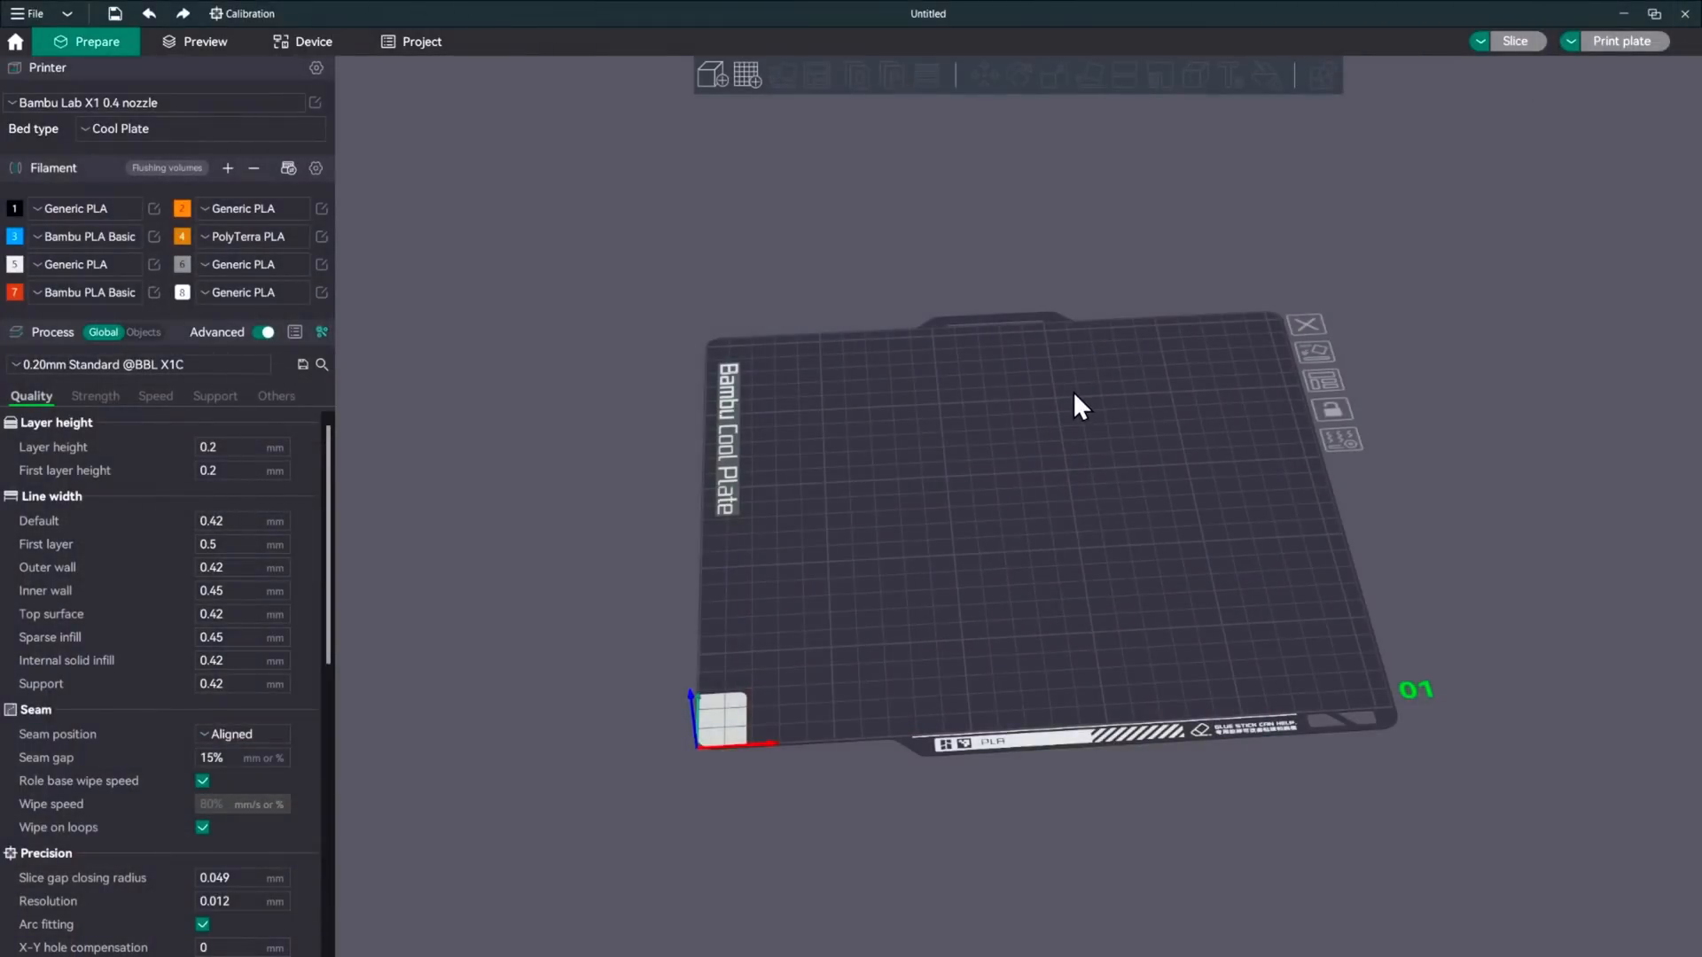
mouse_move(1216, 666)
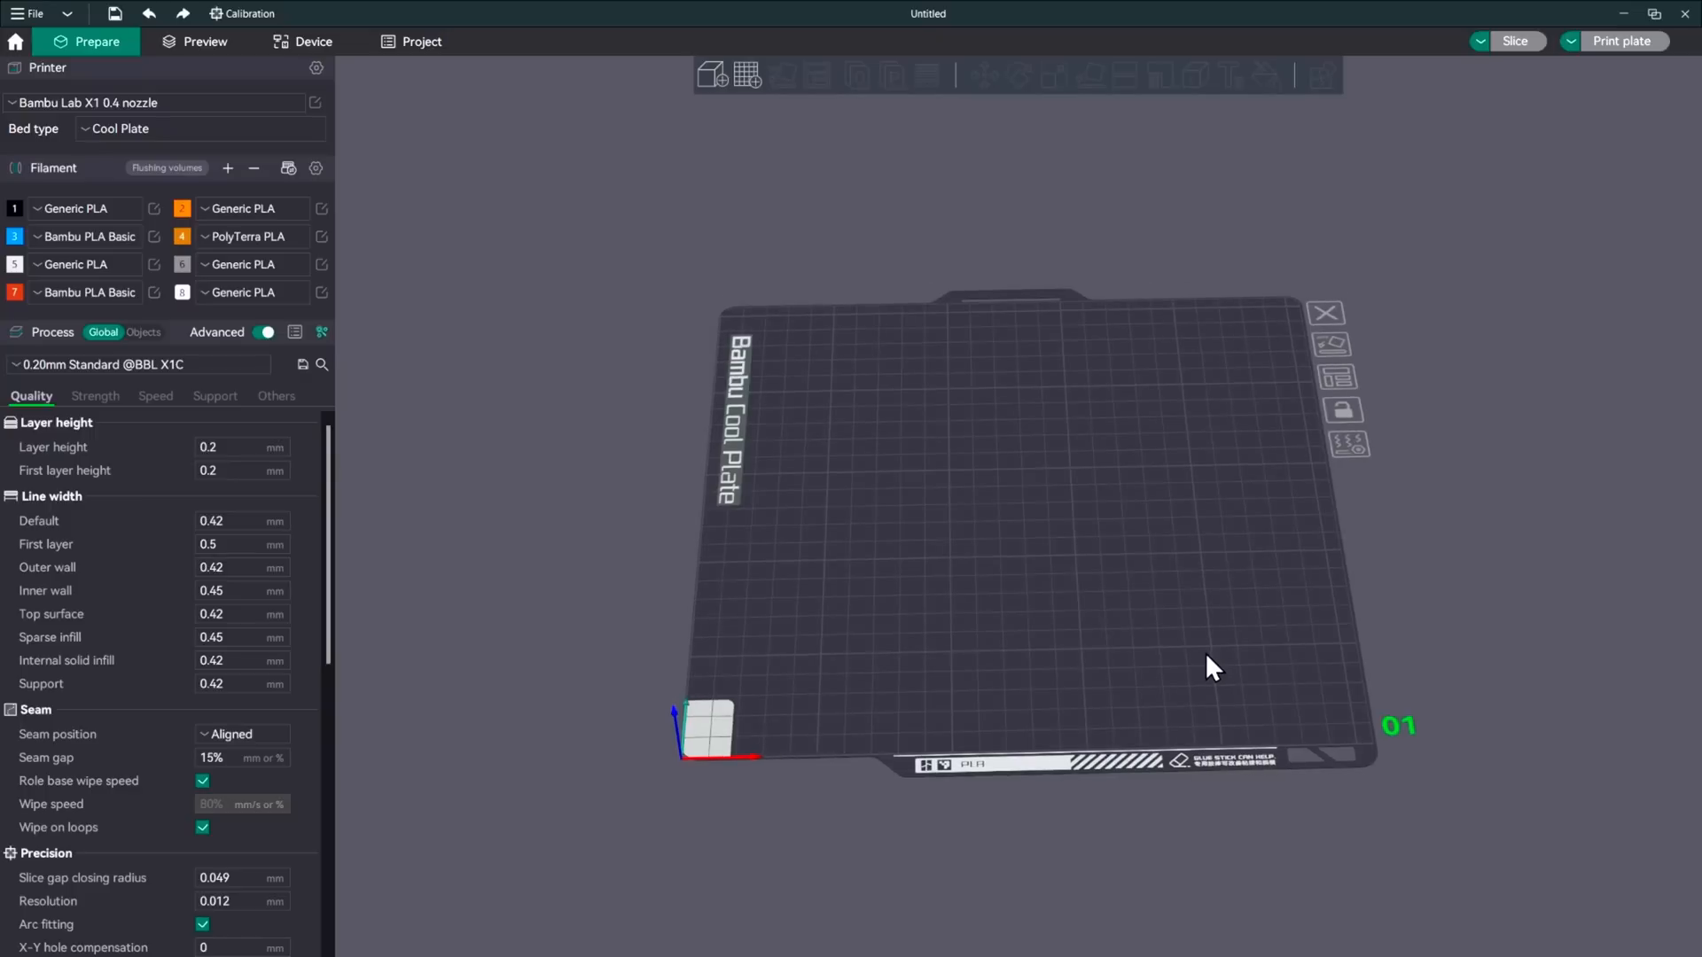
mouse_move(1202, 670)
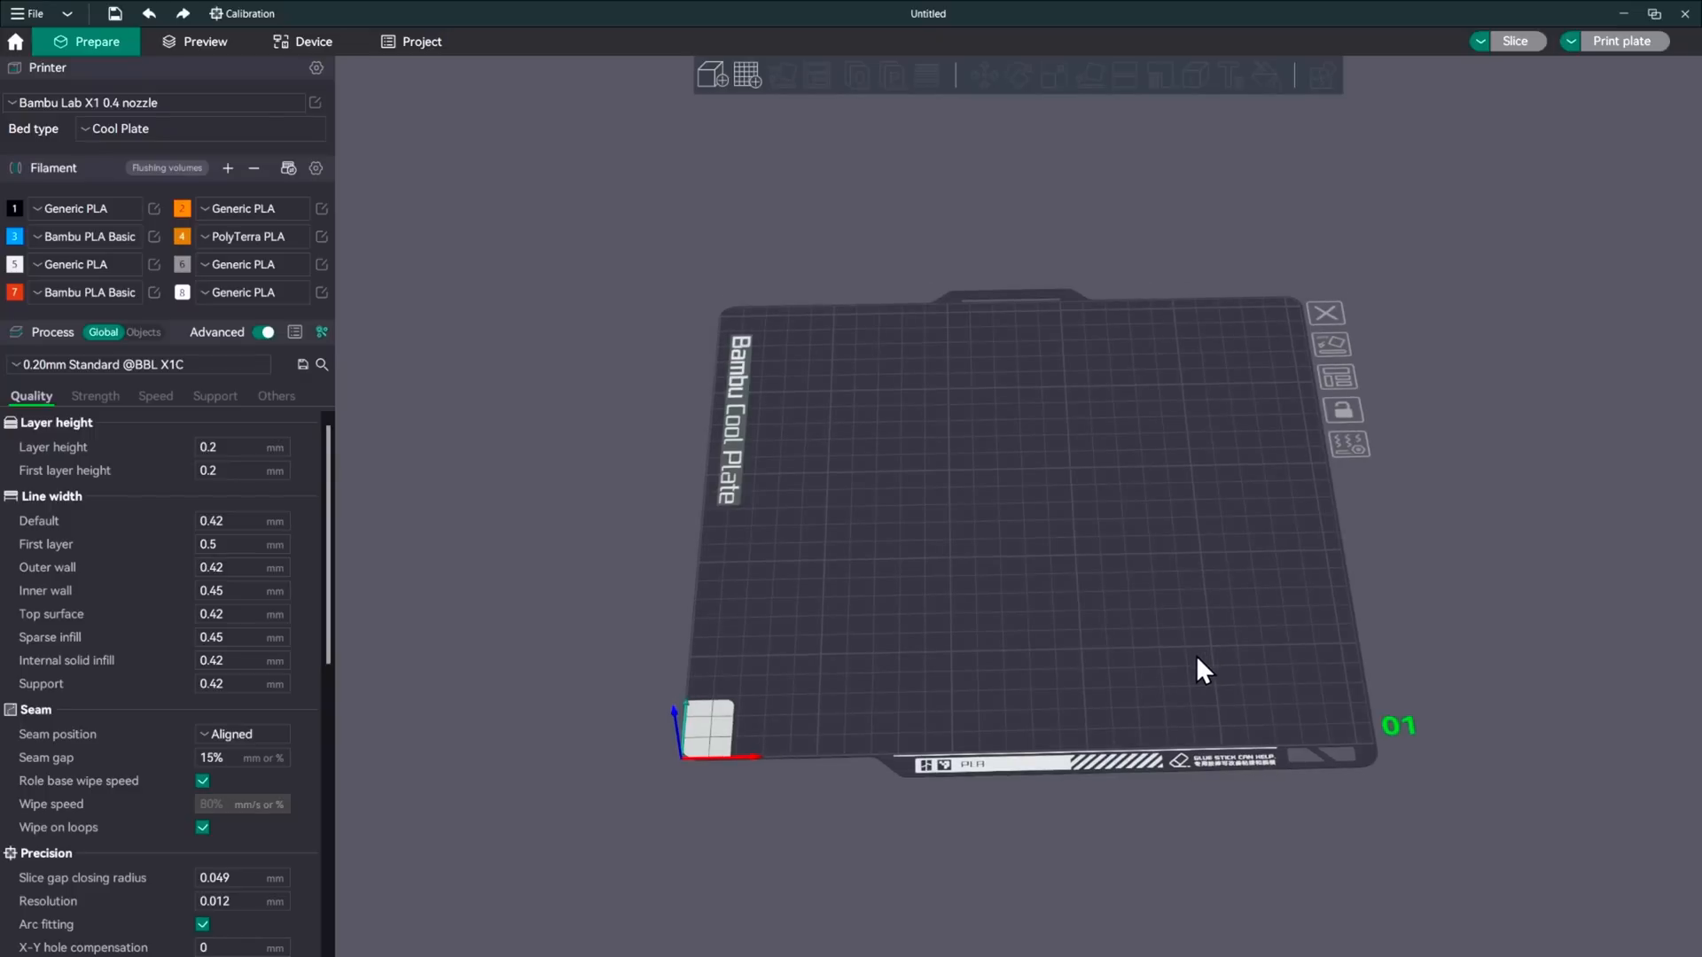
mouse_move(480, 366)
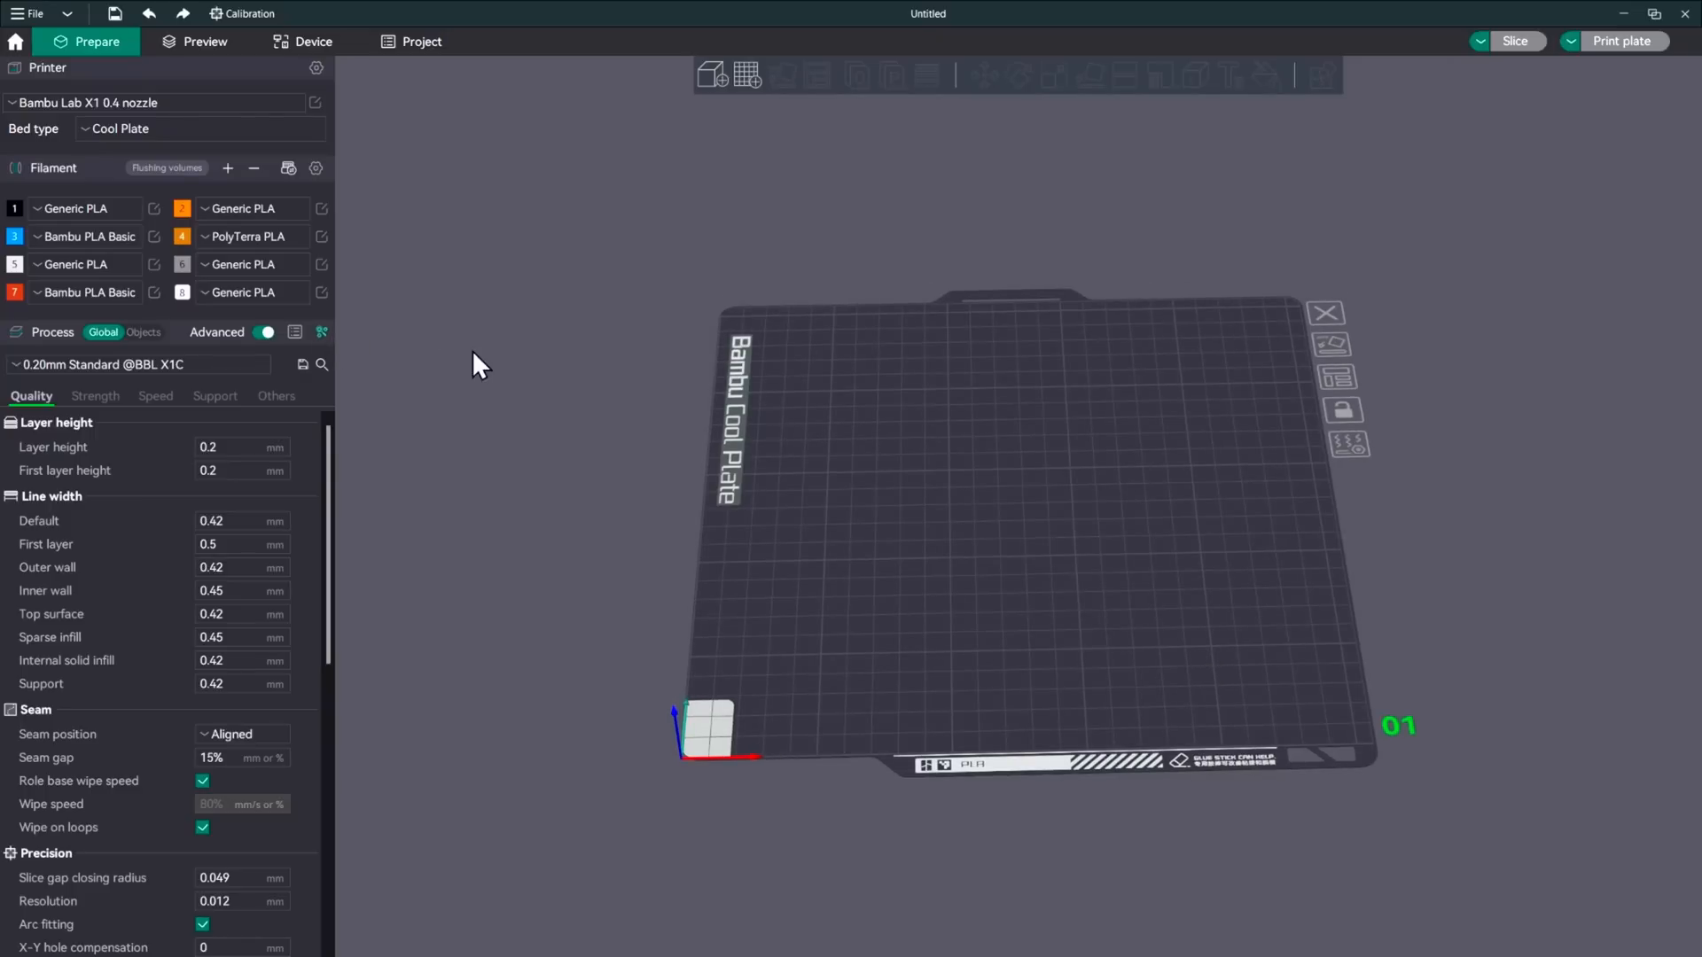
mouse_move(587, 225)
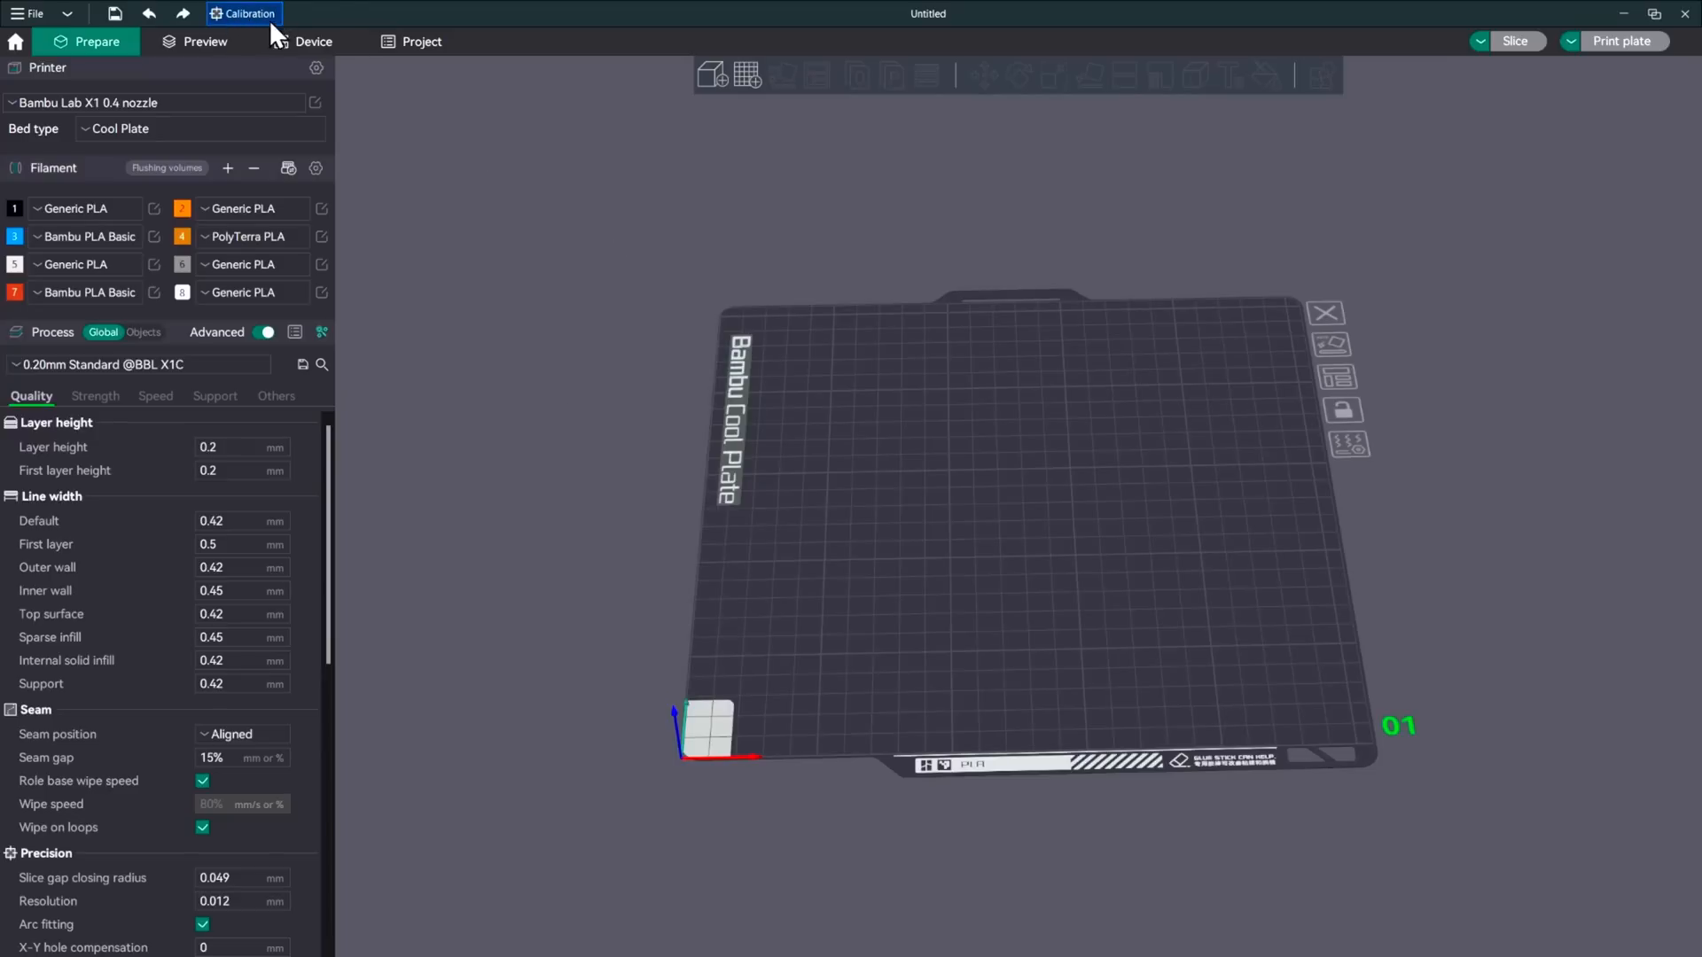
mouse_move(229, 28)
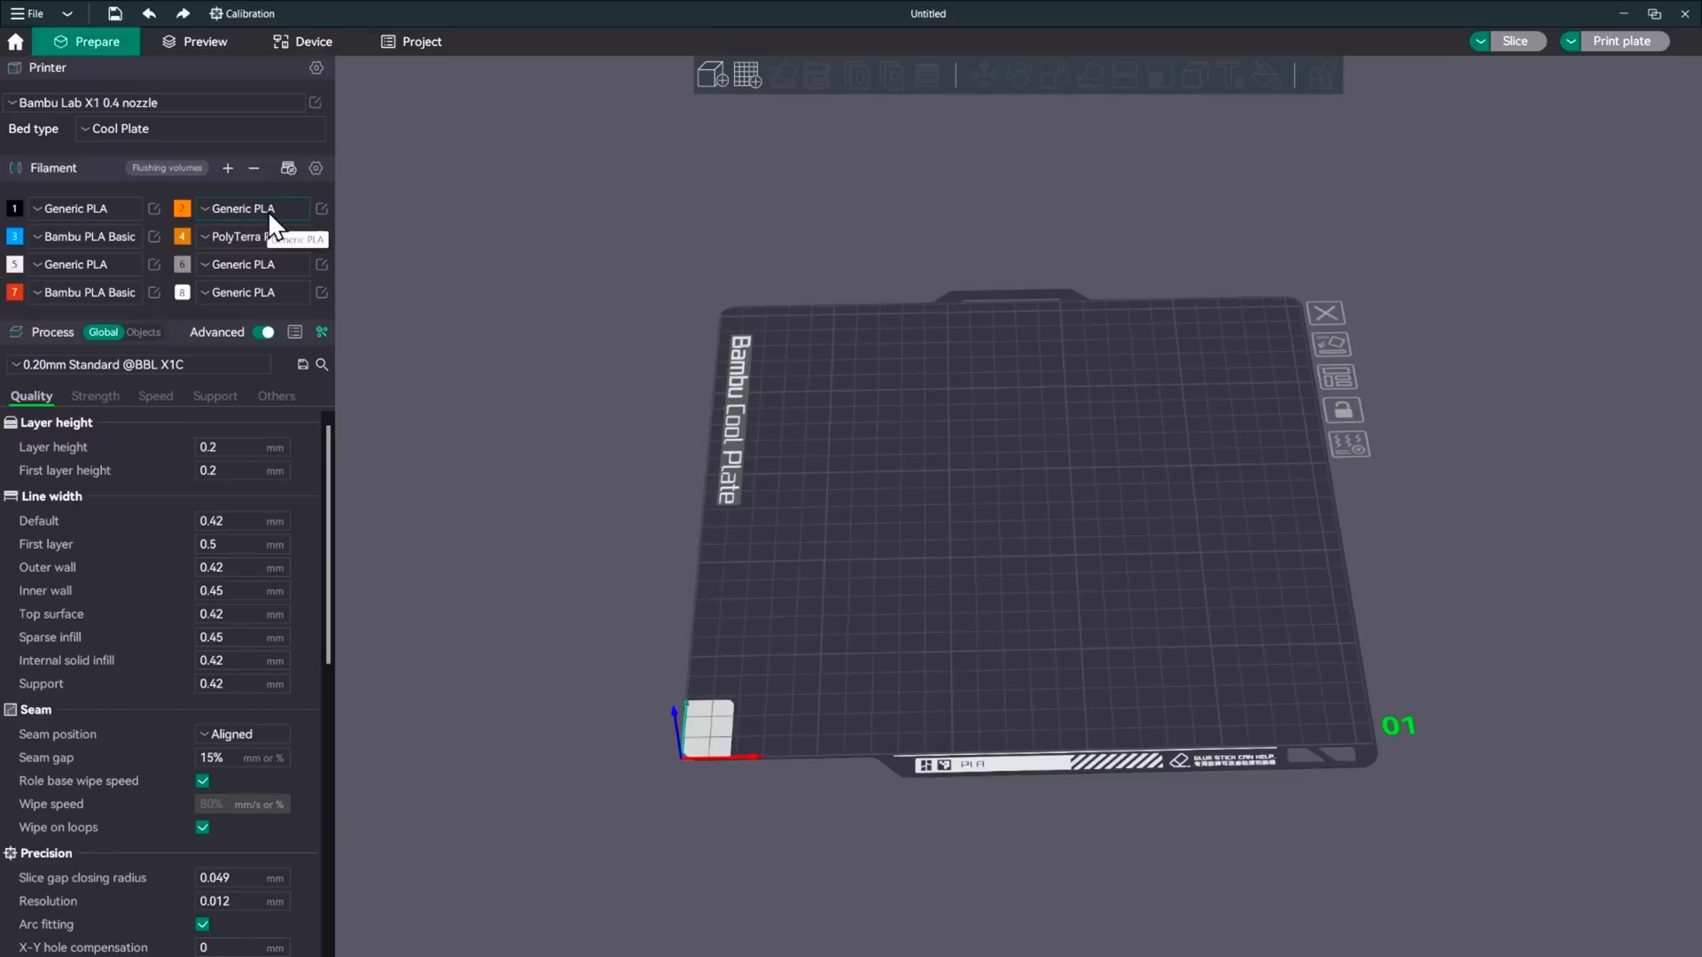
Save the Generic PLA filament as a new user preset named 'eSun PLA+ Orange'
click(321, 207)
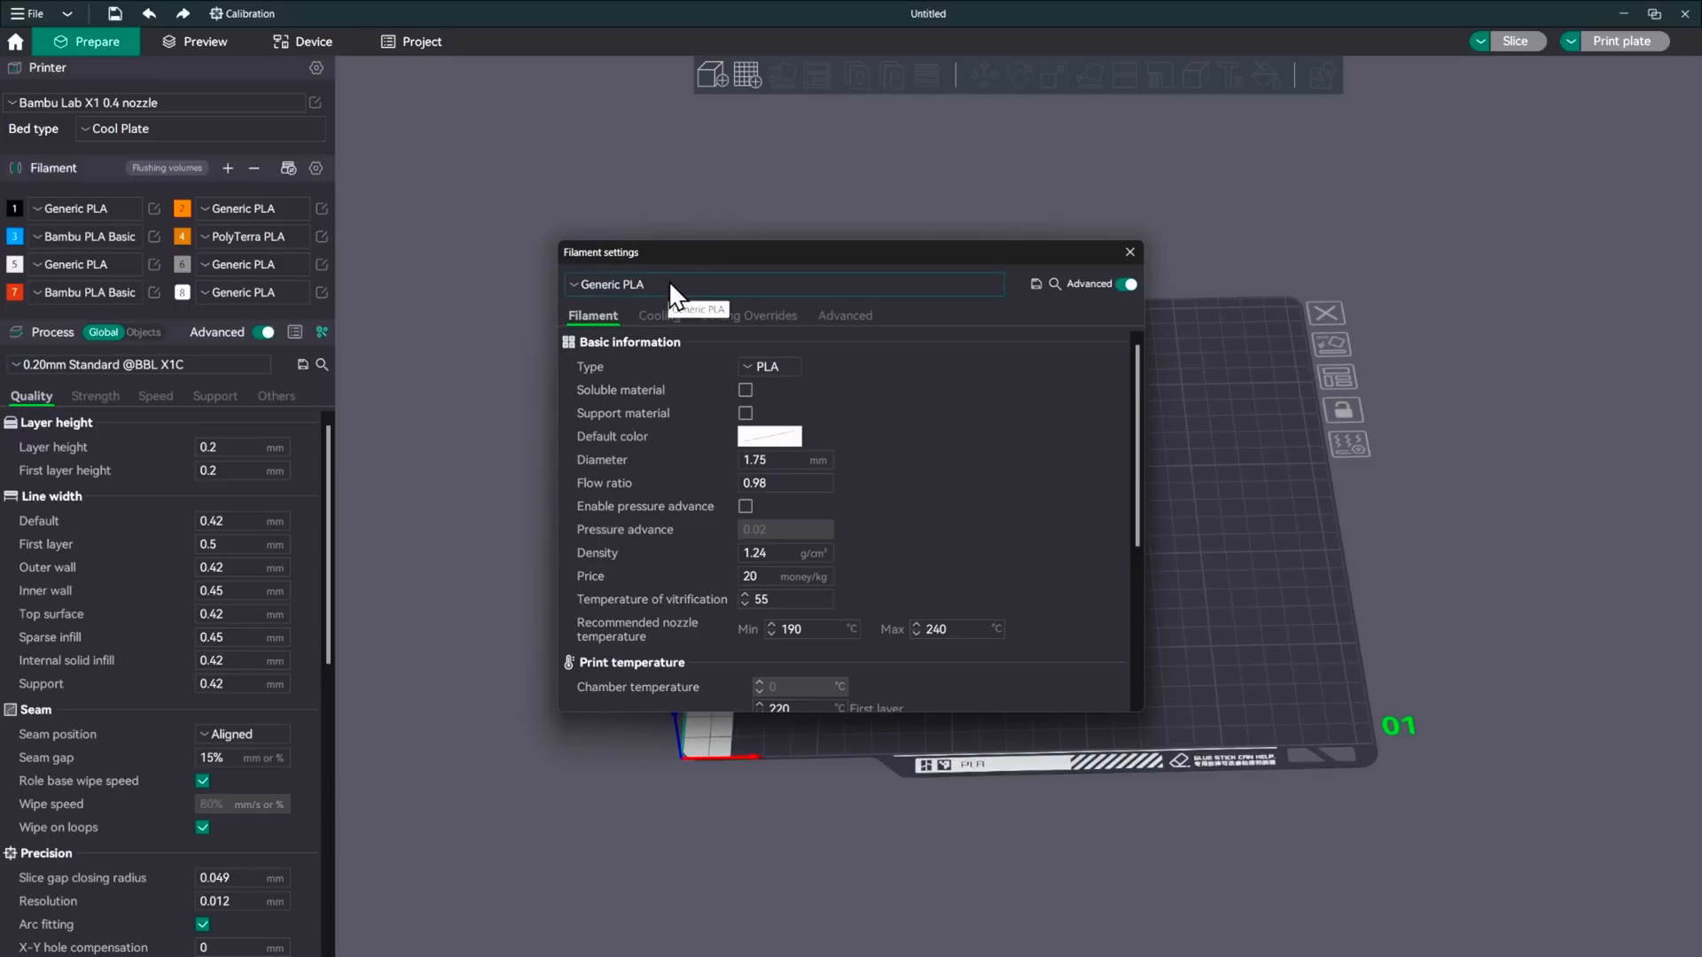
click(782, 284)
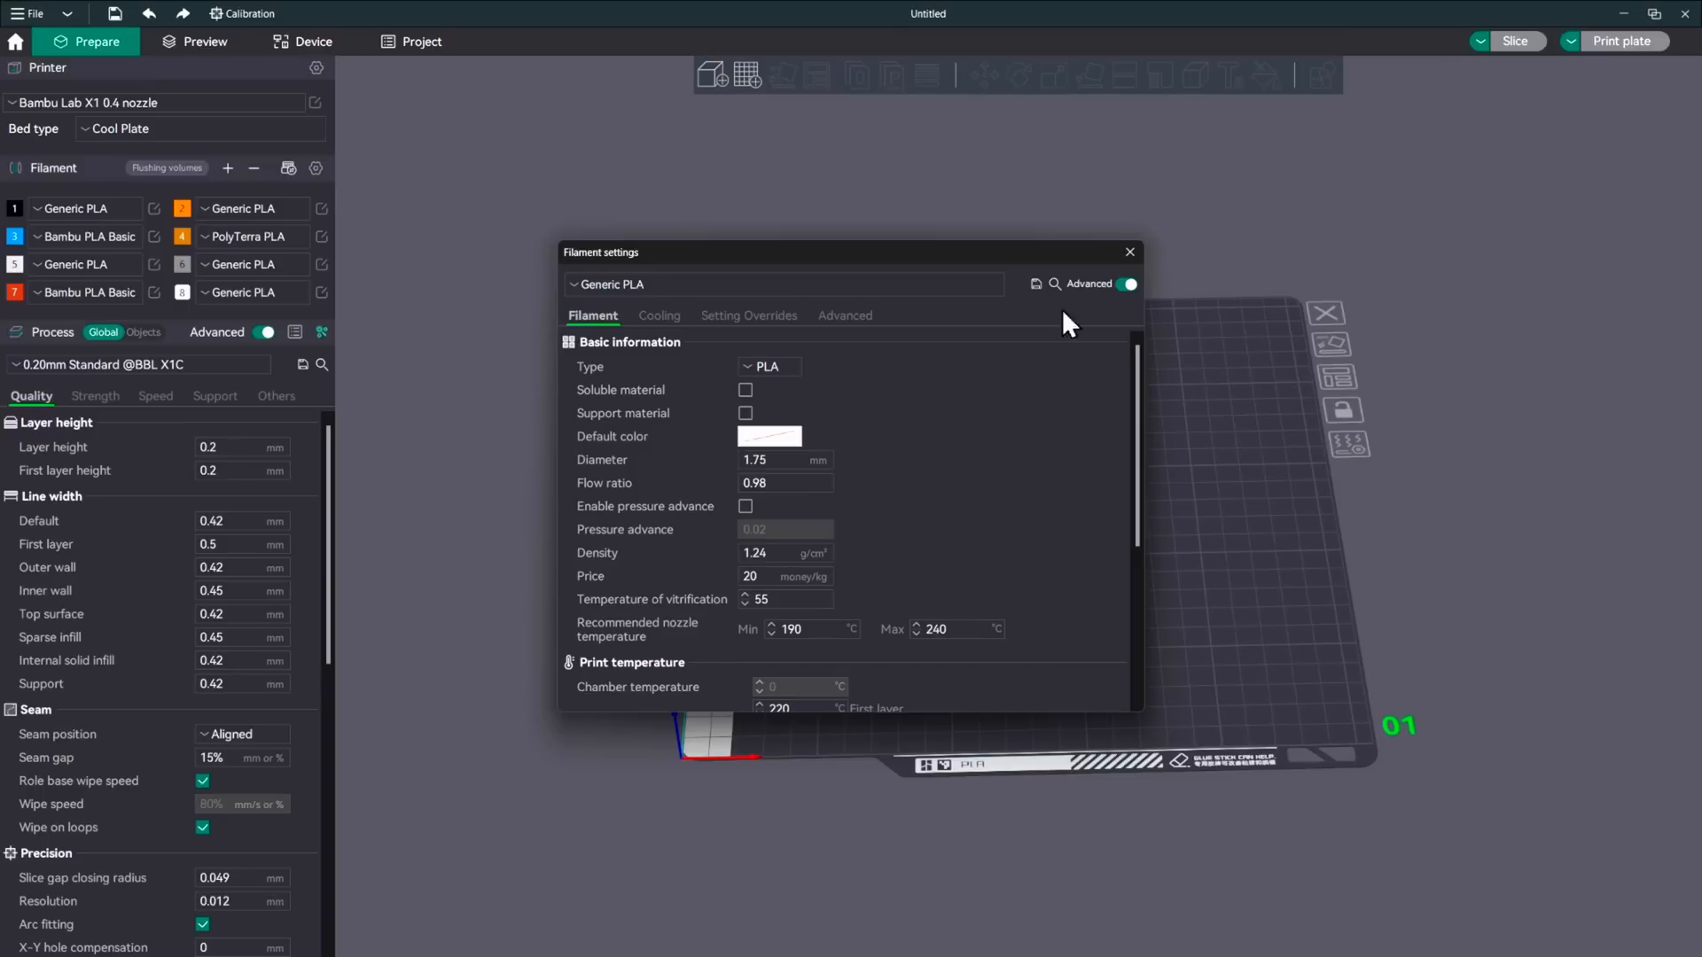
click(1037, 284)
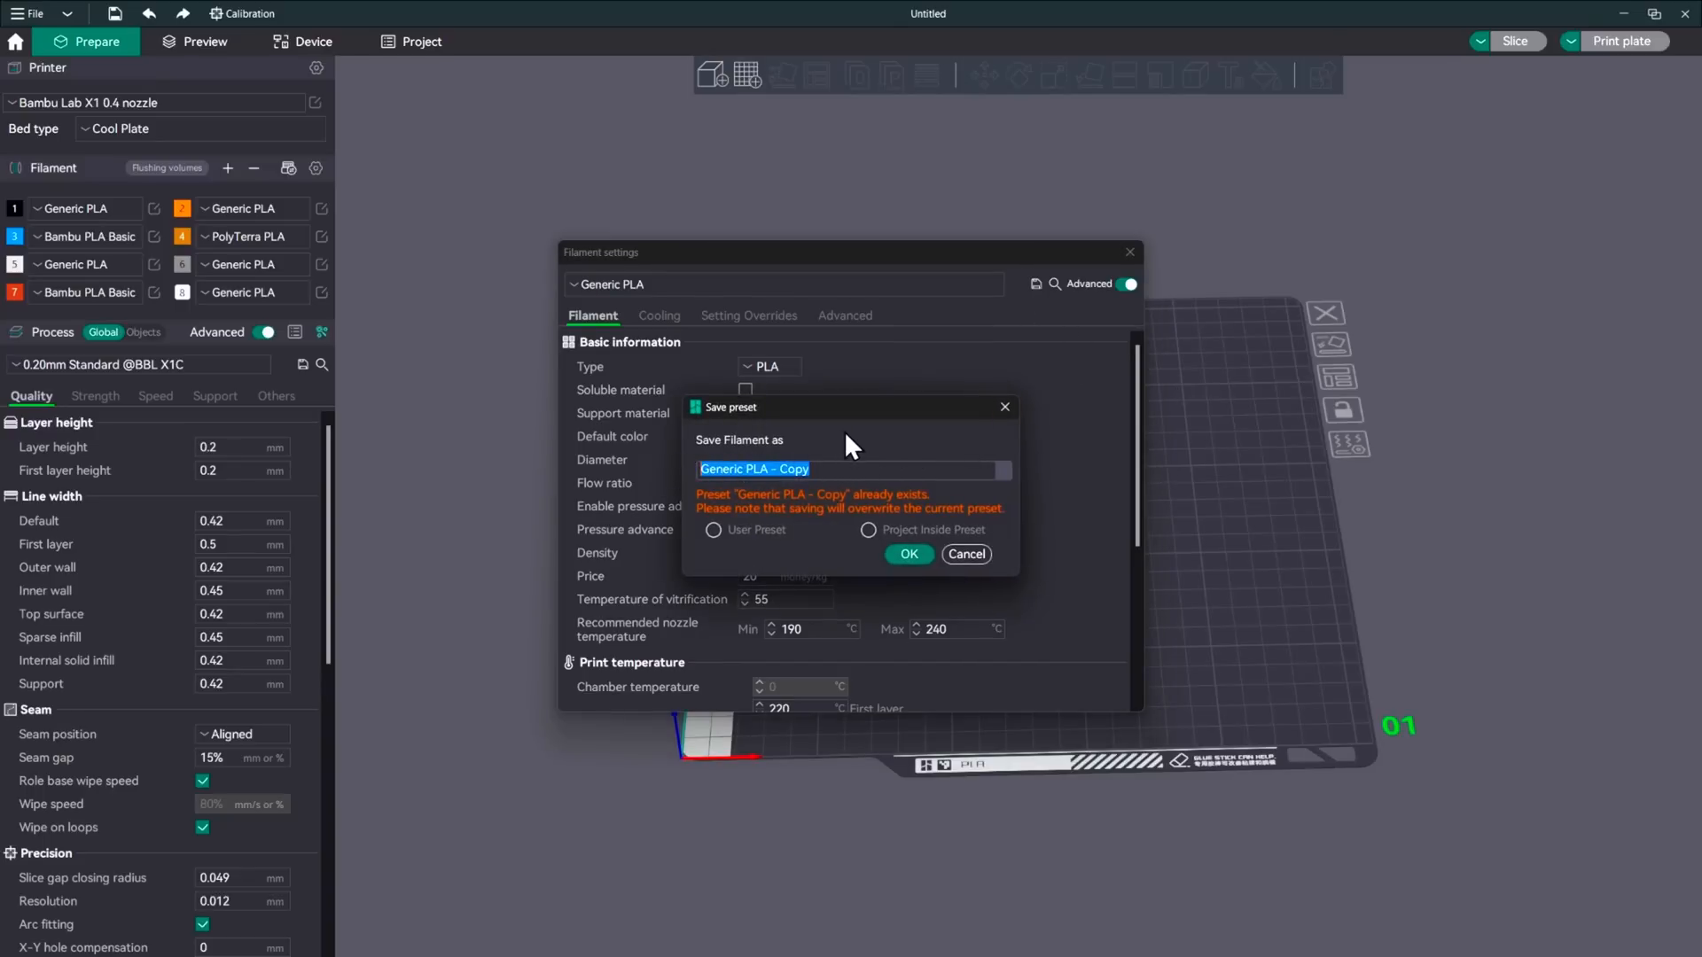
text(e)
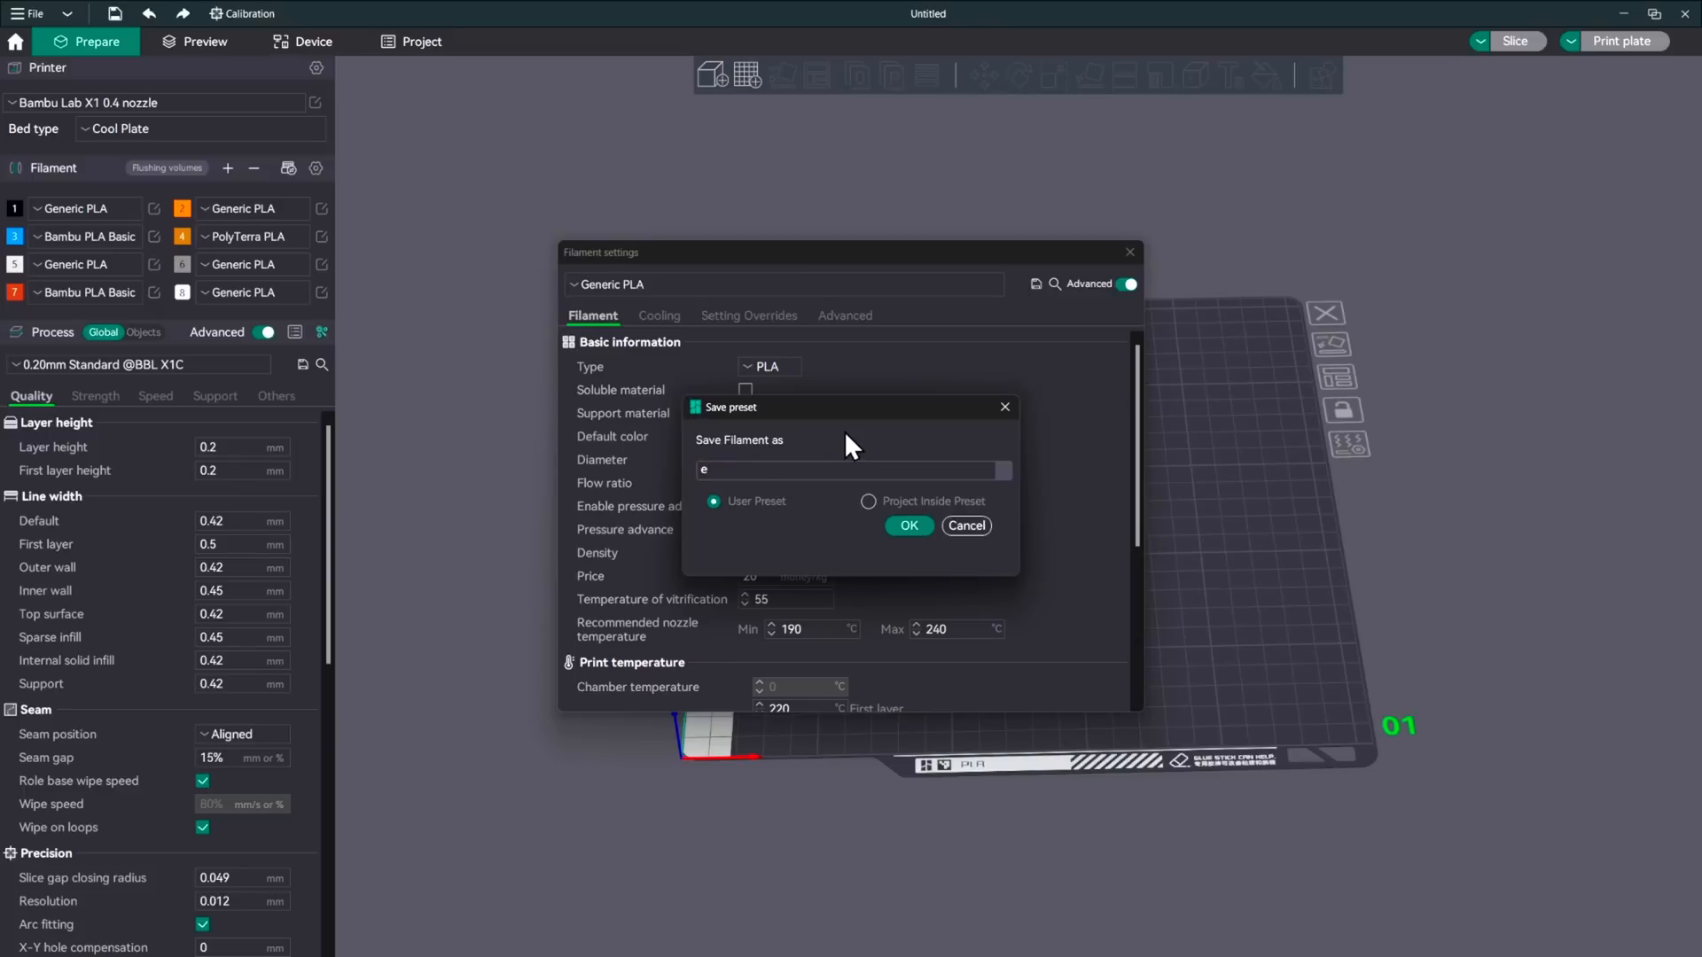
text(Sun)
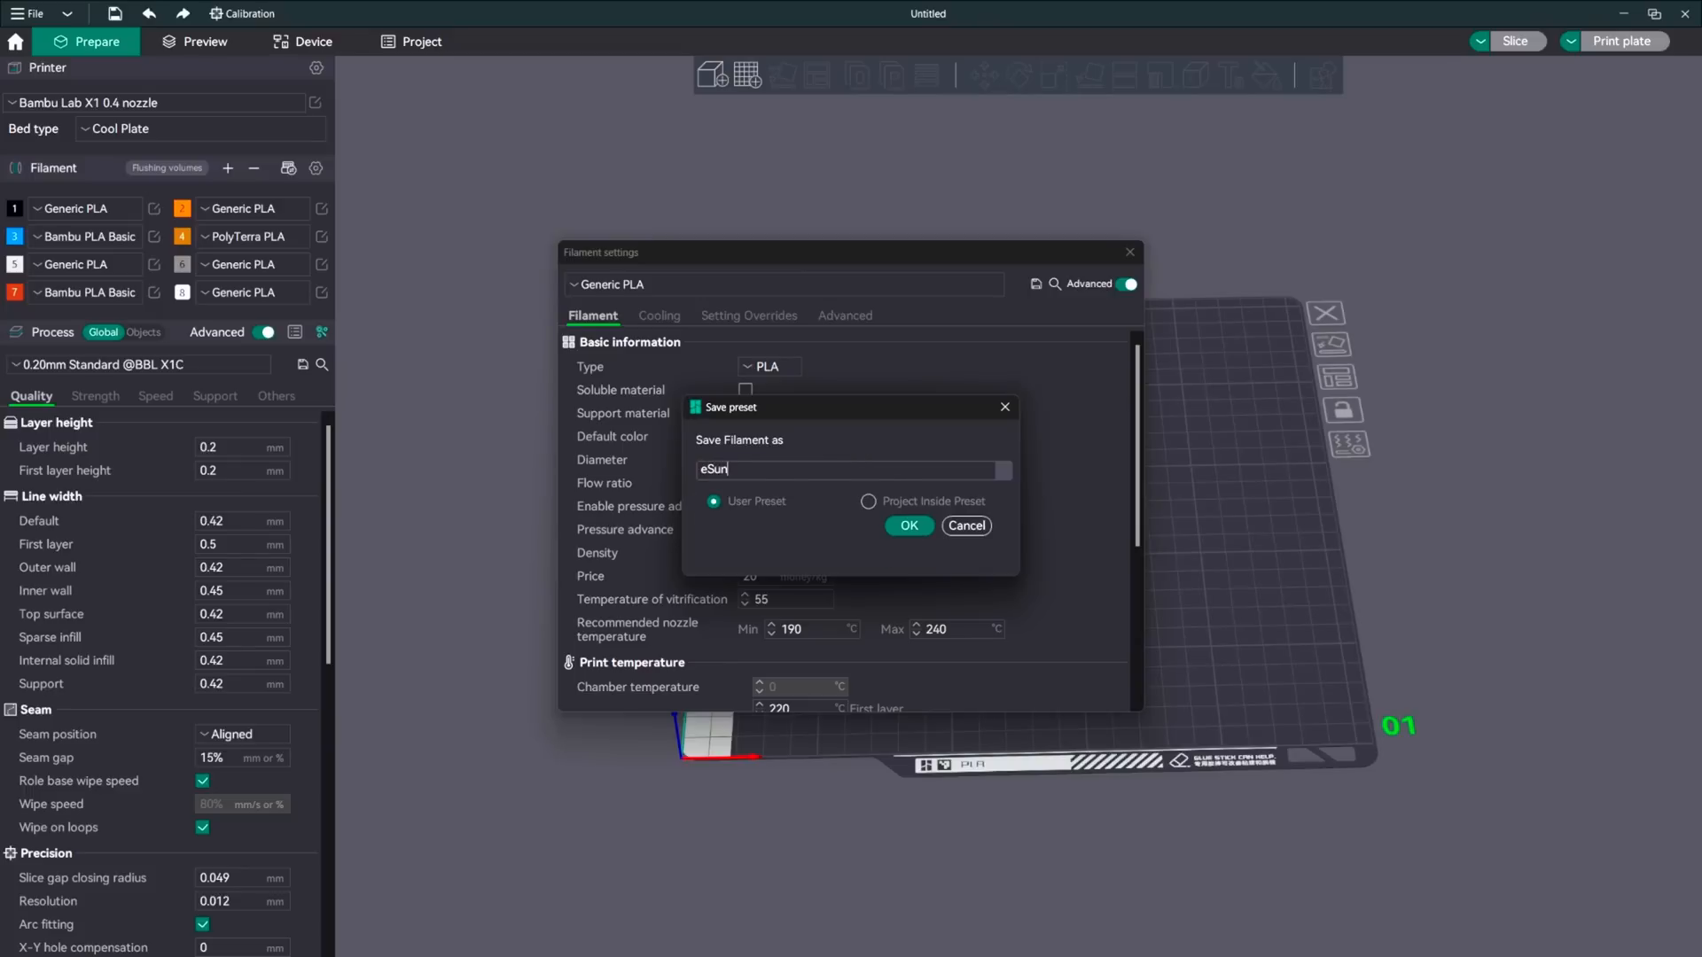
text(PLA+)
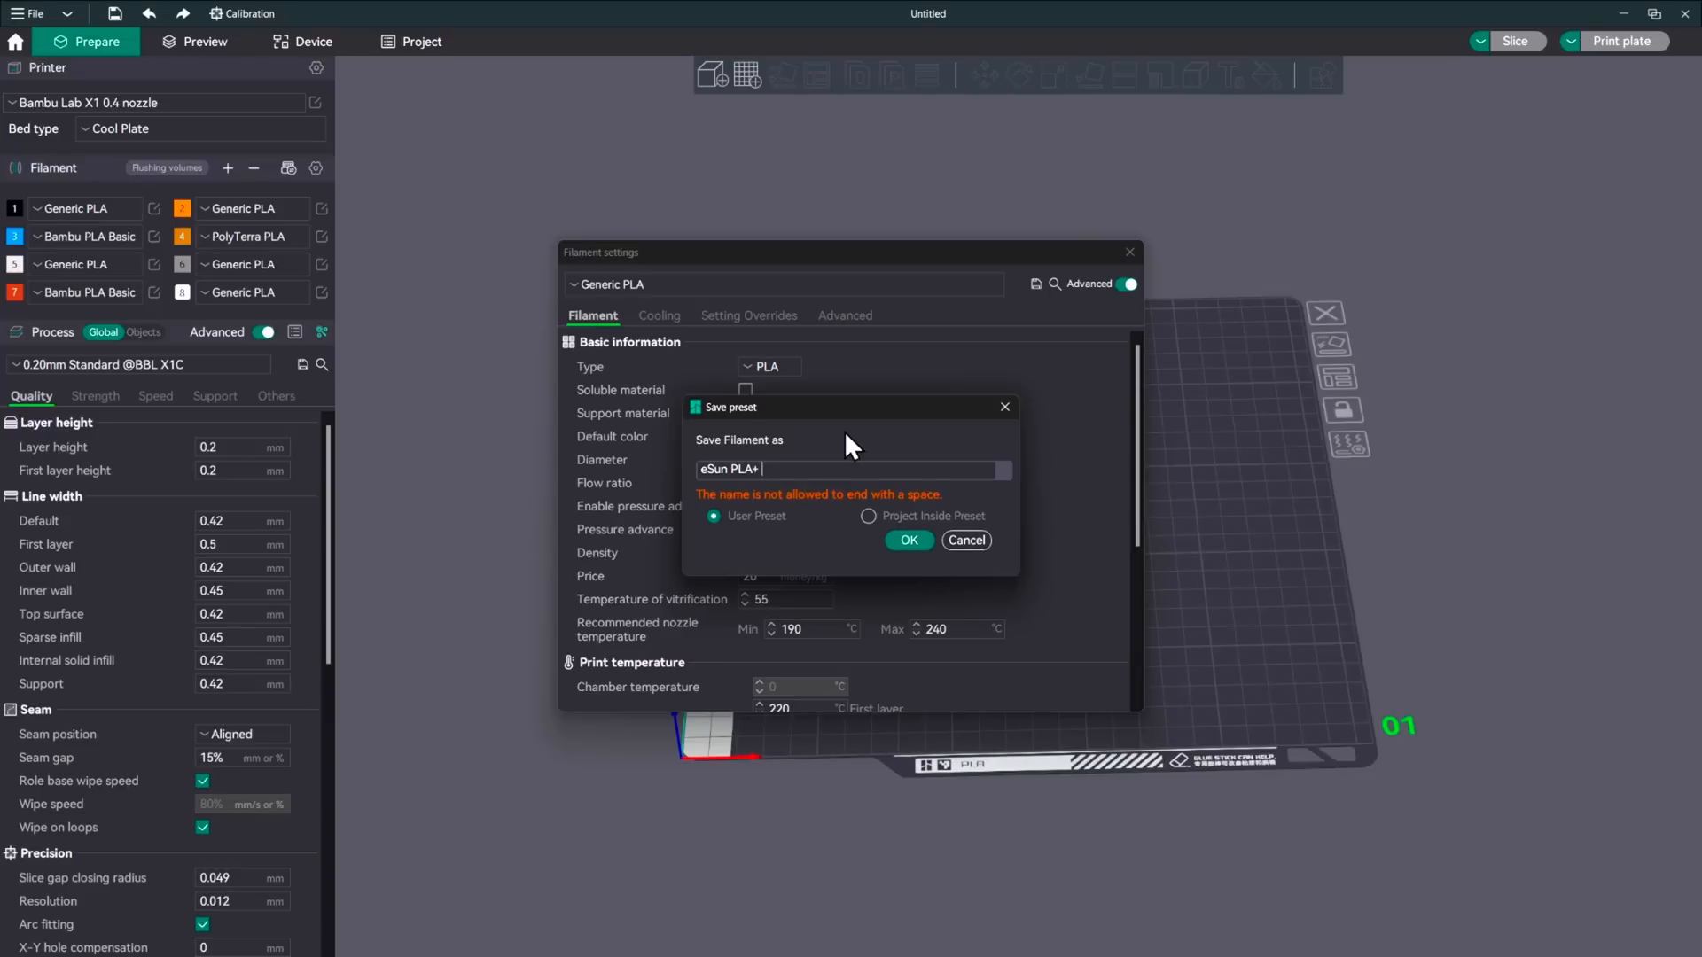
text(Orange)
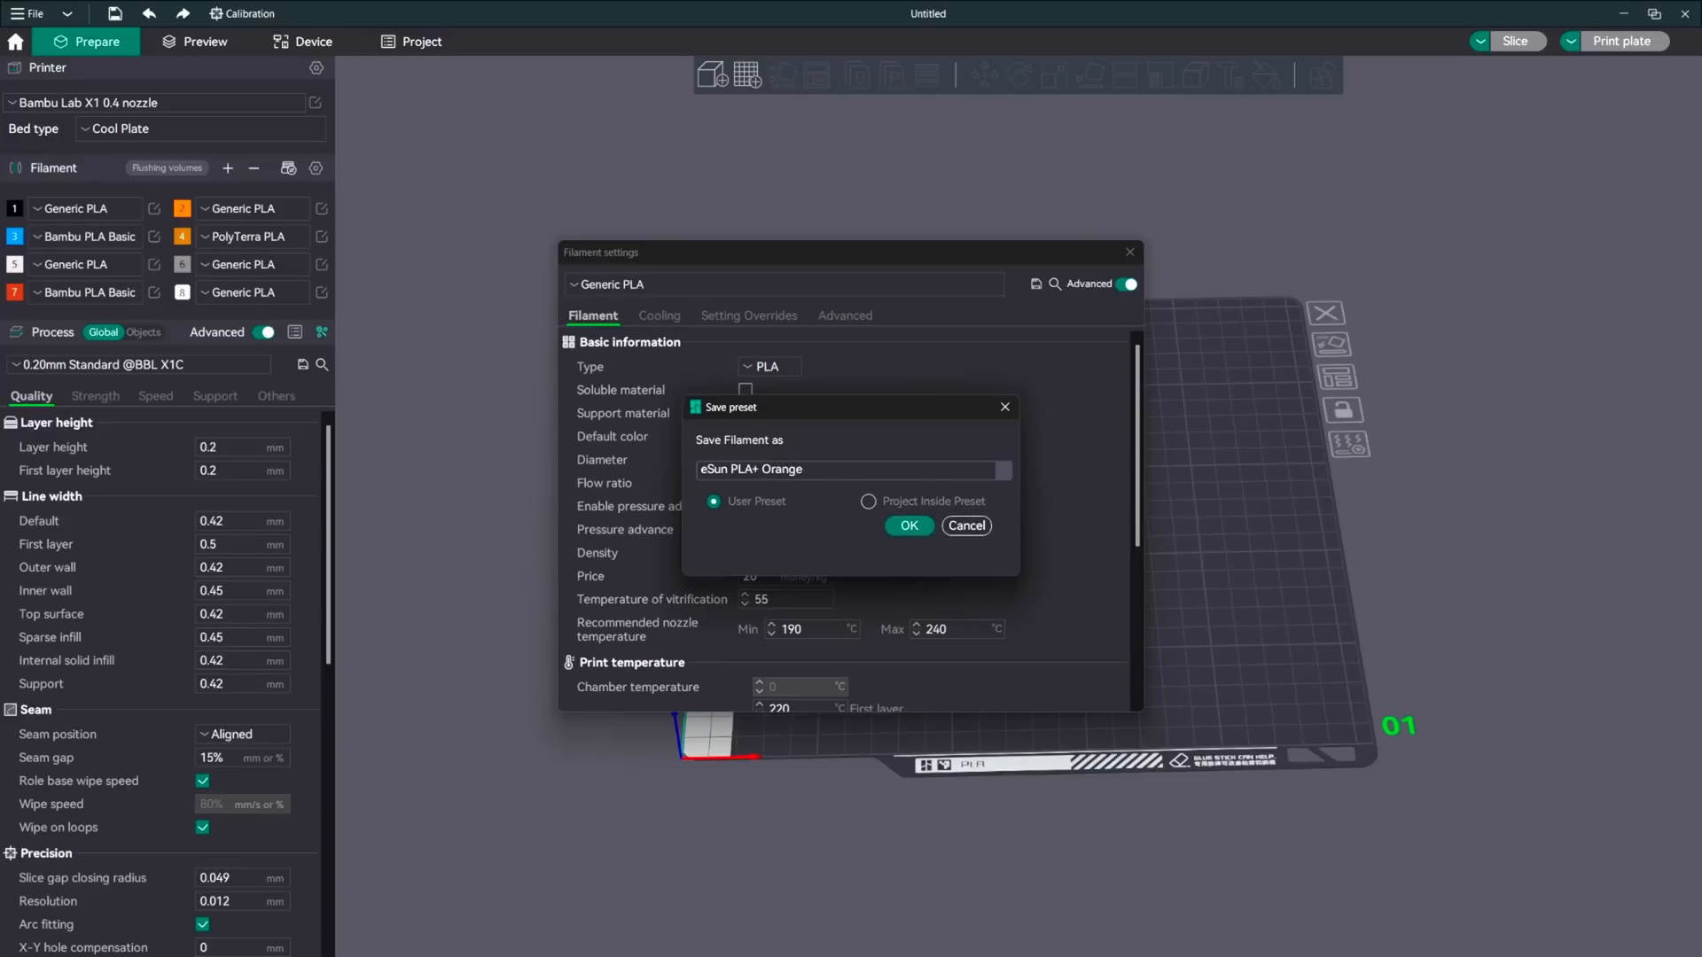
click(908, 525)
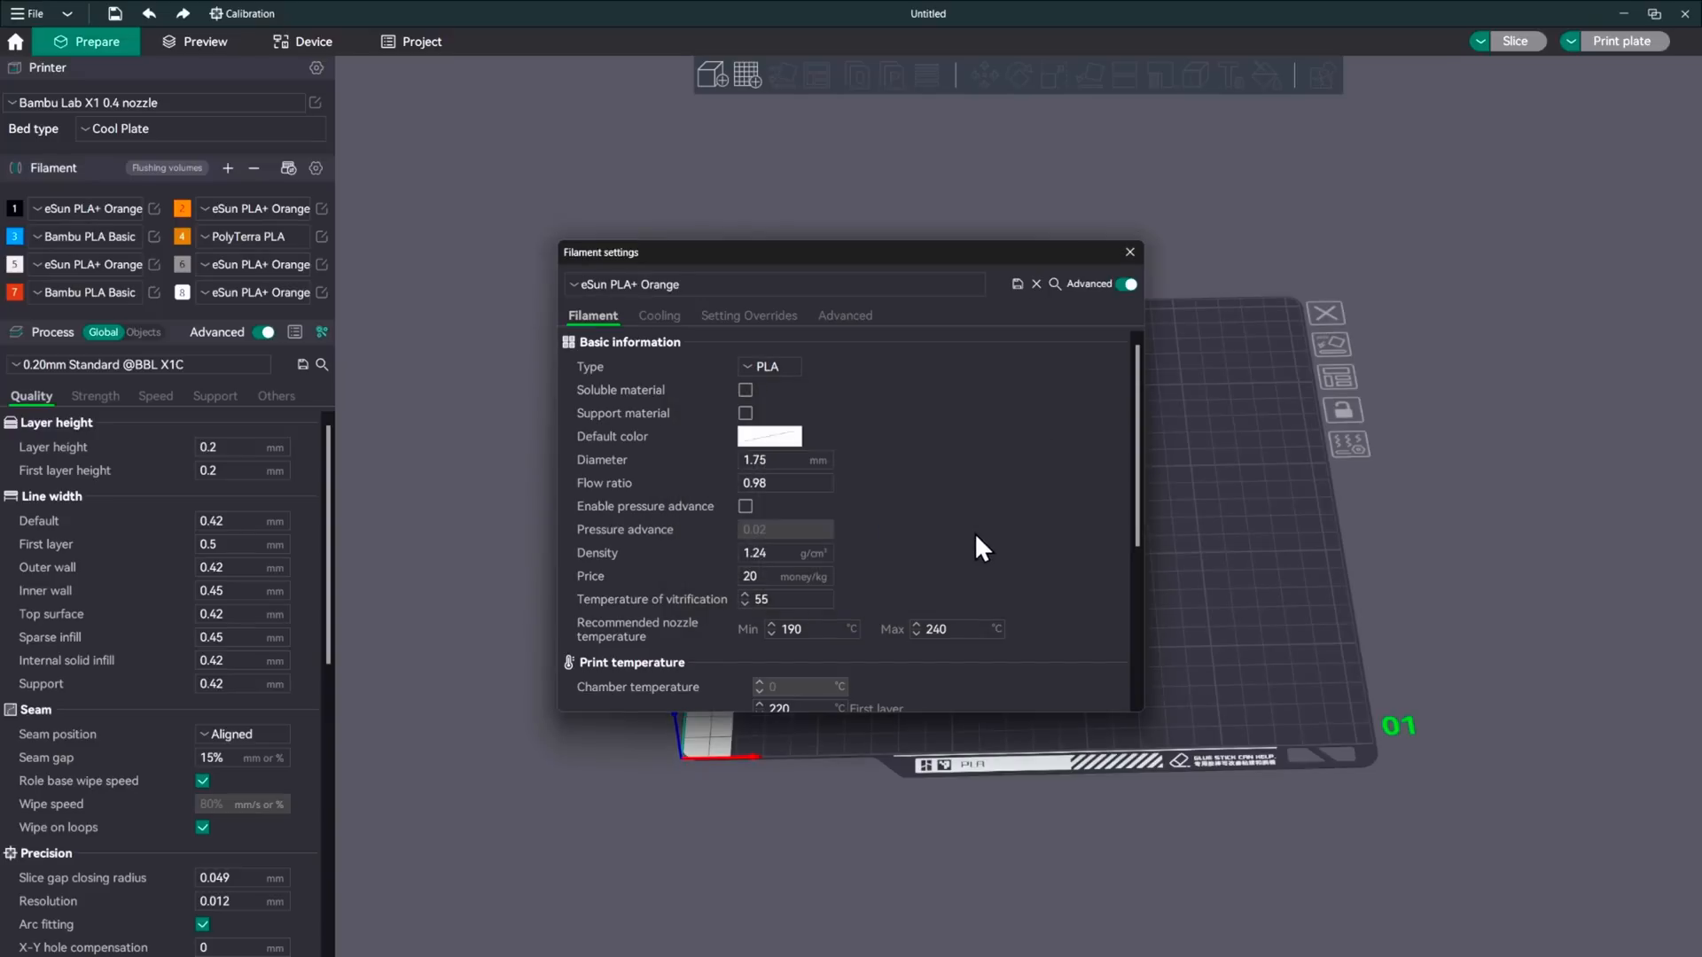
mouse_move(897, 480)
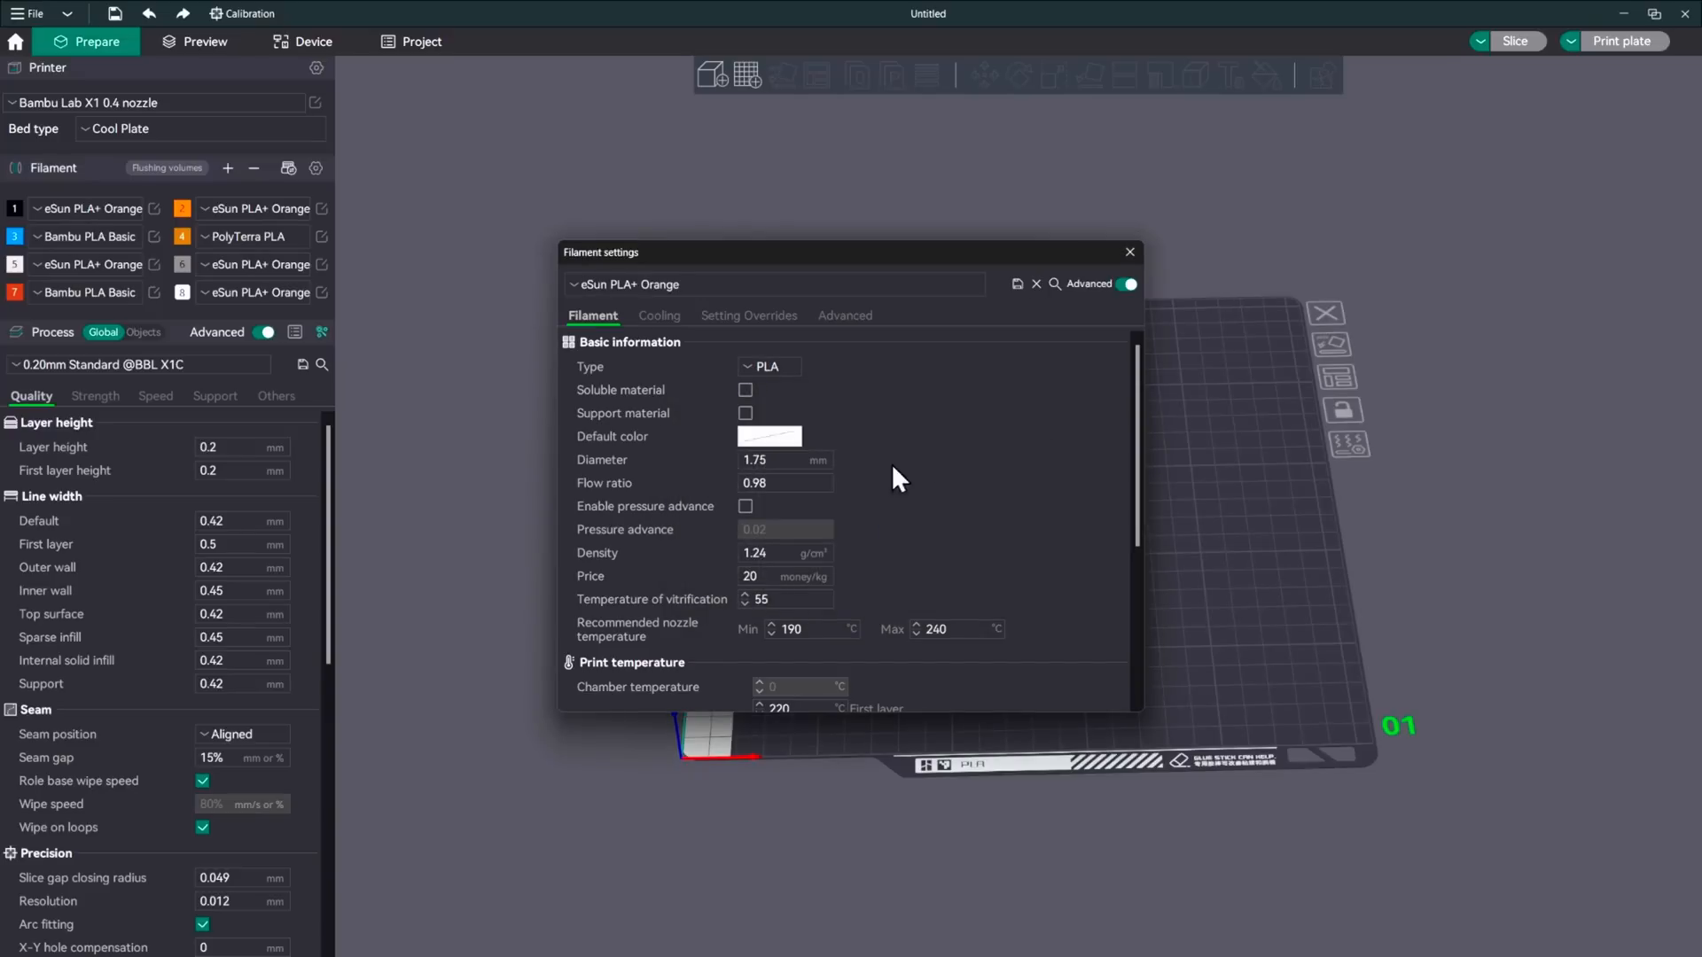
mouse_move(660, 494)
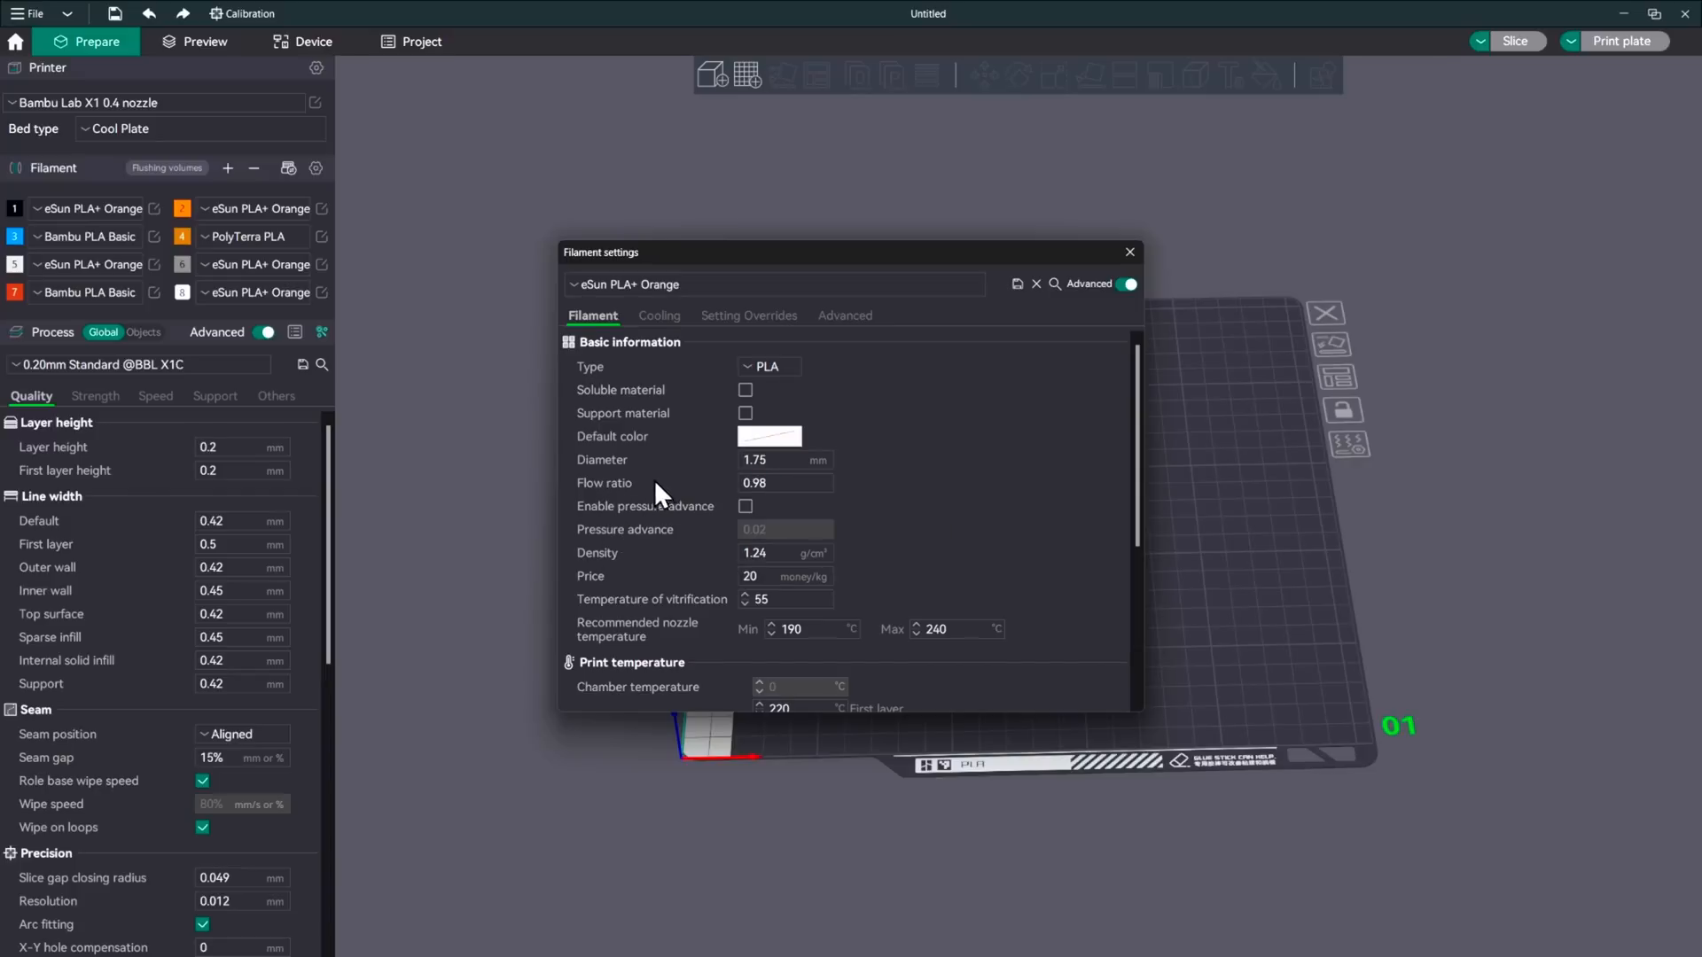
mouse_move(931, 564)
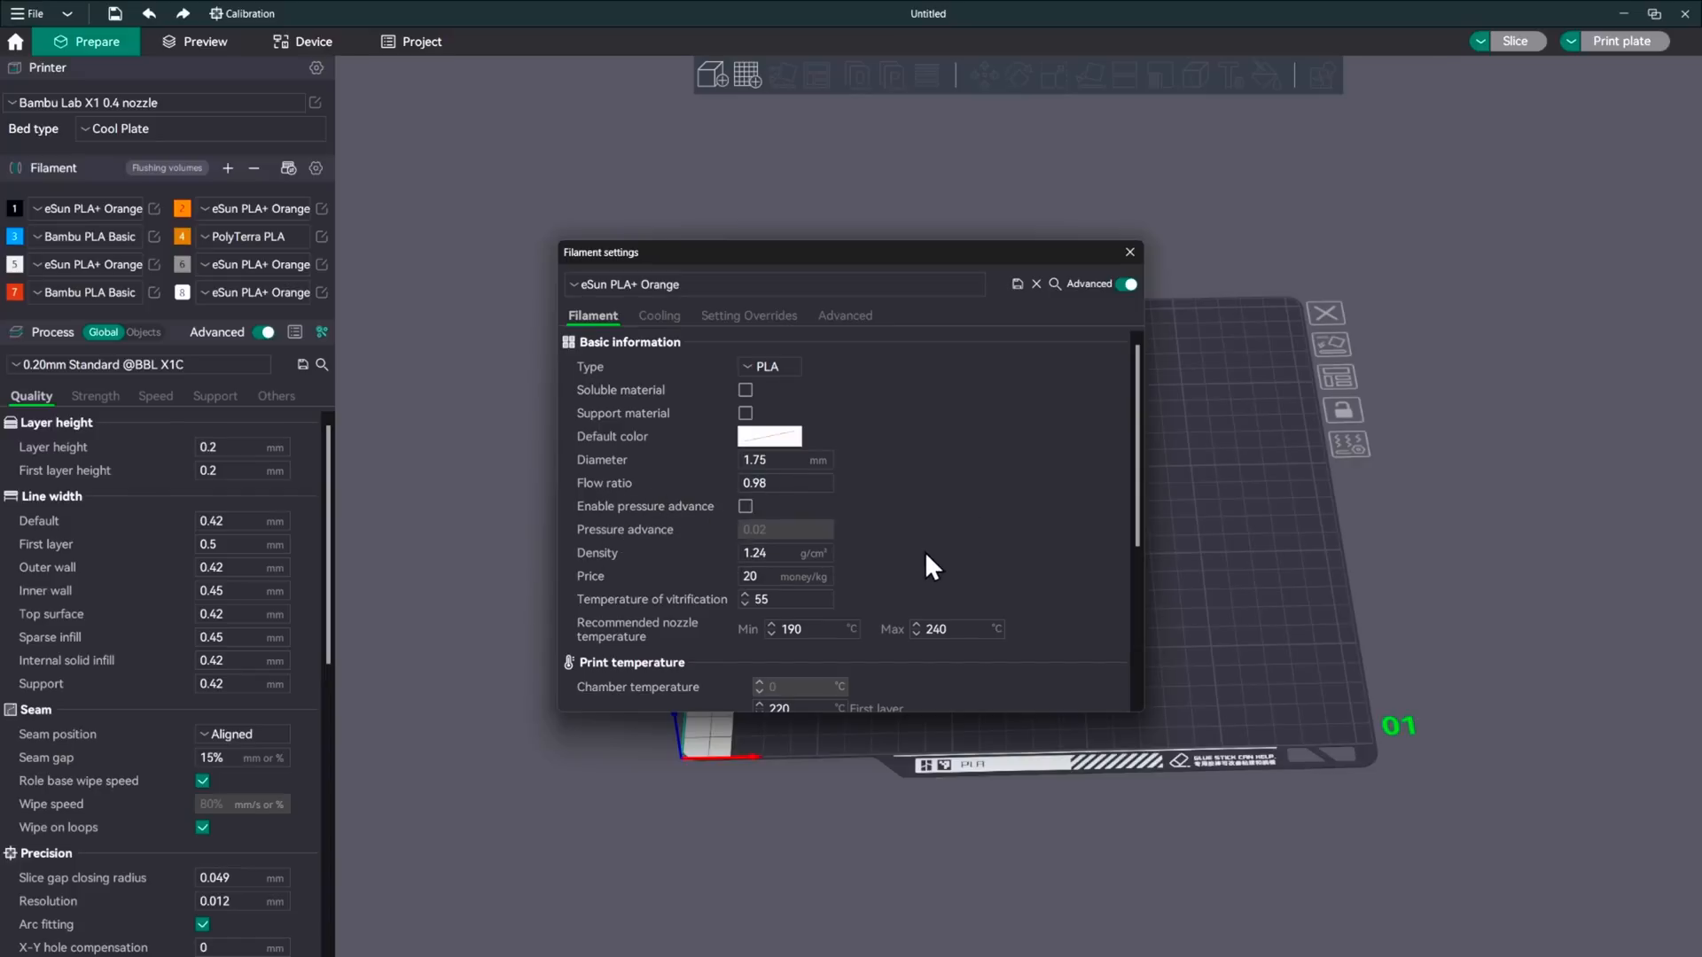
mouse_move(1041, 556)
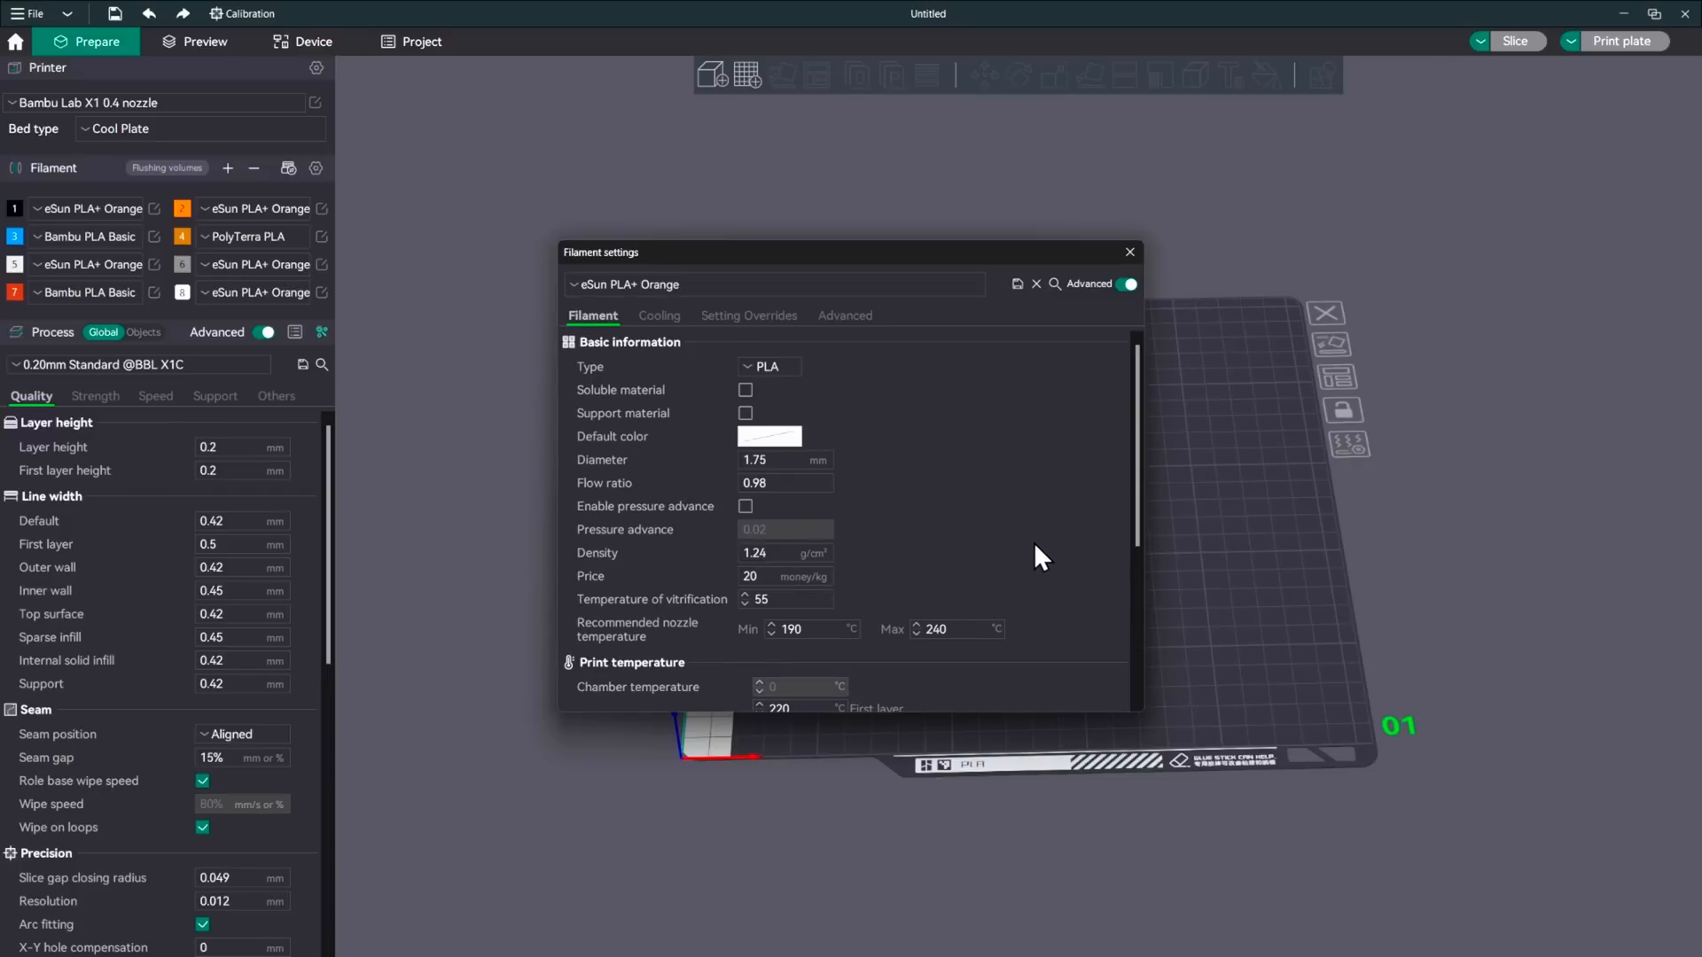
click(760, 284)
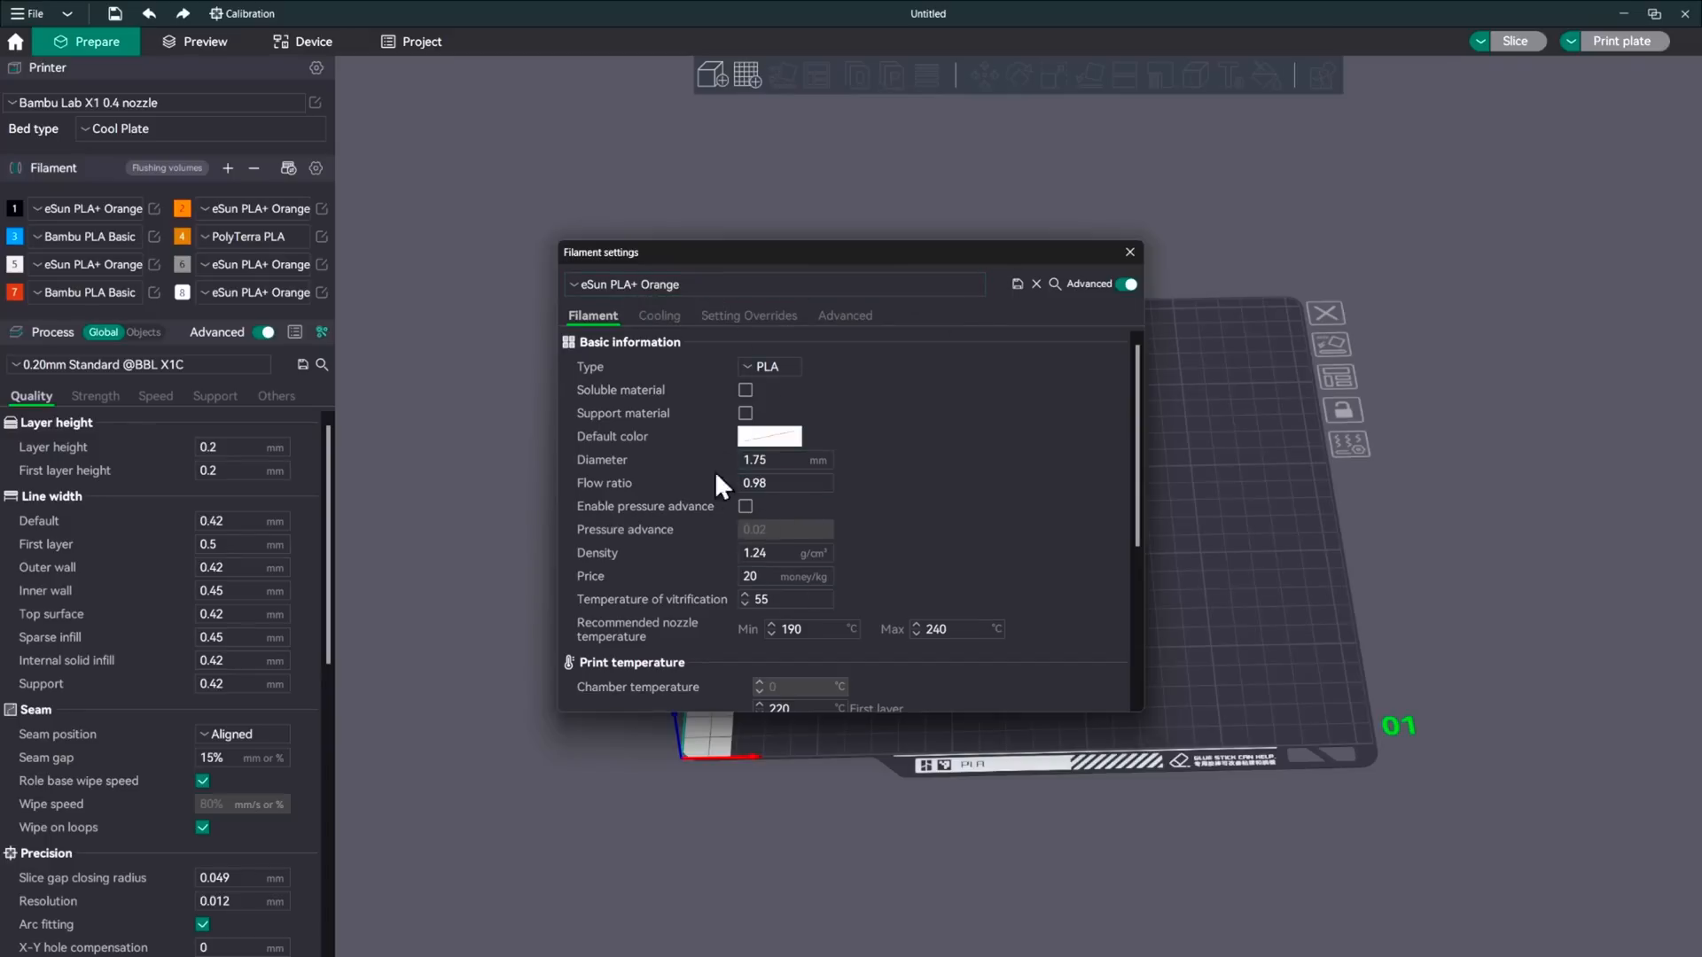
mouse_move(781, 429)
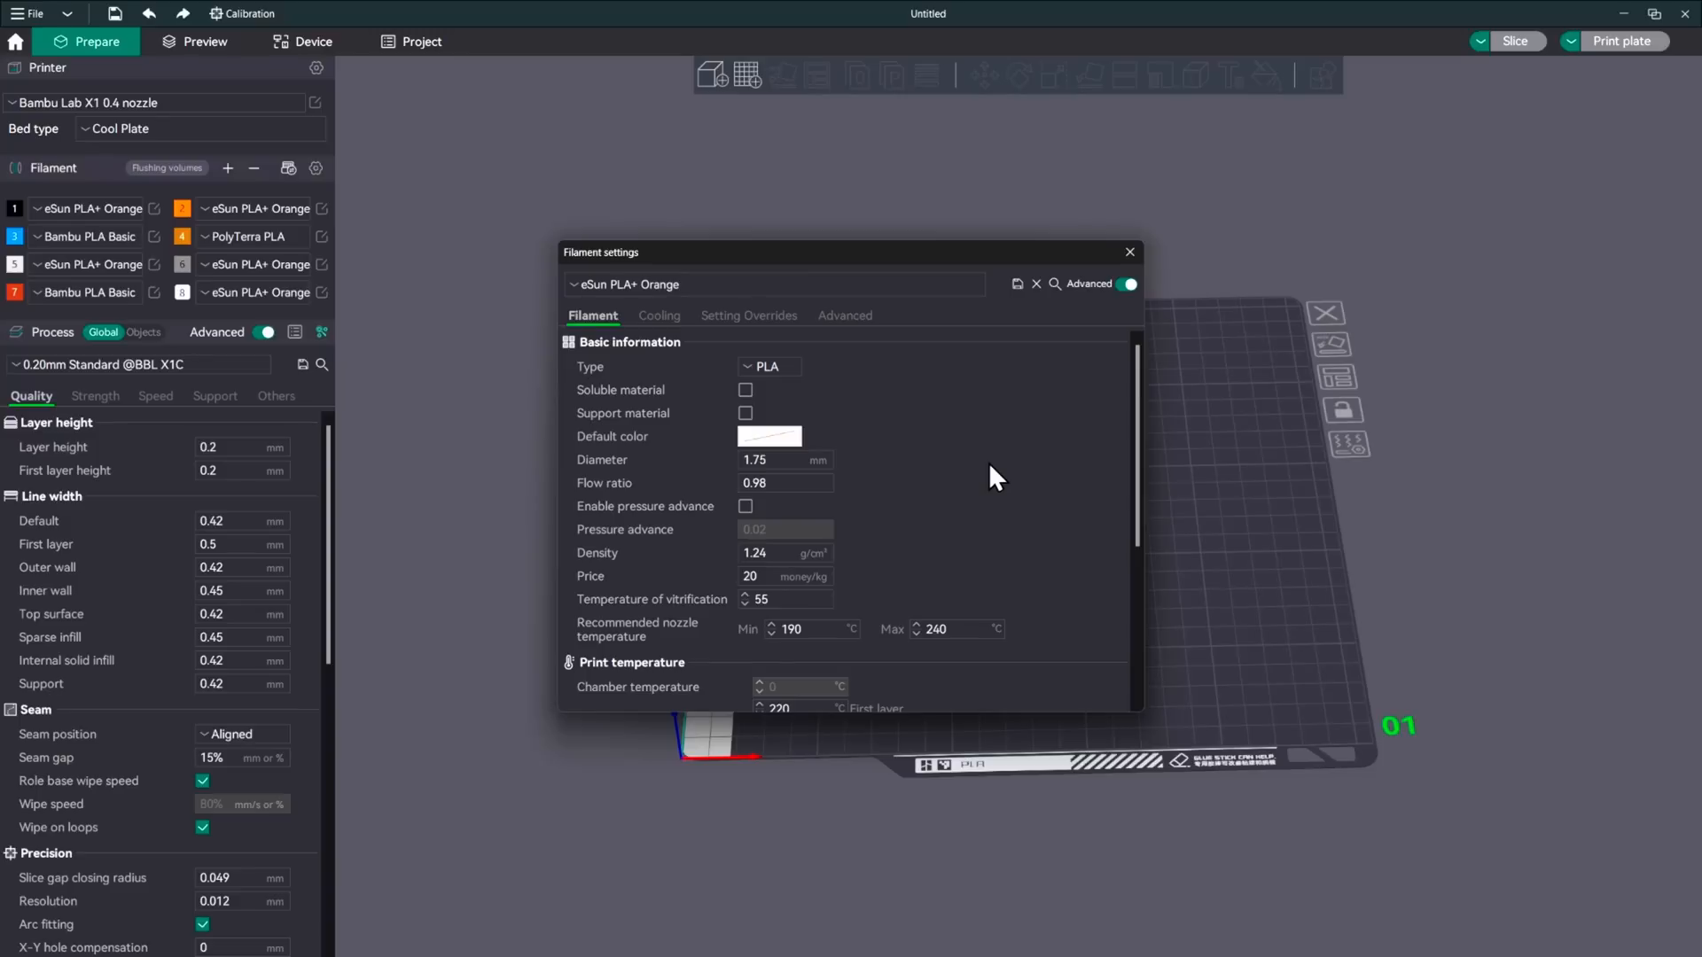
mouse_move(1017, 308)
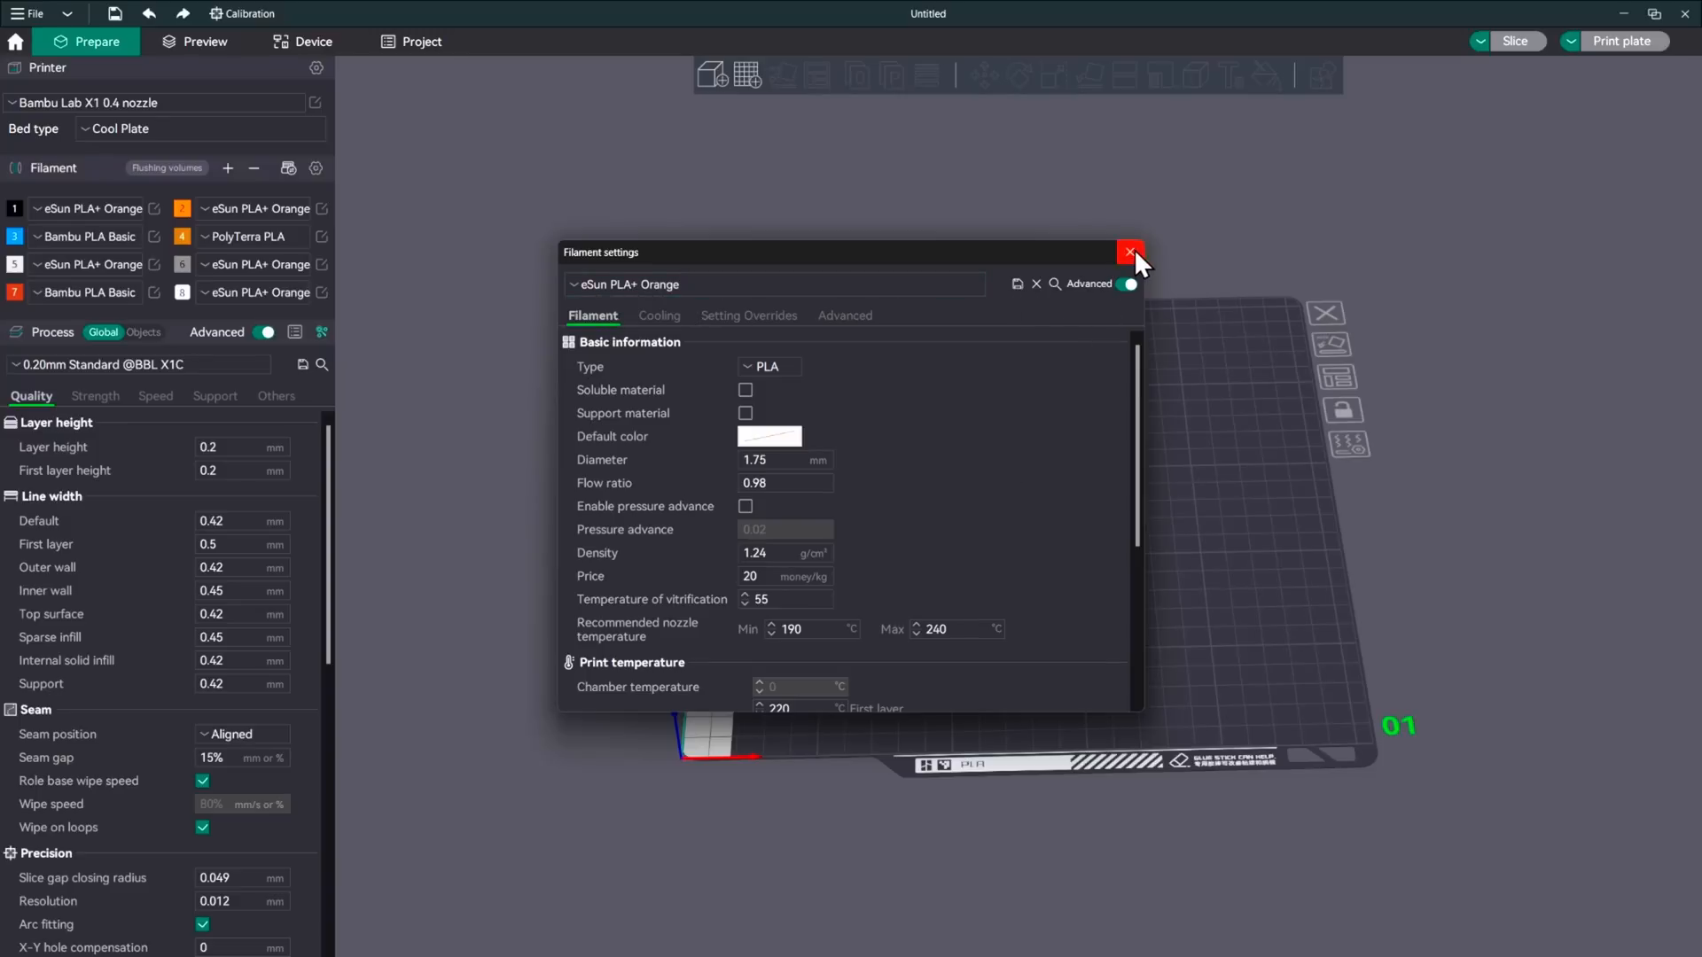
Close the filament settings and bring up the Calibration menu of test types
click(1133, 252)
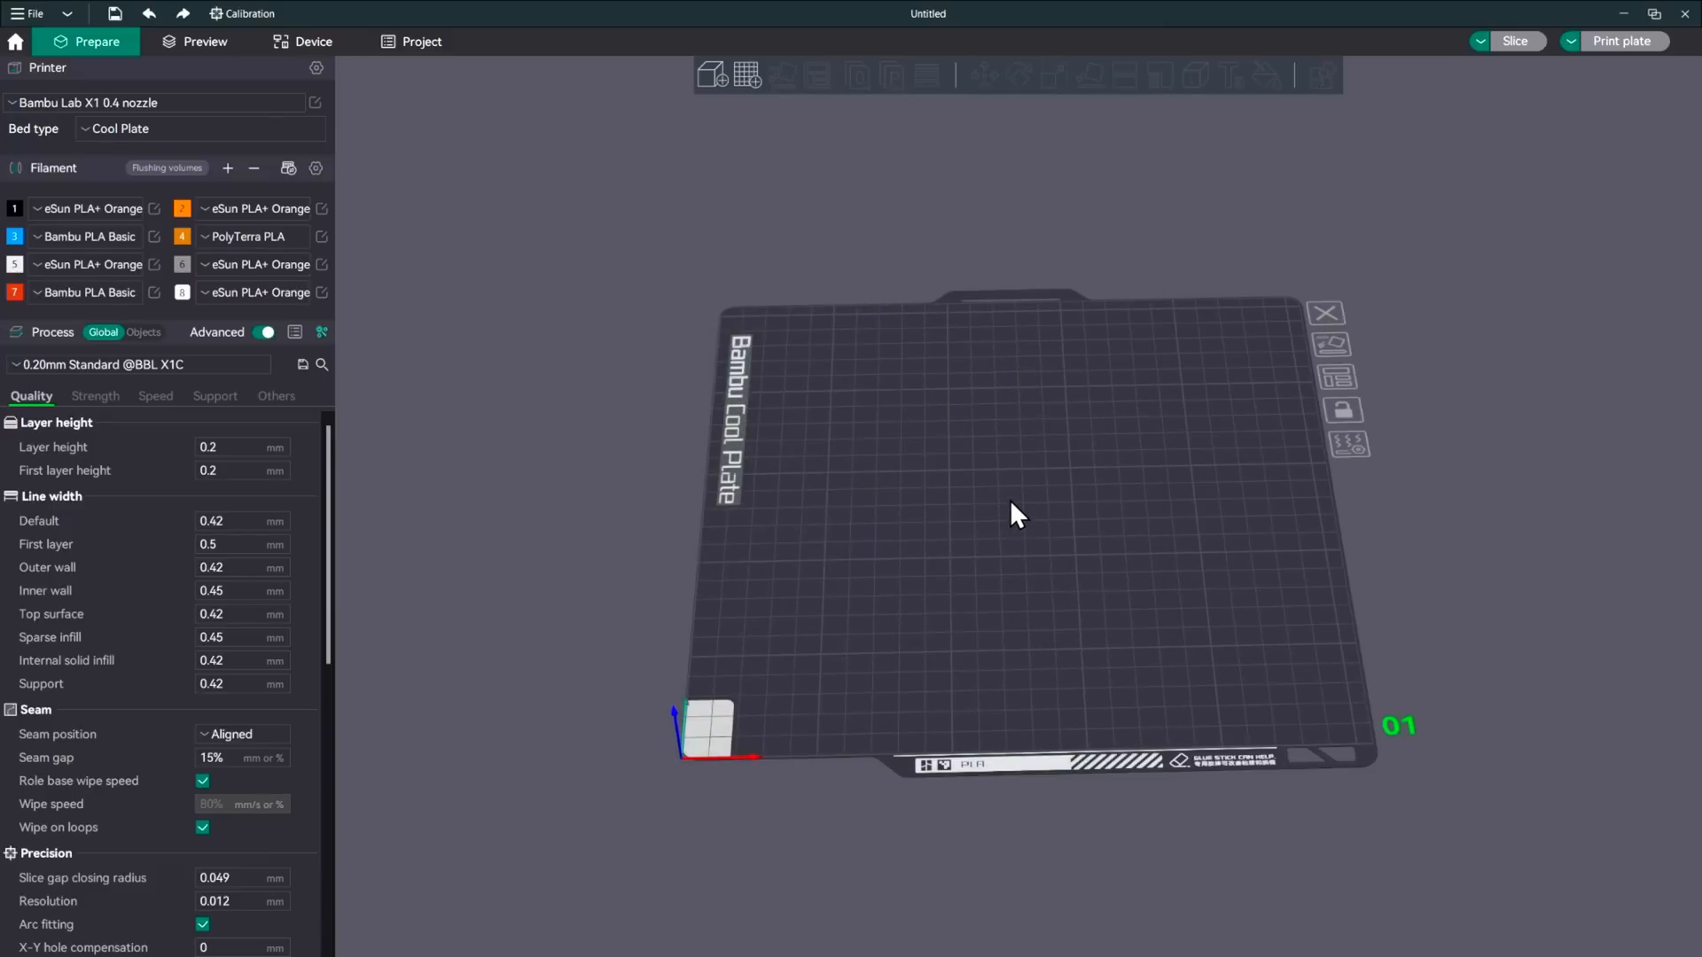
click(249, 12)
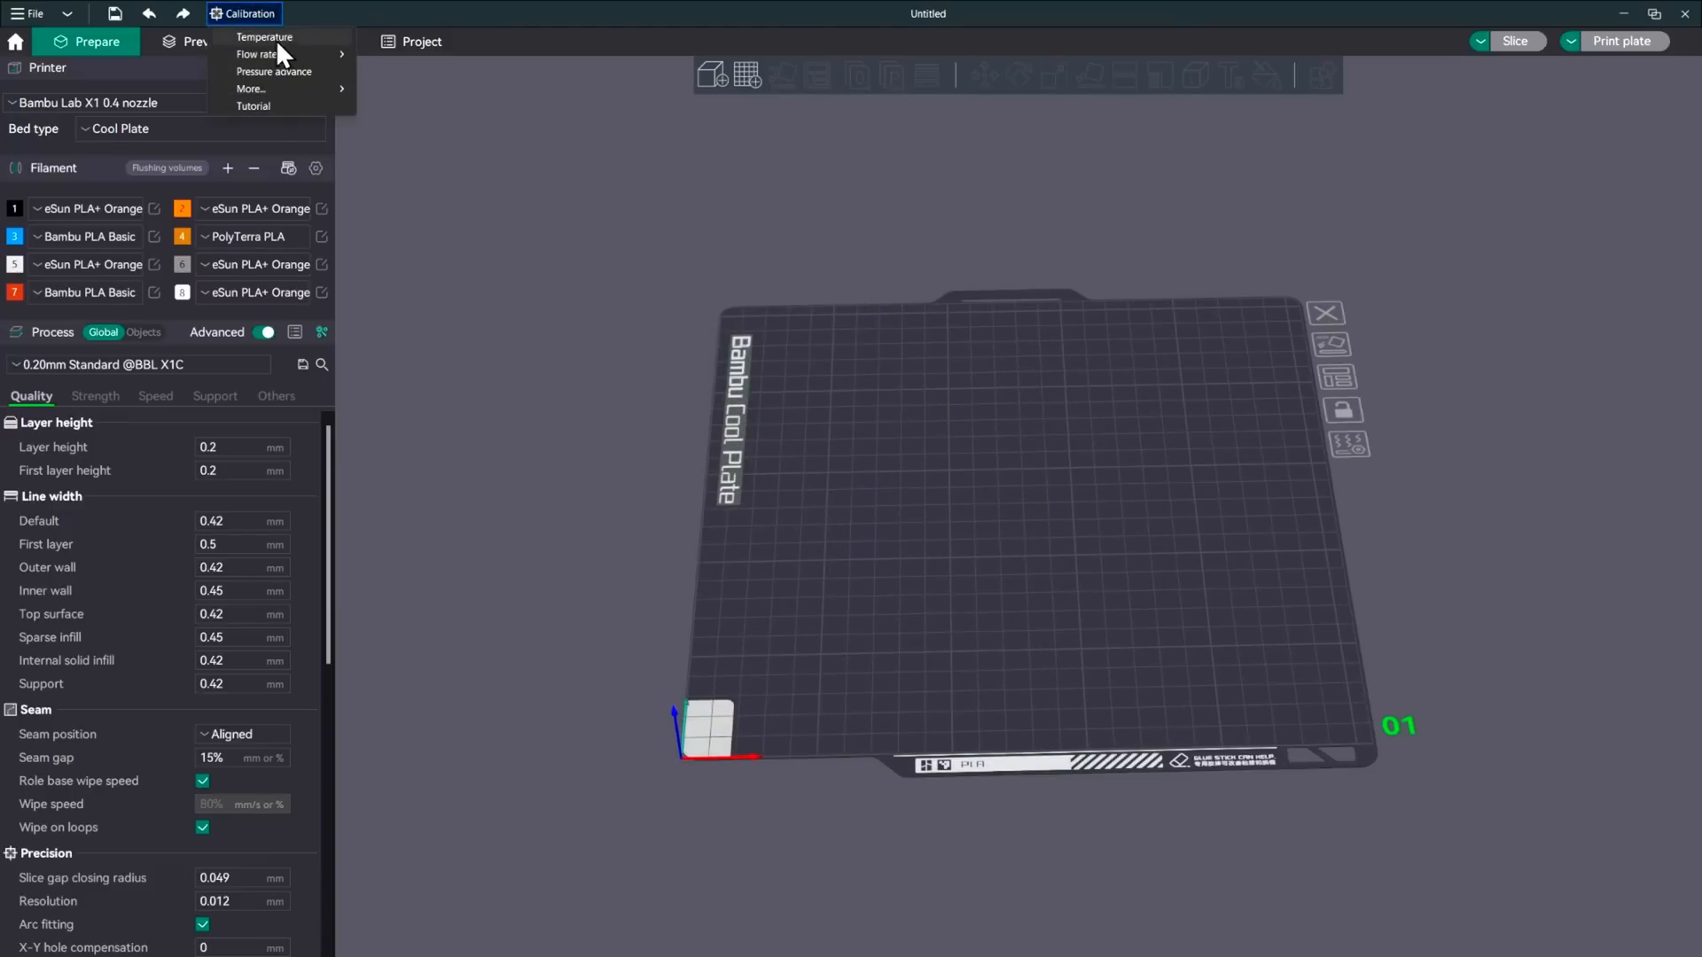
mouse_move(254, 105)
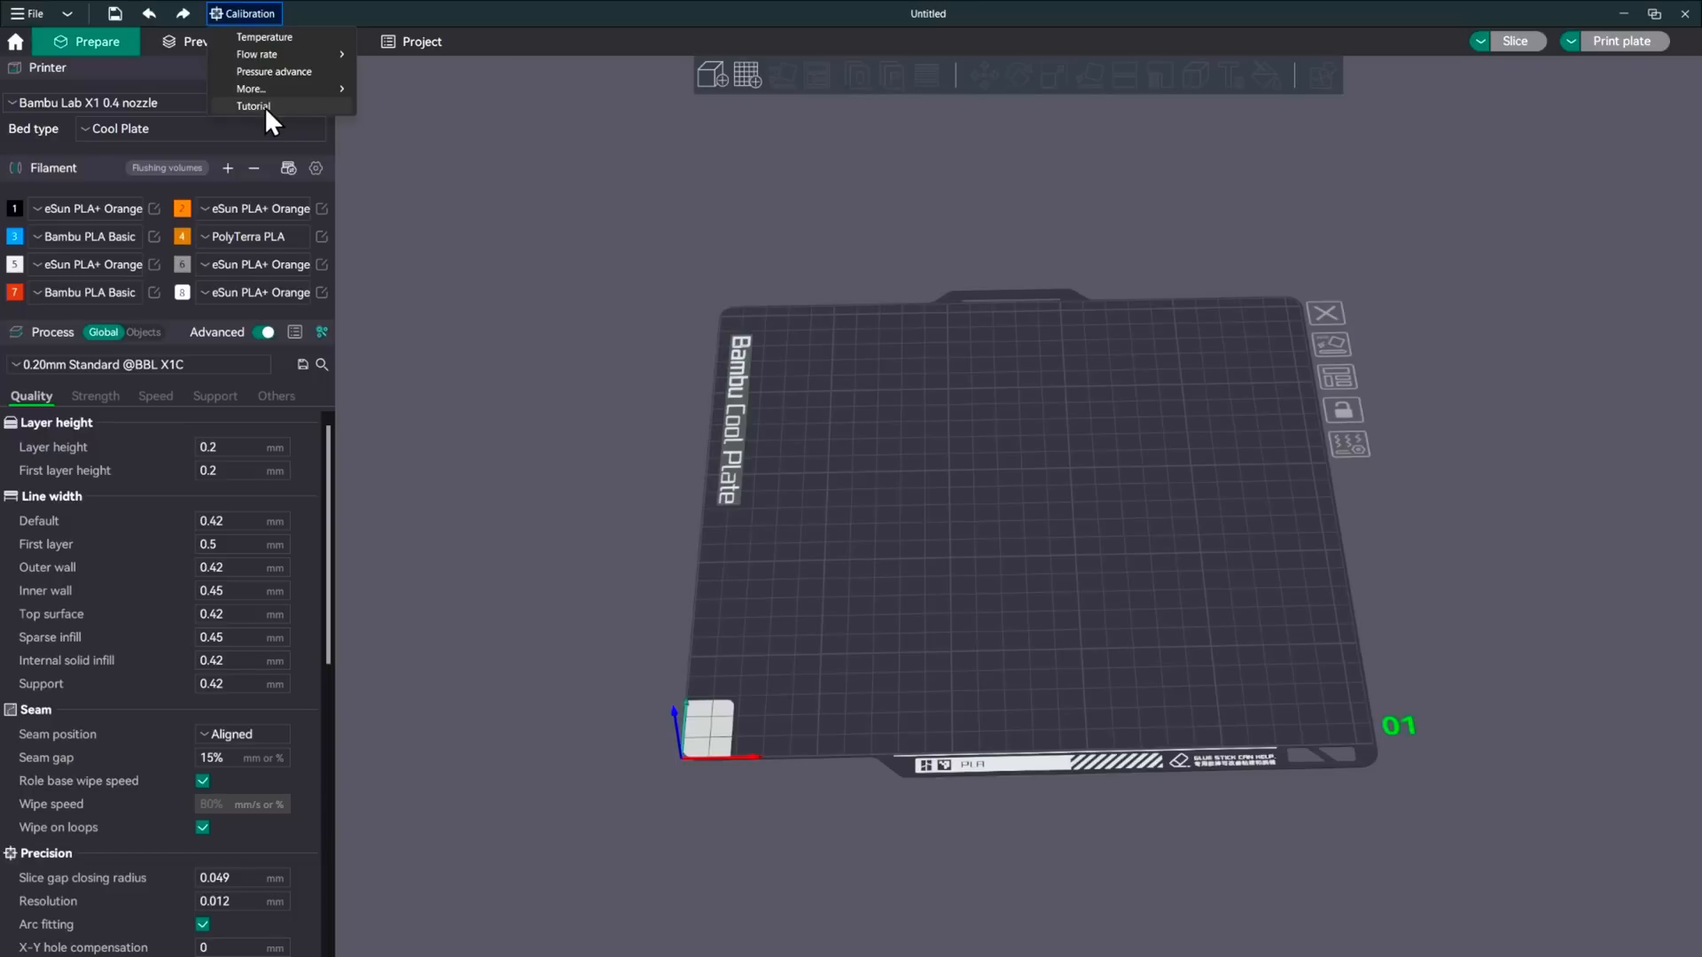
click(253, 105)
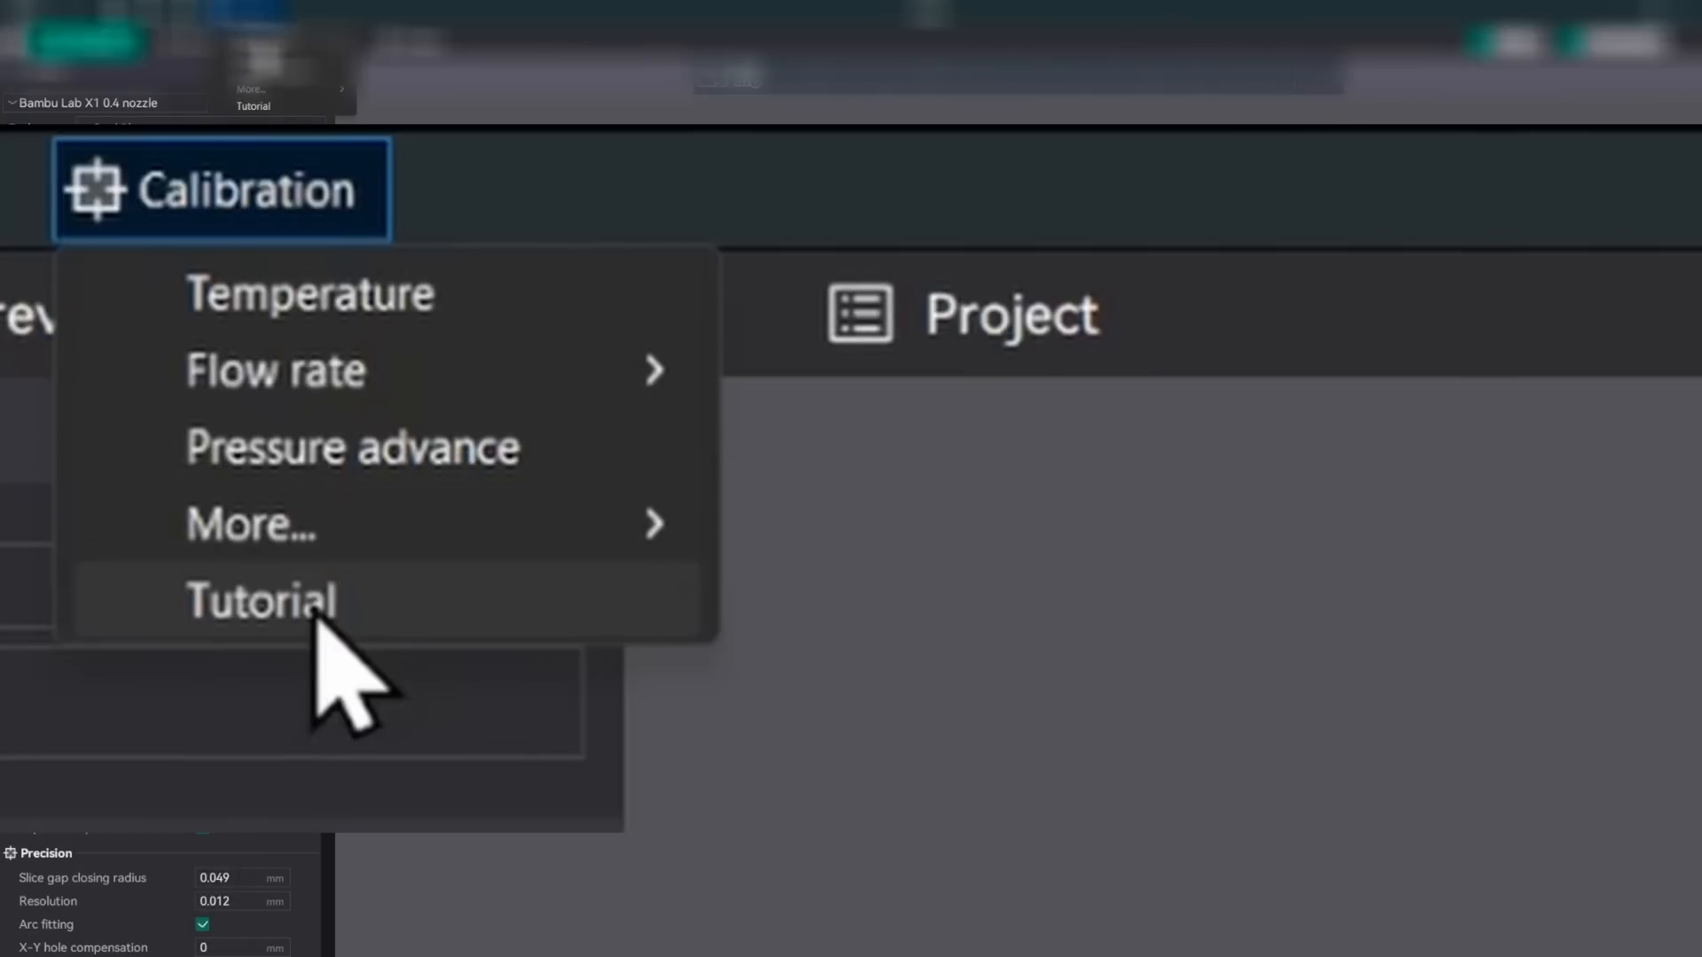
Read the wiki's Temp tower section and example photos, then return to the slicer
click(261, 601)
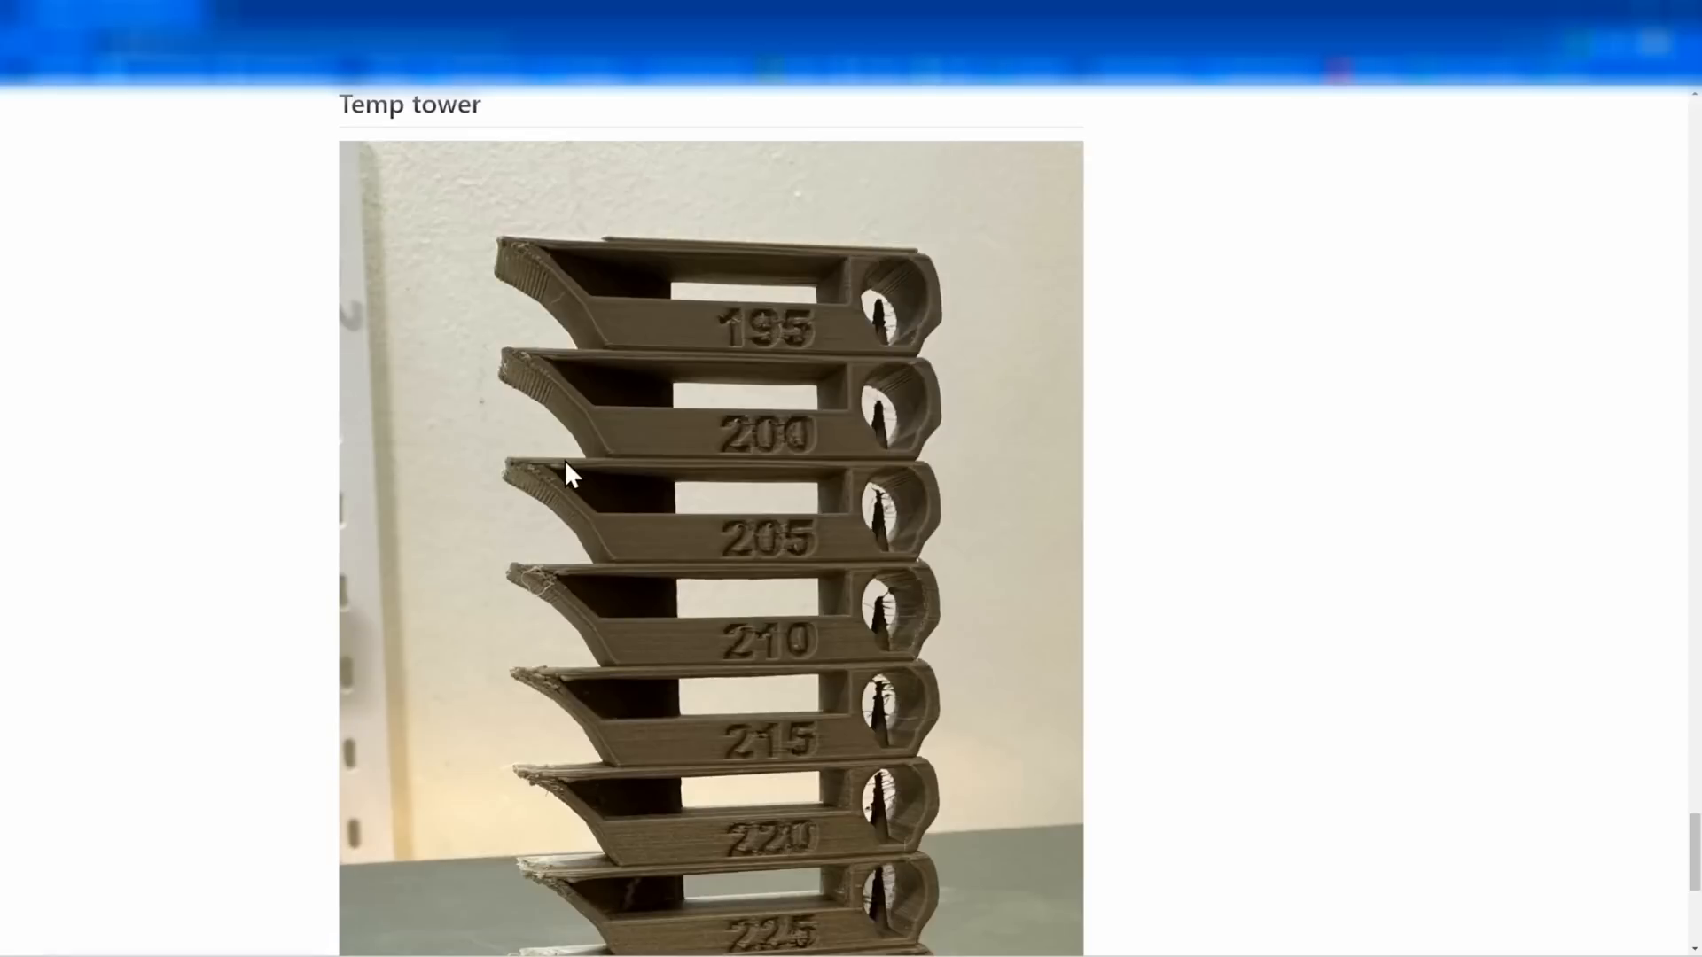
scroll(down, 3)
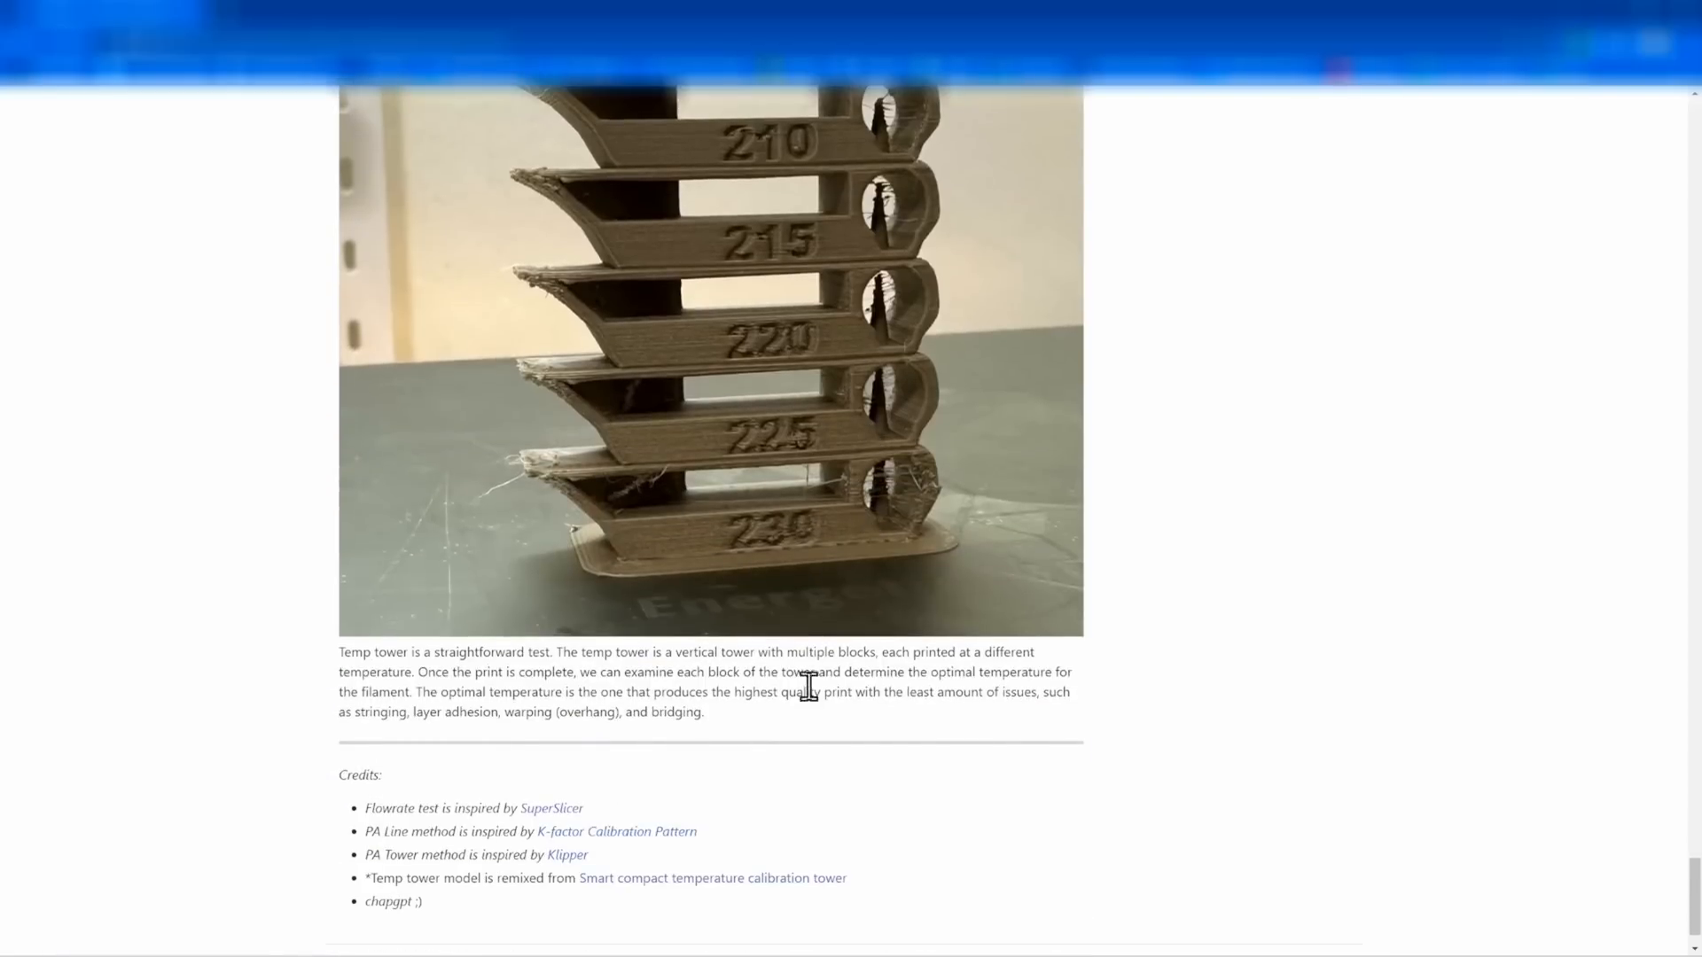
mouse_move(656, 697)
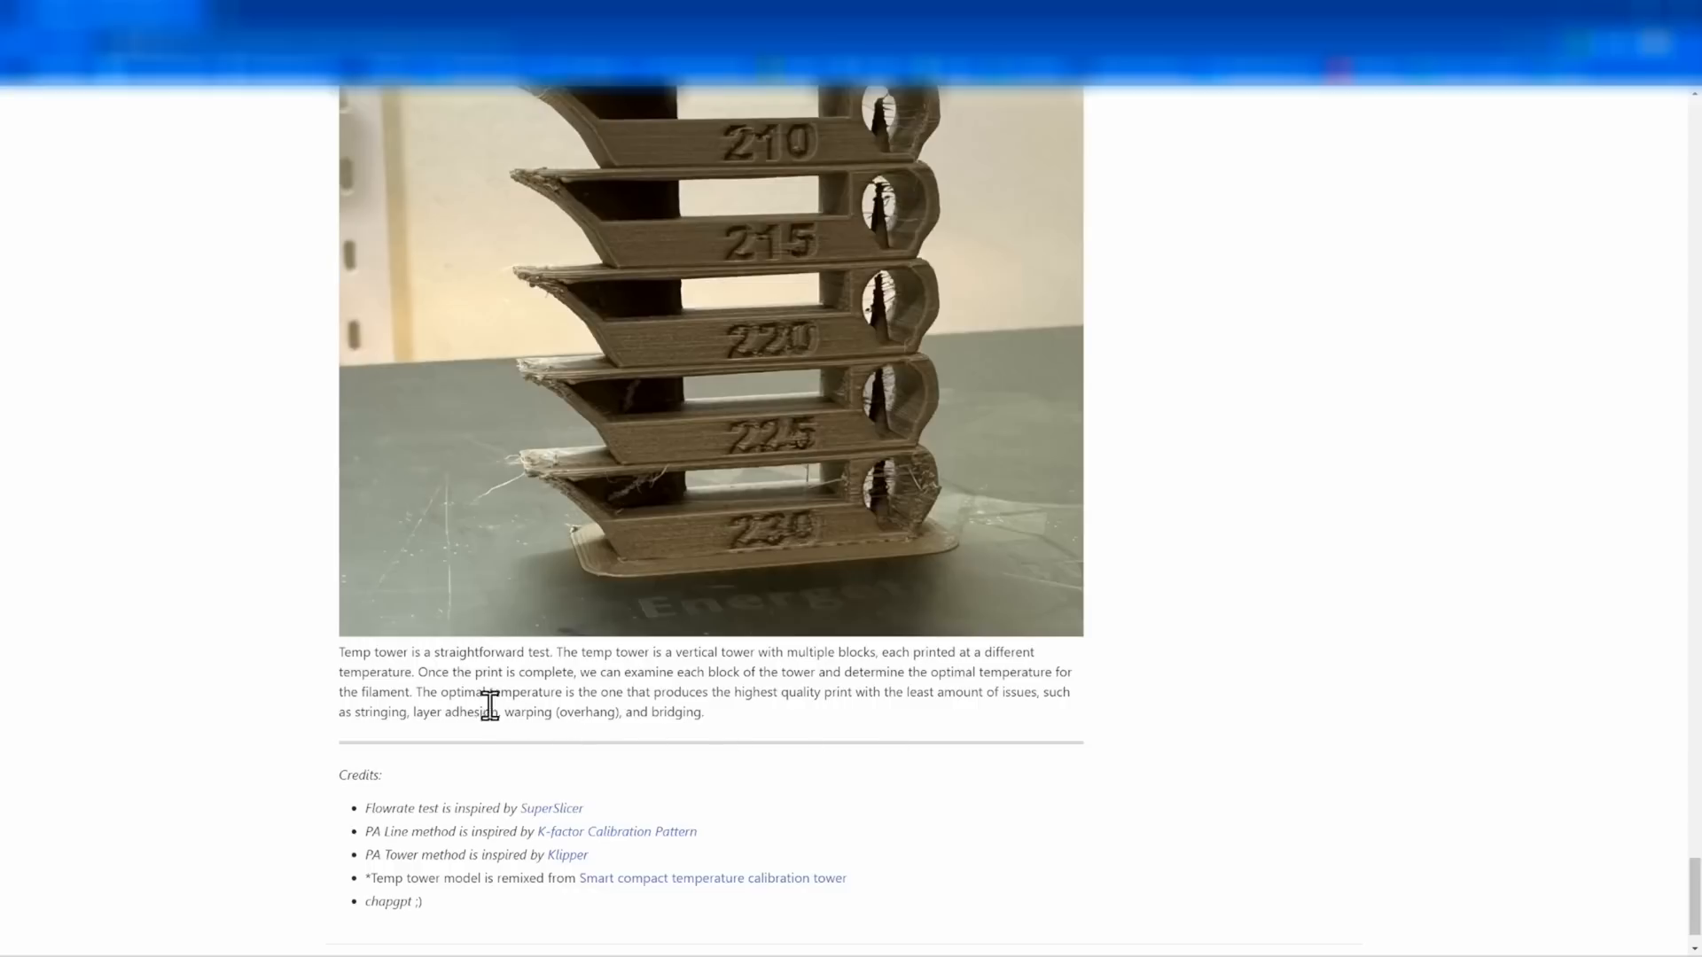
mouse_move(757, 693)
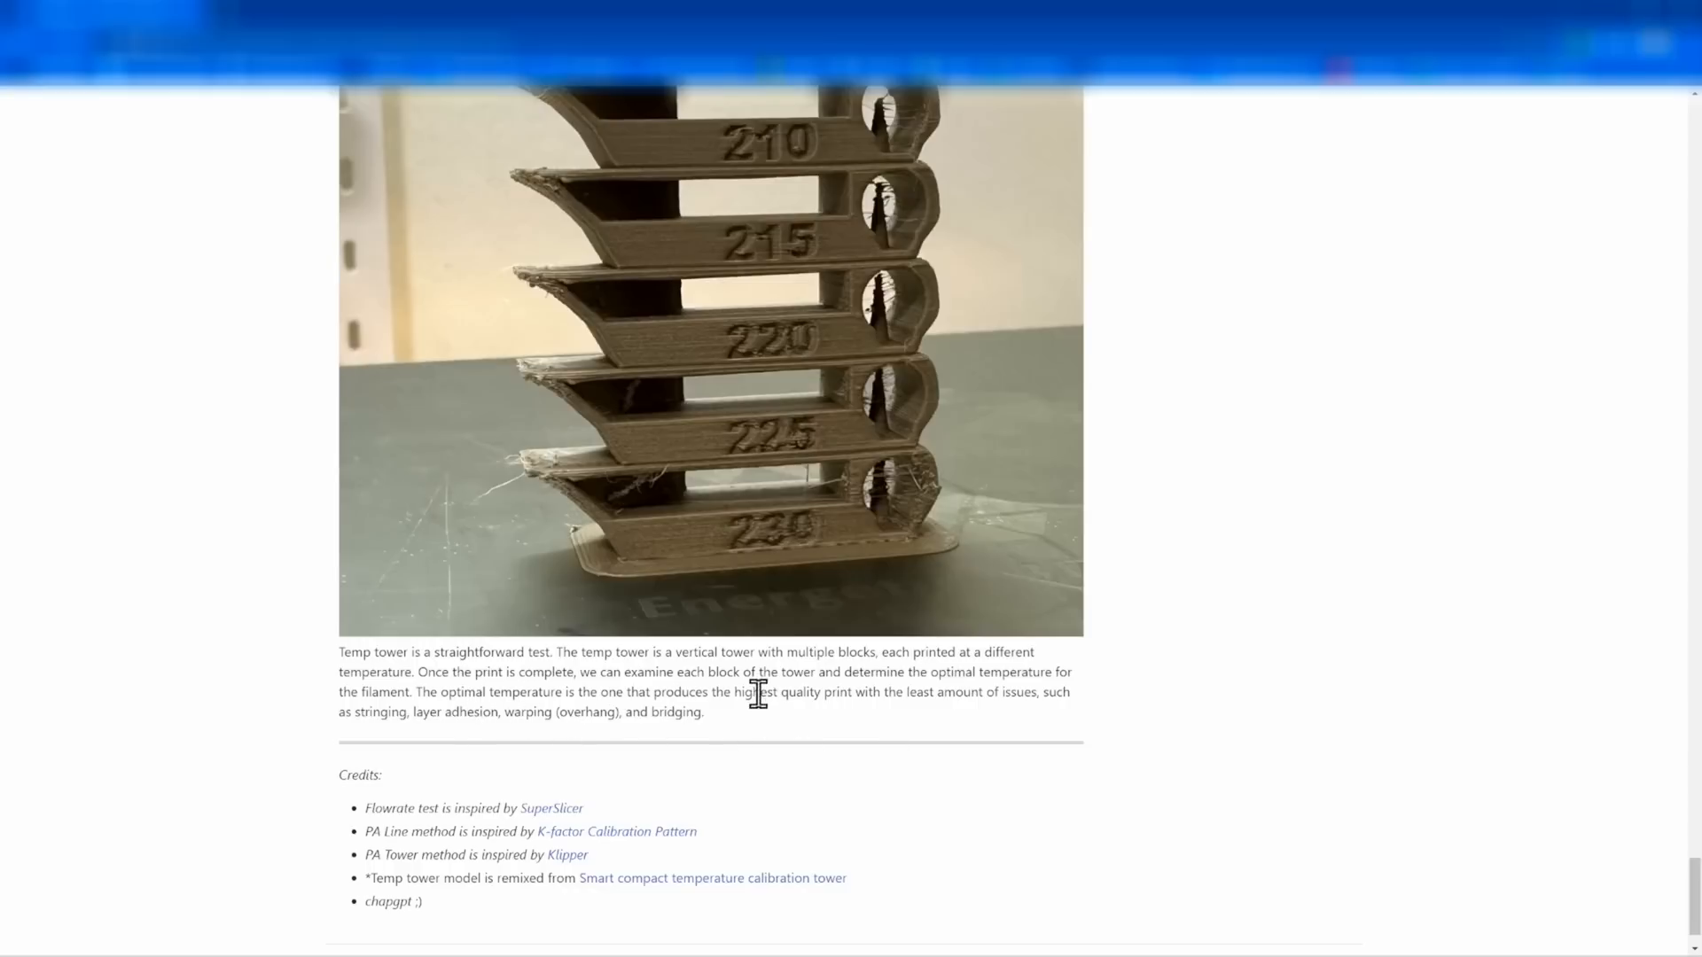
mouse_move(694, 748)
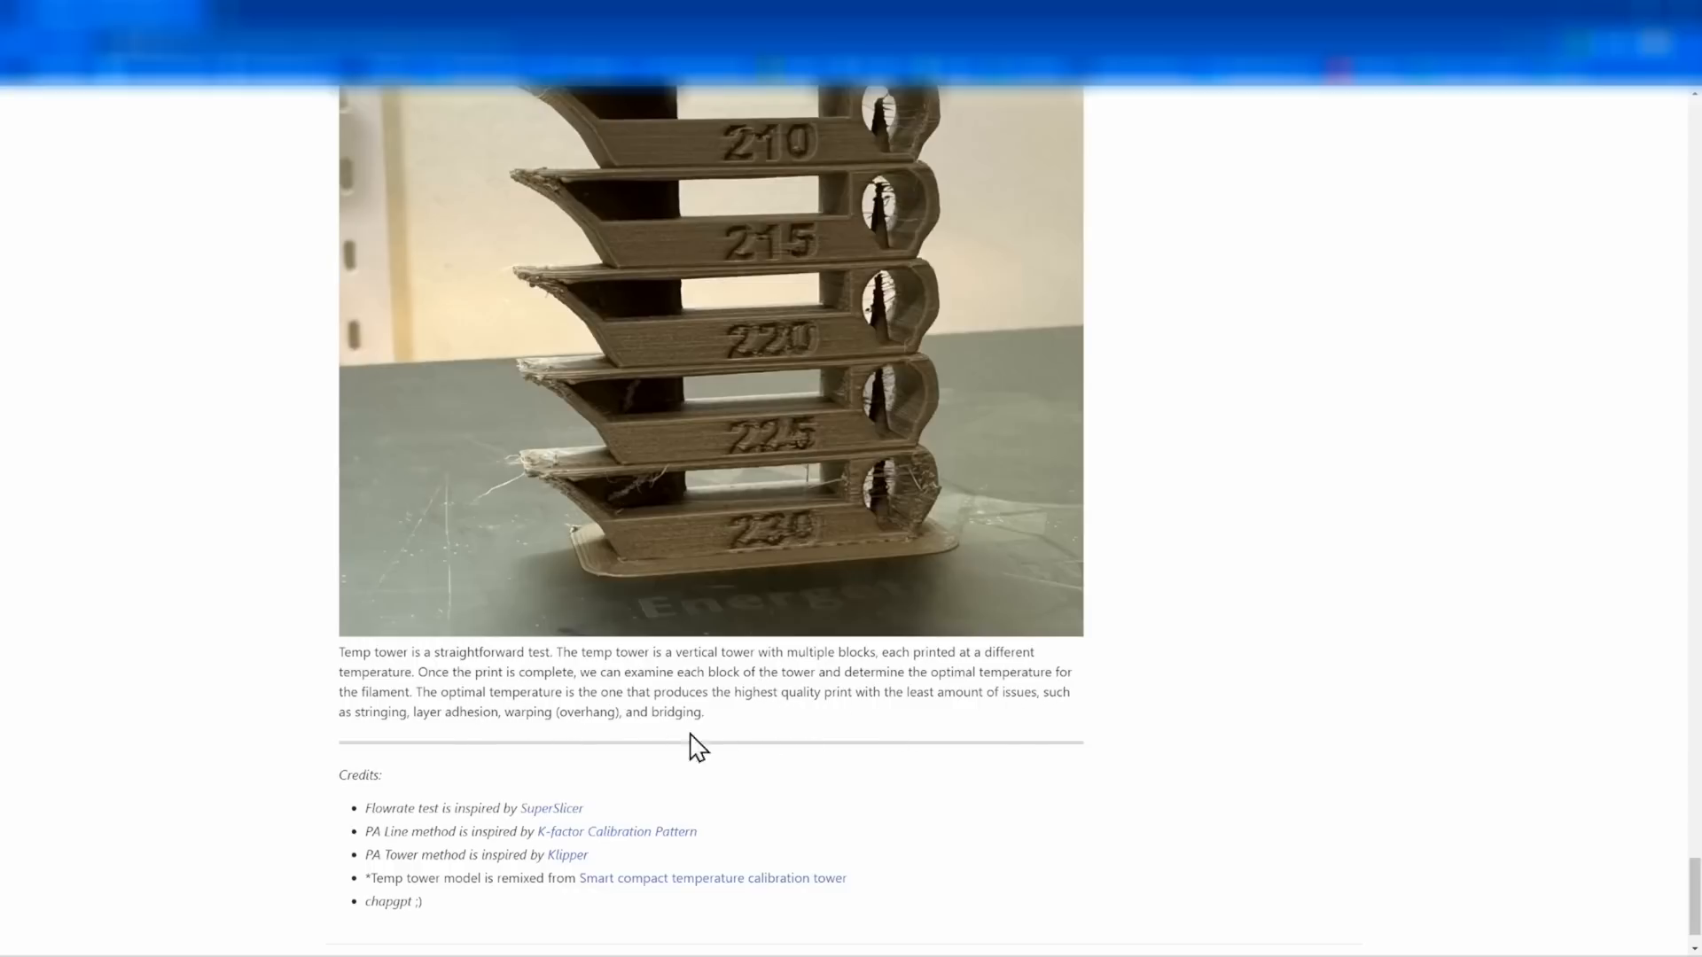
mouse_move(614, 737)
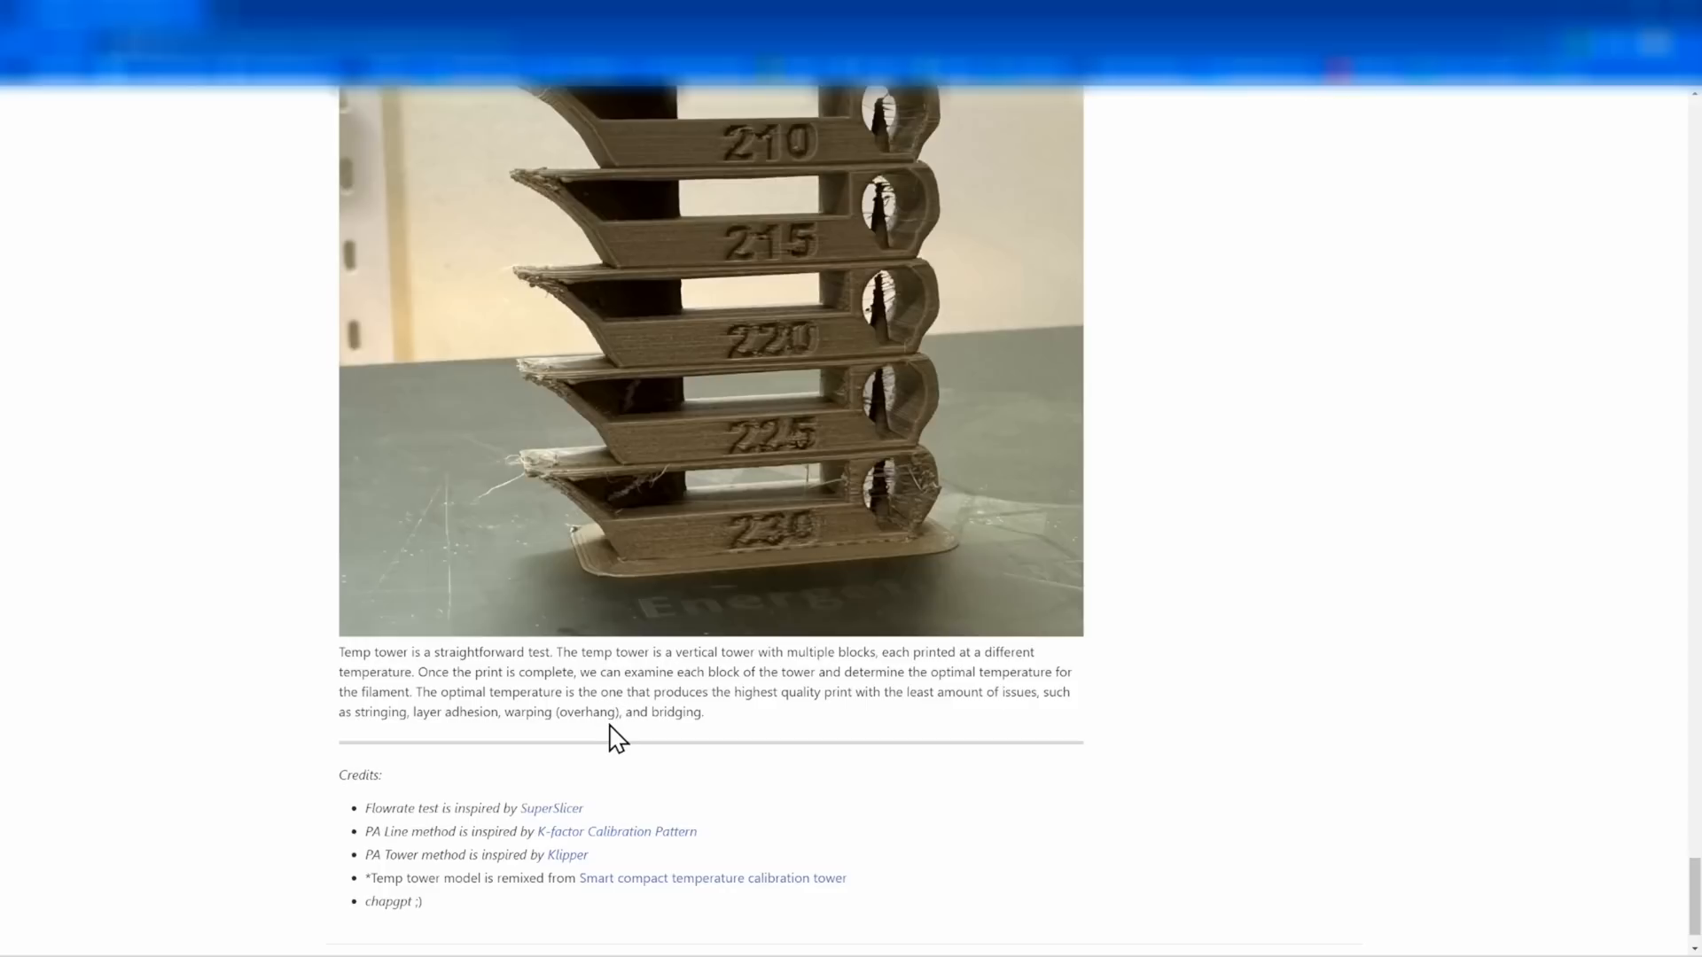
mouse_move(856, 723)
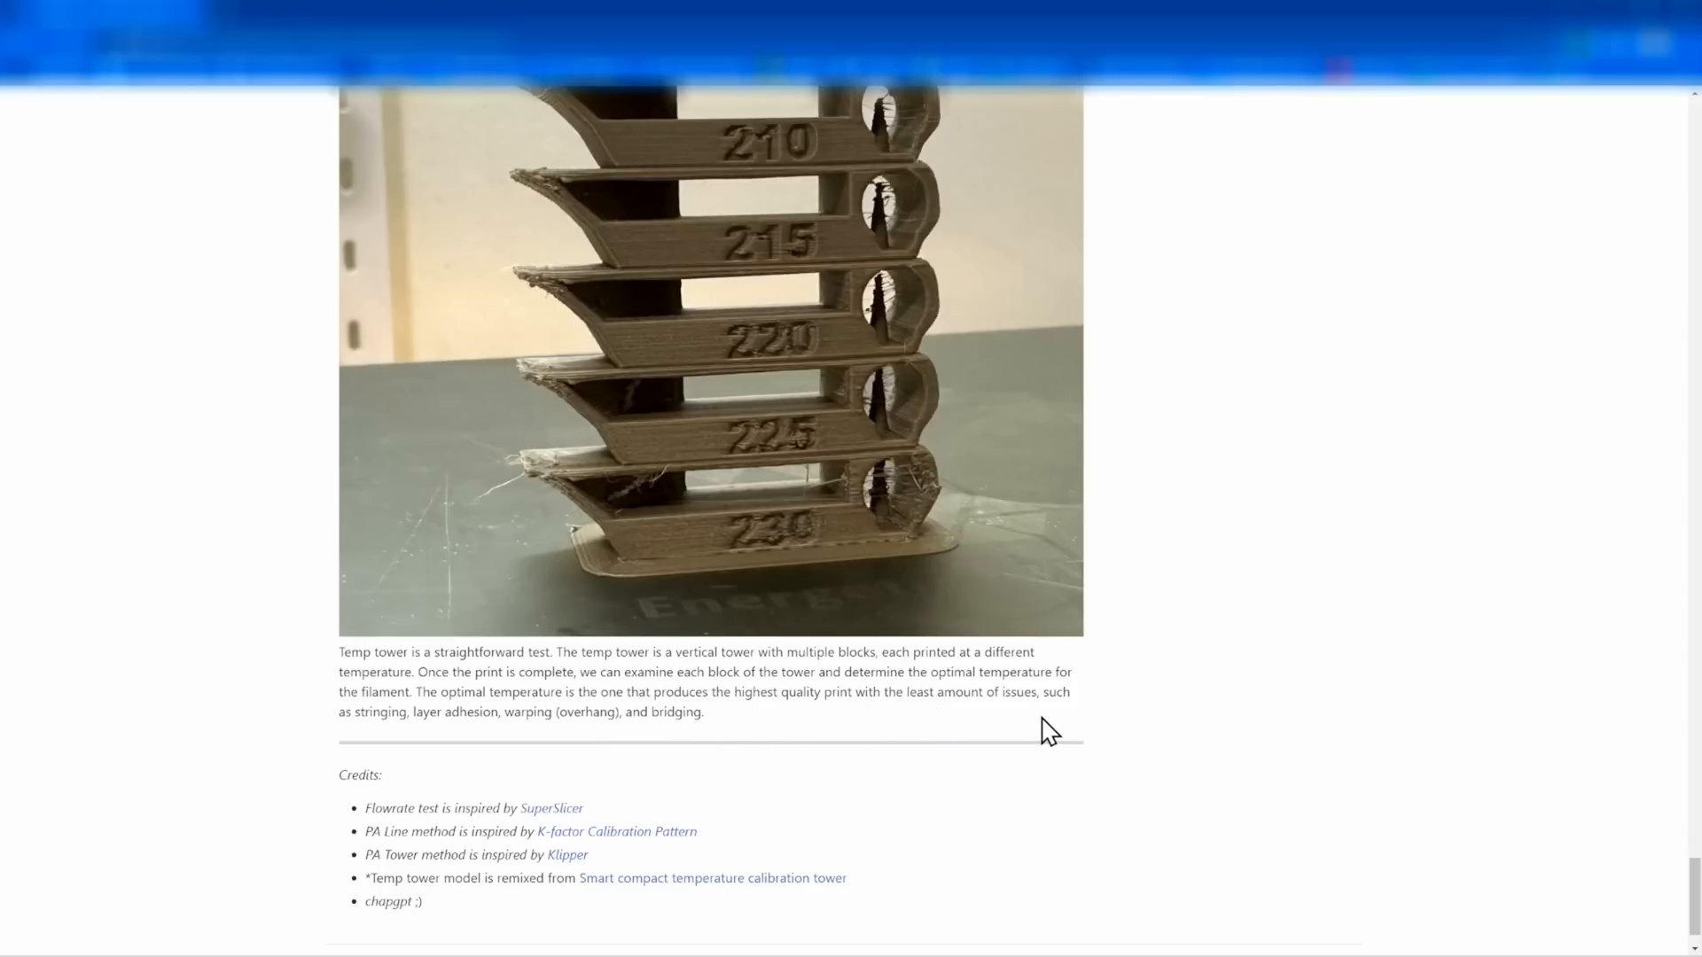
mouse_move(621, 746)
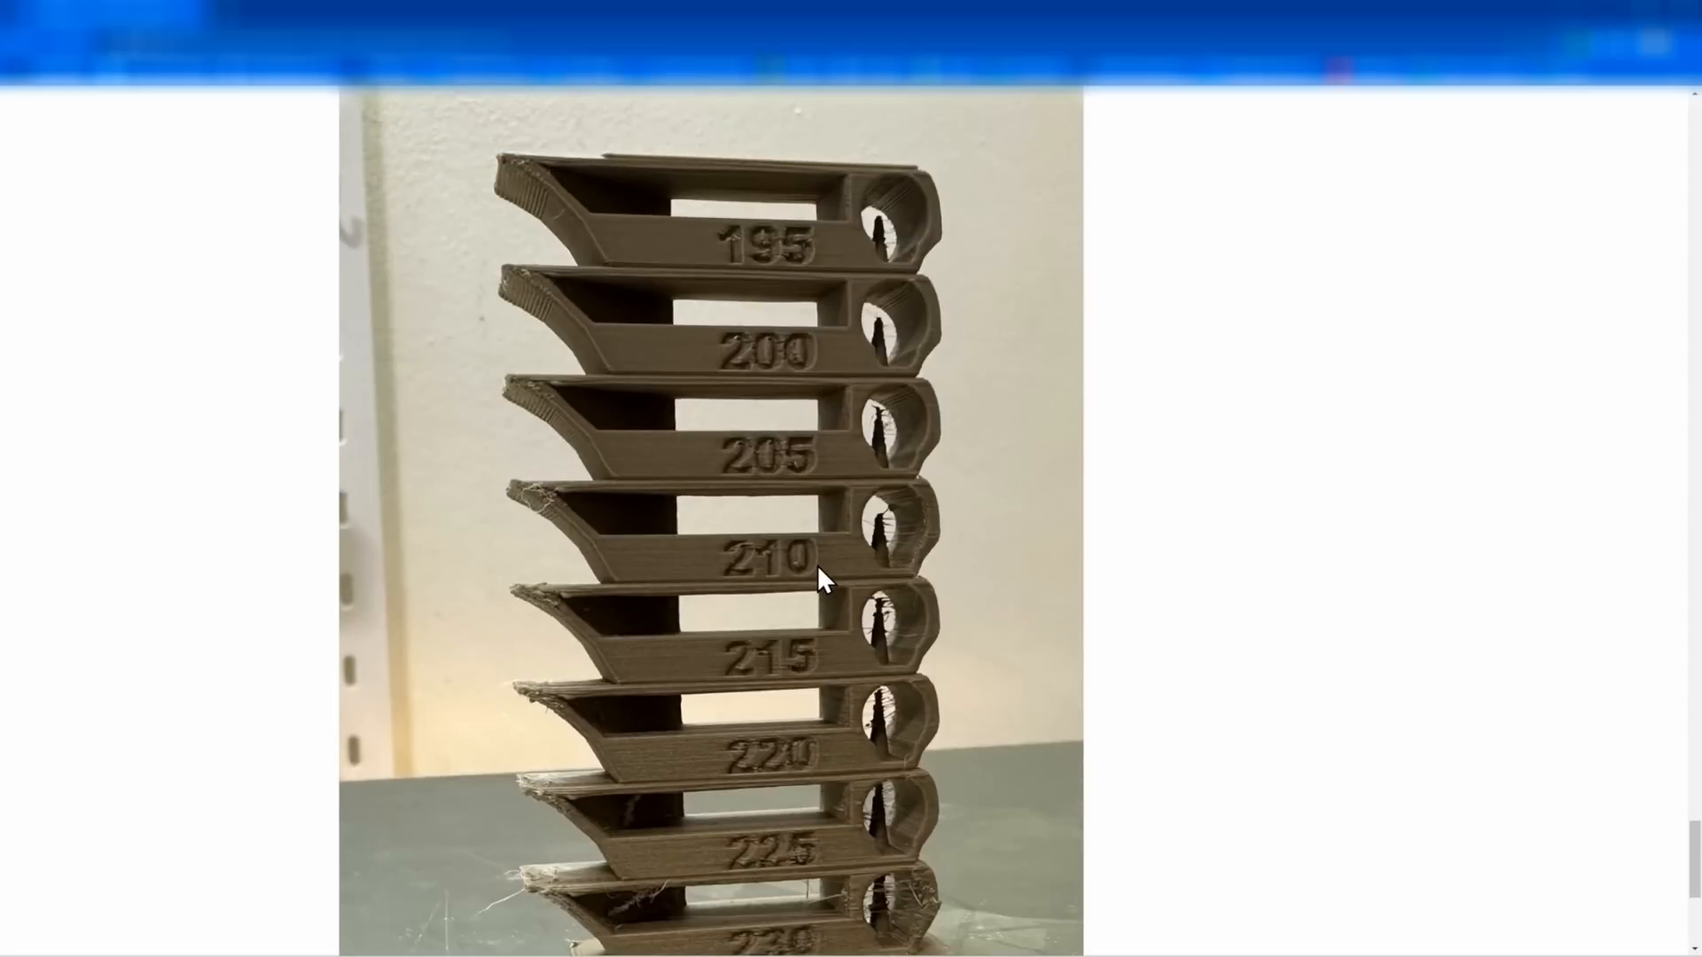
click(243, 13)
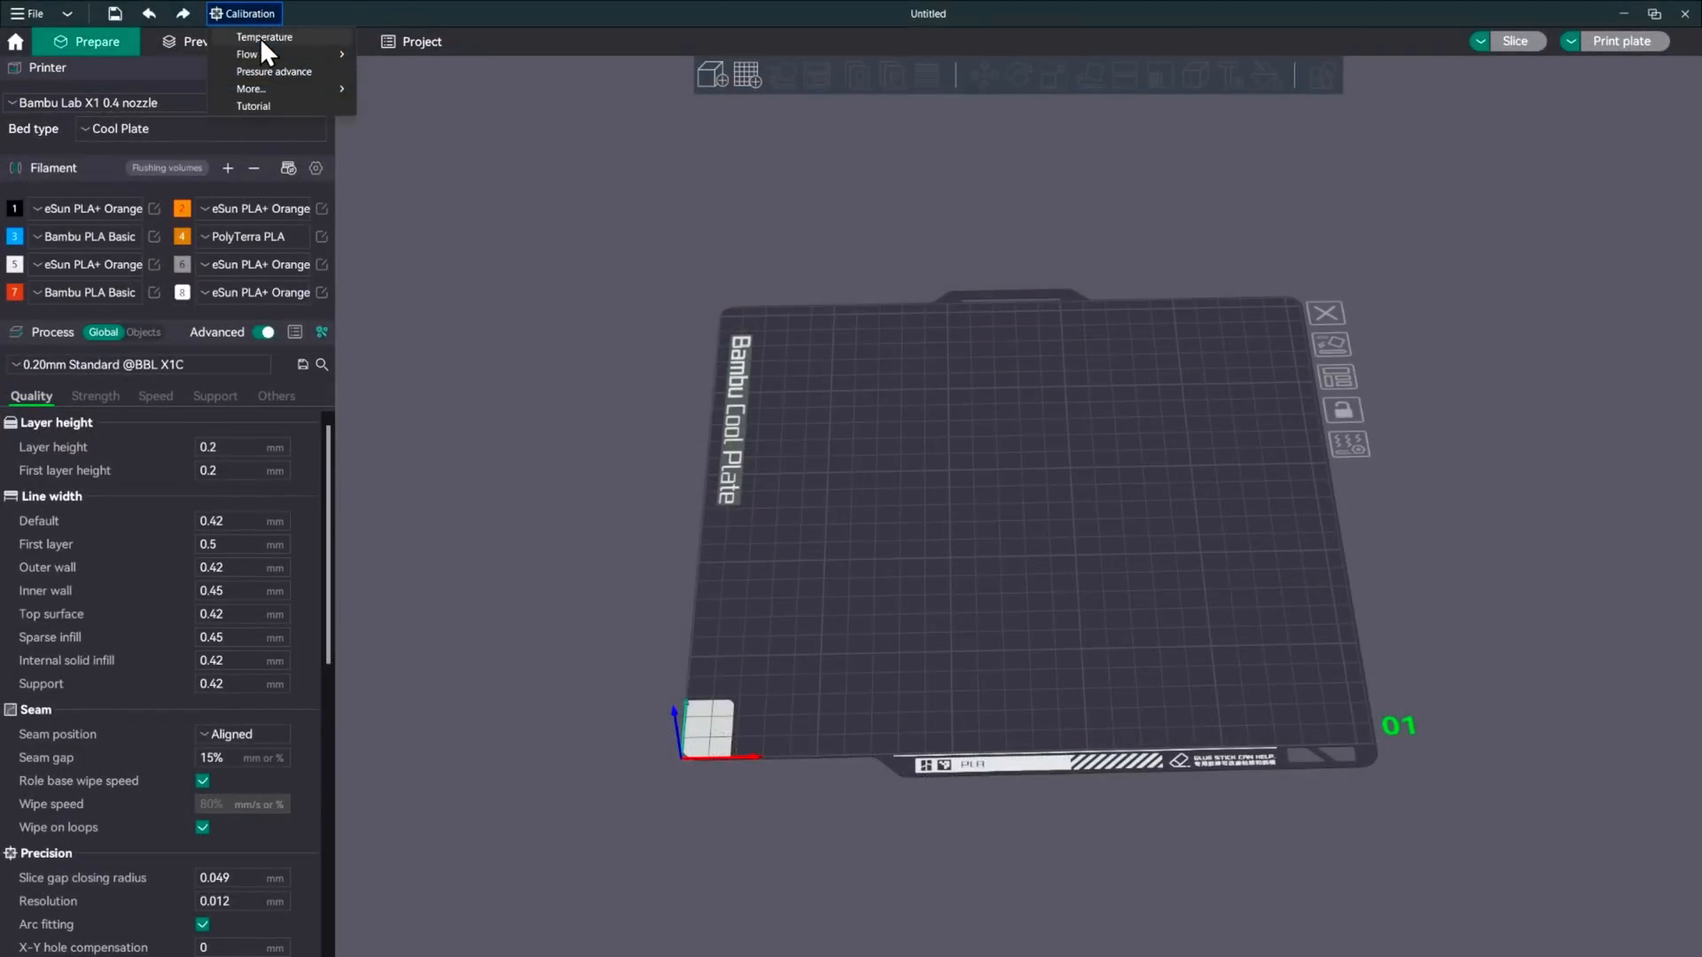
Generate a PLA temperature tower from 230 to 190 °C and slice it
click(264, 37)
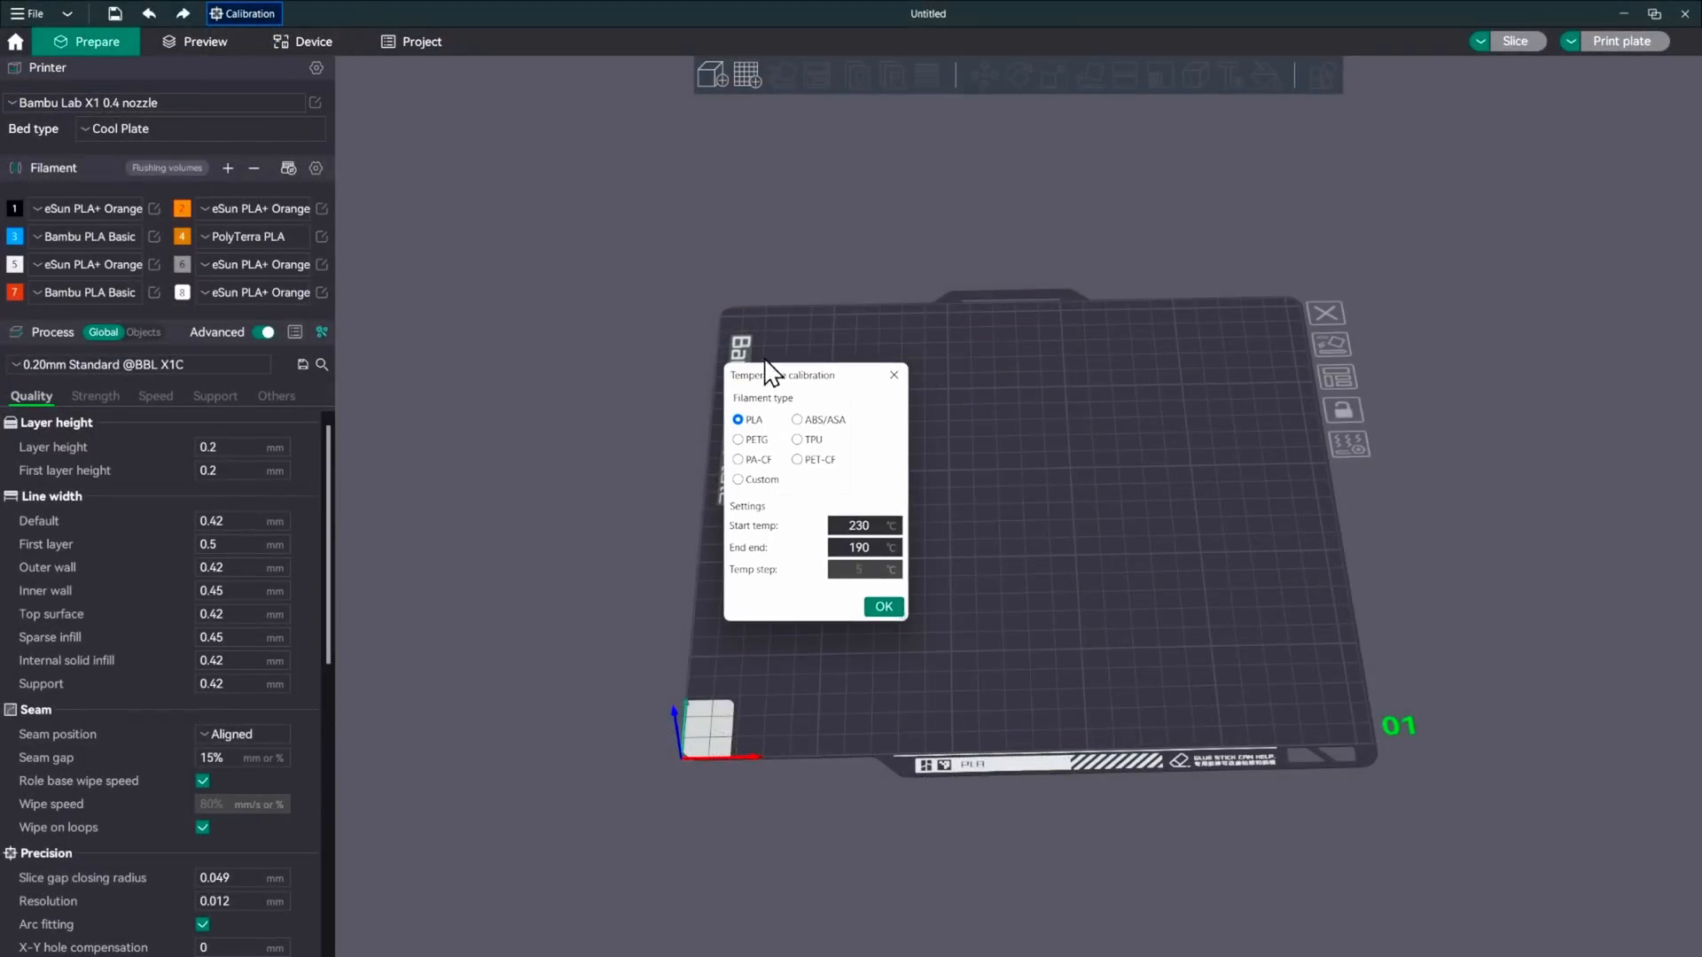
click(858, 546)
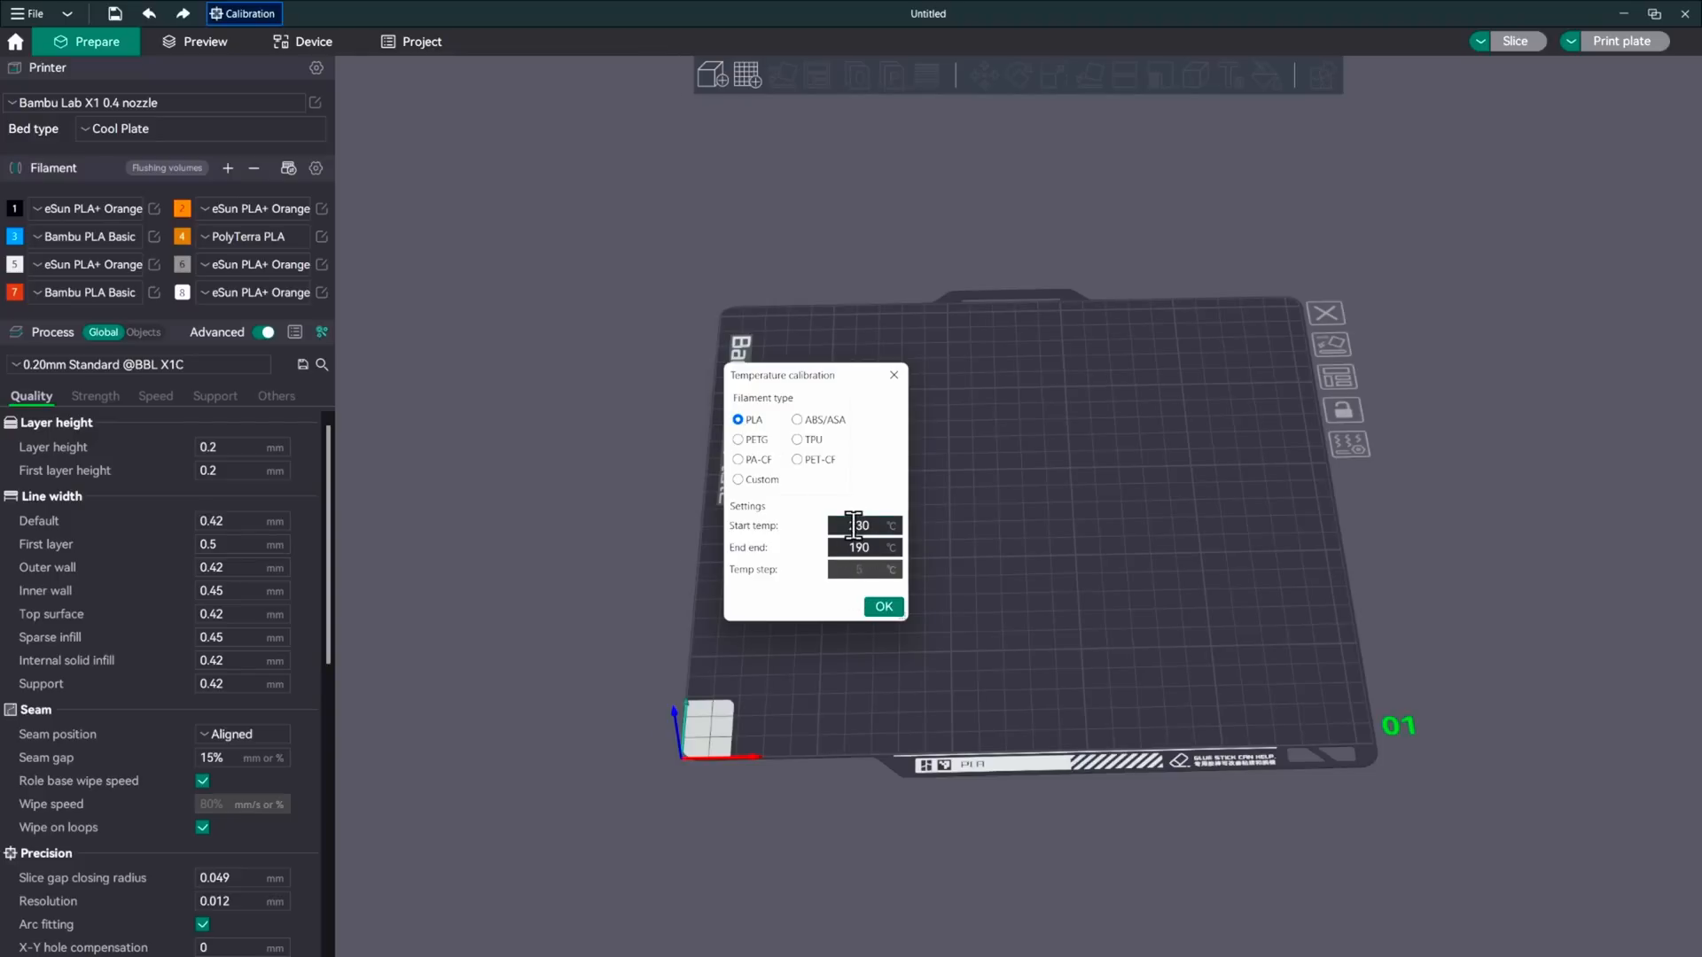
text(230)
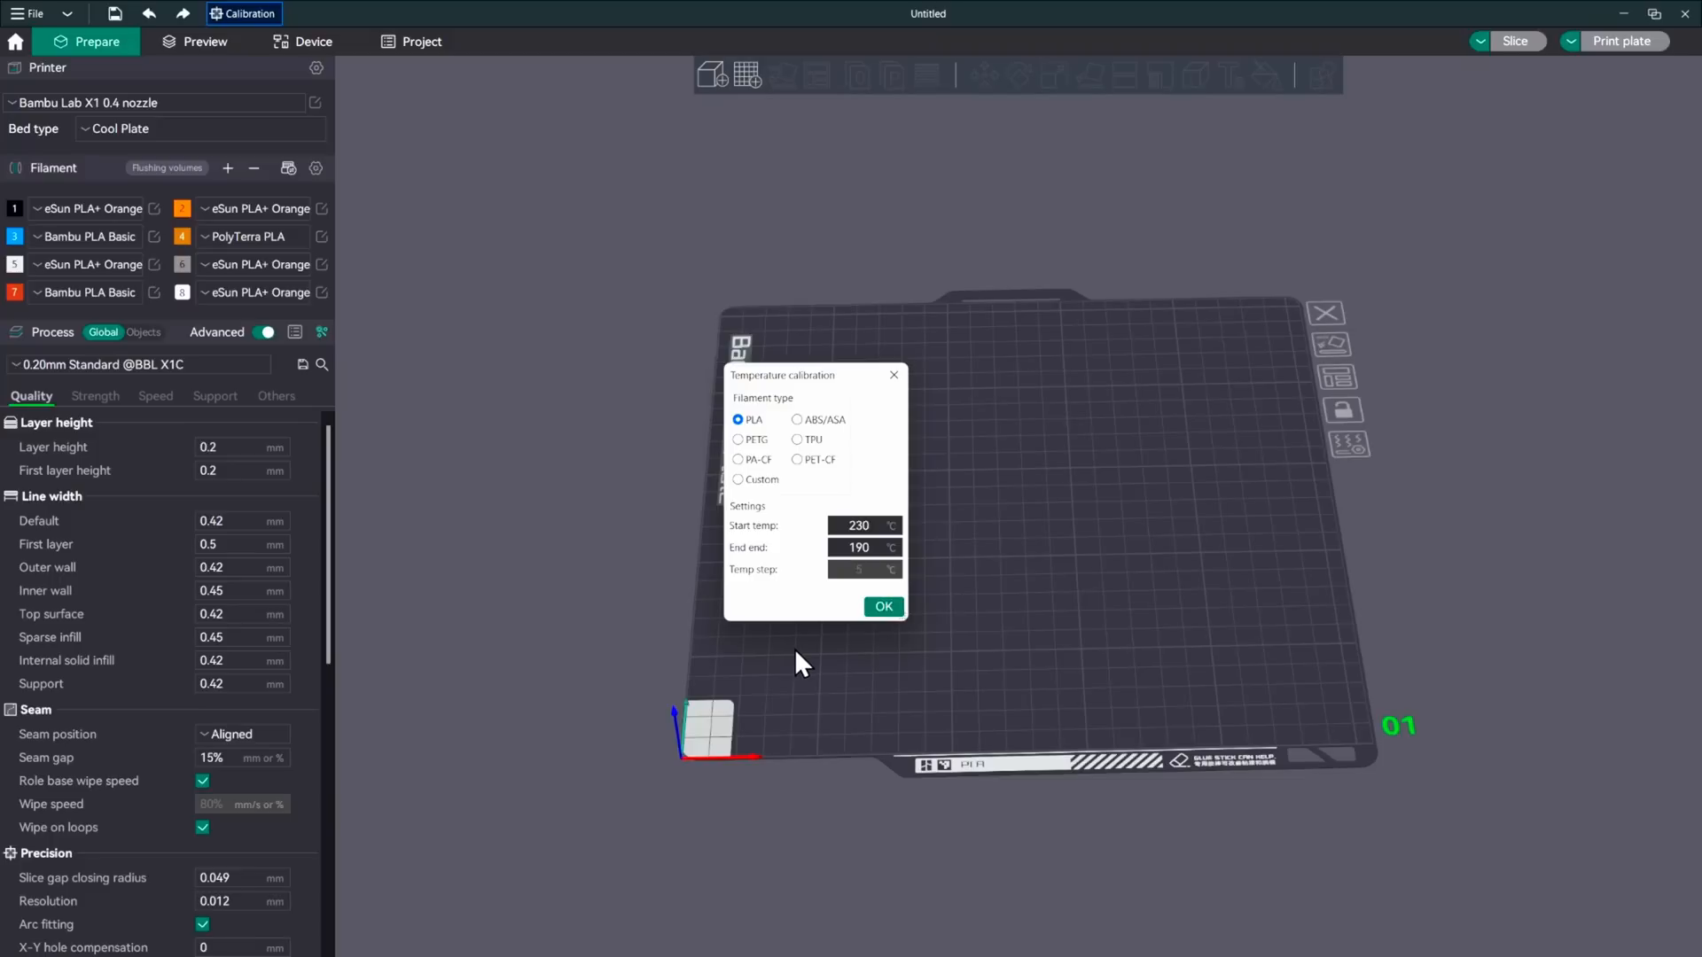
click(883, 606)
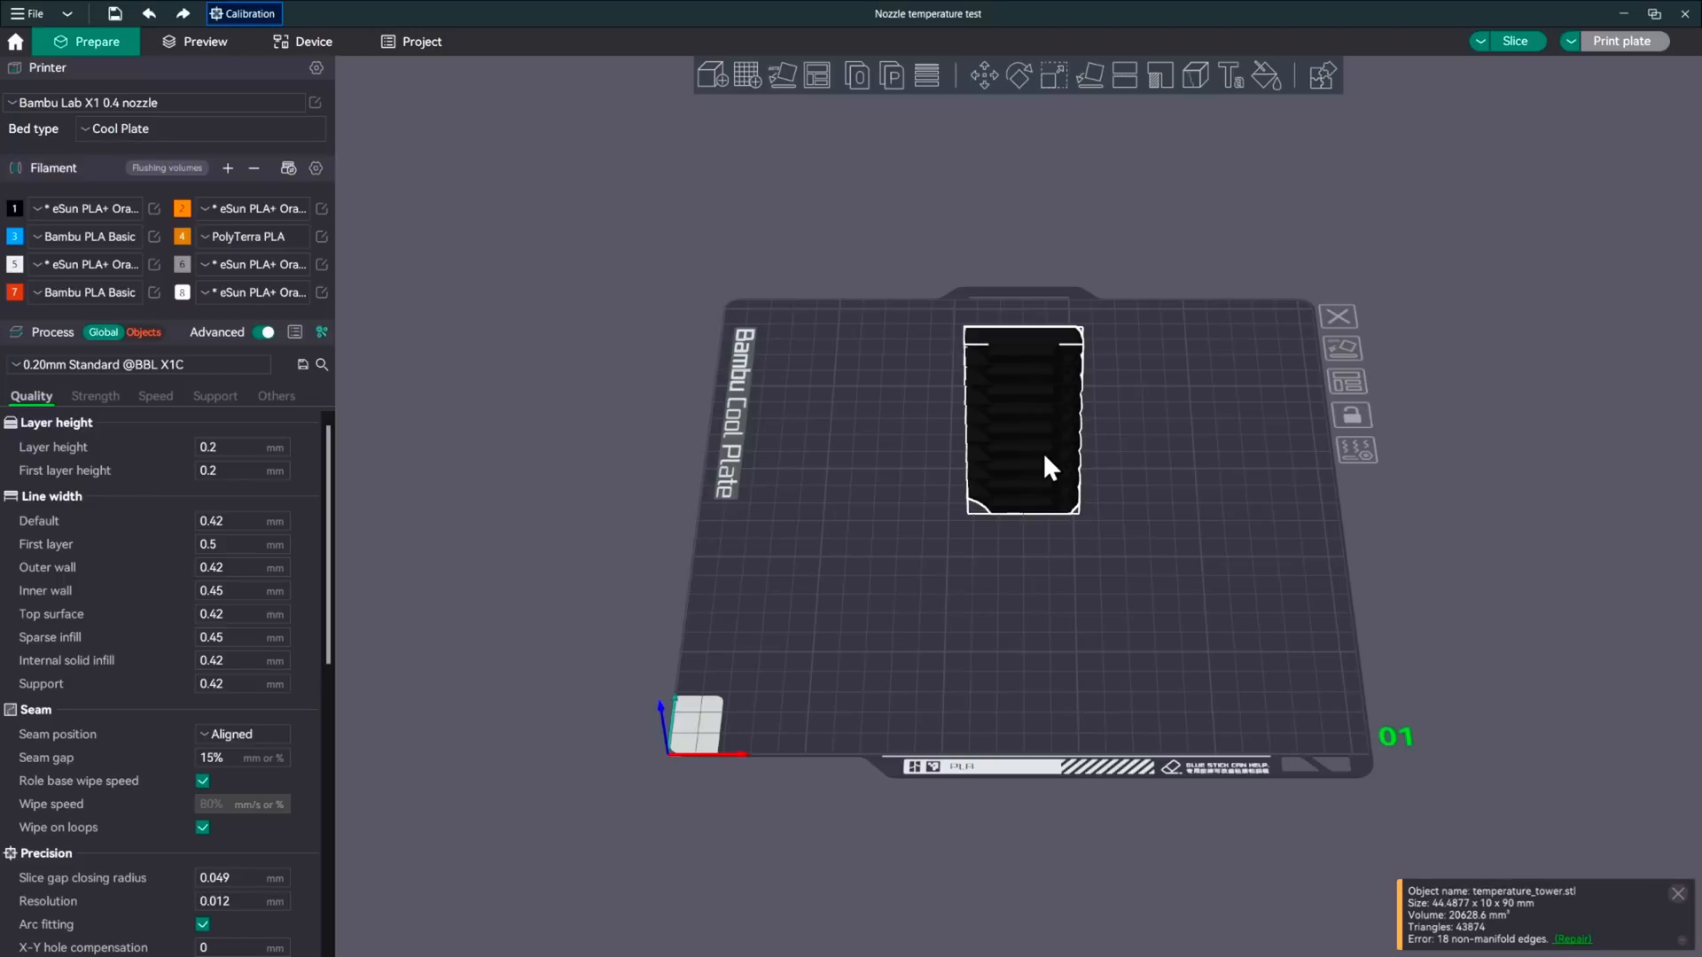
mouse_move(762, 357)
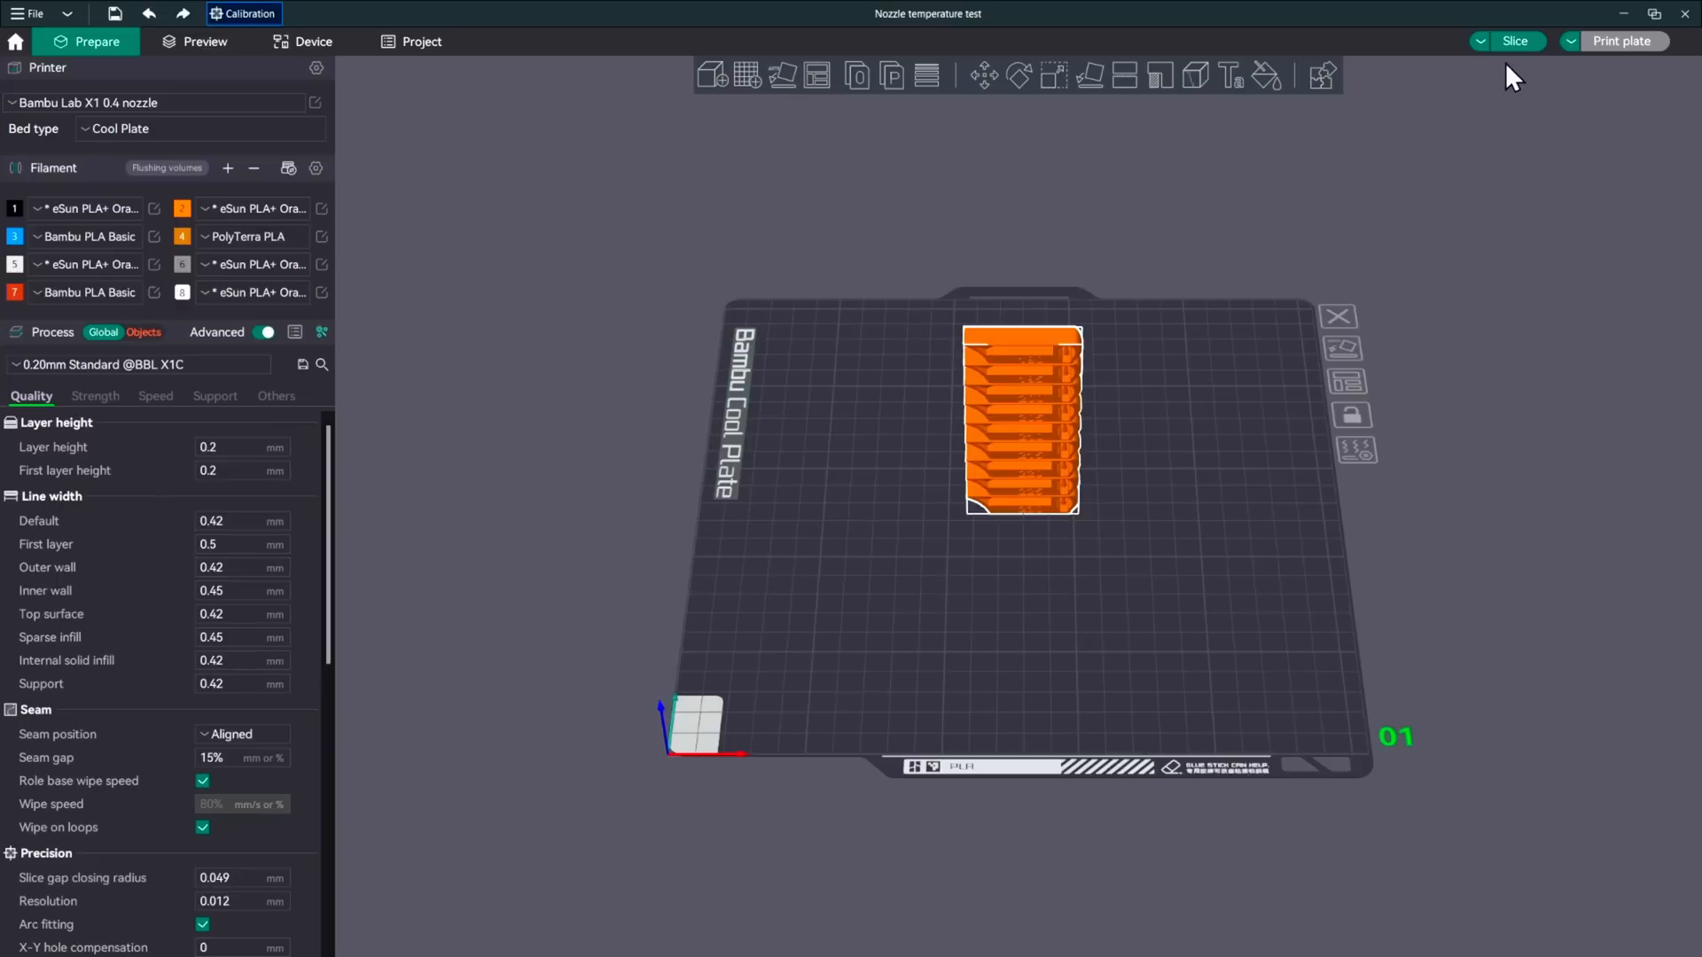
click(204, 41)
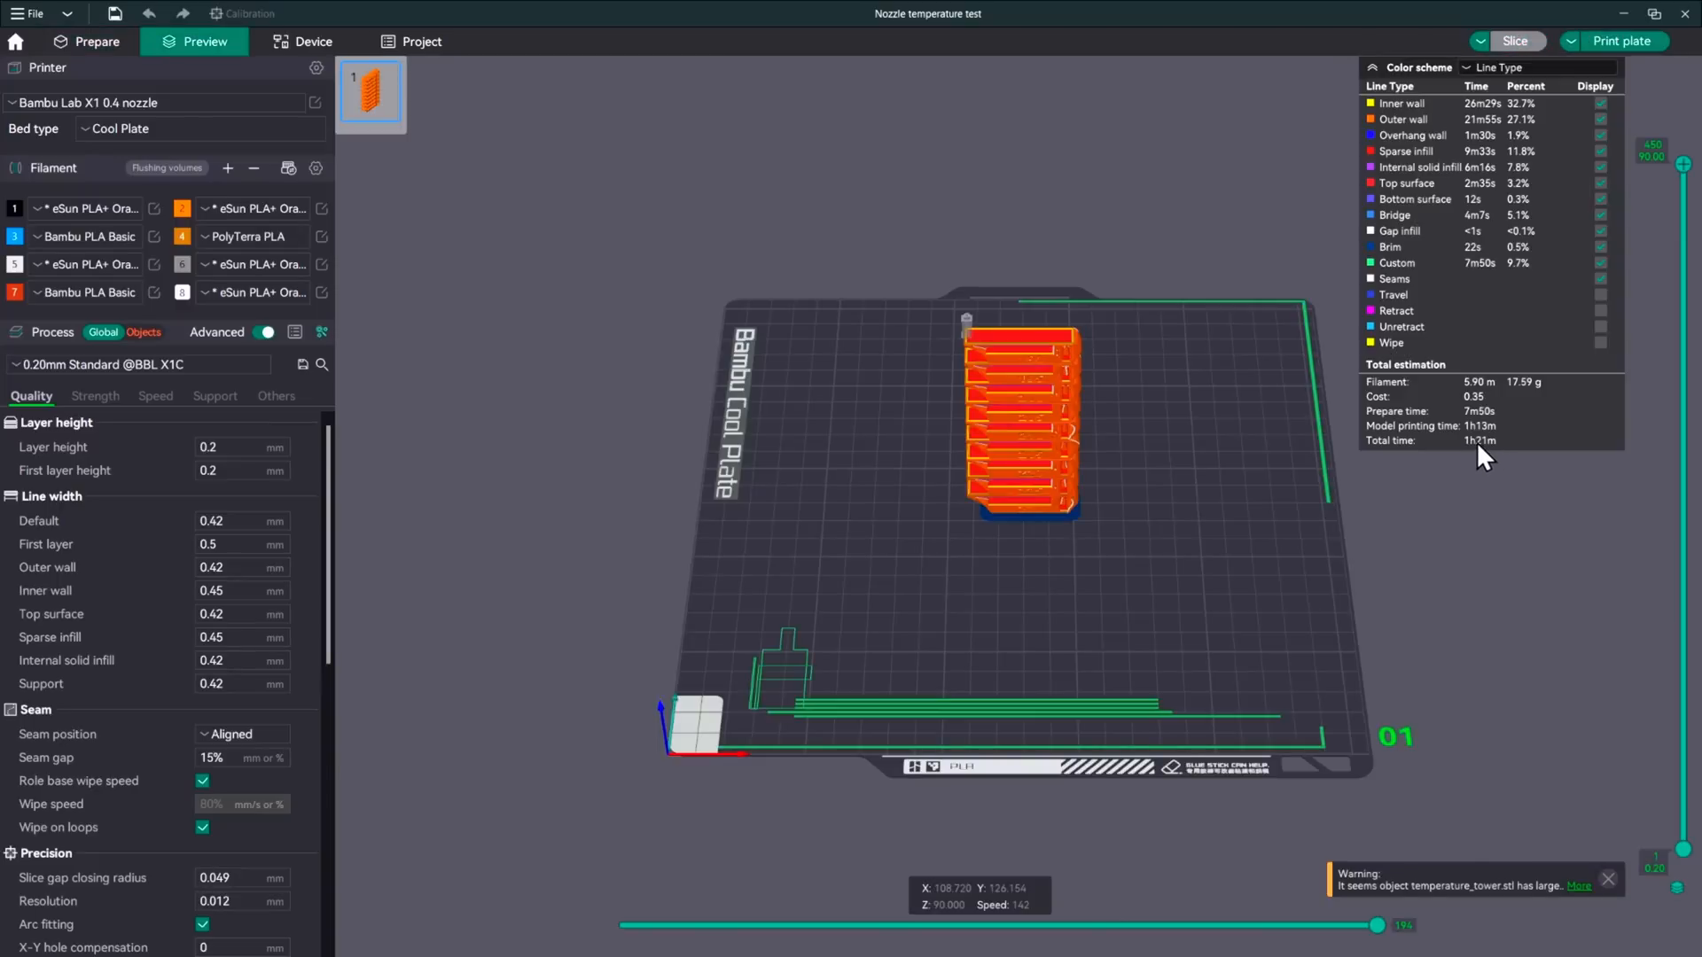
Prepare the tower print job for My Bambu X1C with timelapse off and flow calibration on
click(1622, 41)
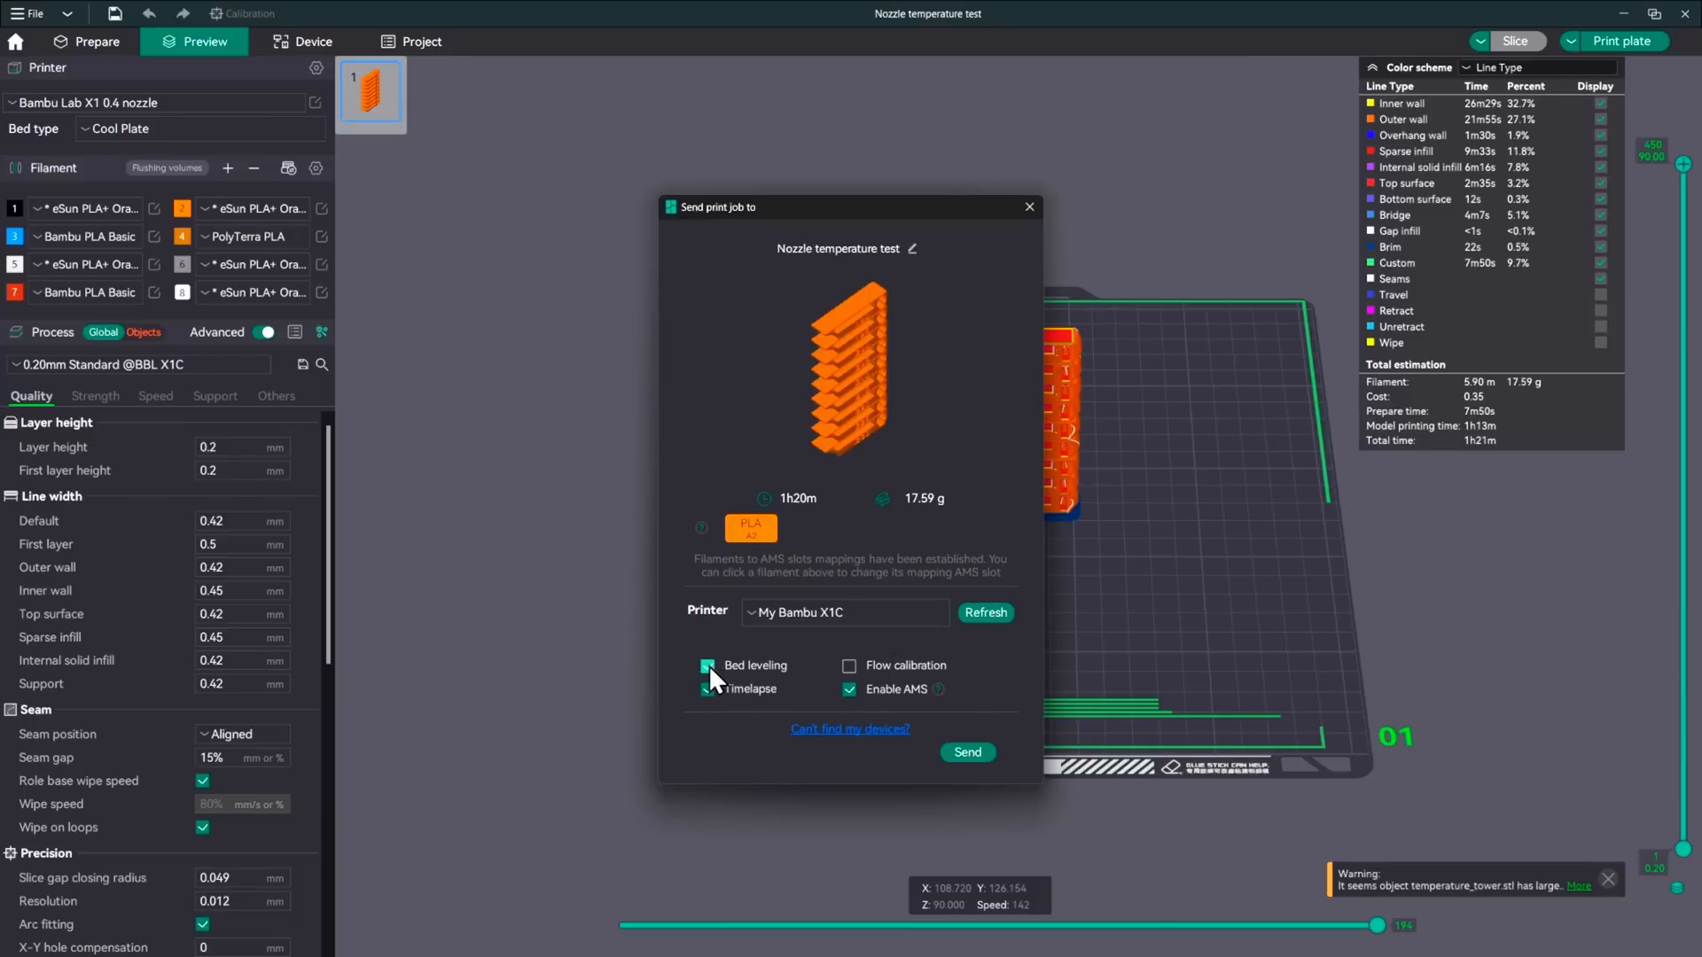
click(707, 664)
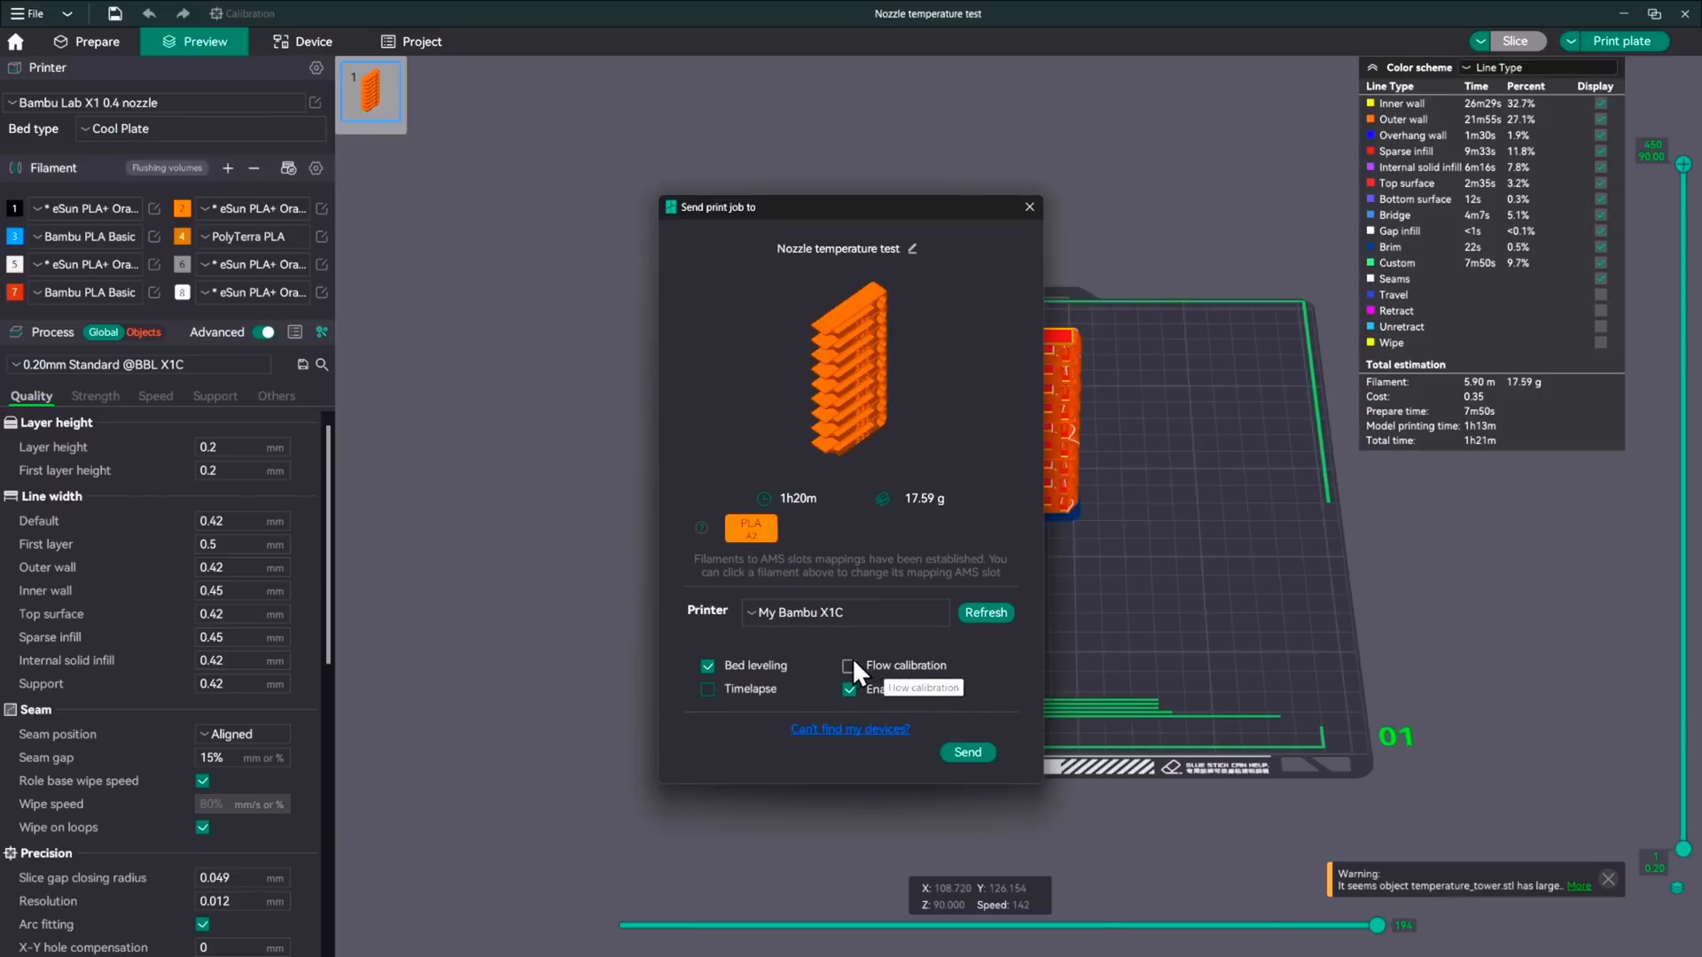
click(849, 665)
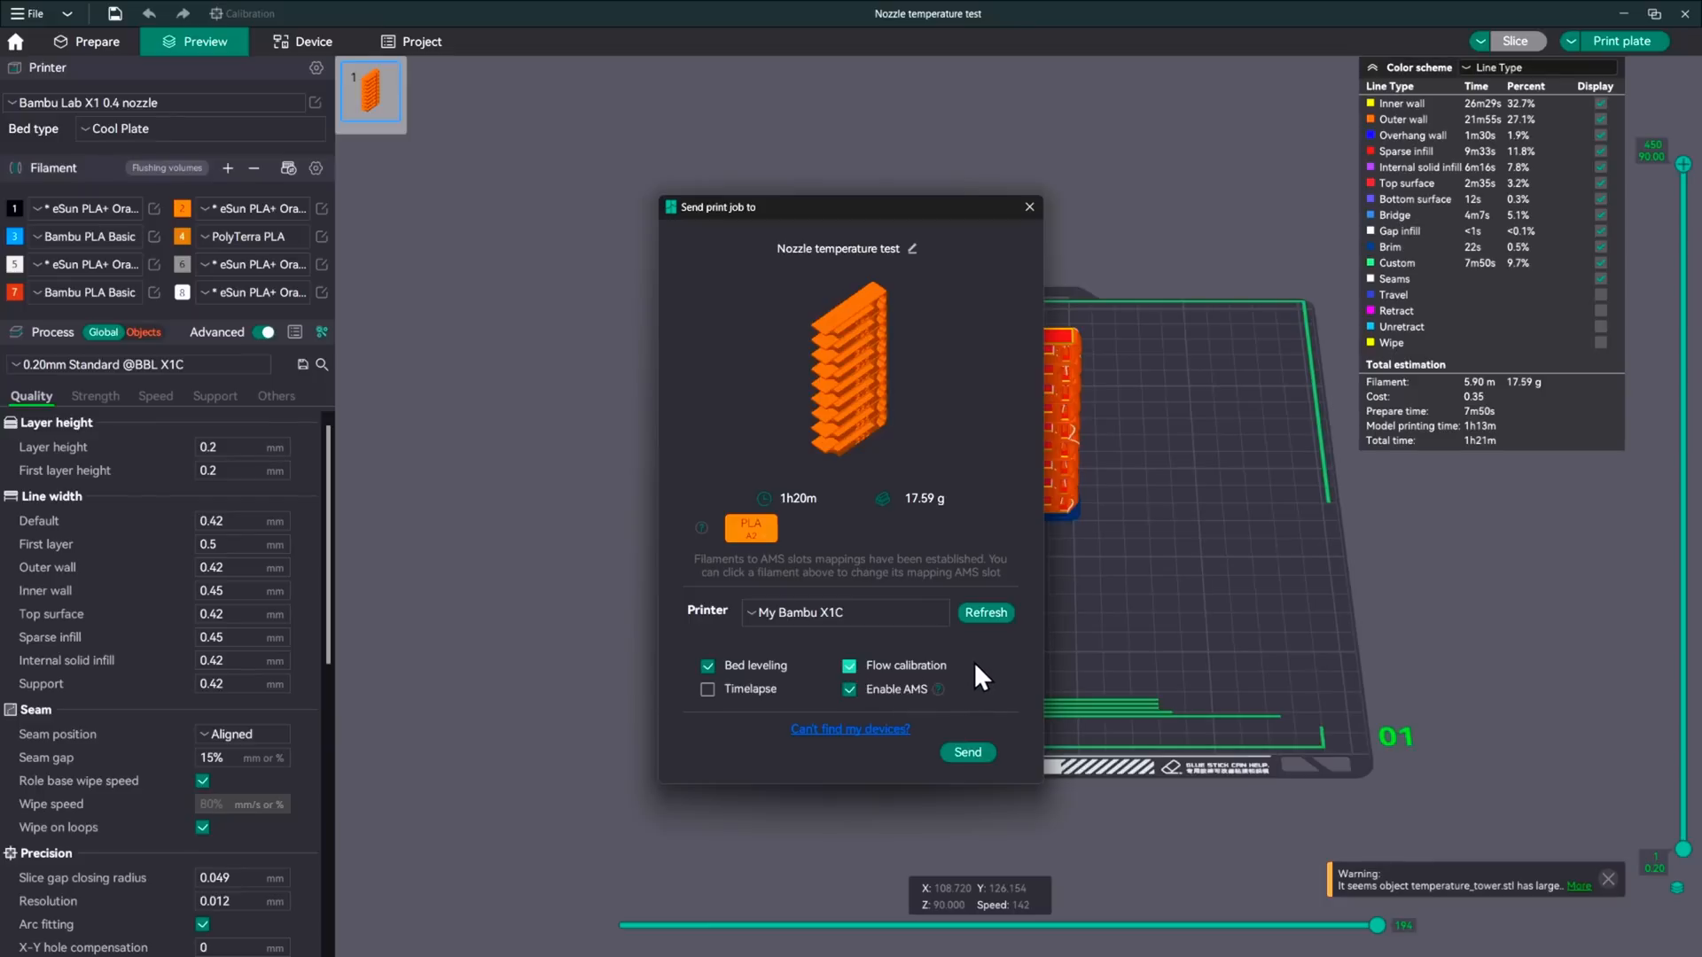
mouse_move(879, 668)
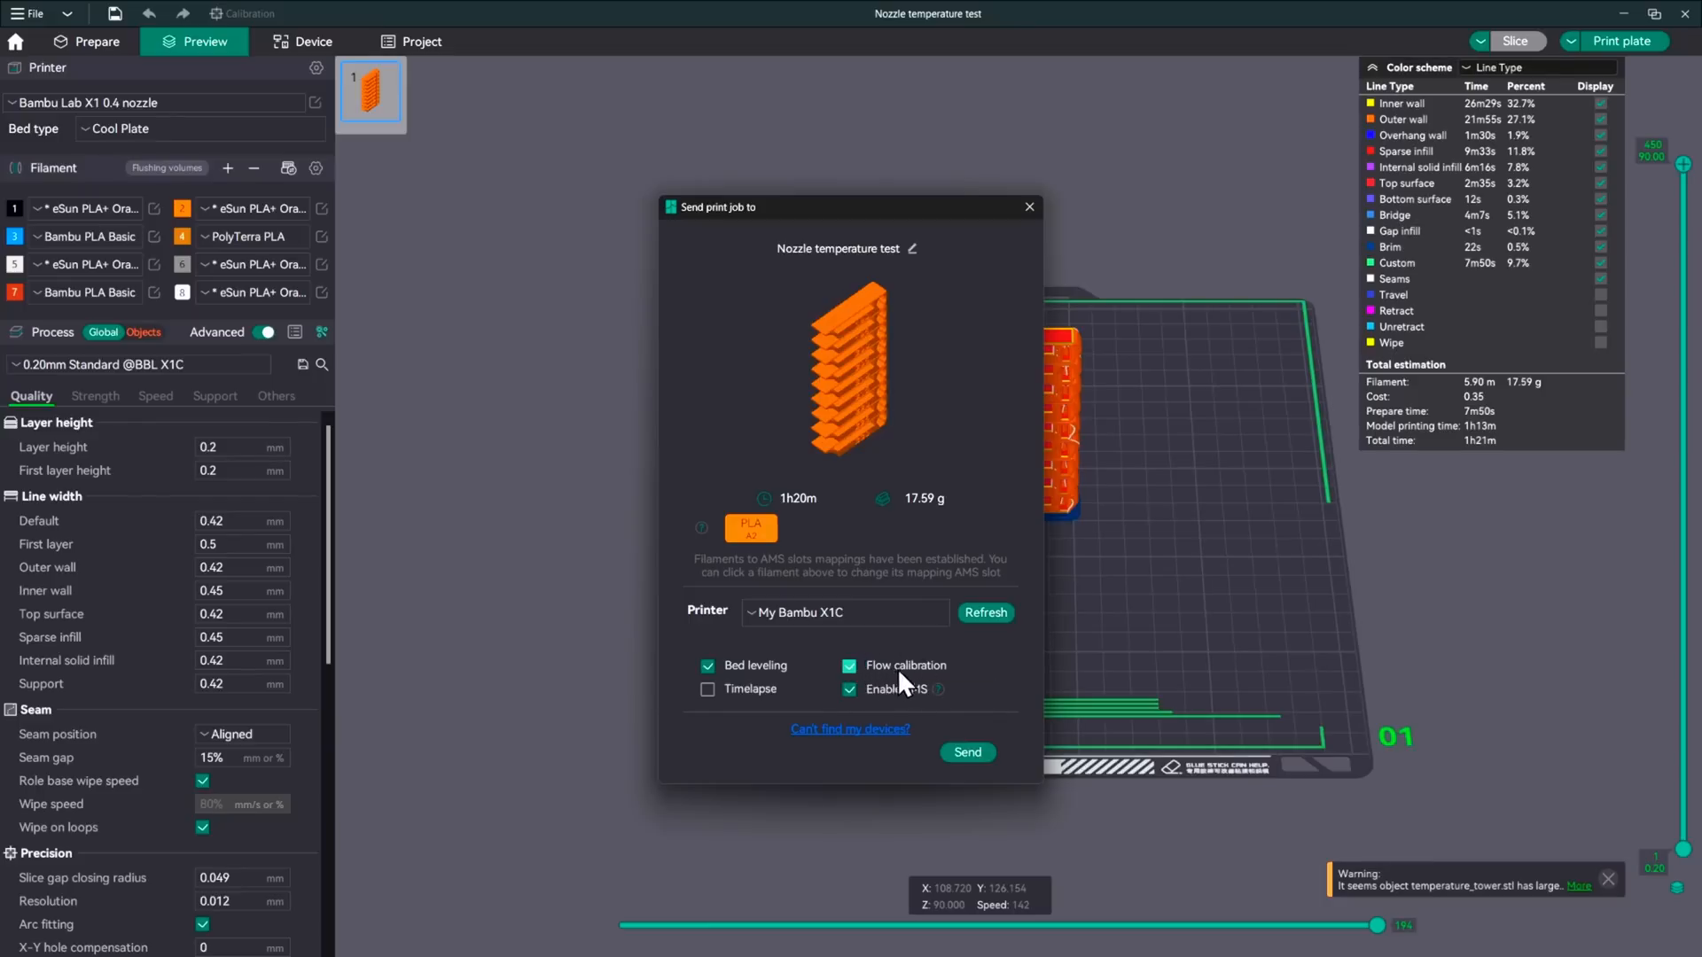
mouse_move(925, 680)
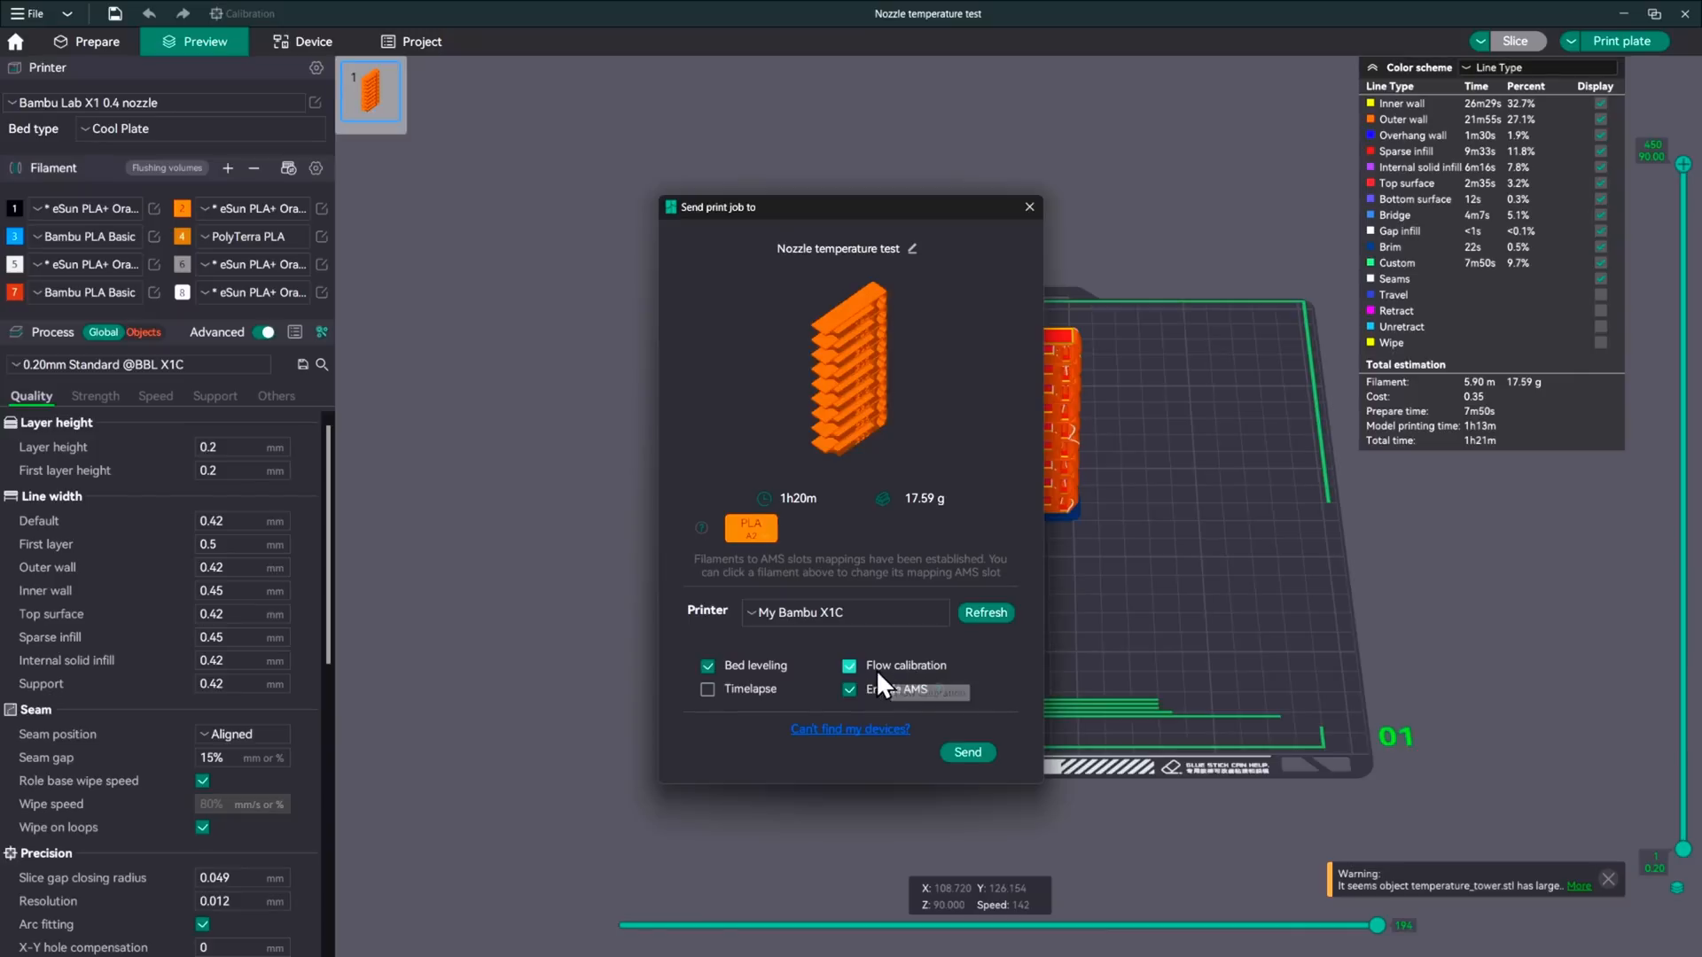
mouse_move(922, 680)
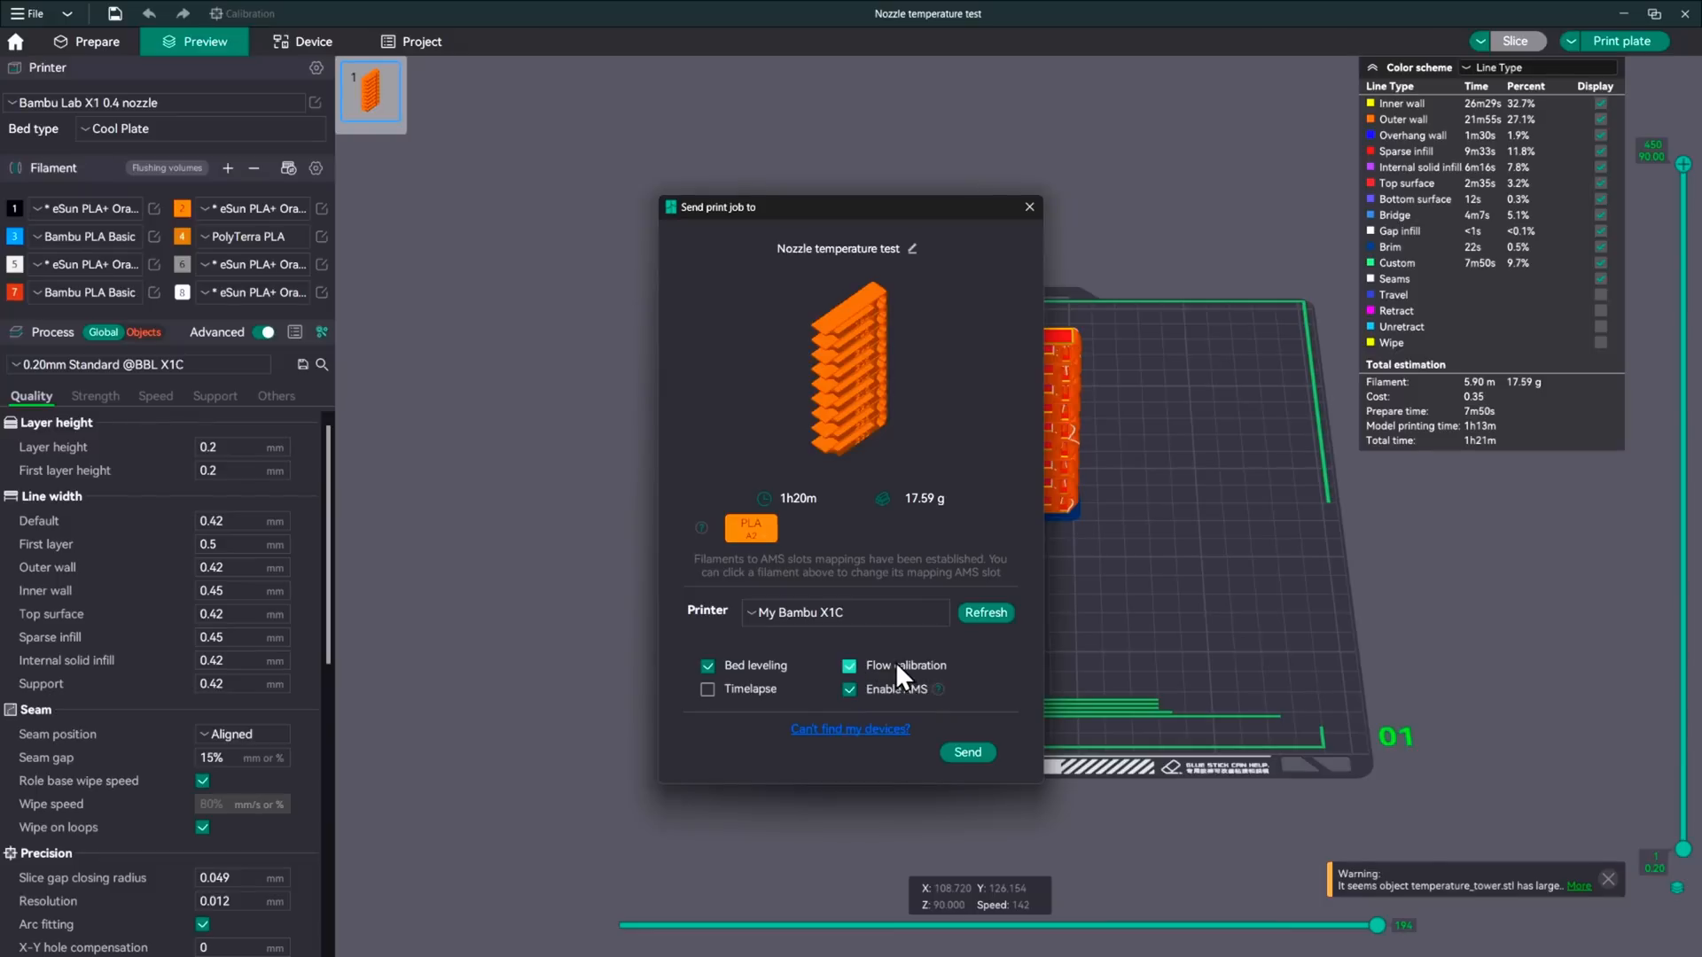
mouse_move(852, 679)
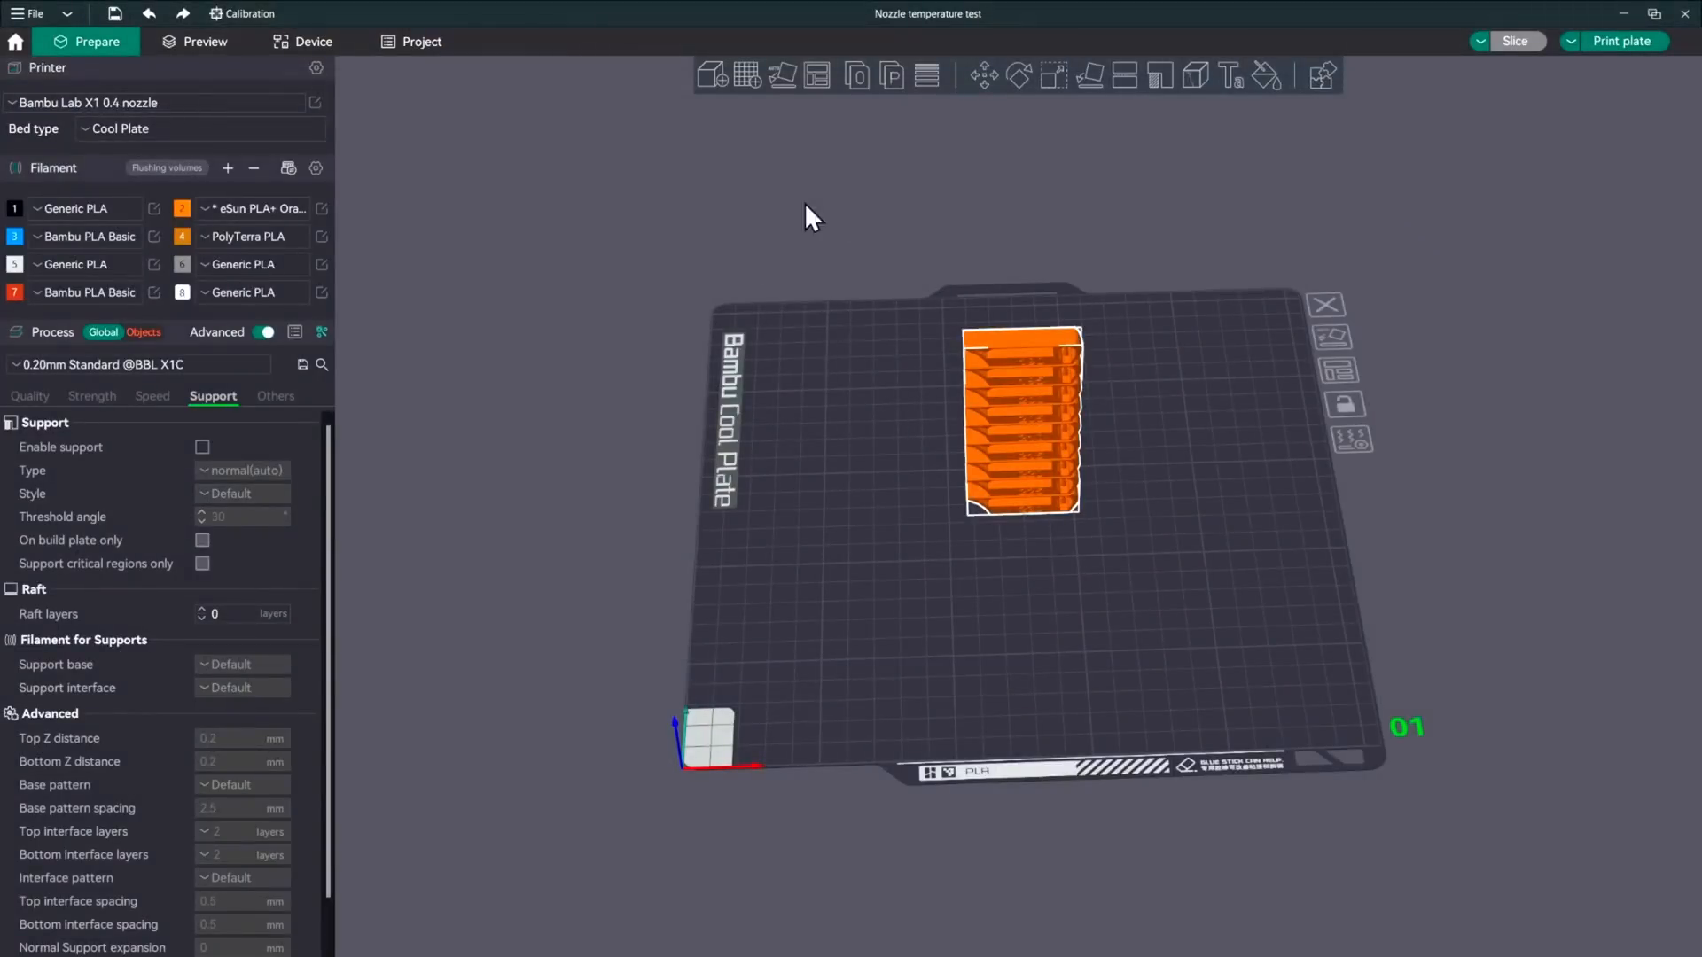
Set both nozzle temperatures of the eSun PLA+ Orange preset to 205 °C
click(321, 209)
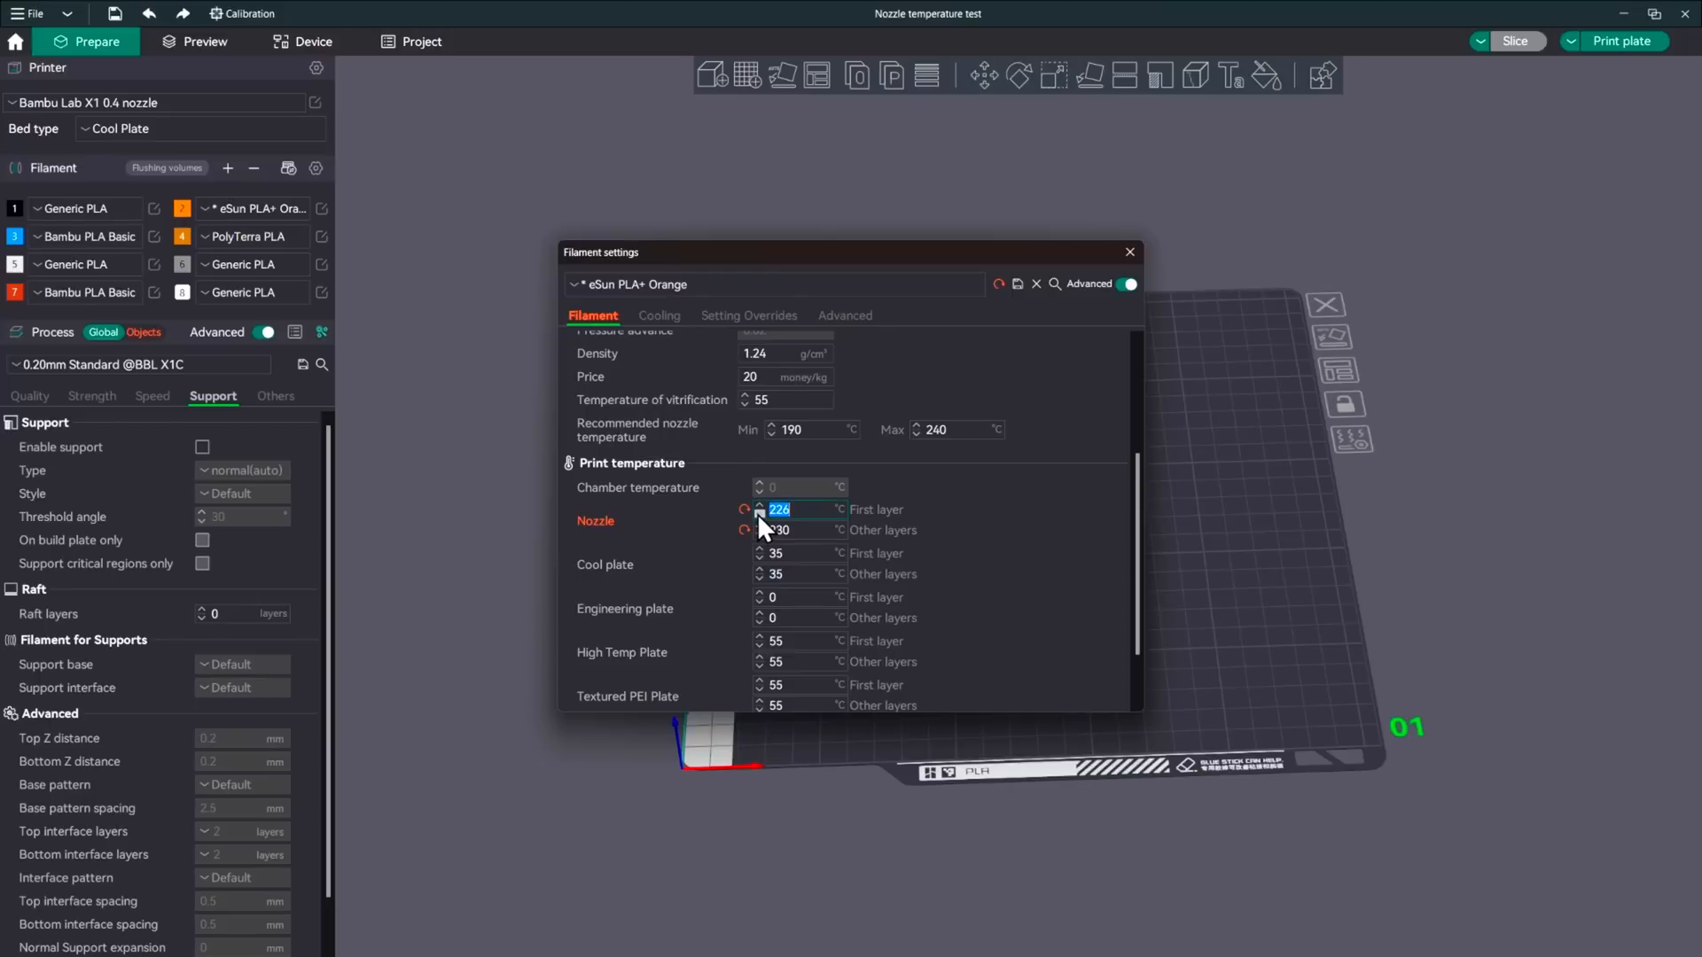
text(206)
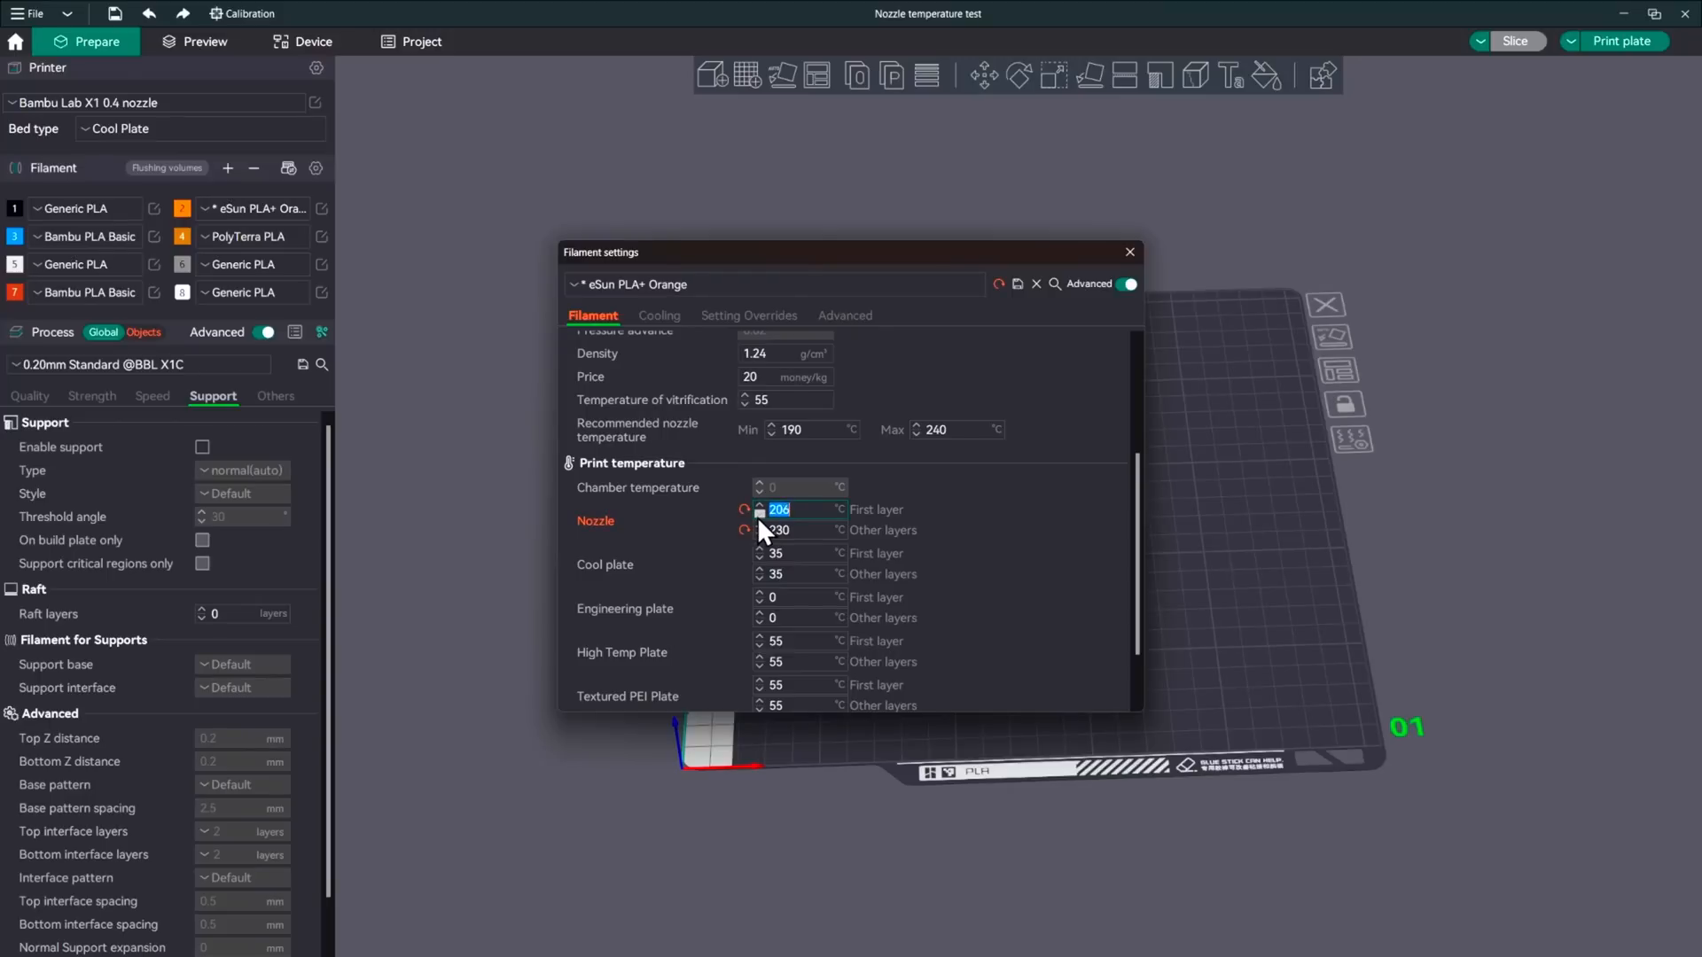
click(757, 534)
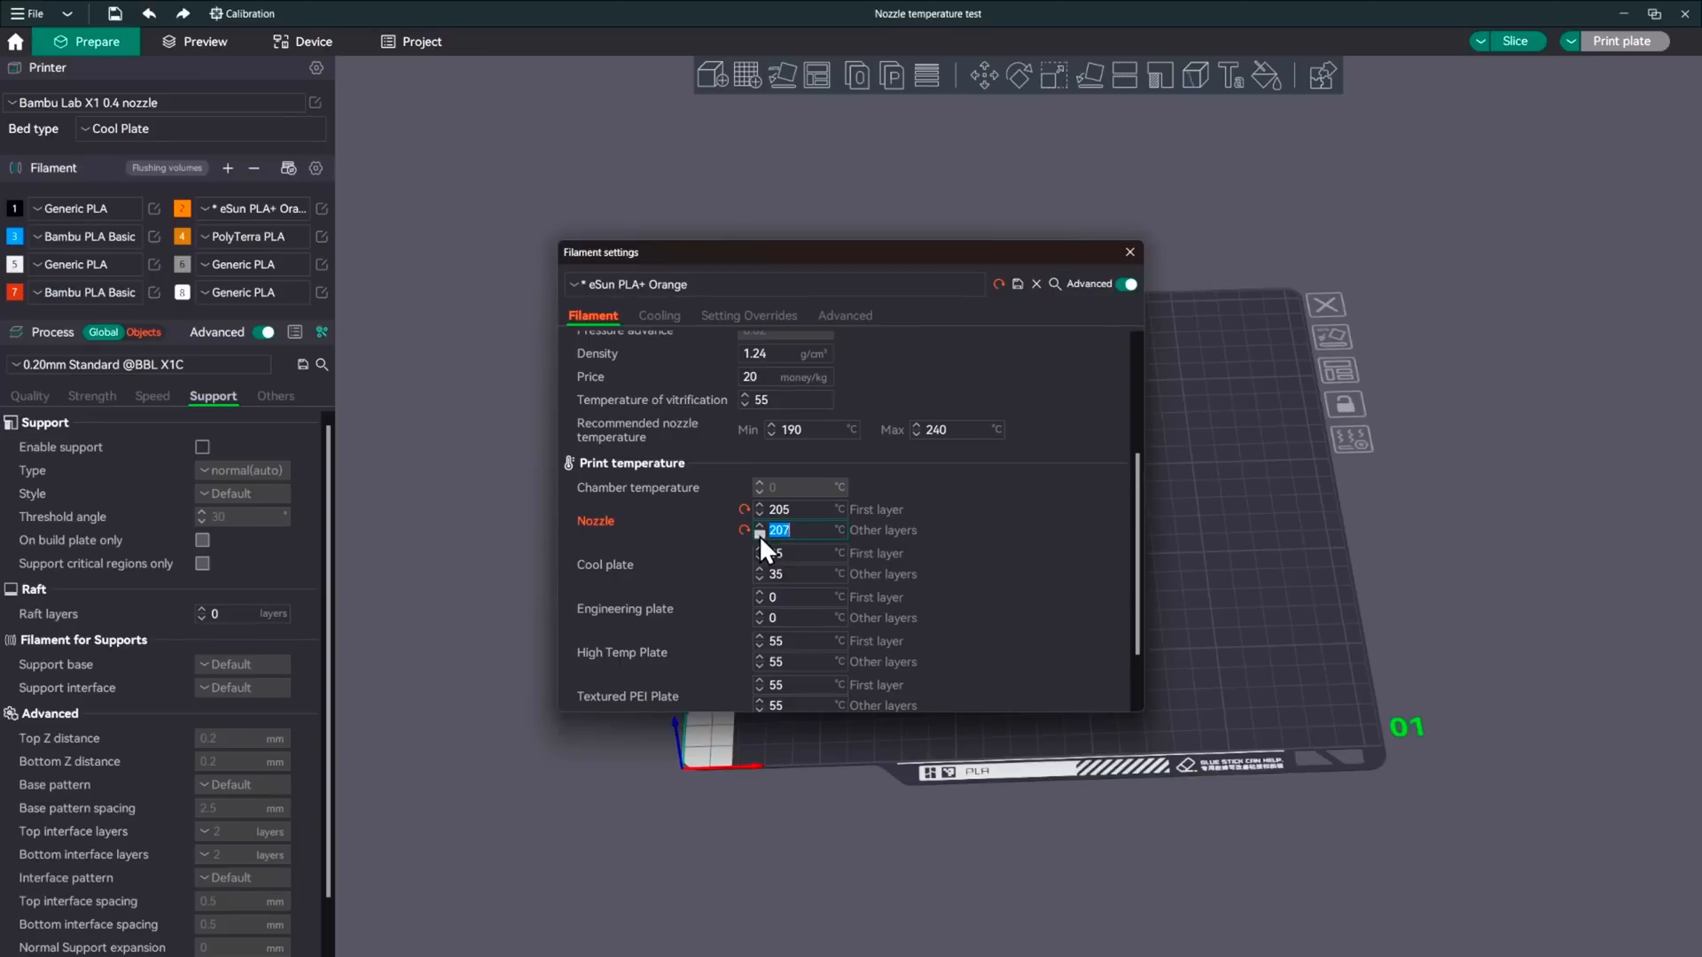
click(758, 535)
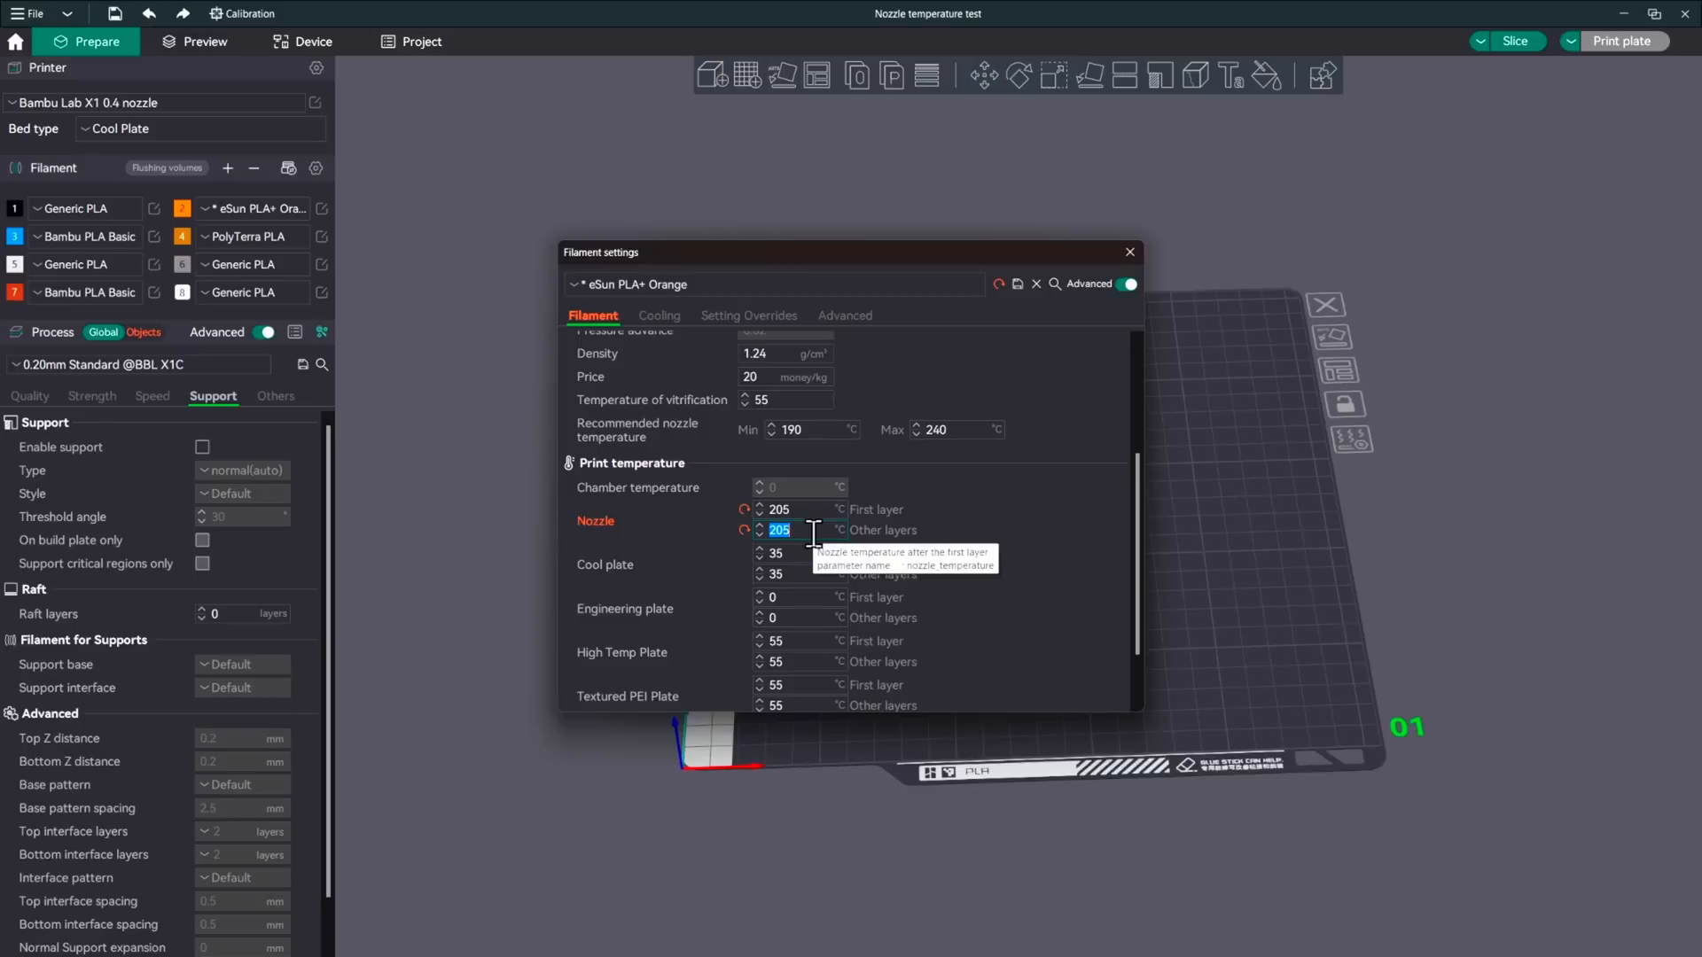
text(2)
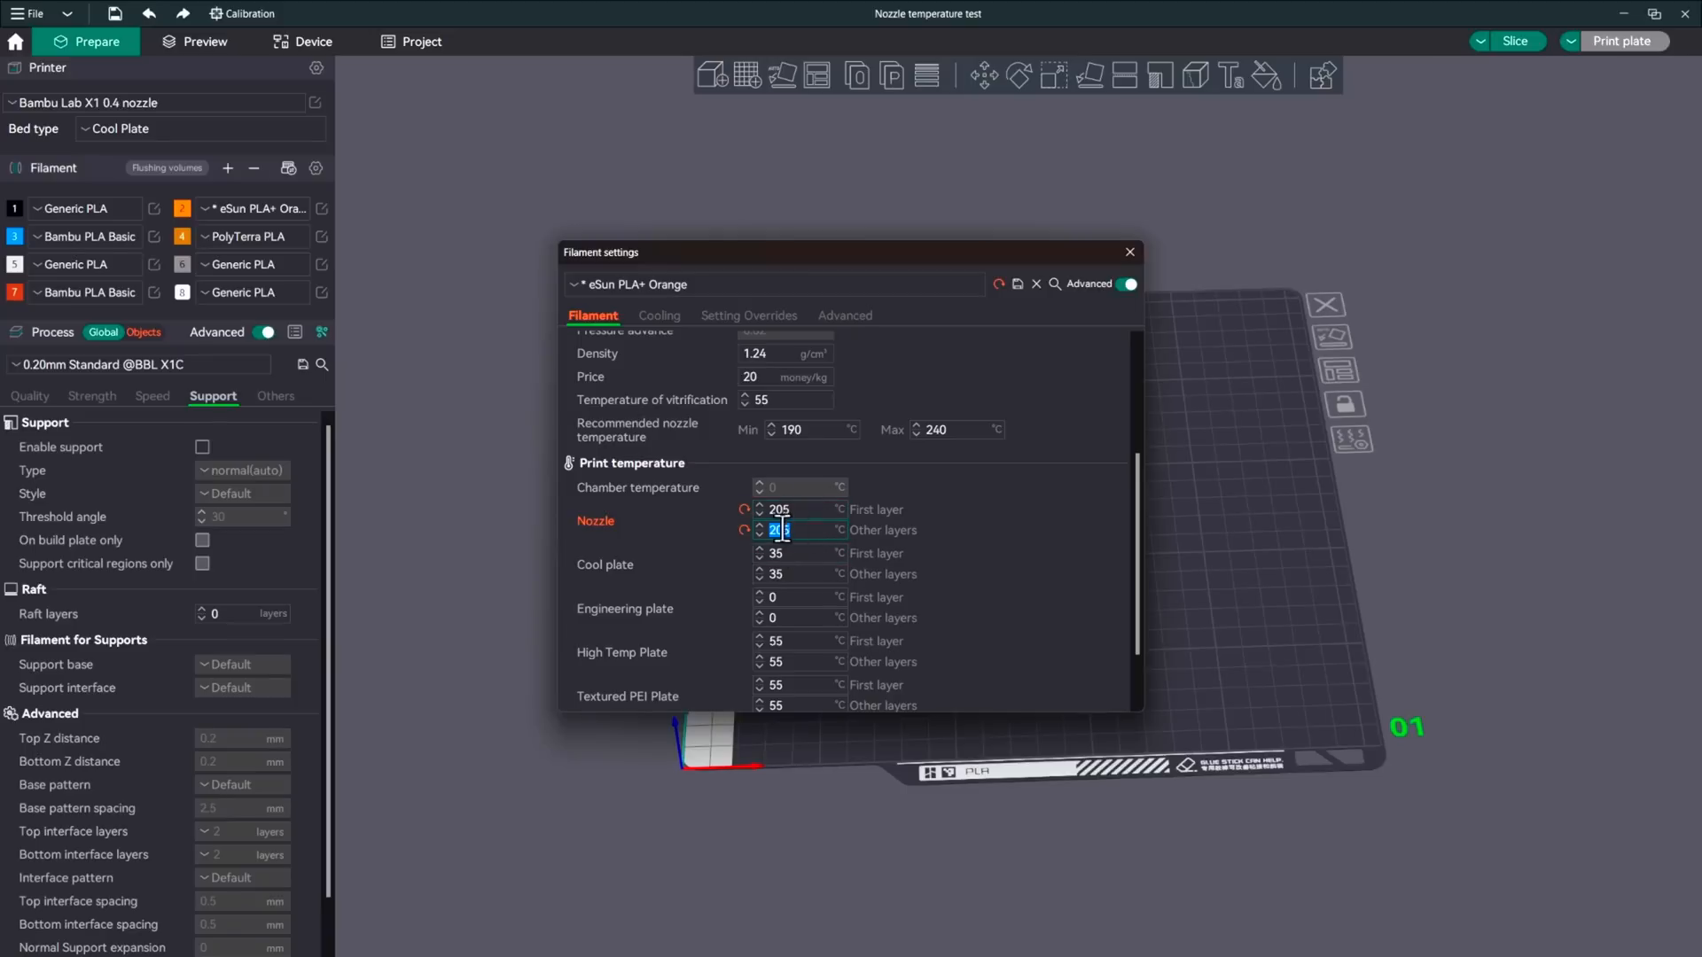
text(205)
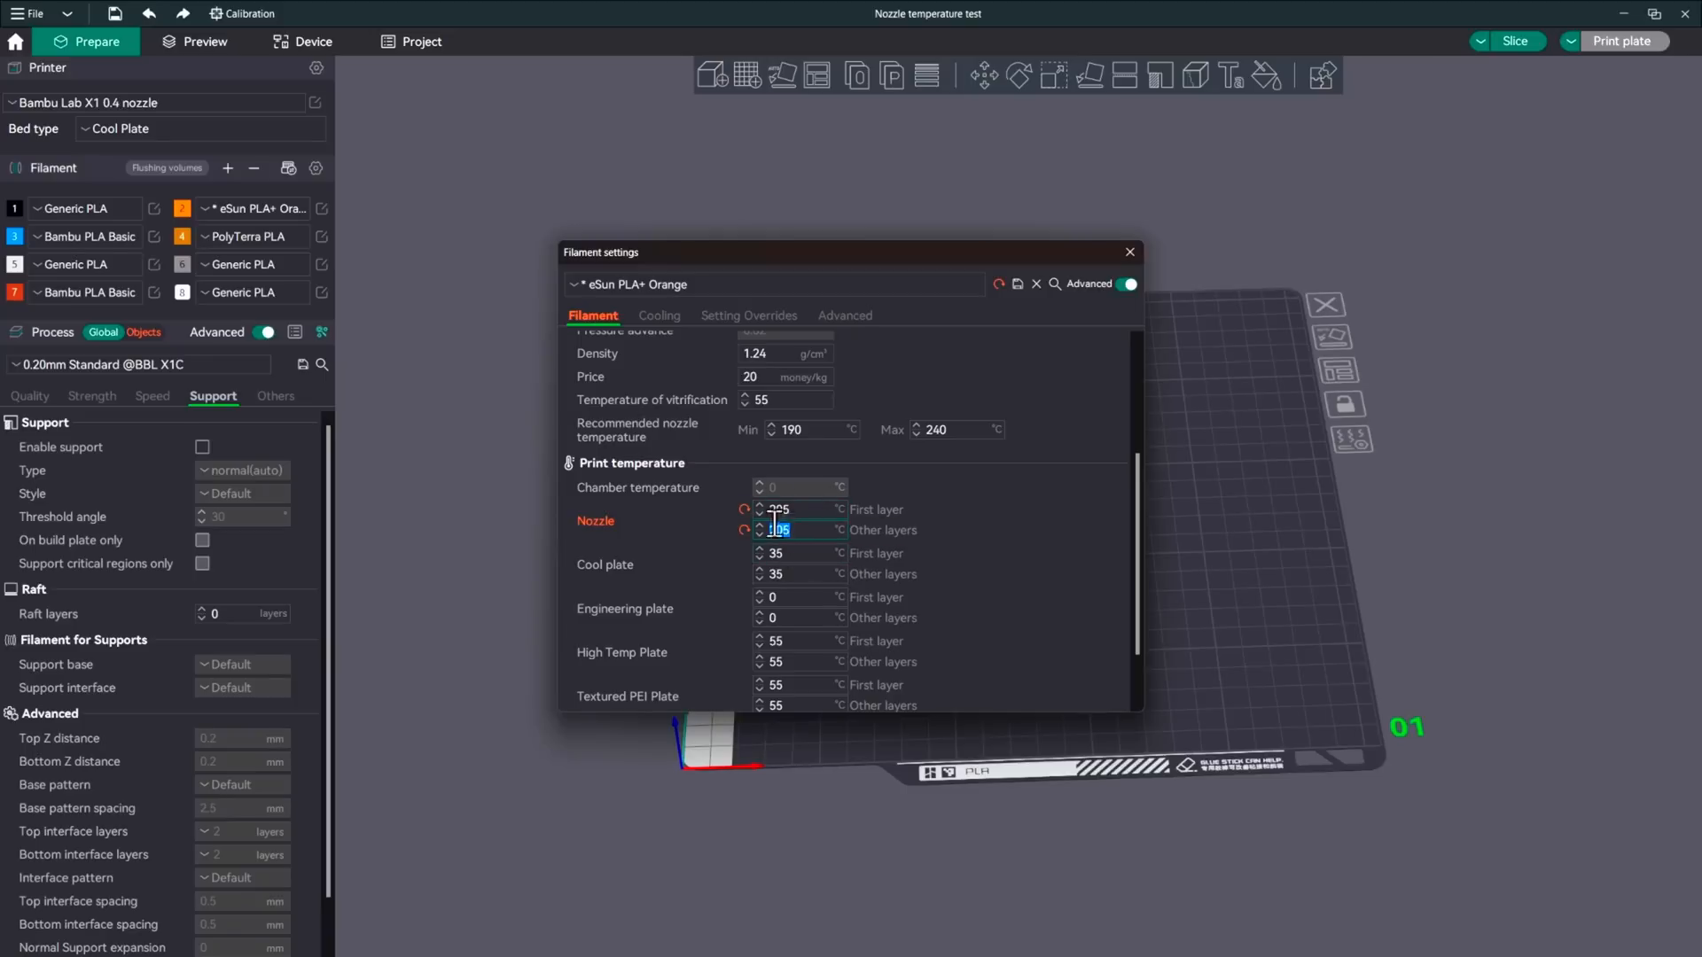
text(205)
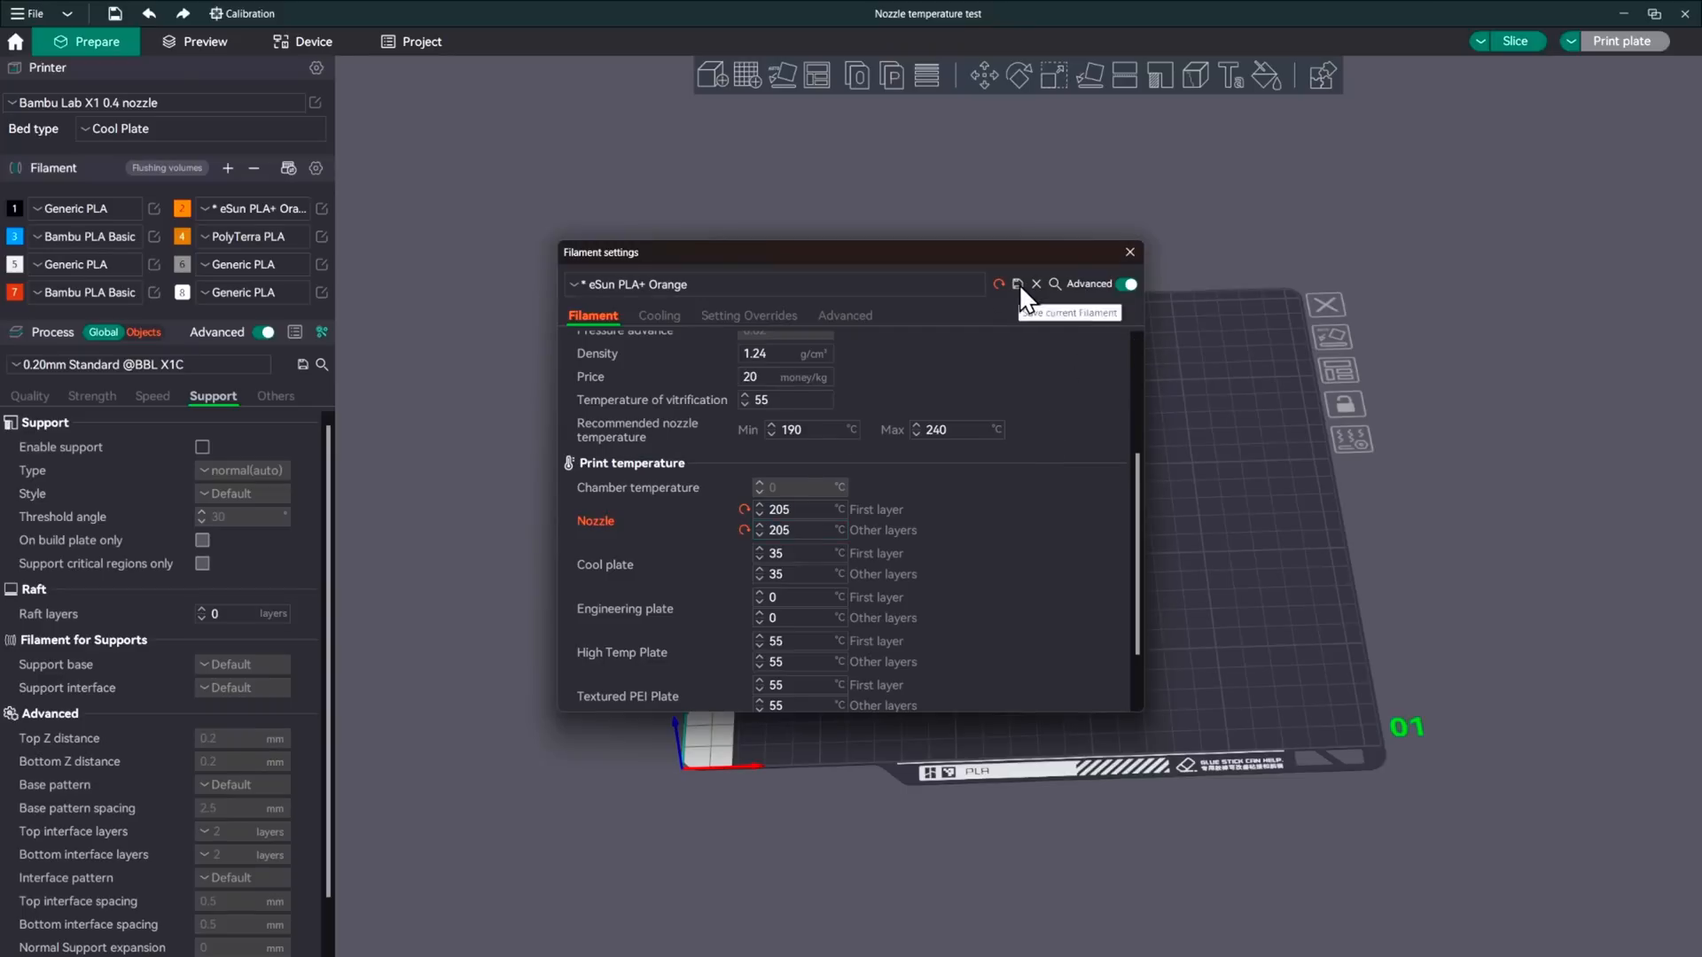
Save the edited eSun PLA+ Orange preset and close its settings window
click(1018, 284)
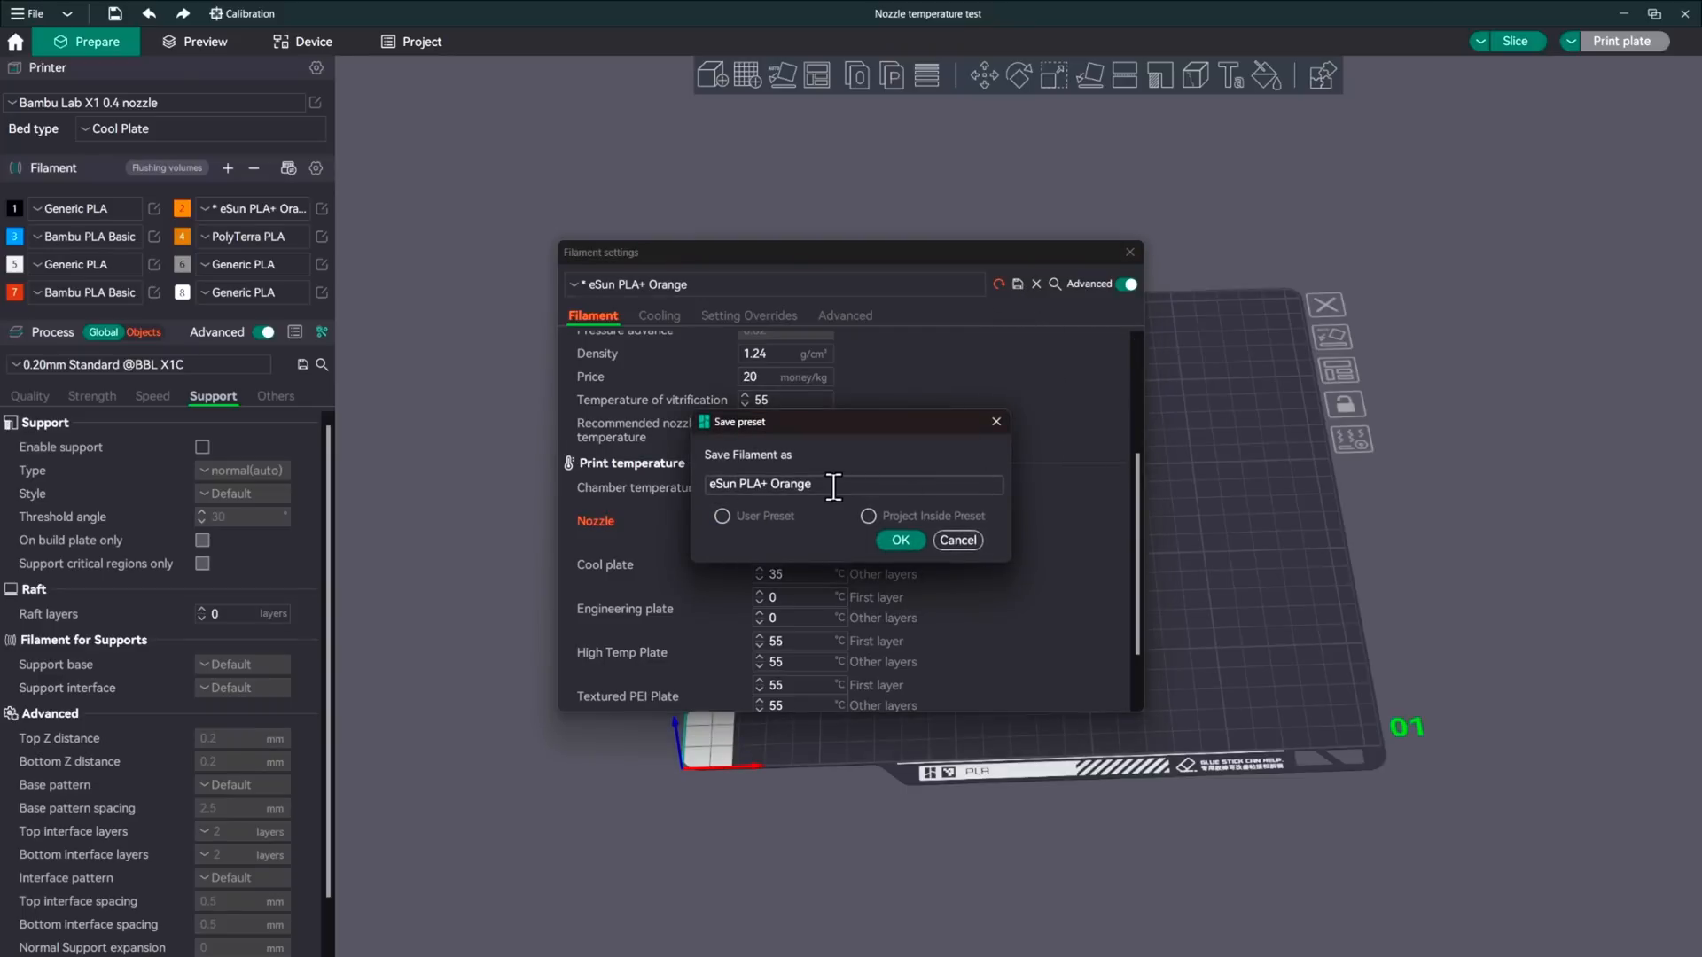
click(901, 539)
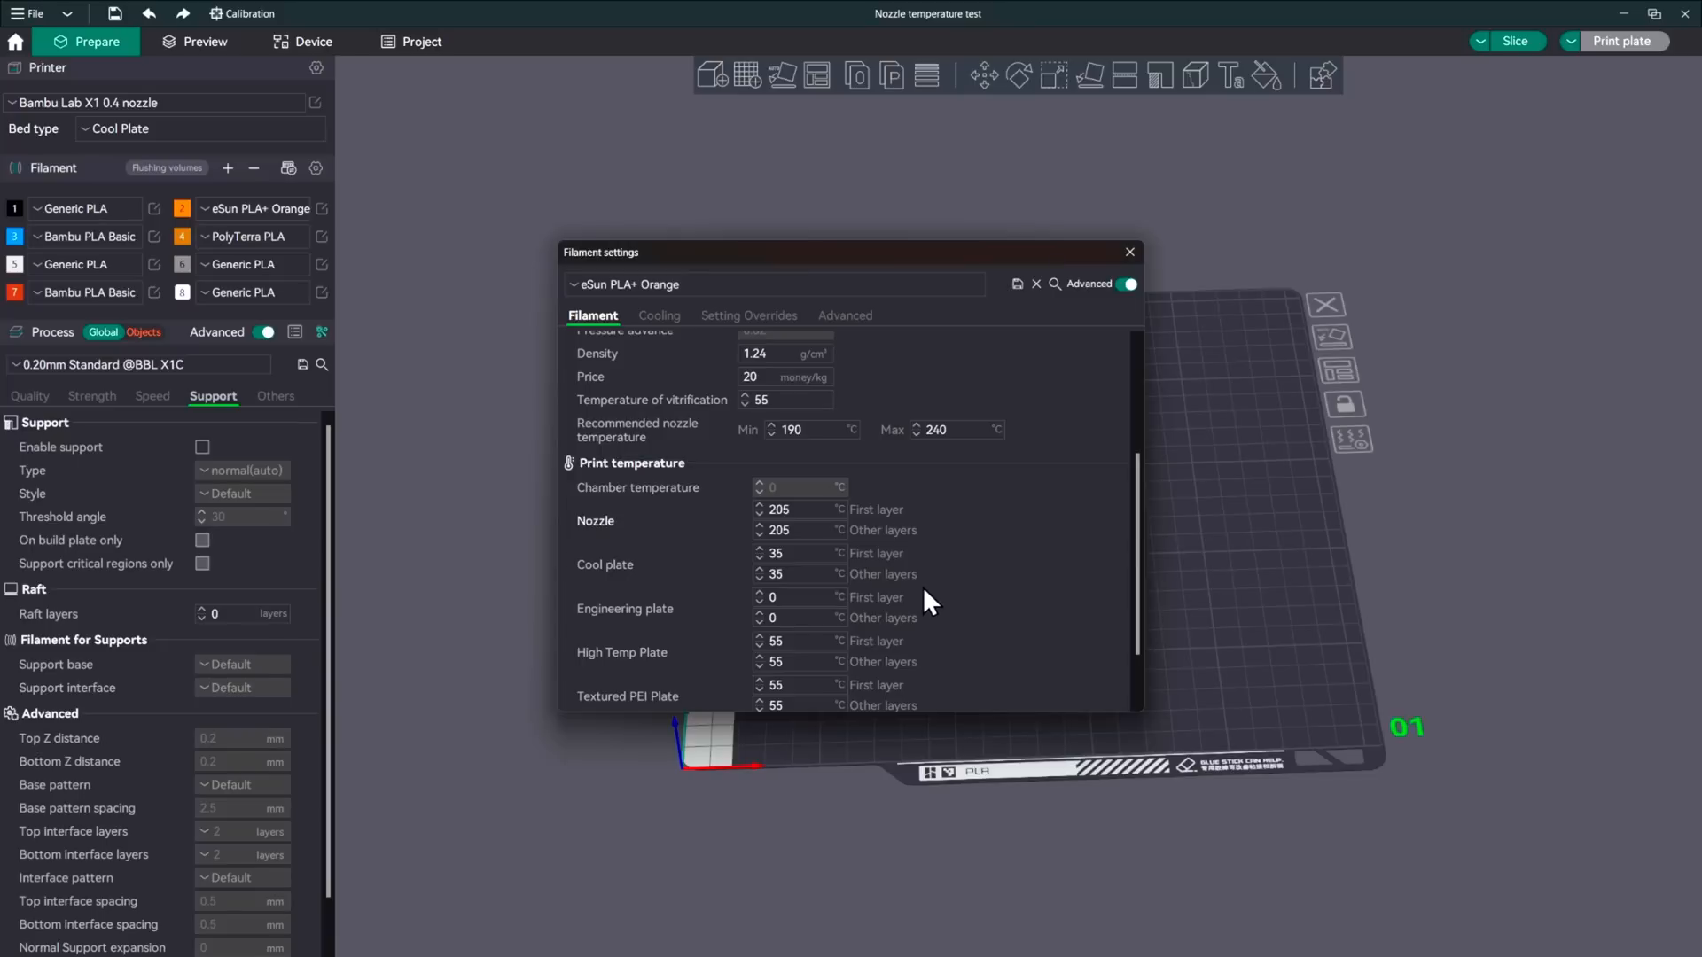
mouse_move(1113, 353)
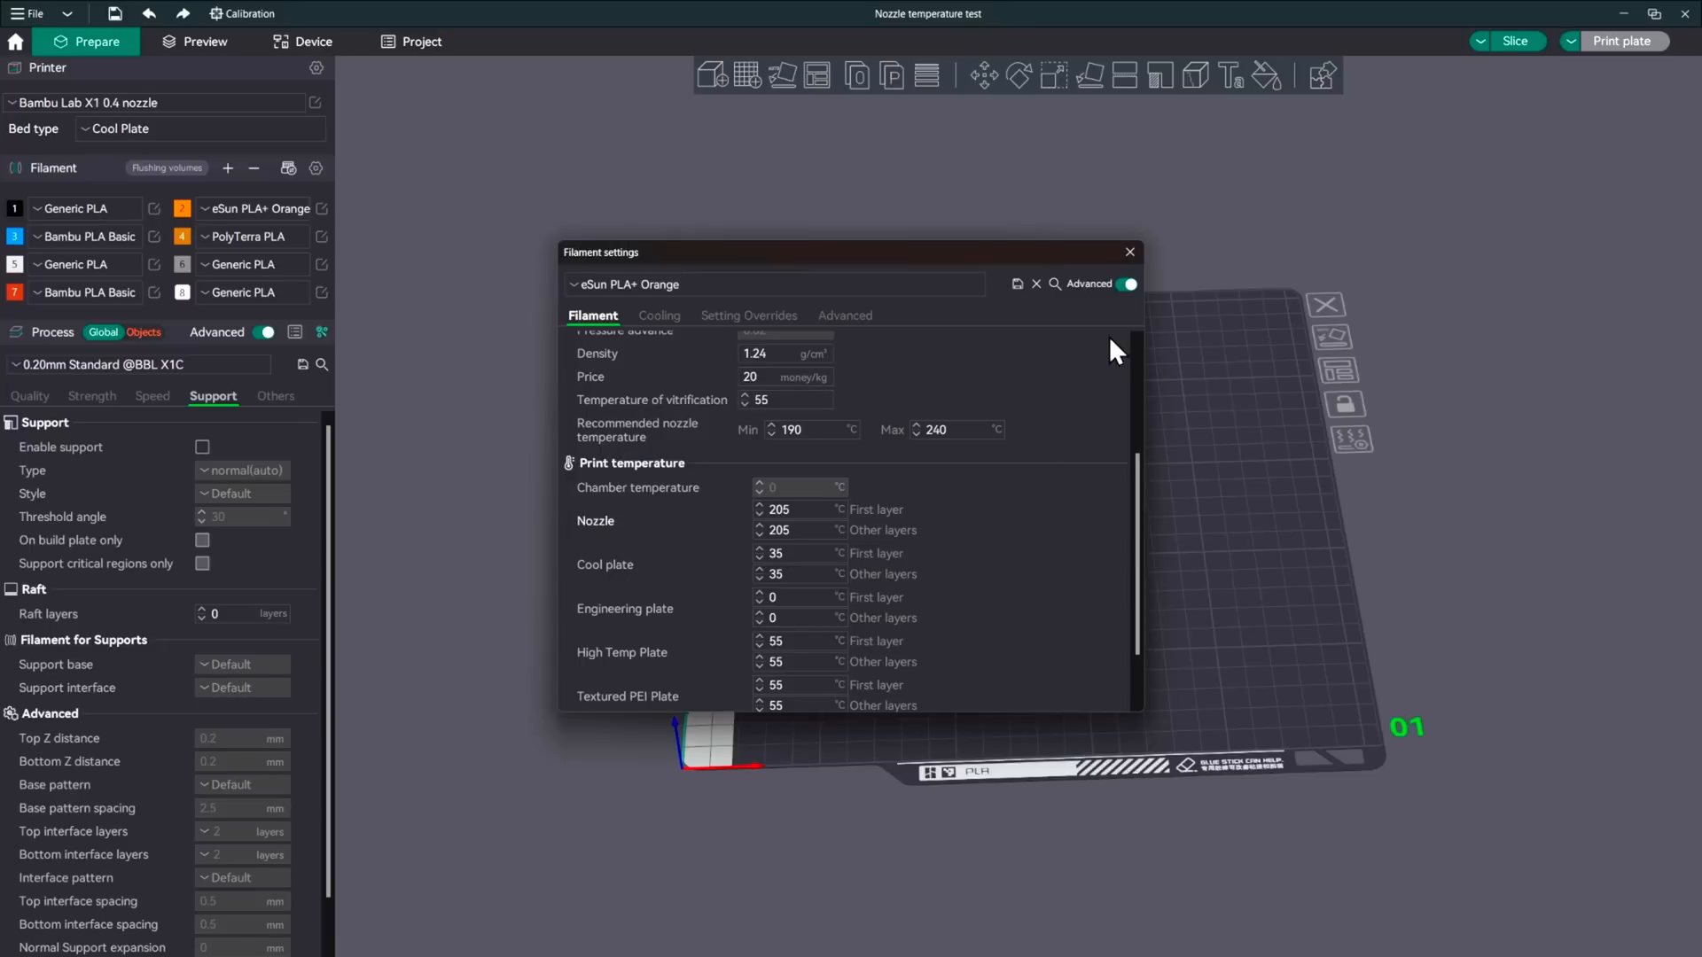
click(1129, 252)
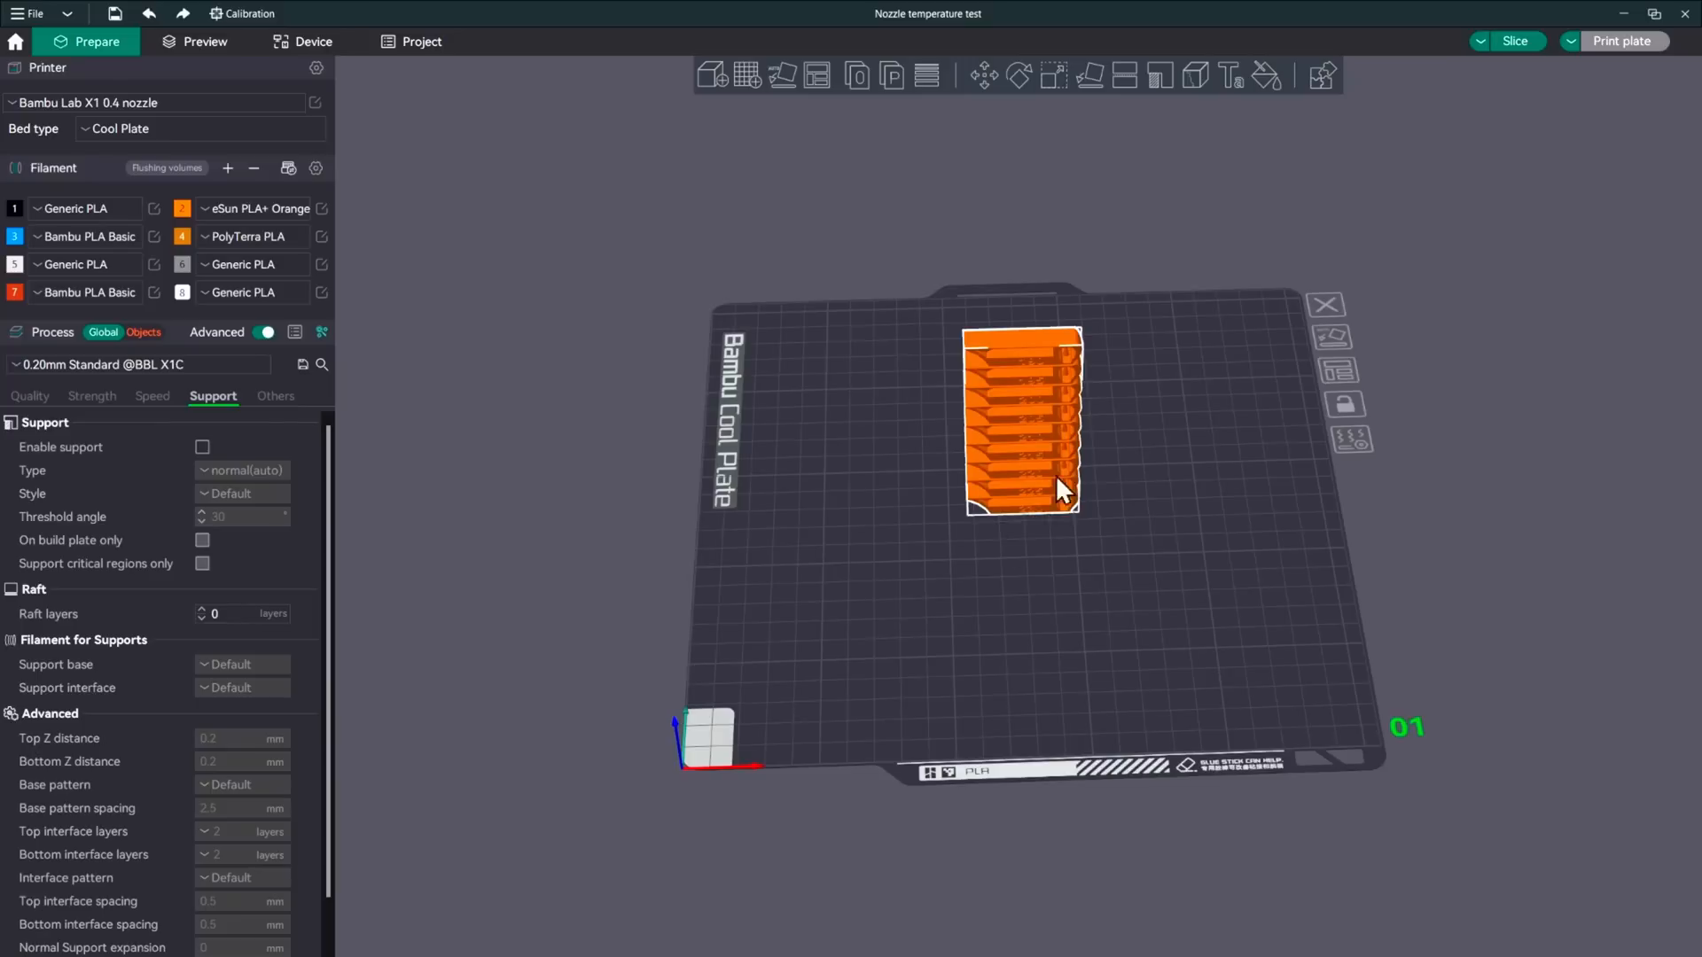
mouse_move(1039, 427)
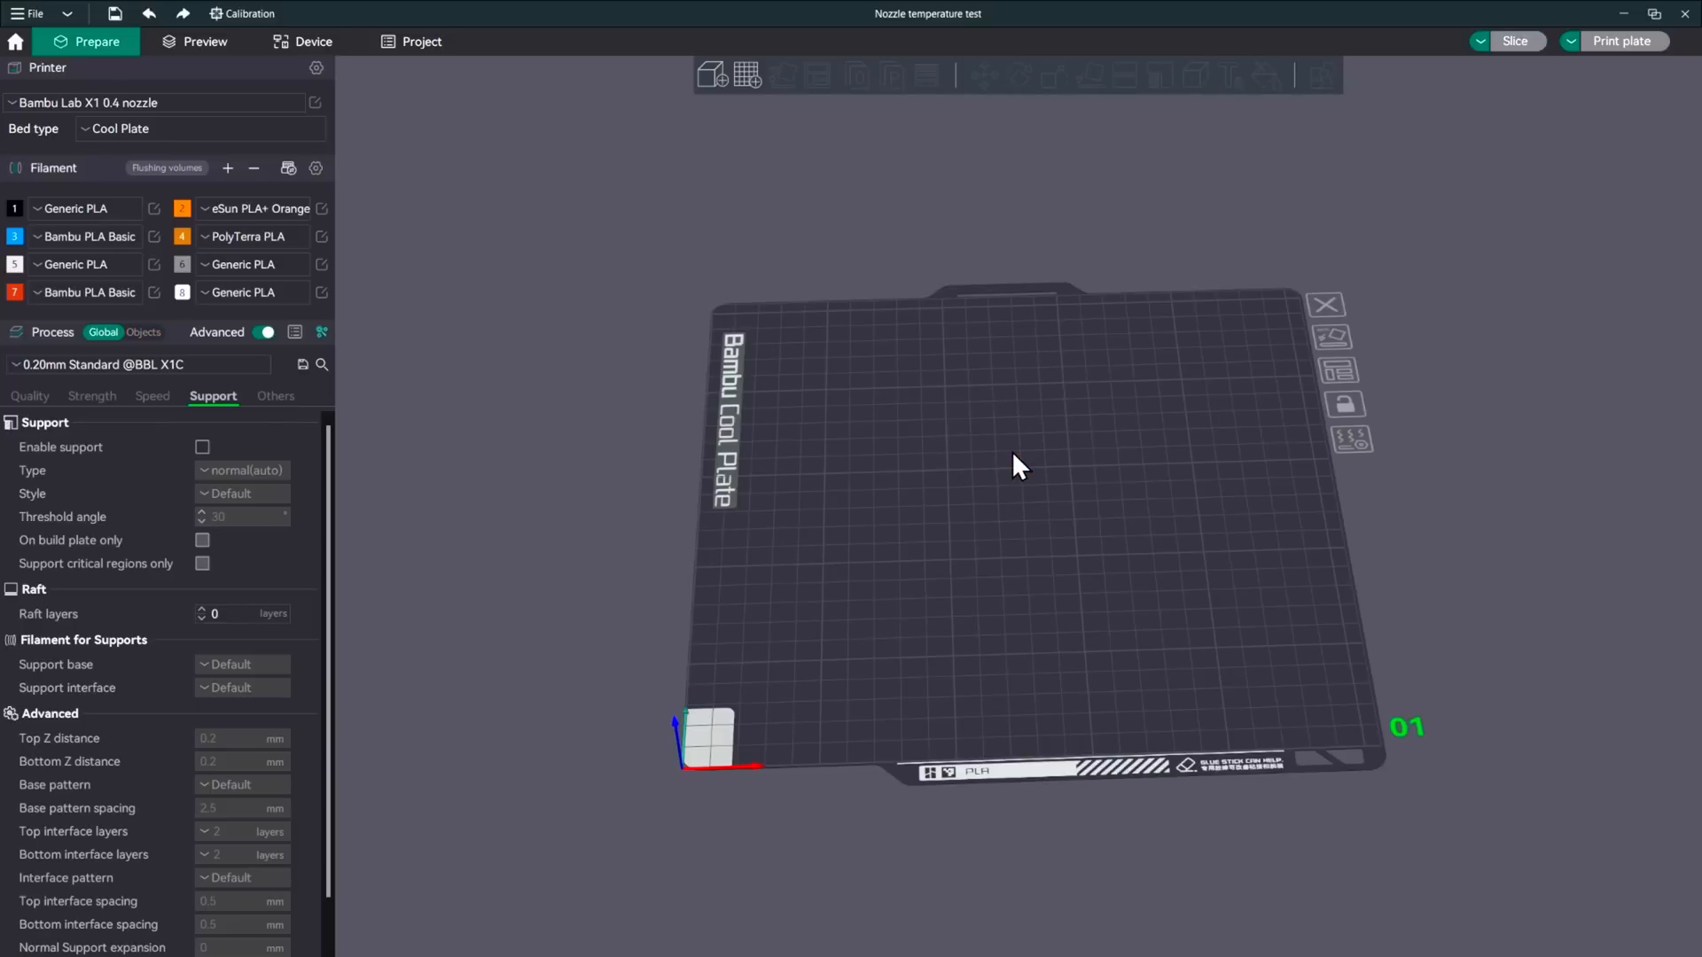
mouse_move(1120, 200)
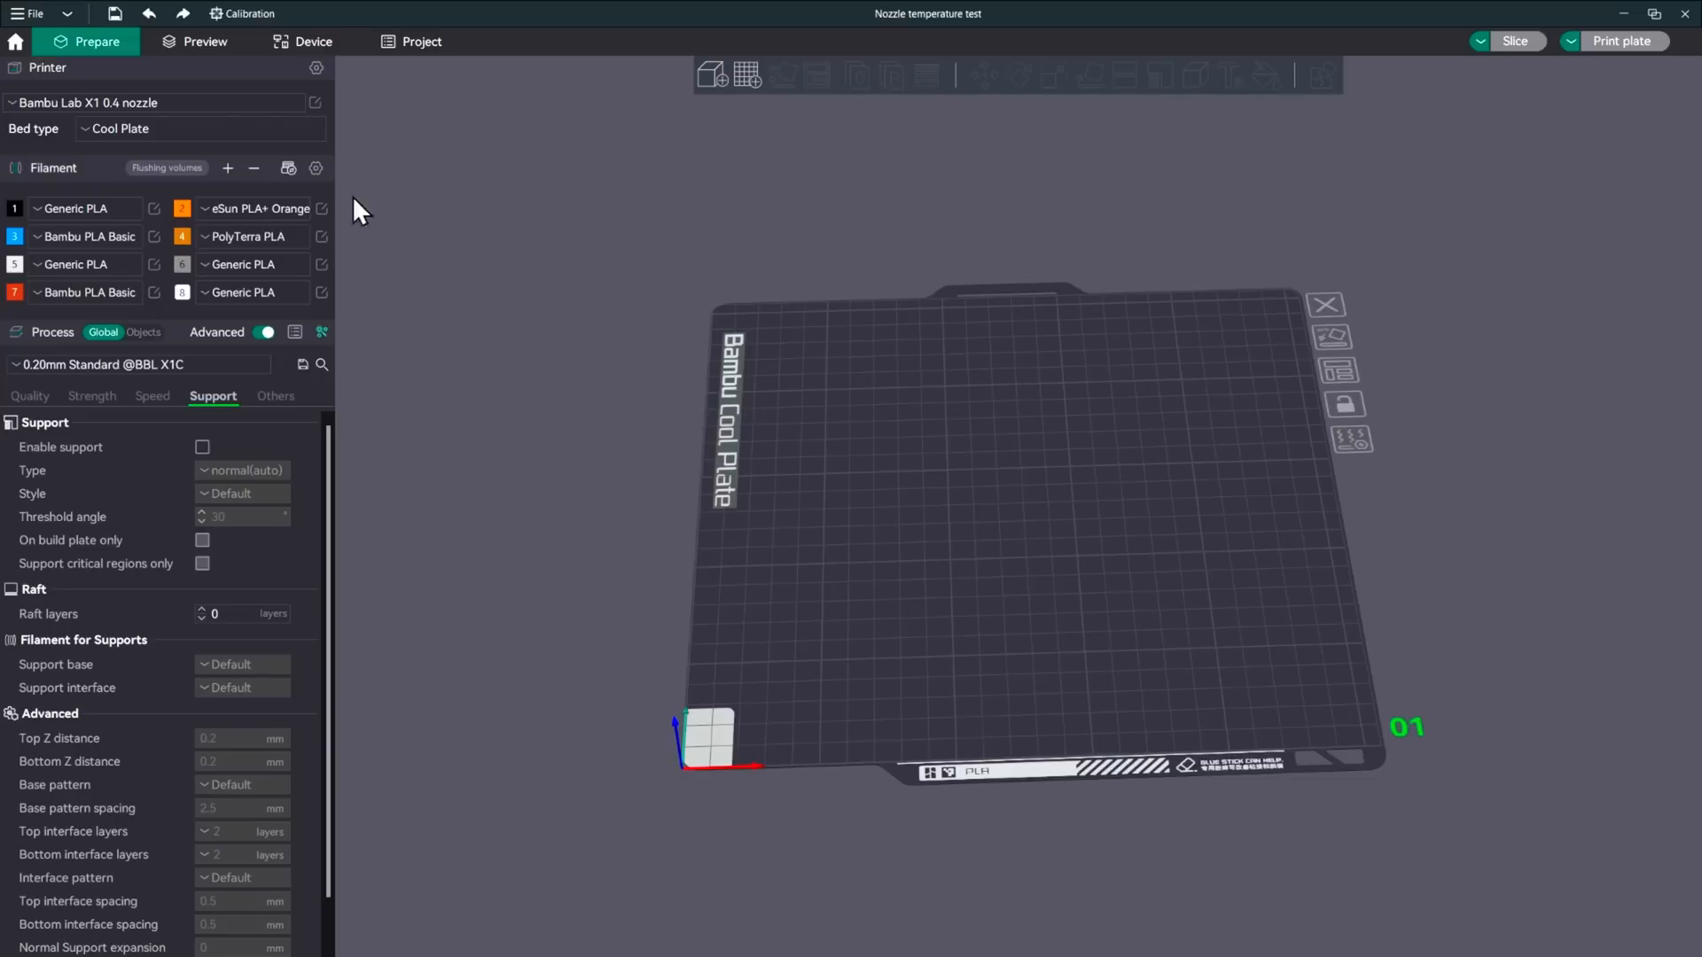
Start a new untitled project with an empty build plate
click(31, 13)
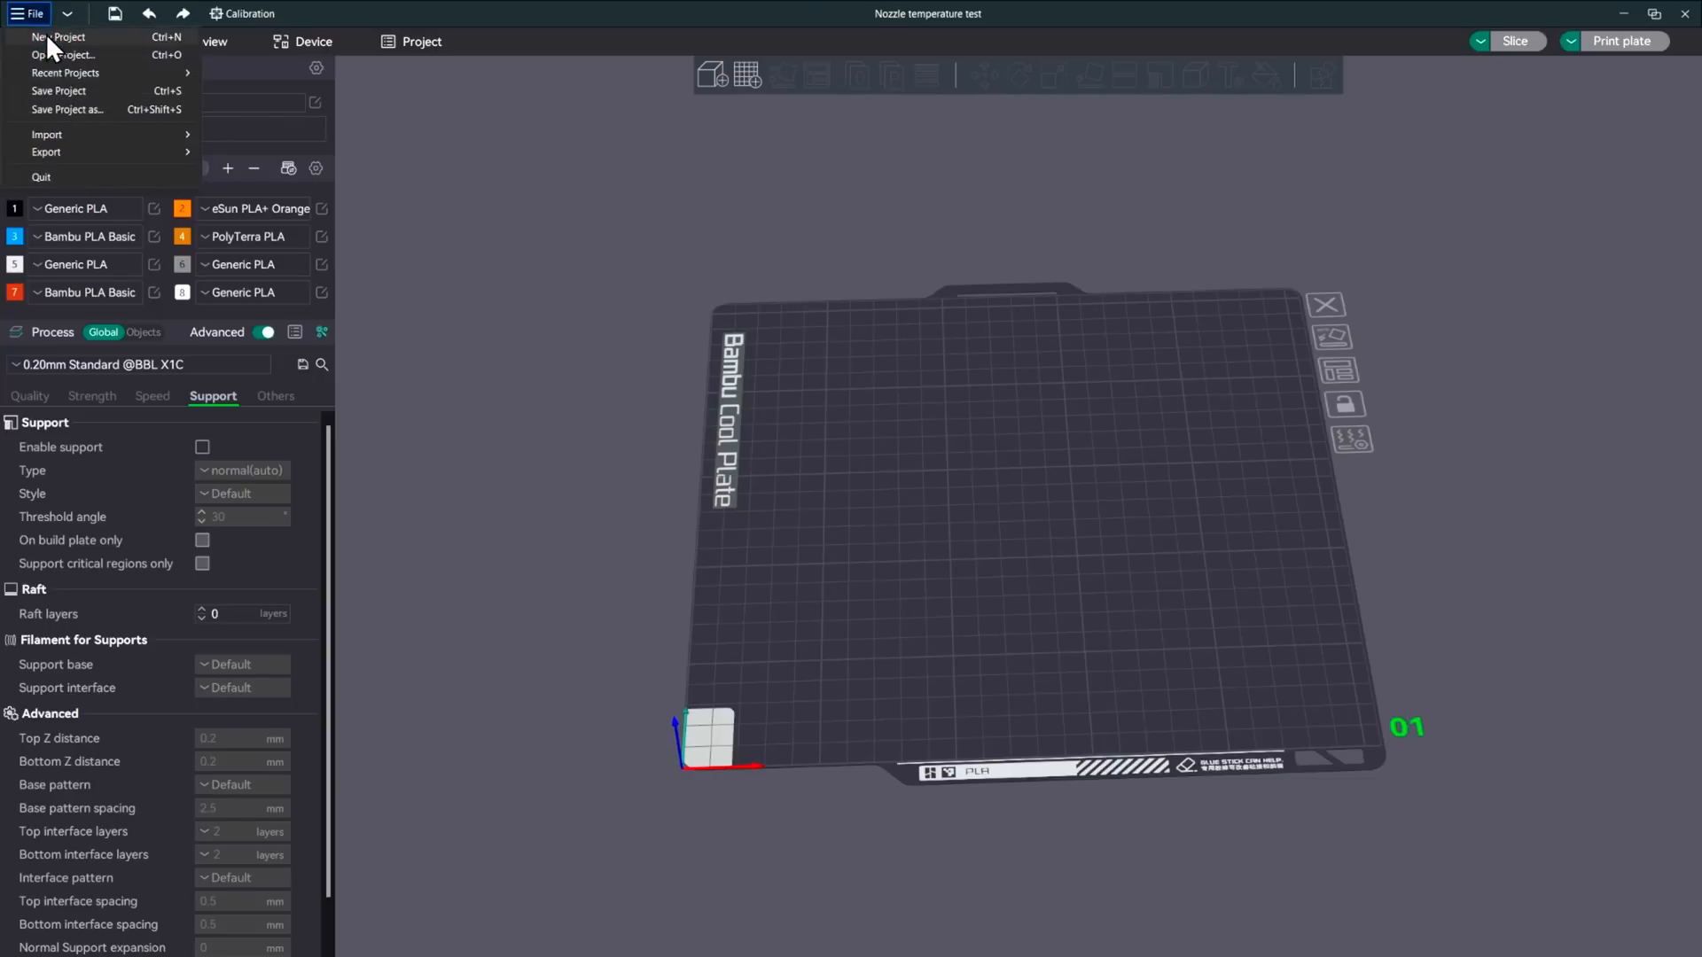
click(57, 37)
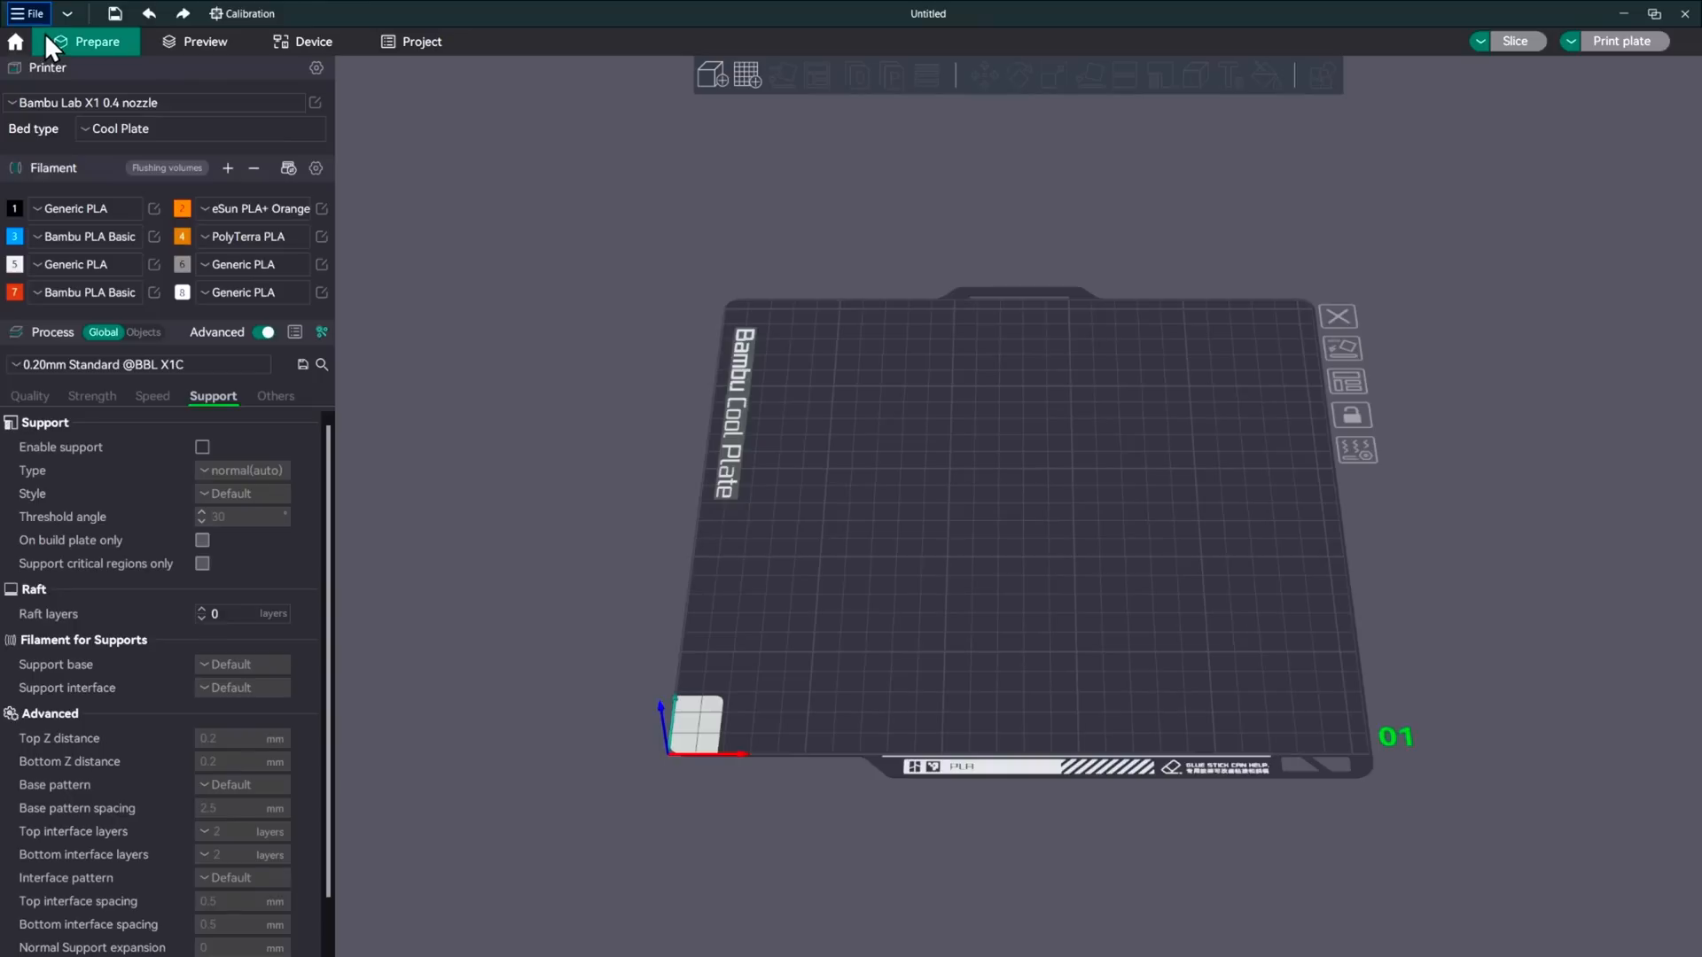
mouse_move(953, 448)
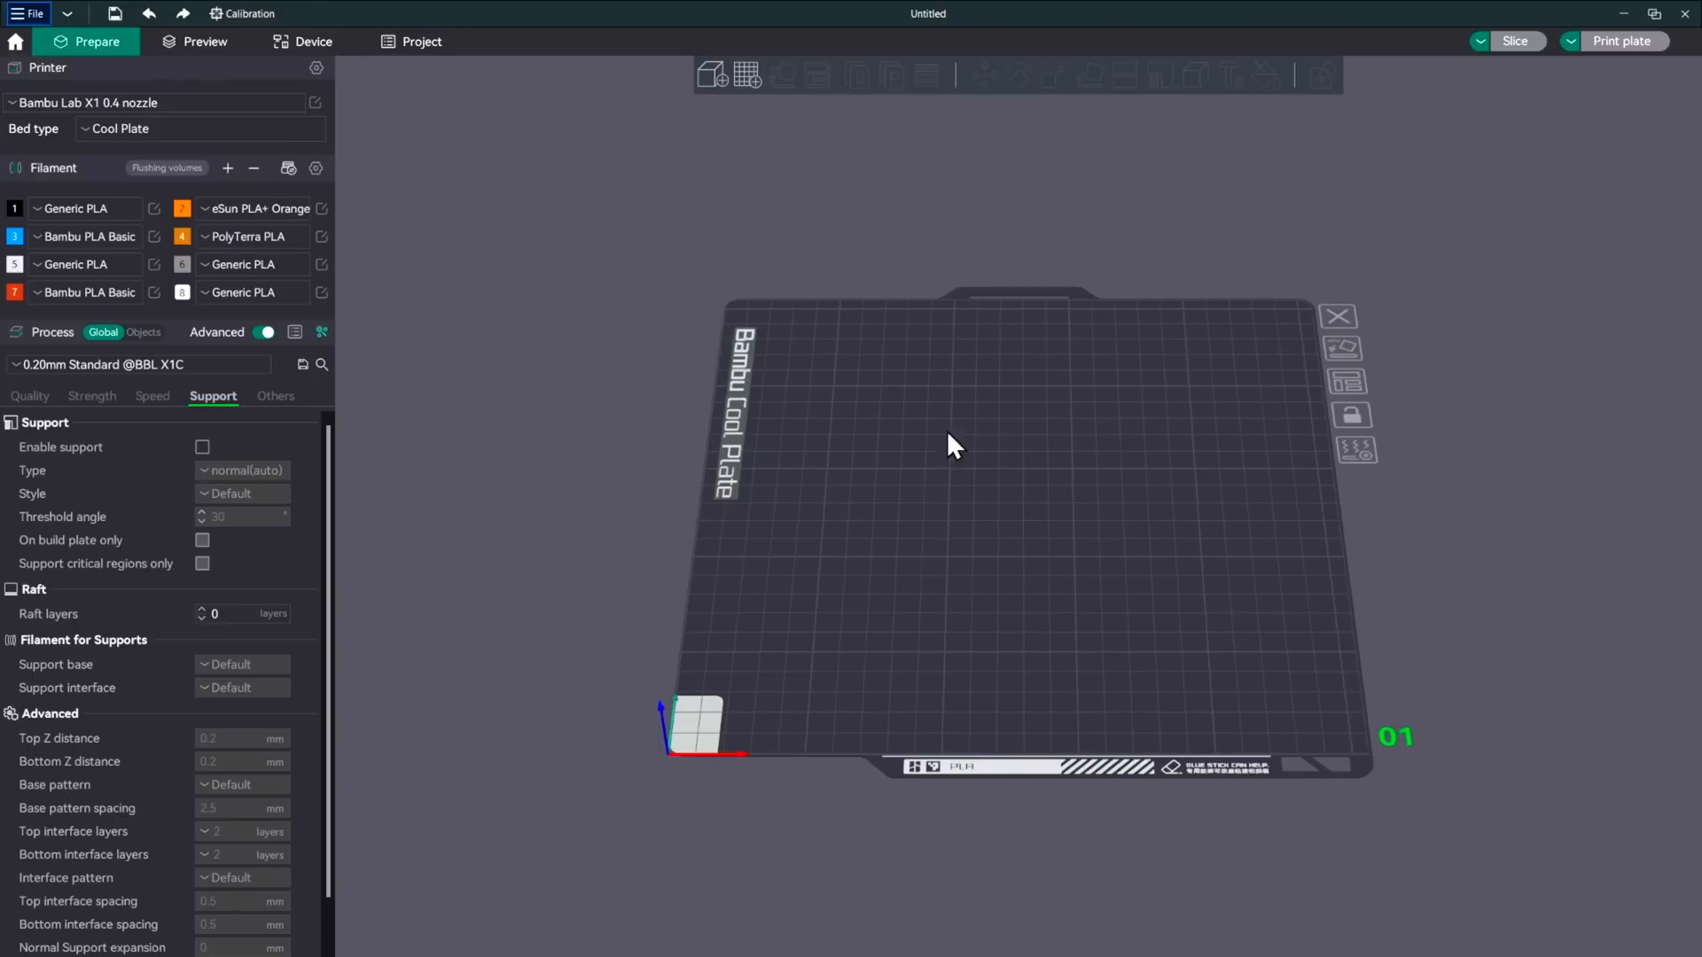
mouse_move(187, 111)
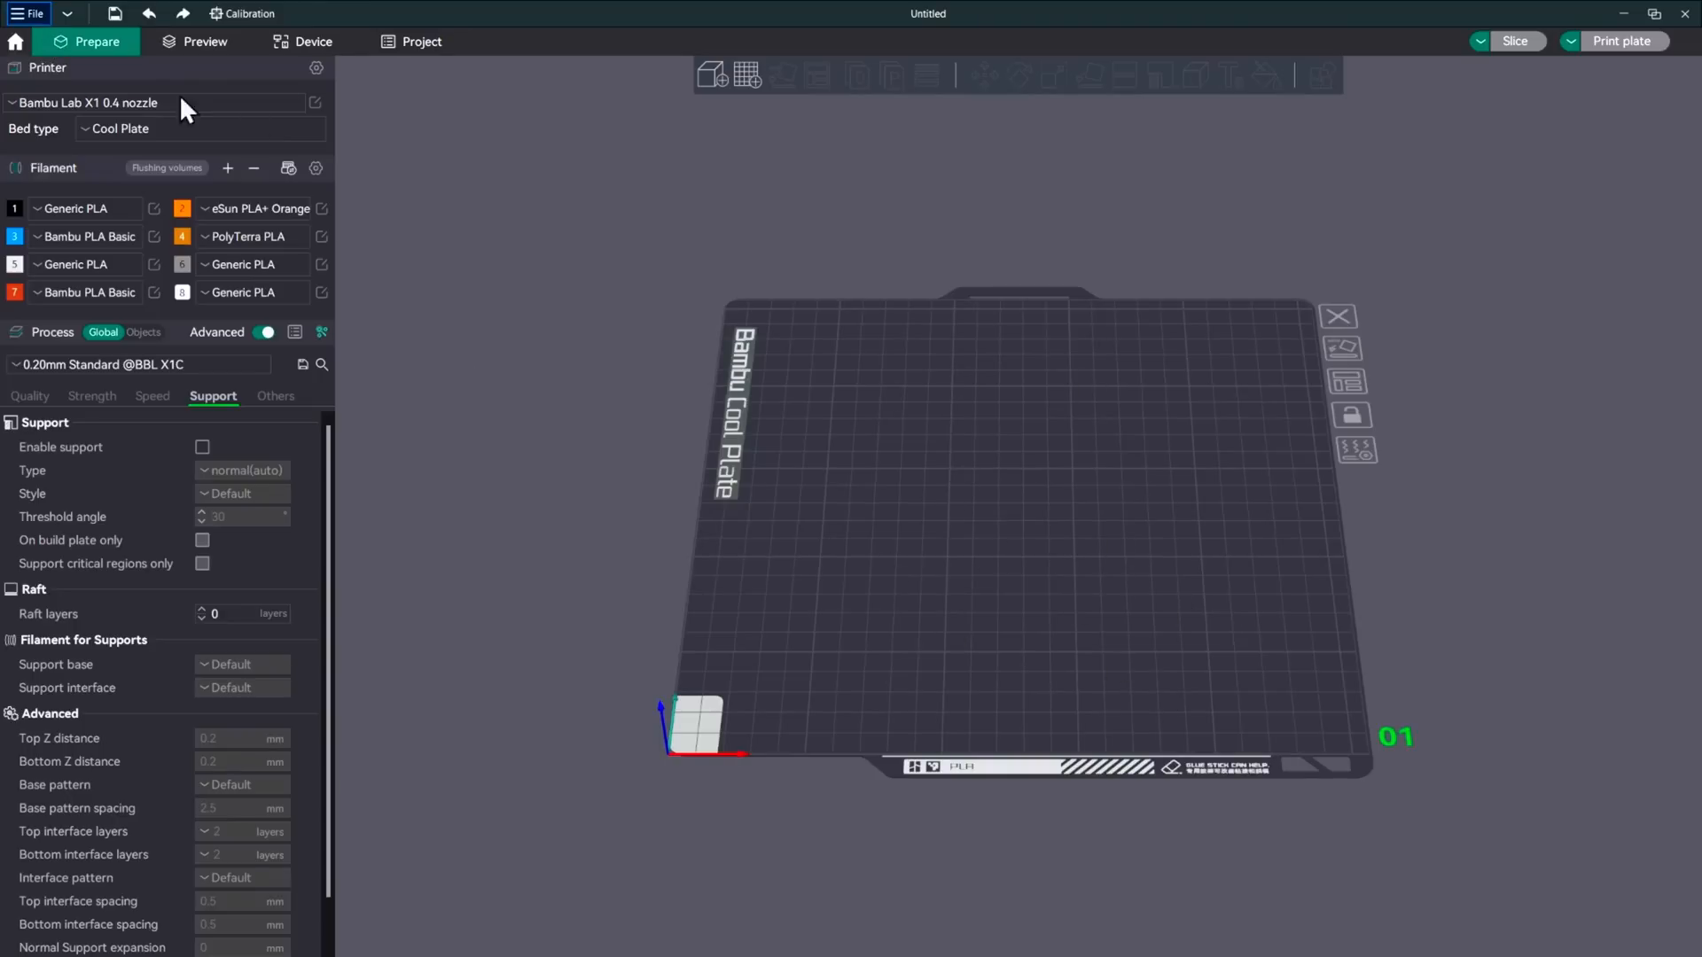
mouse_move(950, 522)
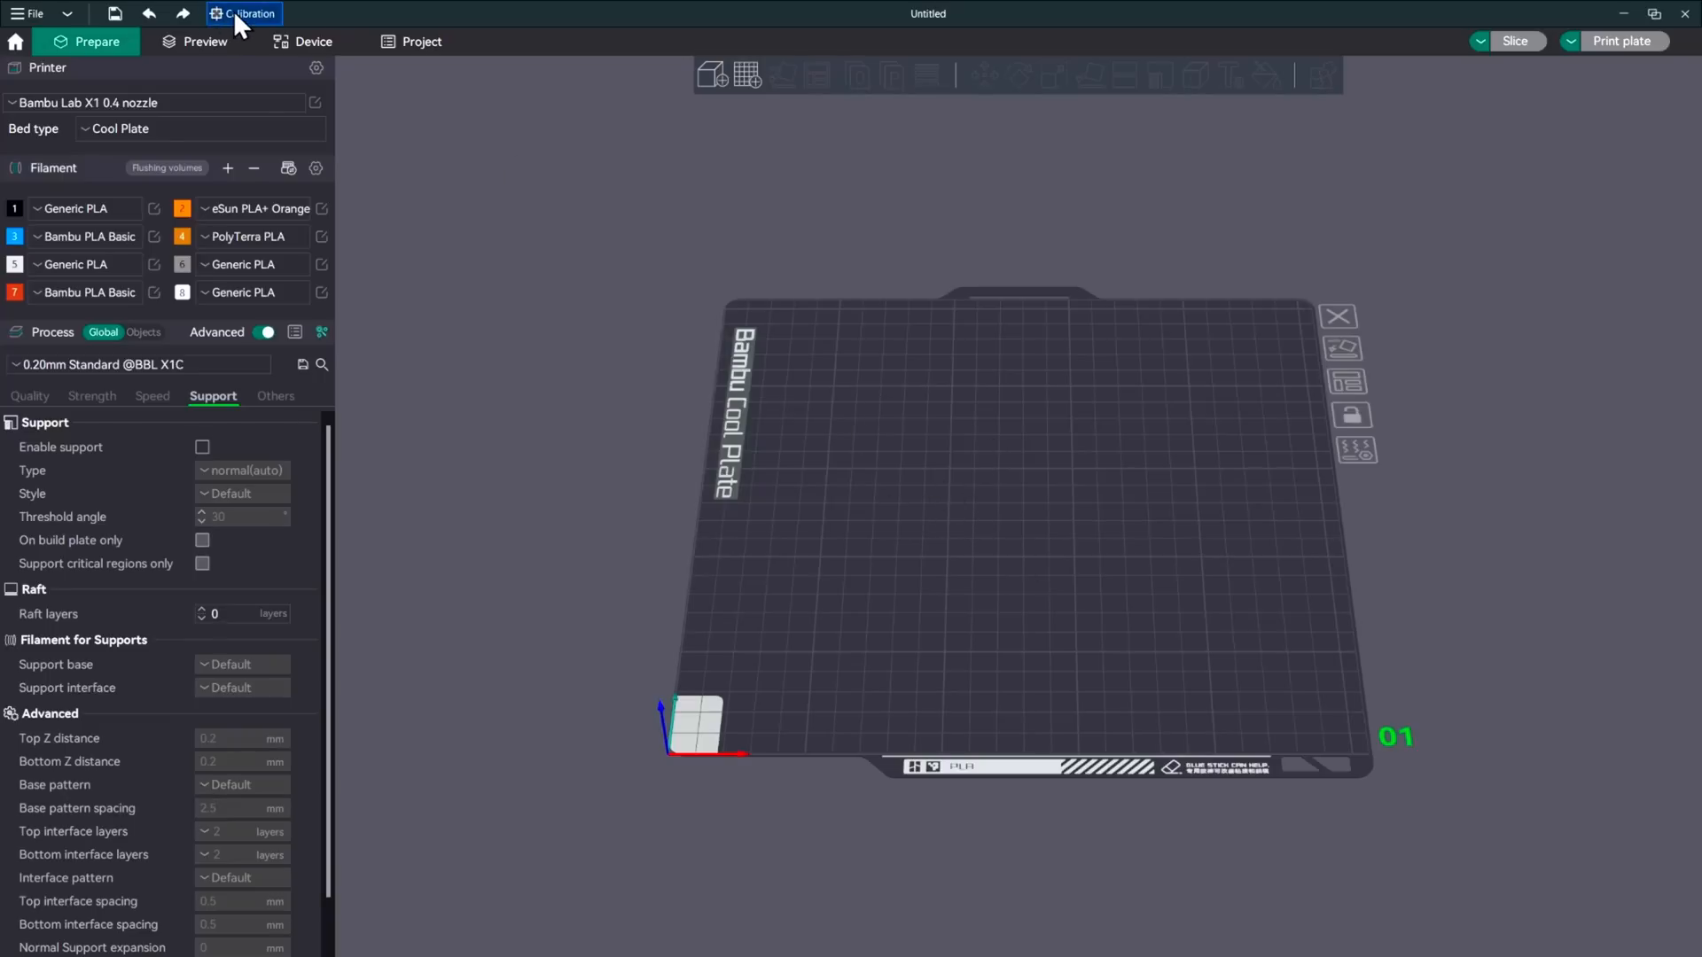
Generate the Flowrate Test Pass 1 project with nine flow-rate blocks
click(246, 12)
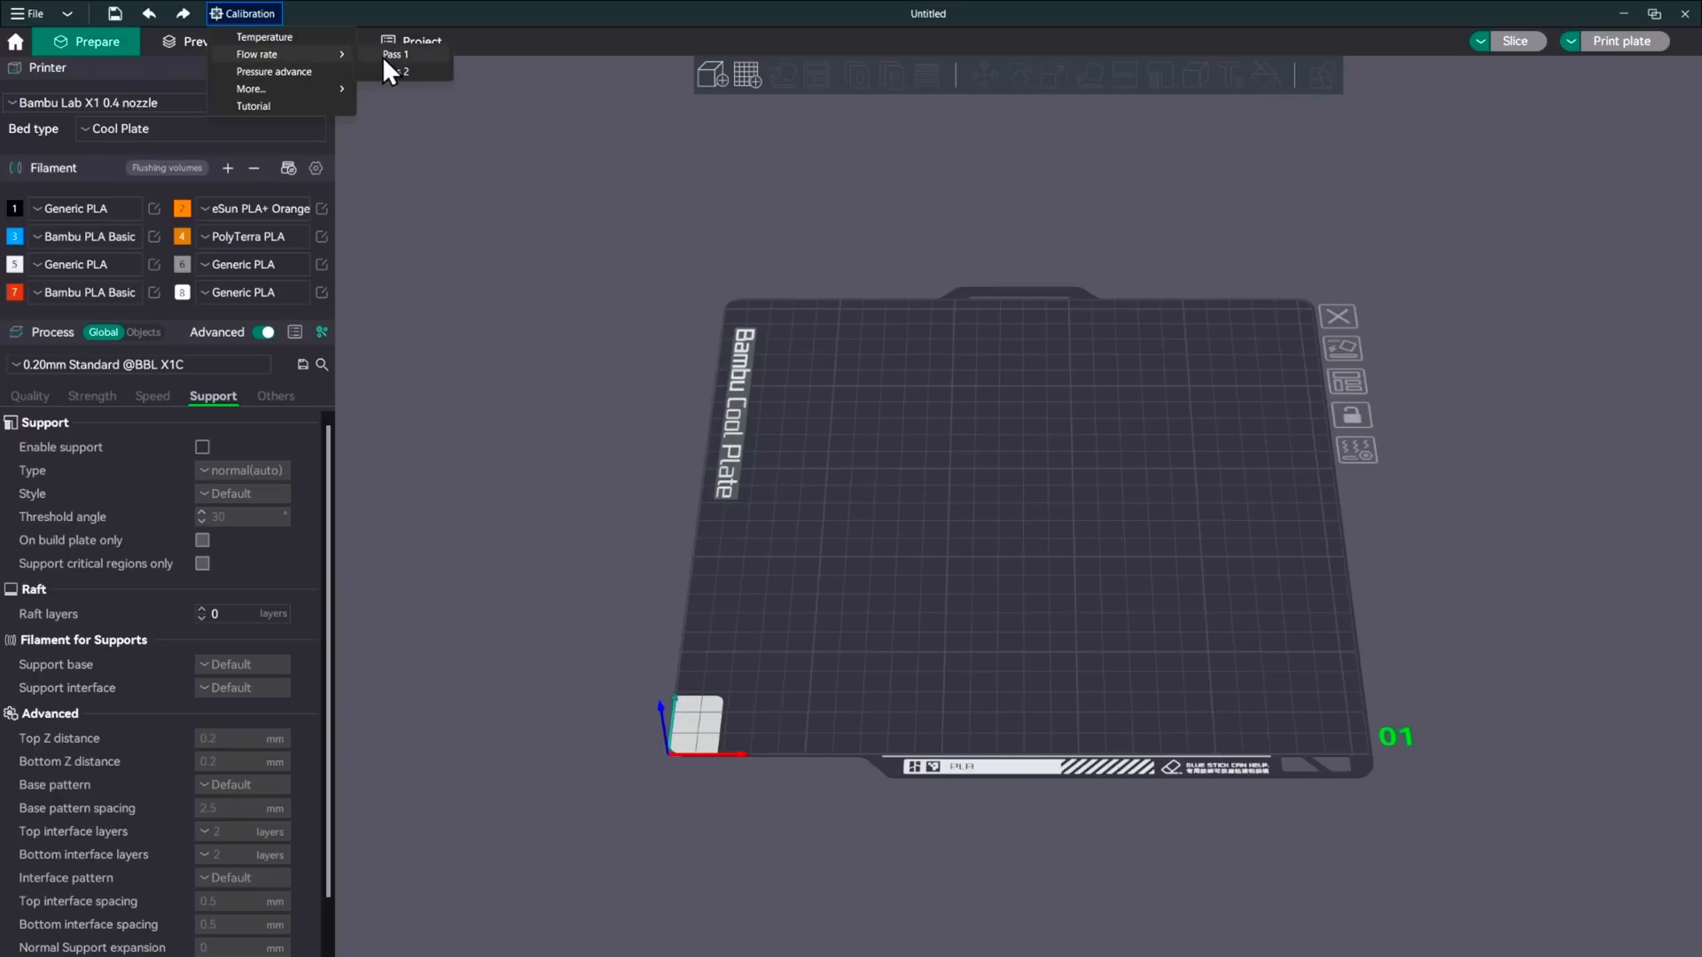
click(395, 55)
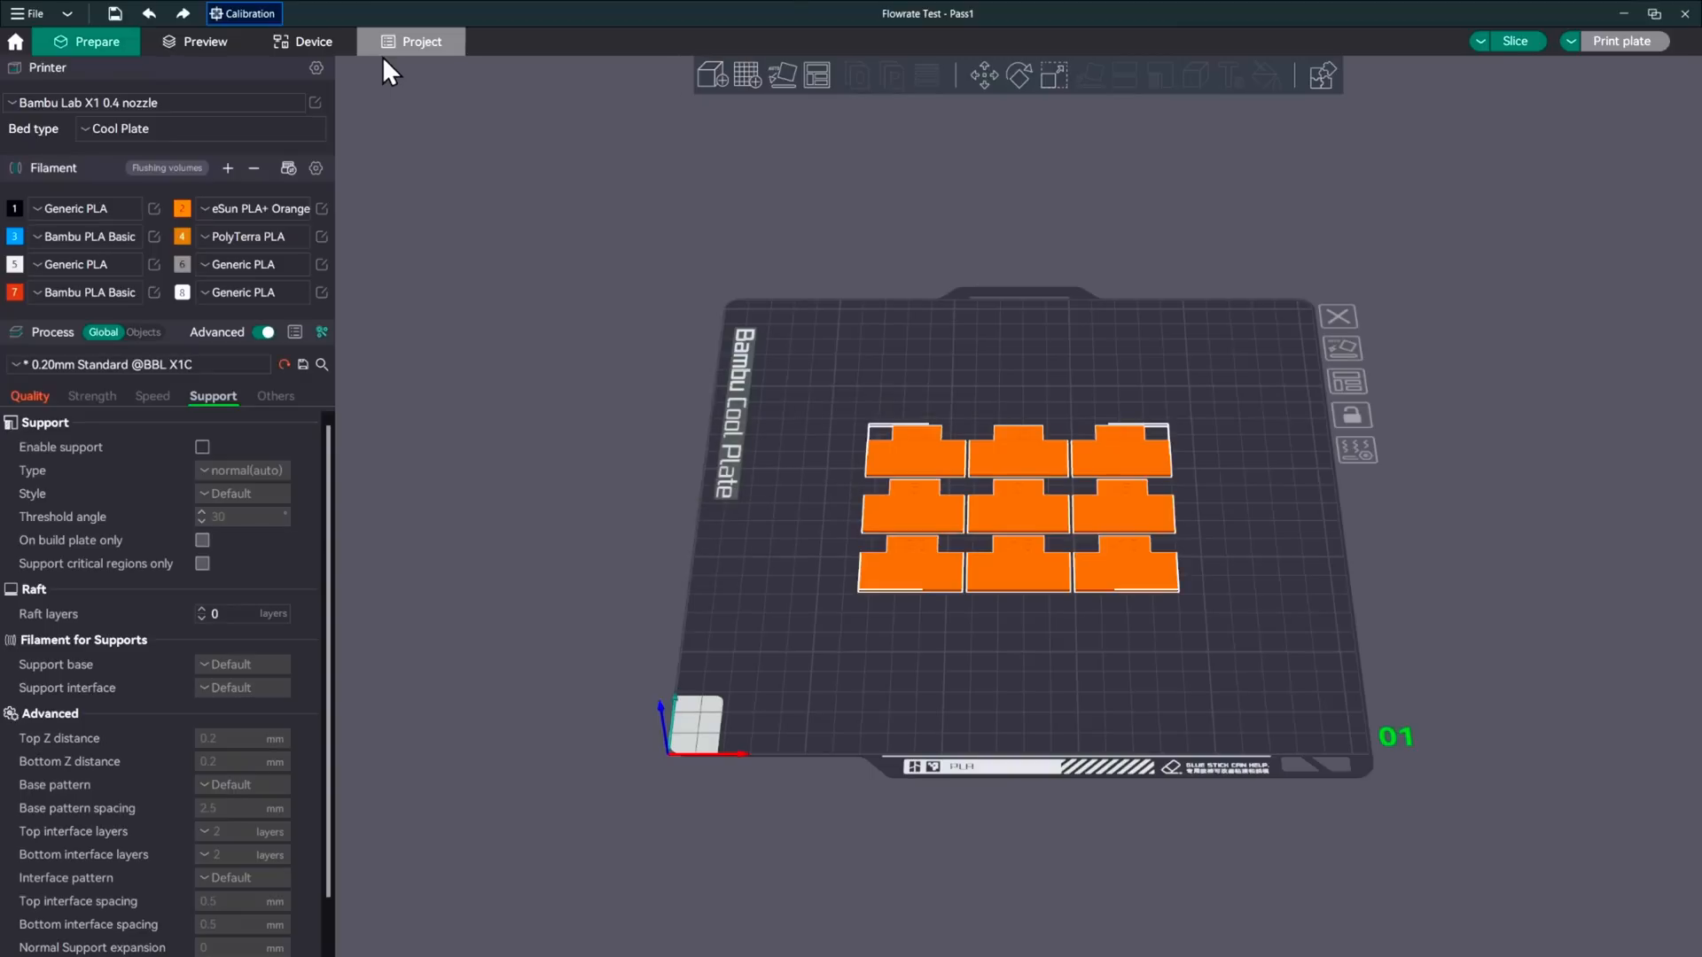
mouse_move(476, 147)
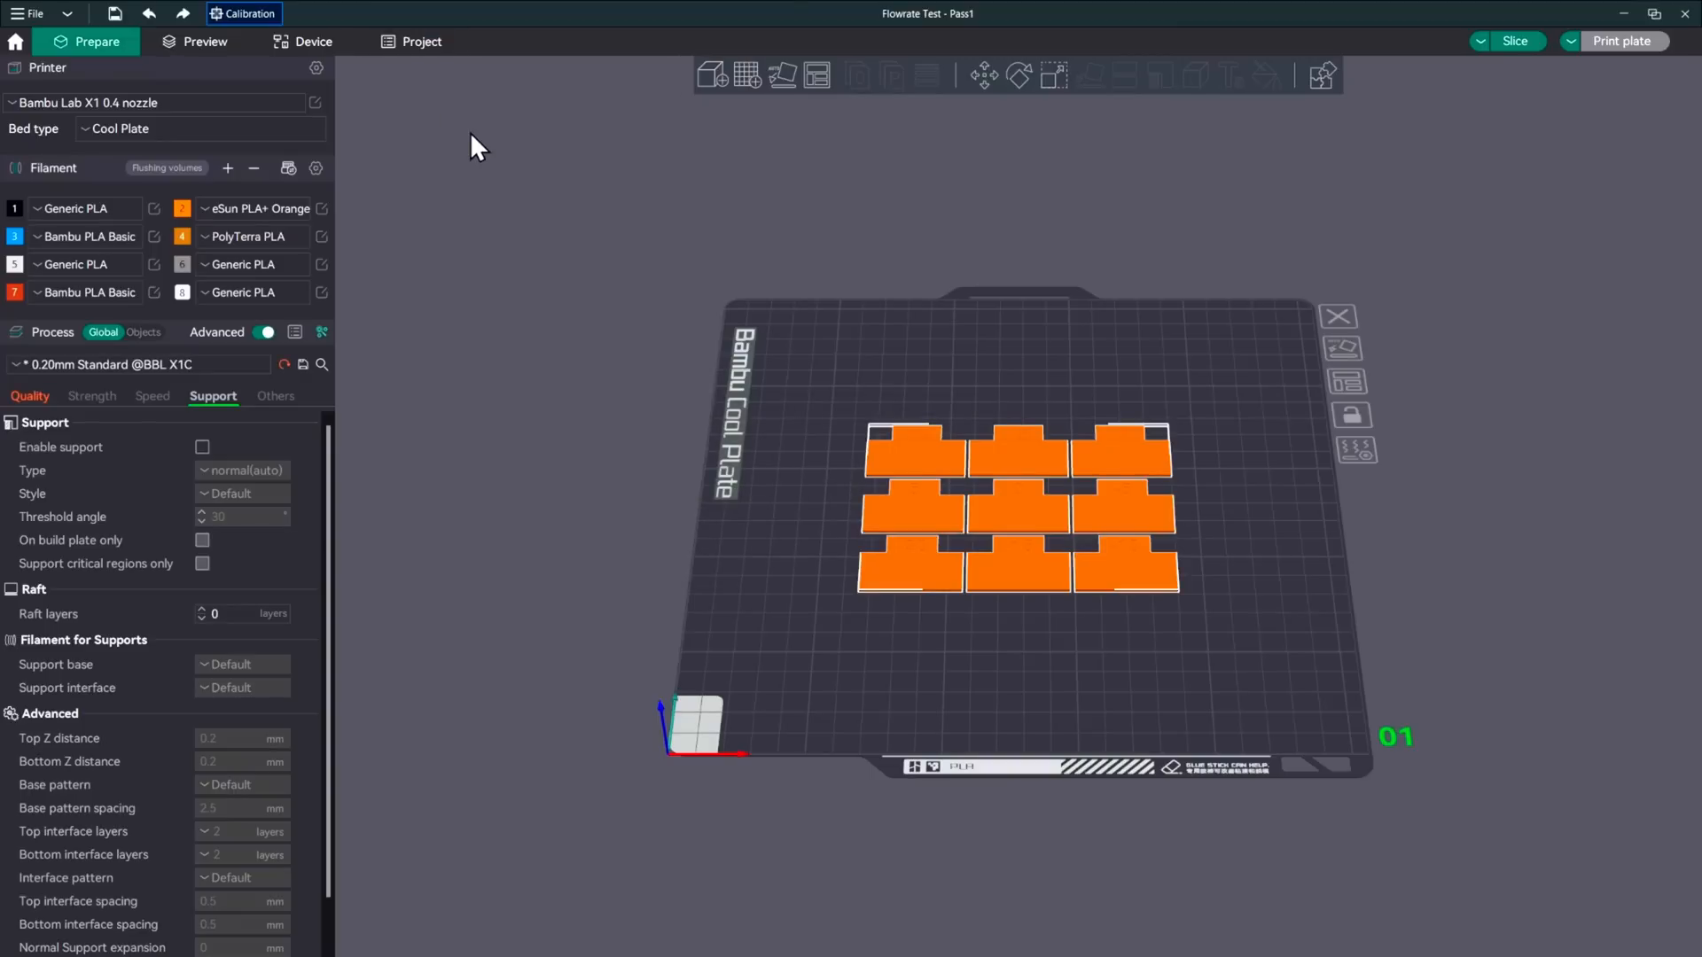
click(242, 12)
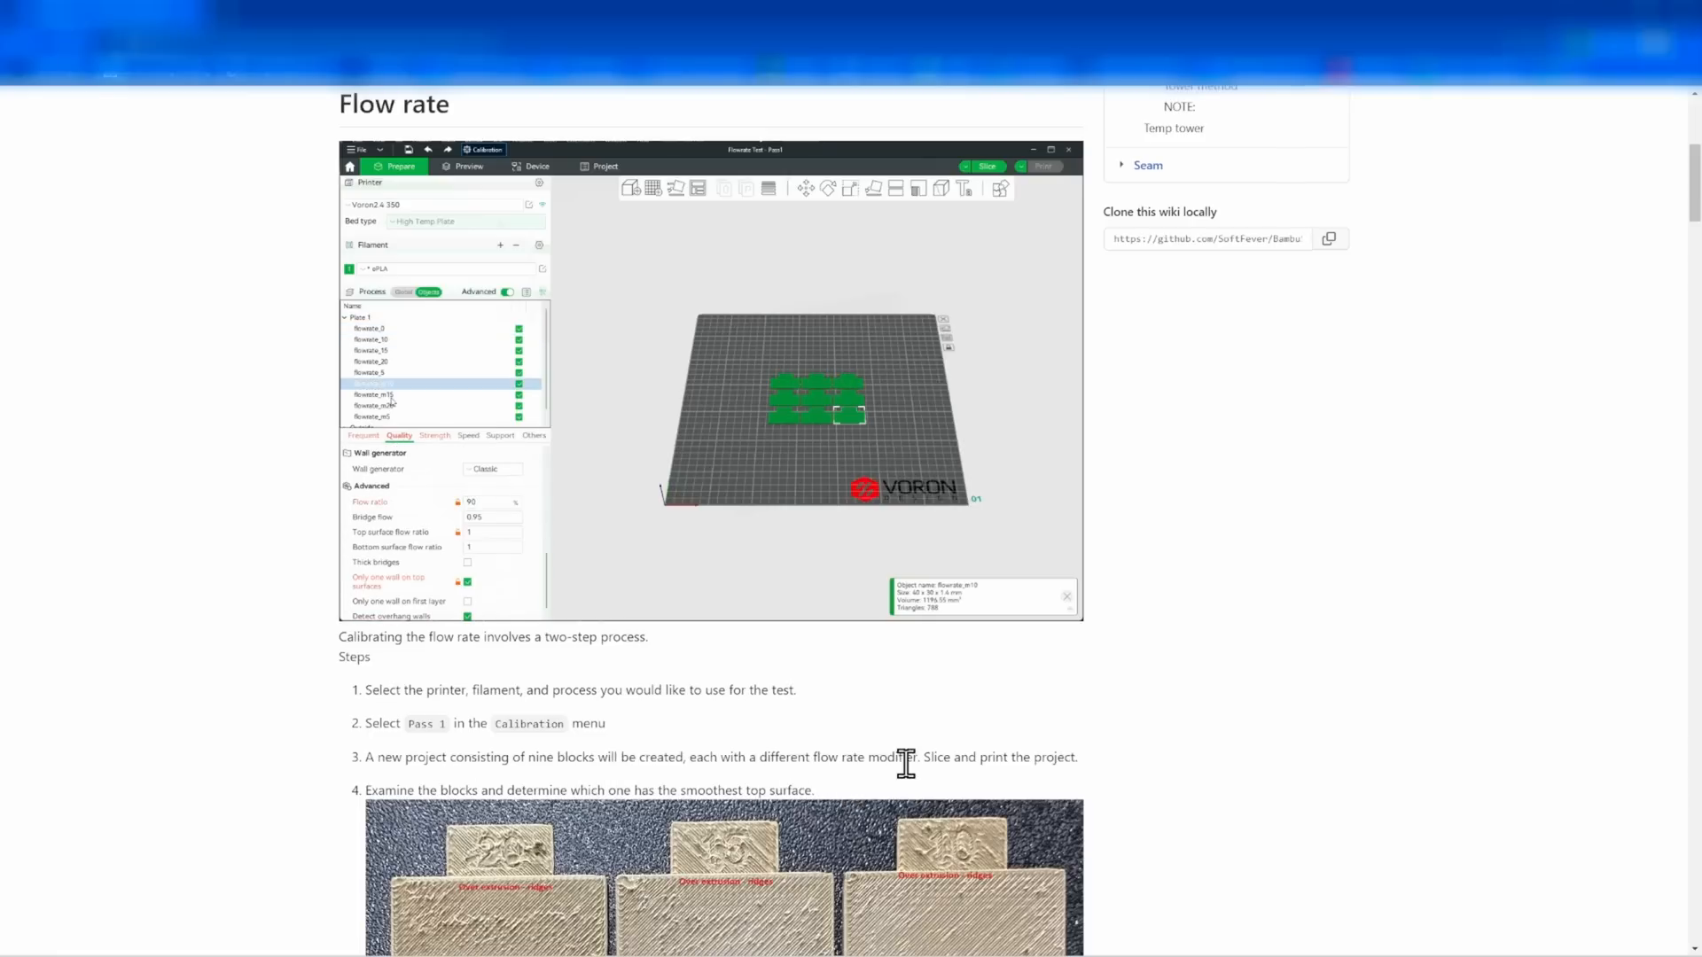
scroll(down, 3)
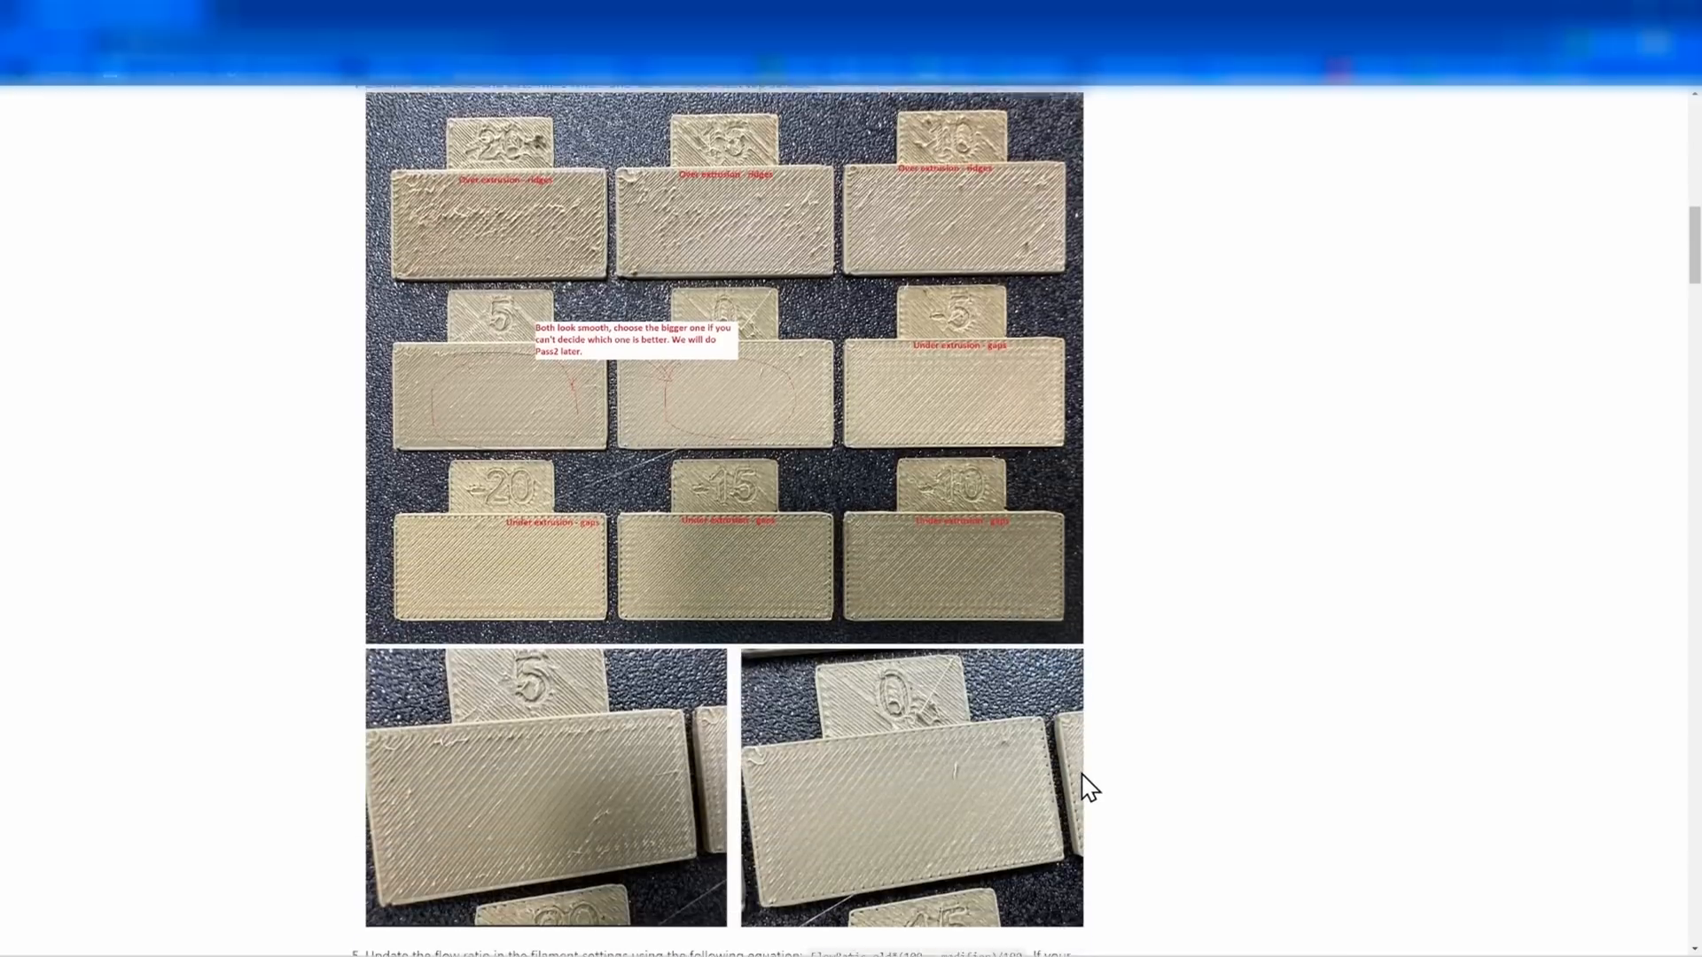
scroll(down, 3)
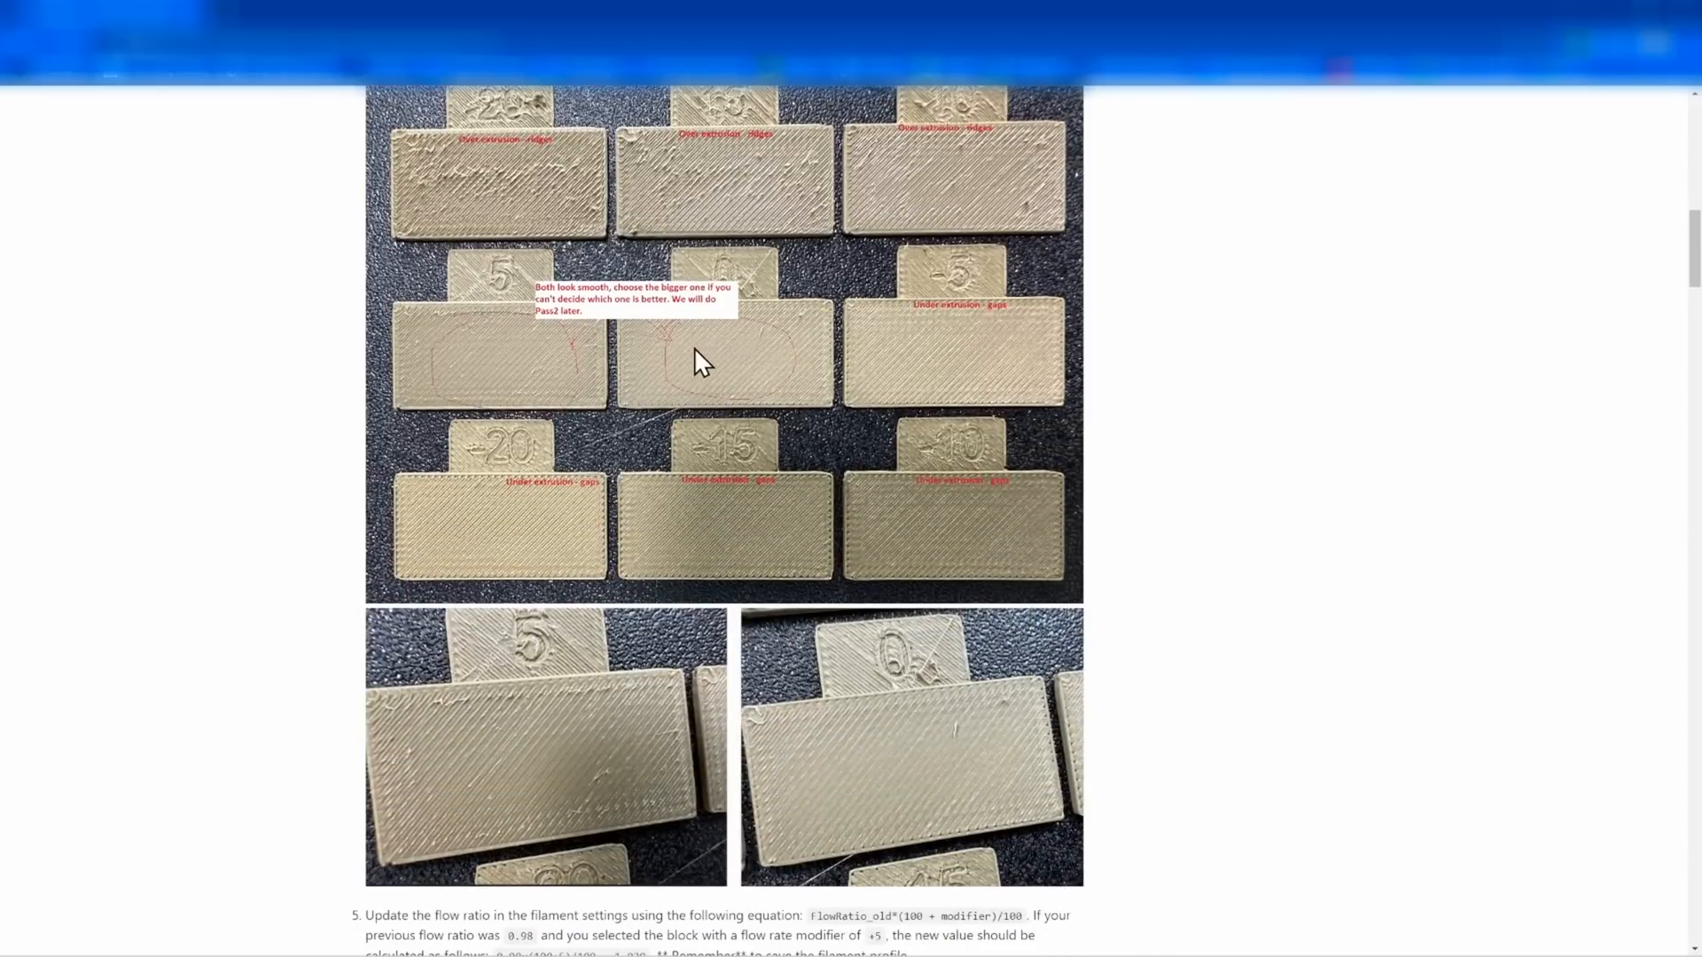
mouse_move(721, 174)
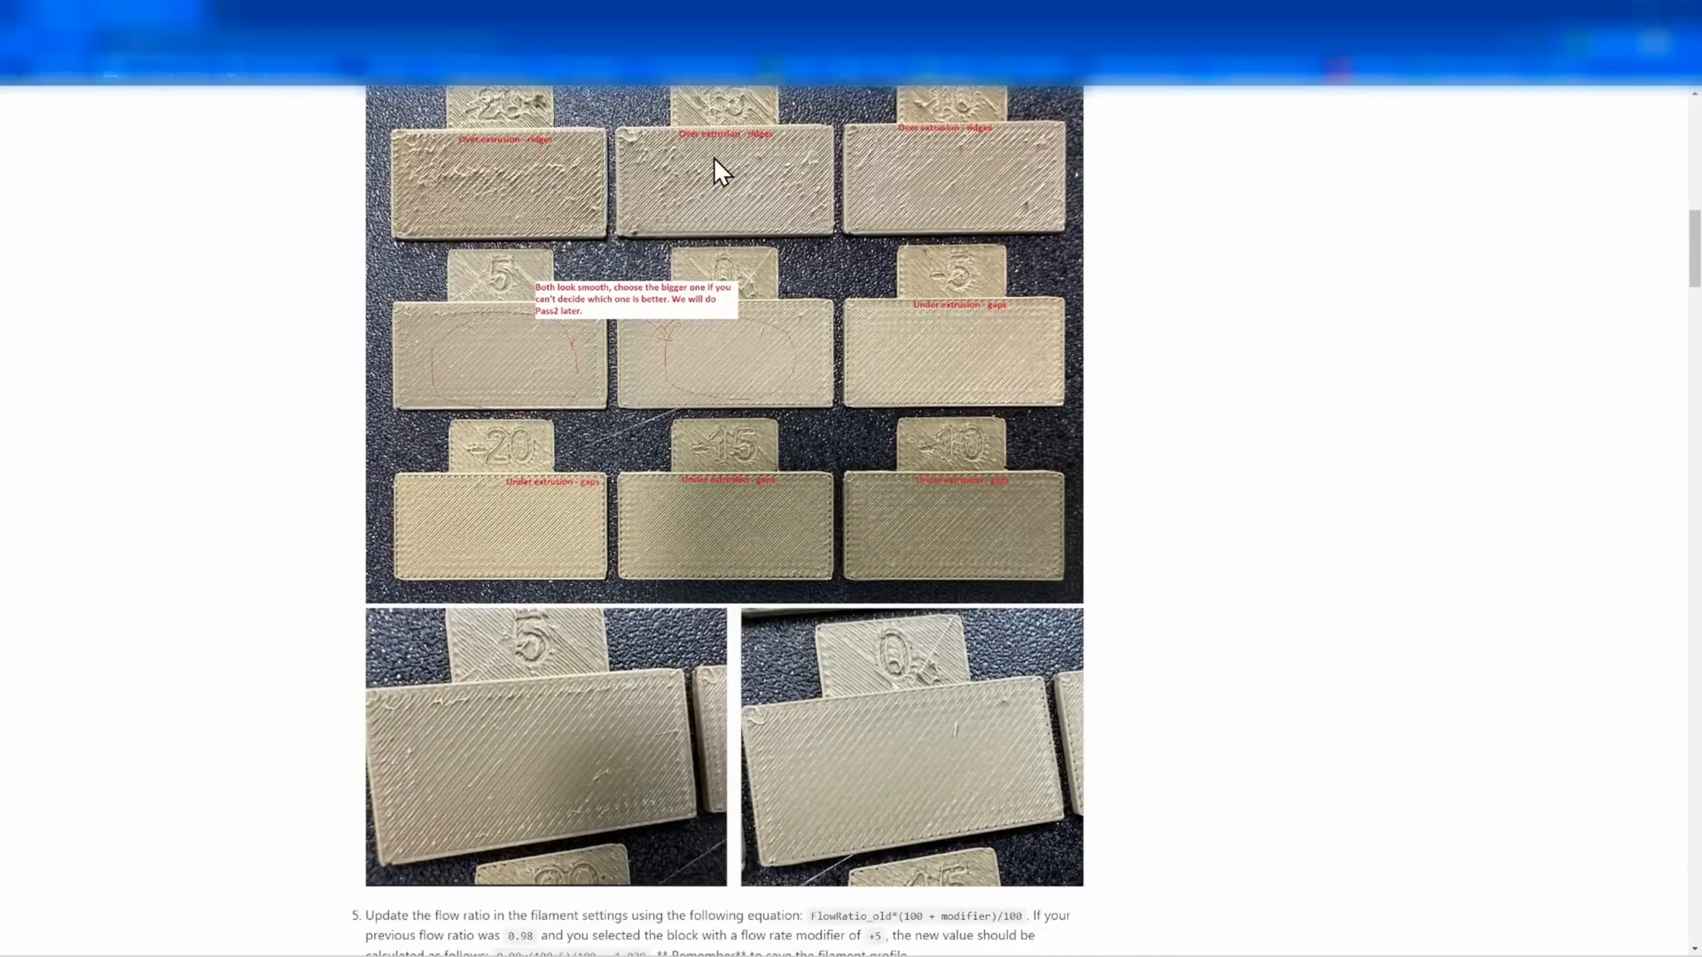
scroll(down, 3)
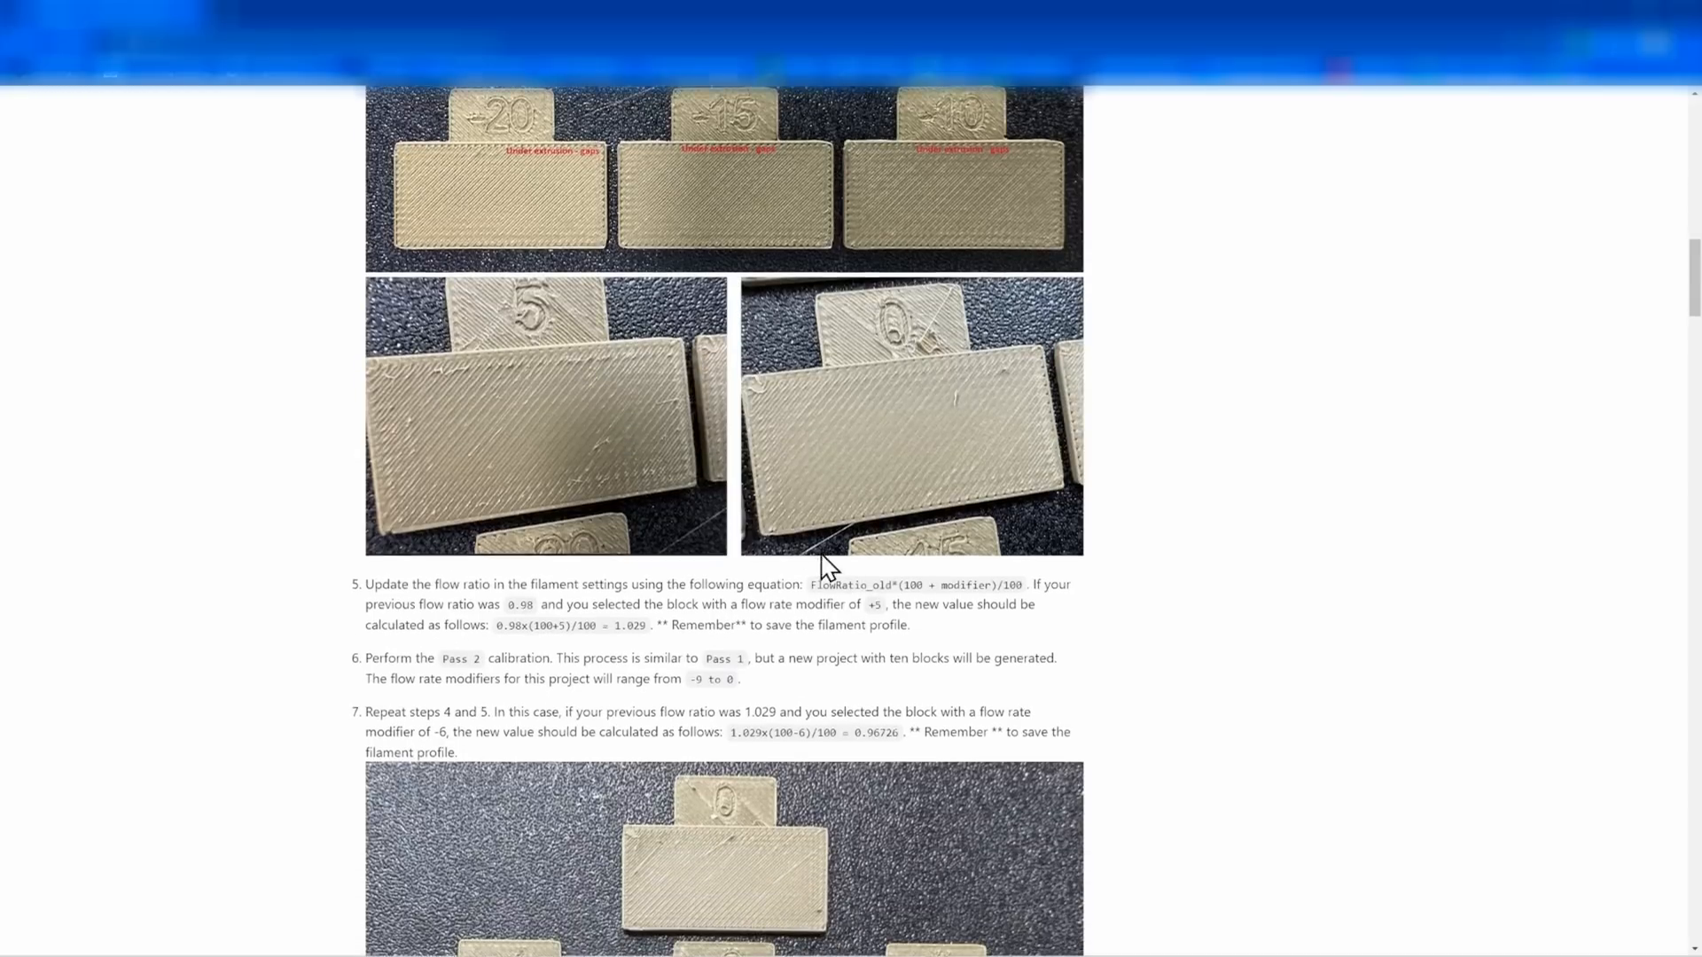
scroll(down, 3)
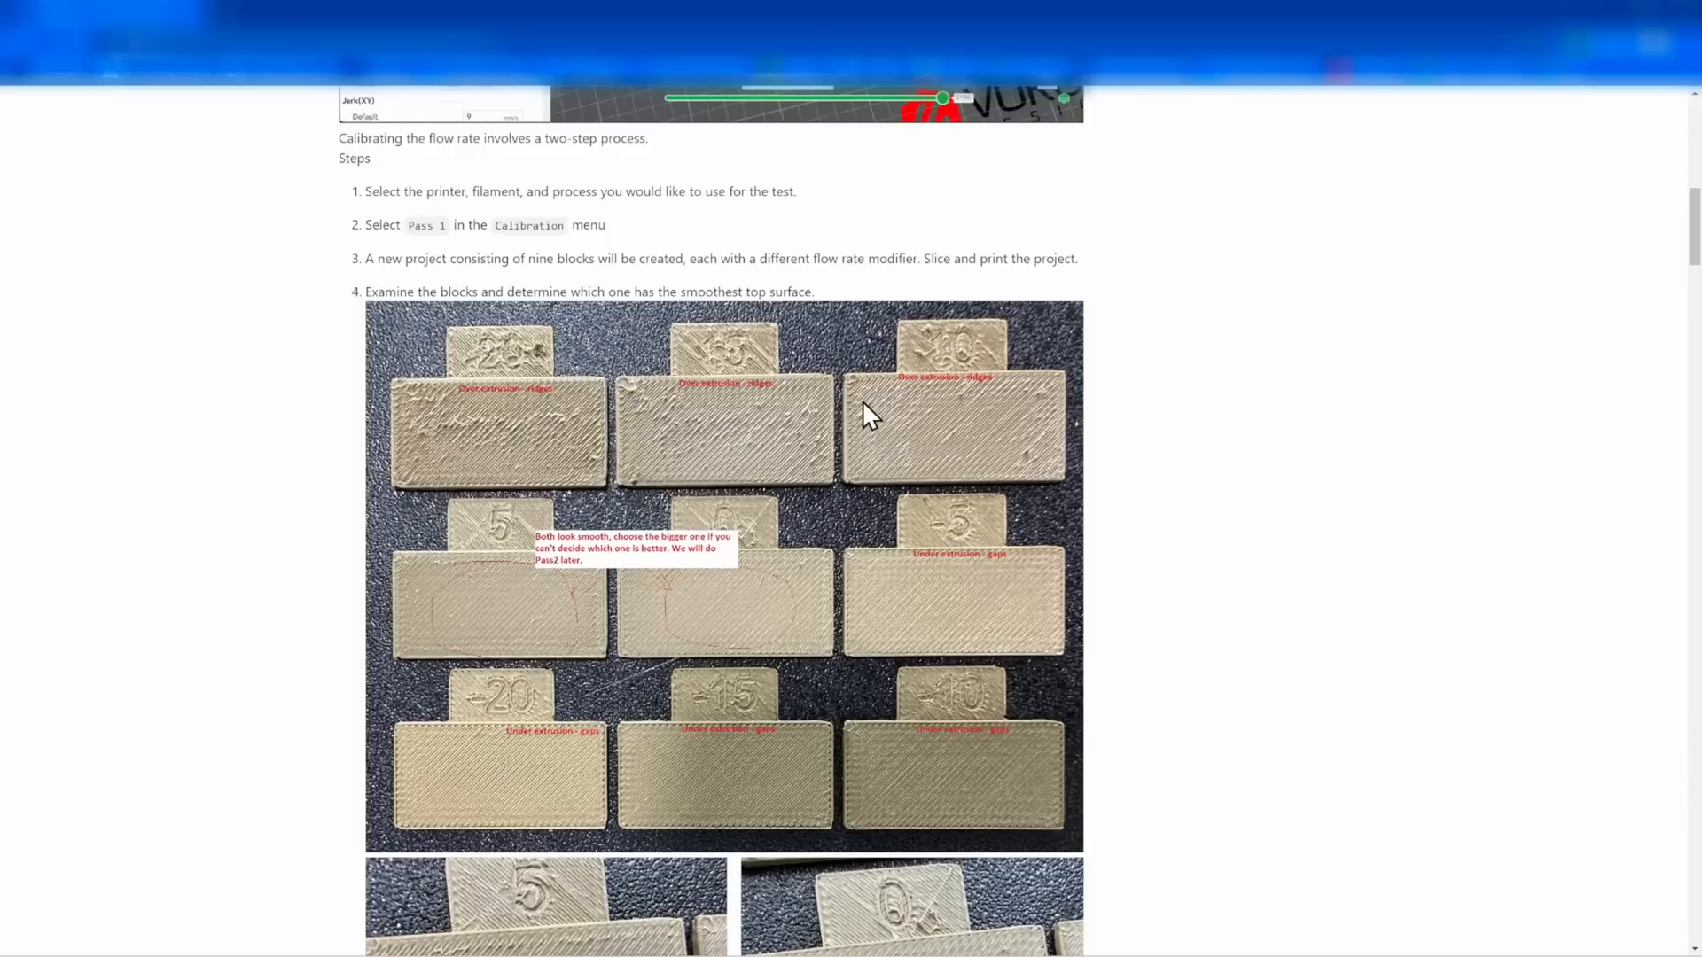
mouse_move(874, 418)
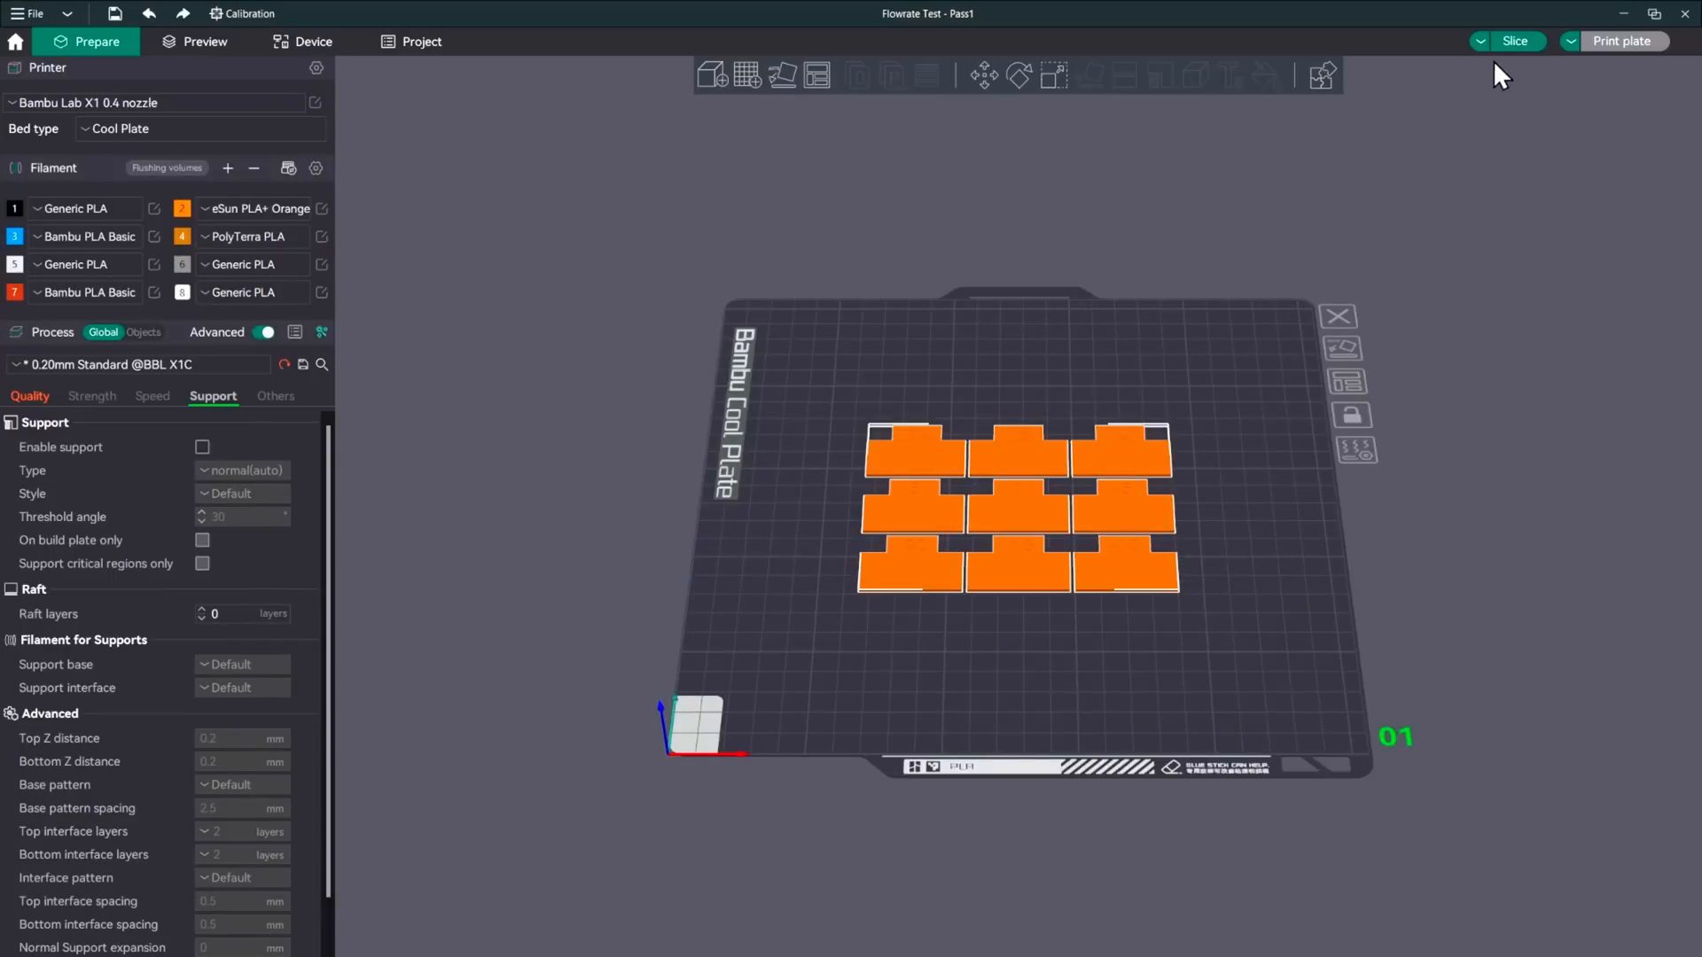
Slice the Pass 1 flow test and prepare its print job for My Bambu X1C with bed leveling
click(1512, 41)
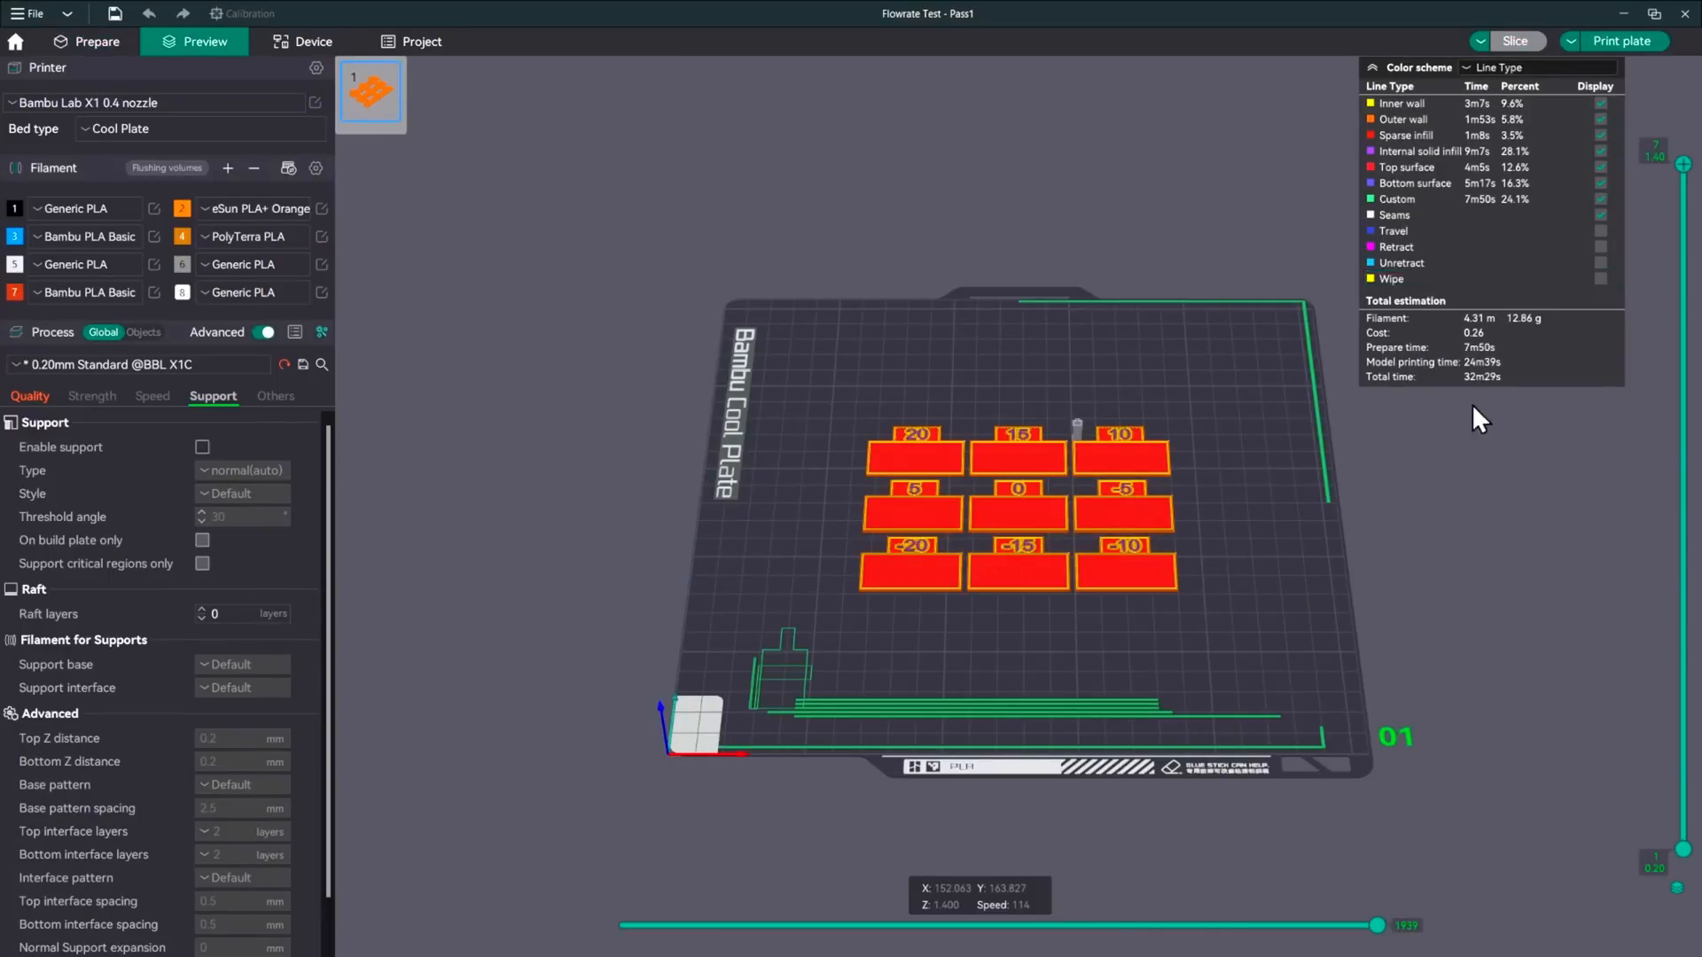
mouse_move(1426, 621)
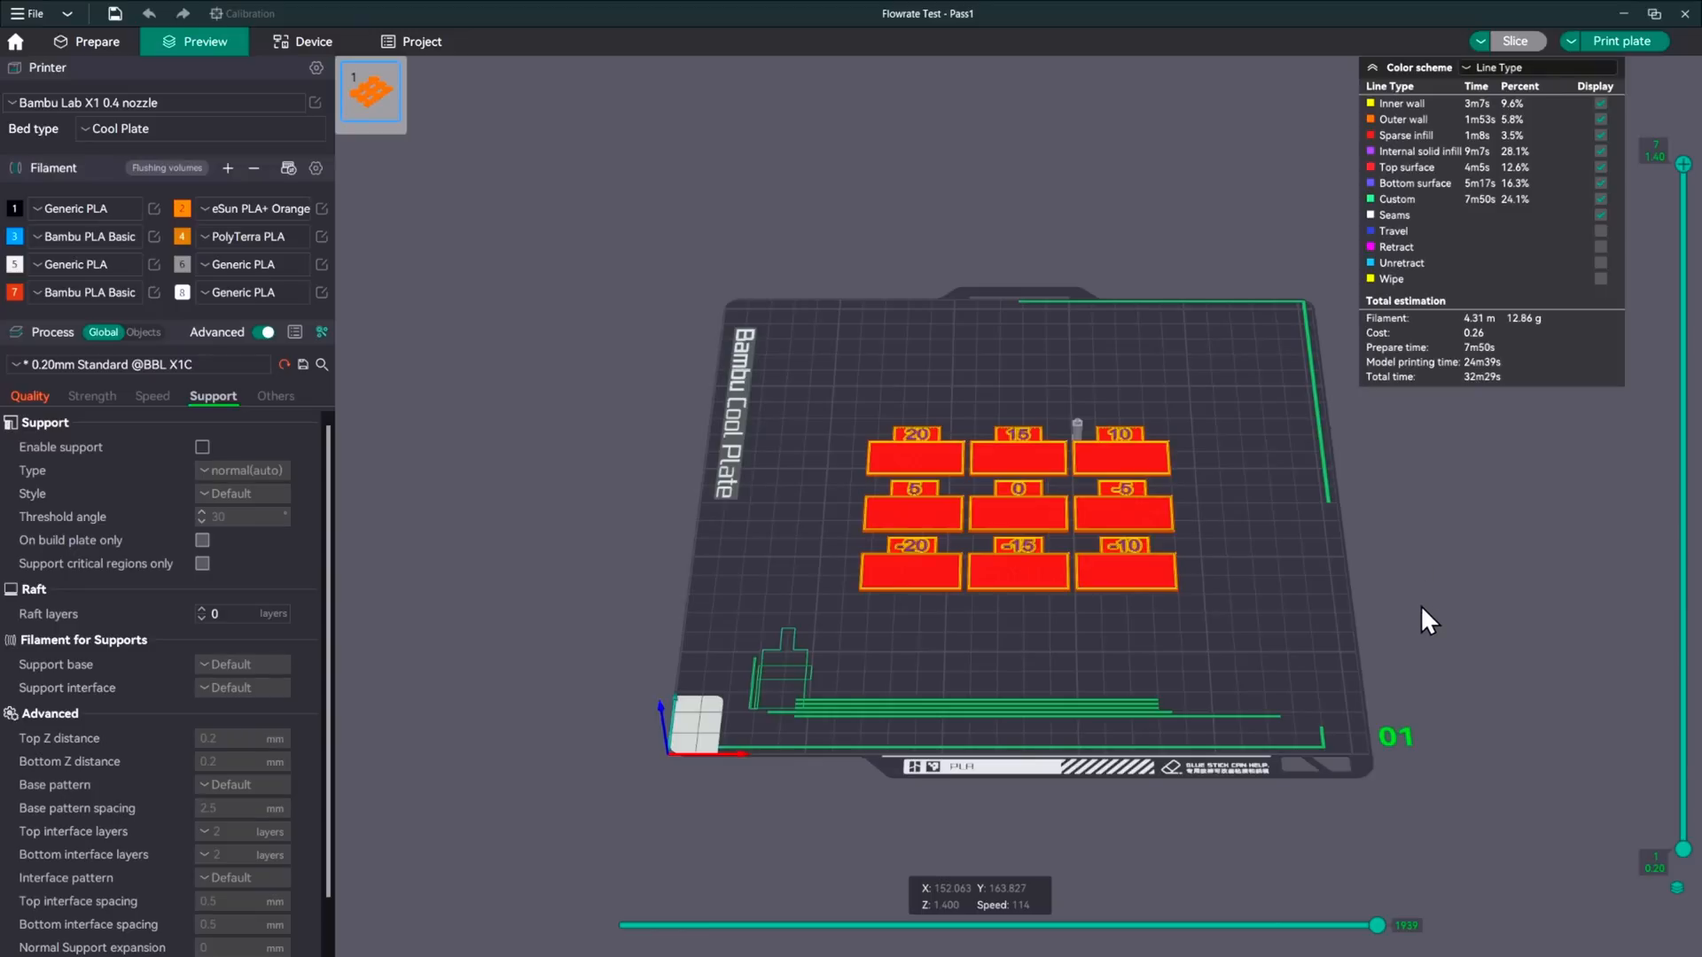
click(1622, 40)
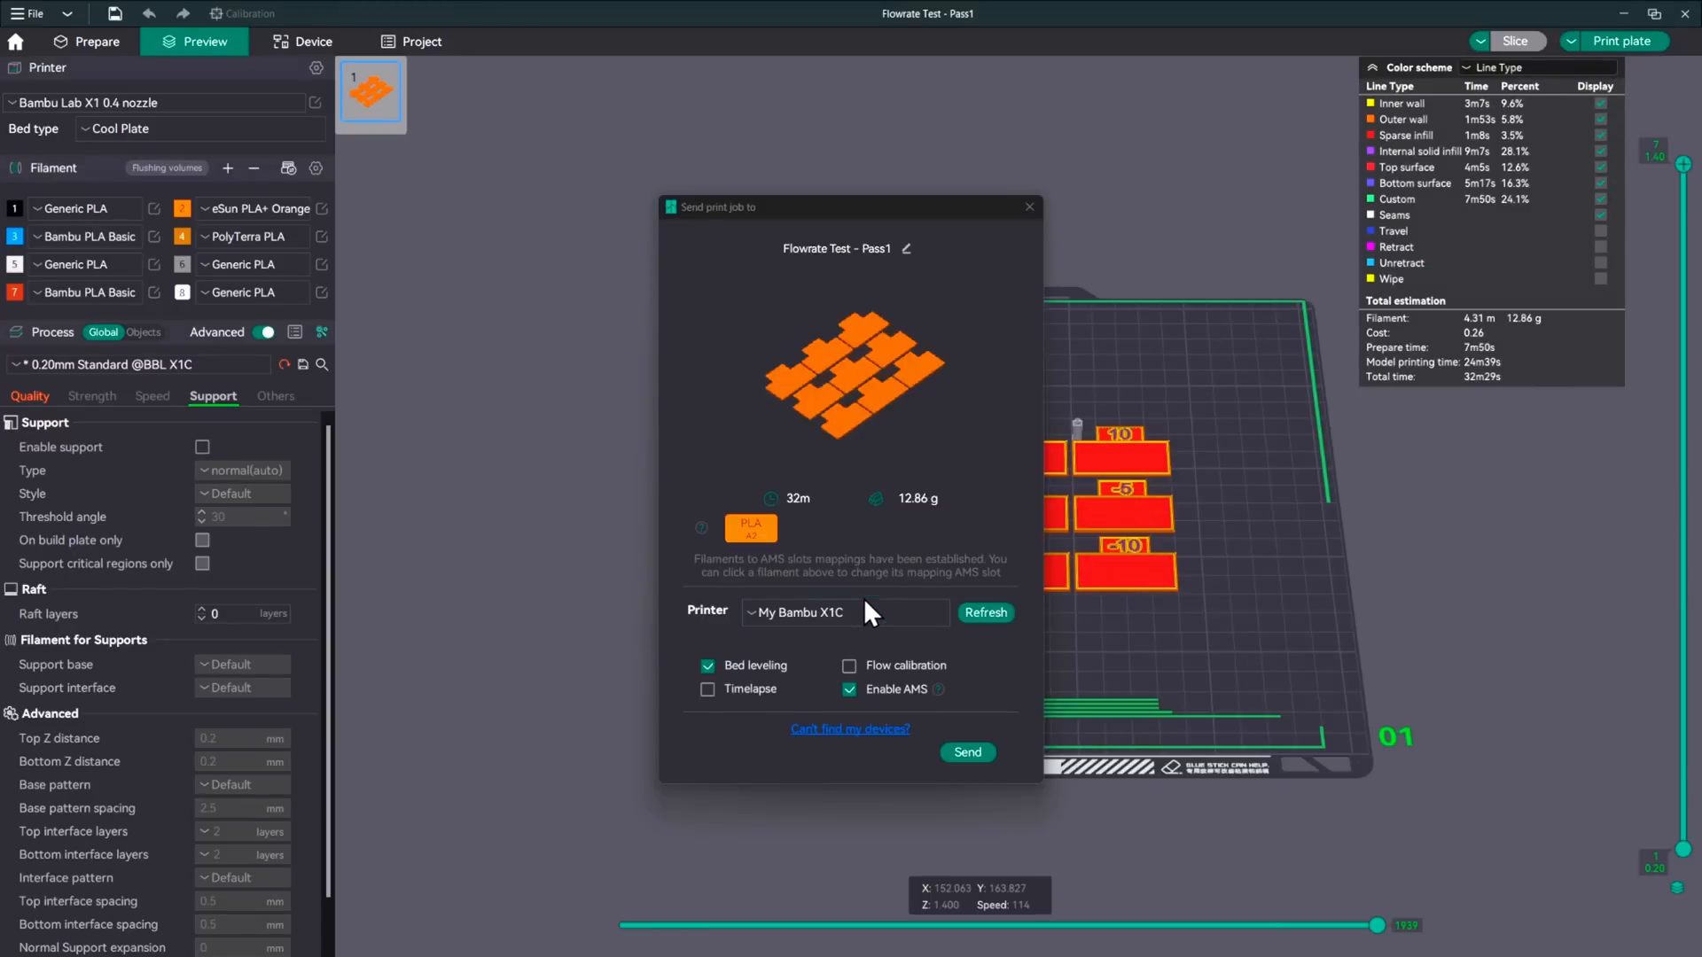
mouse_move(869, 707)
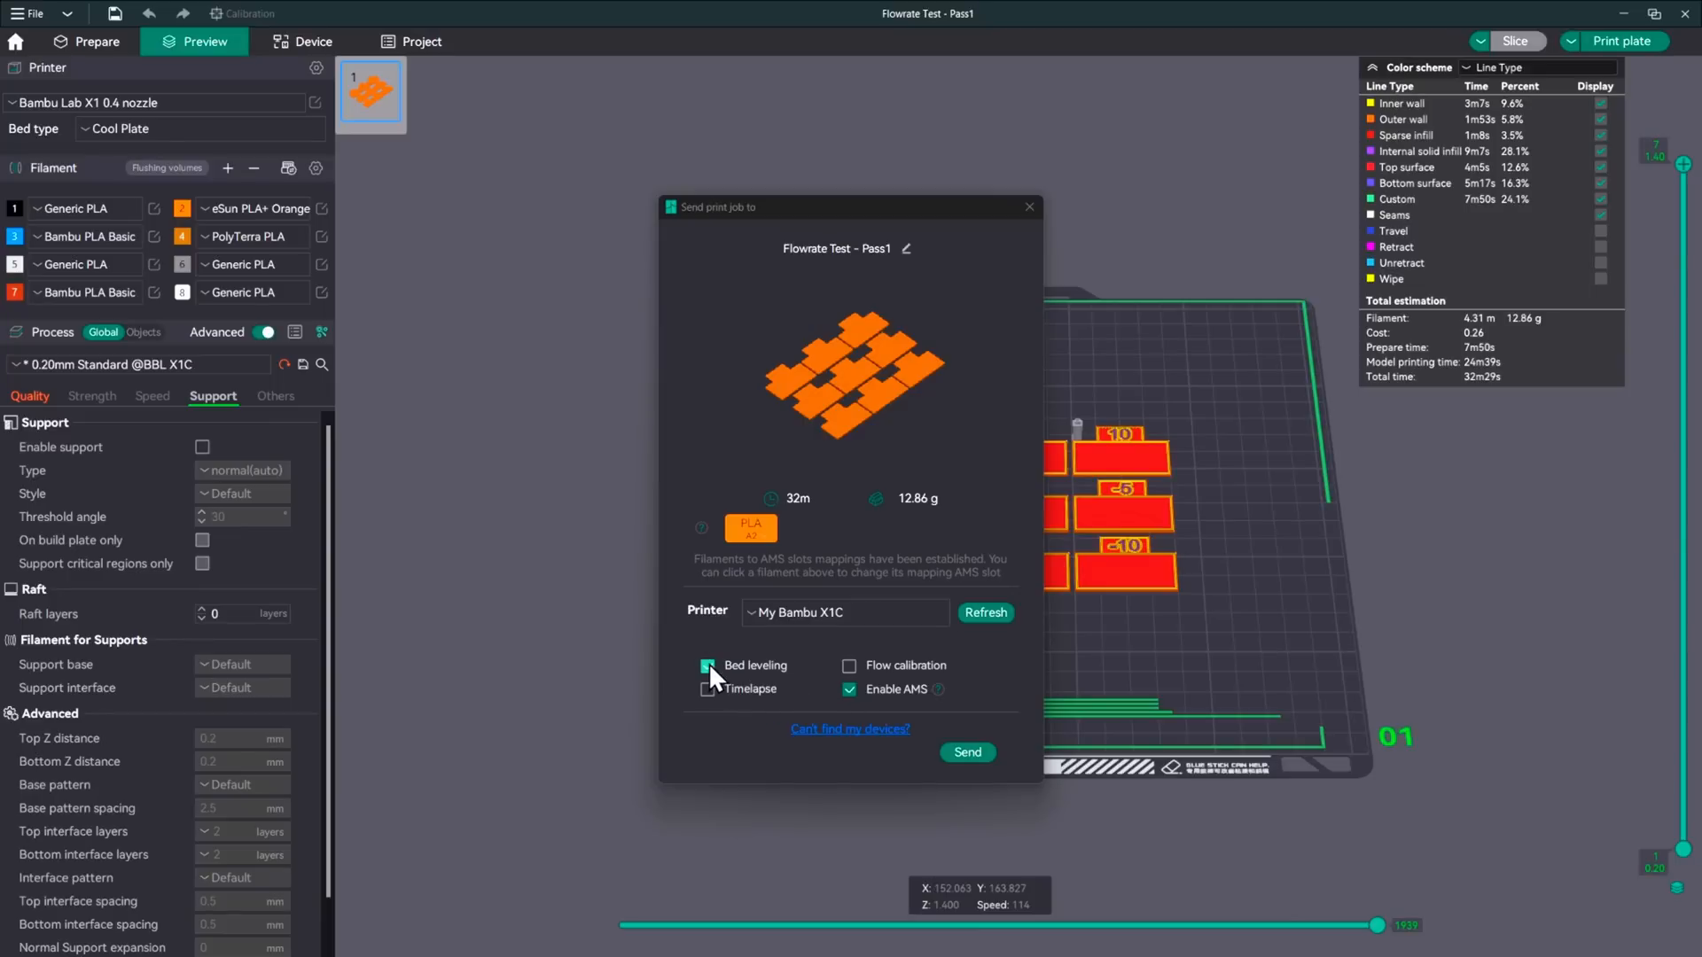
click(707, 665)
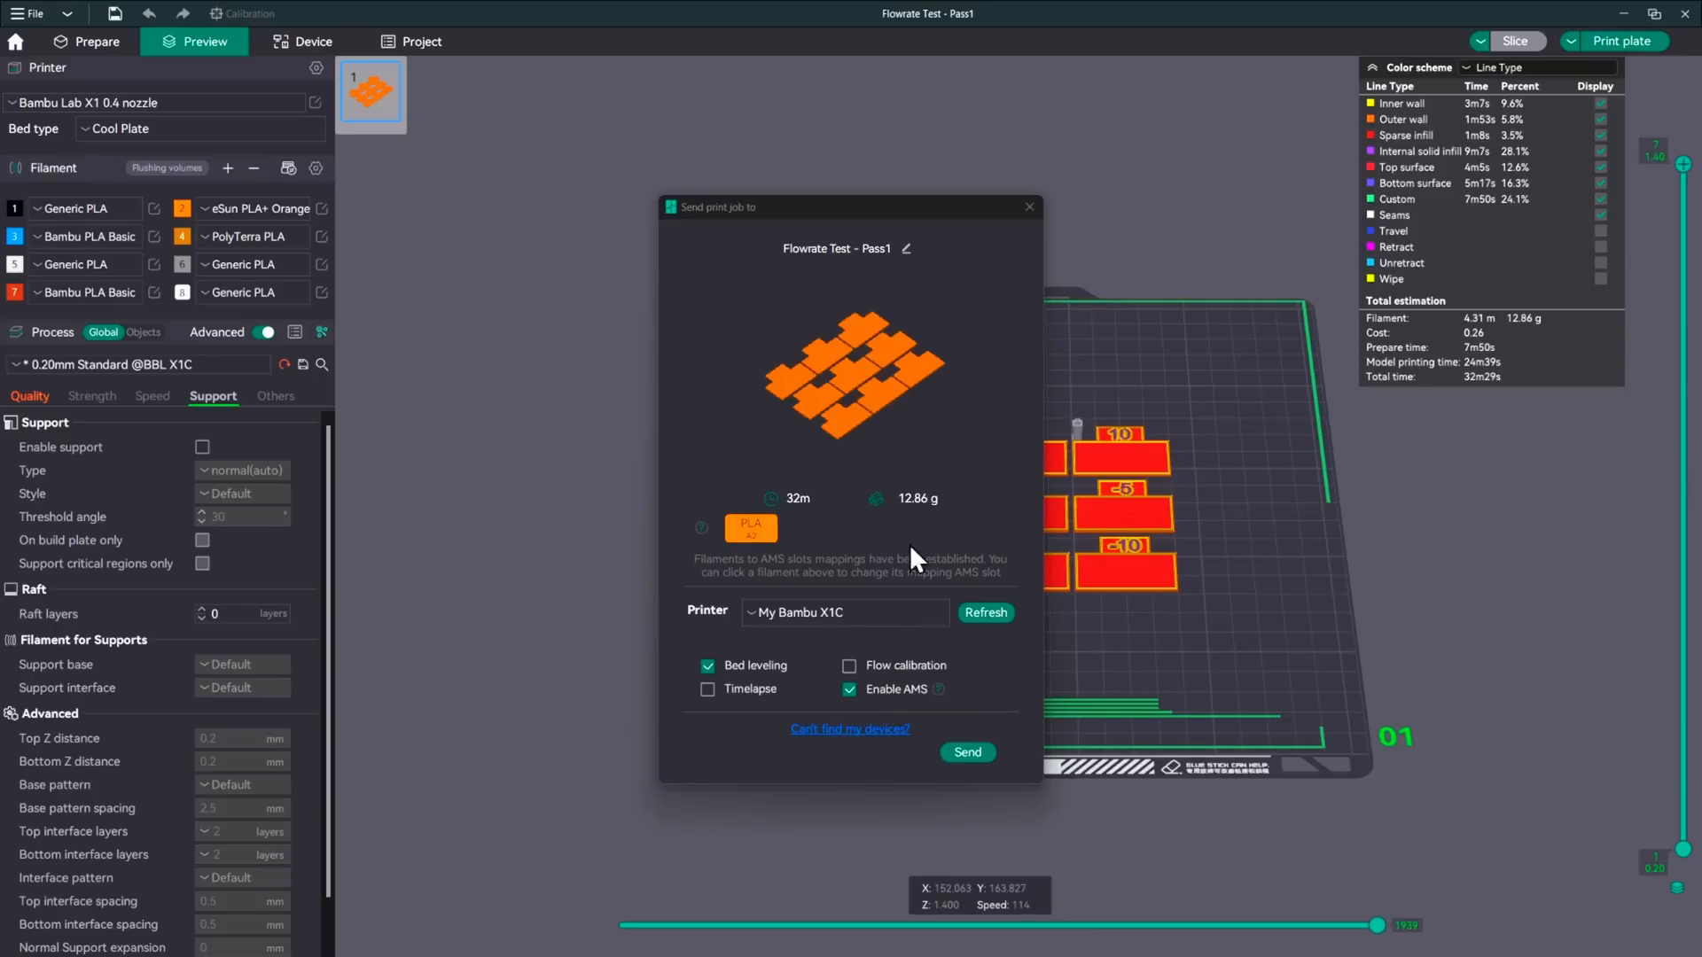
mouse_move(743, 699)
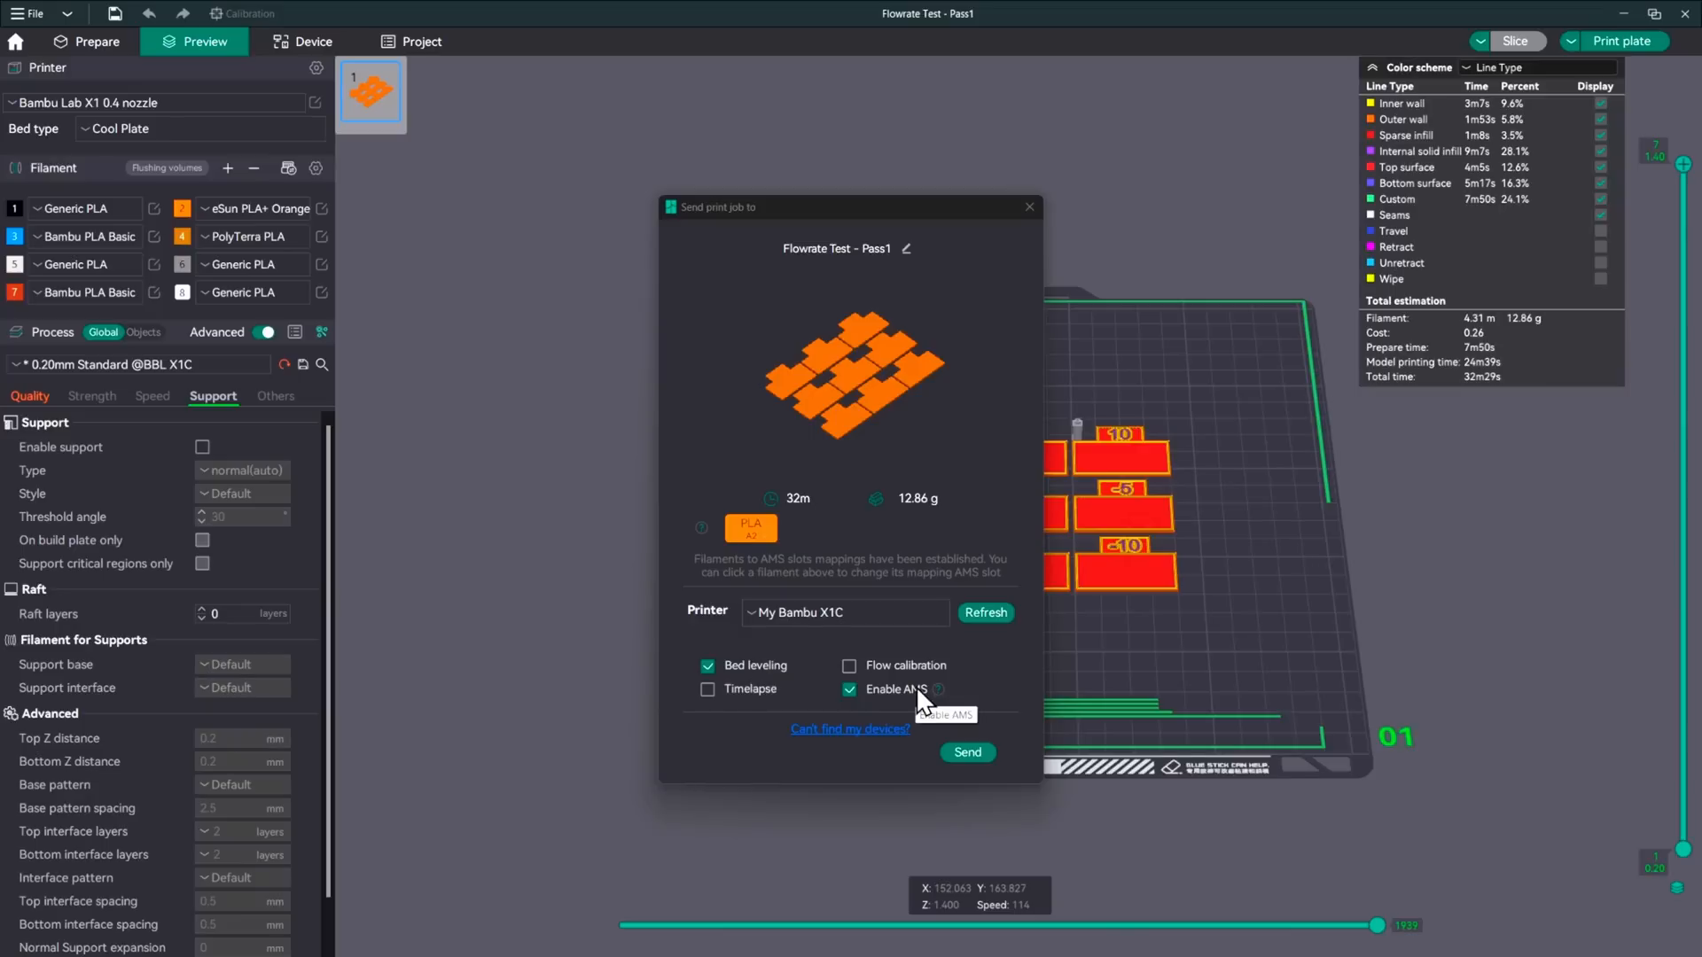
mouse_move(920, 704)
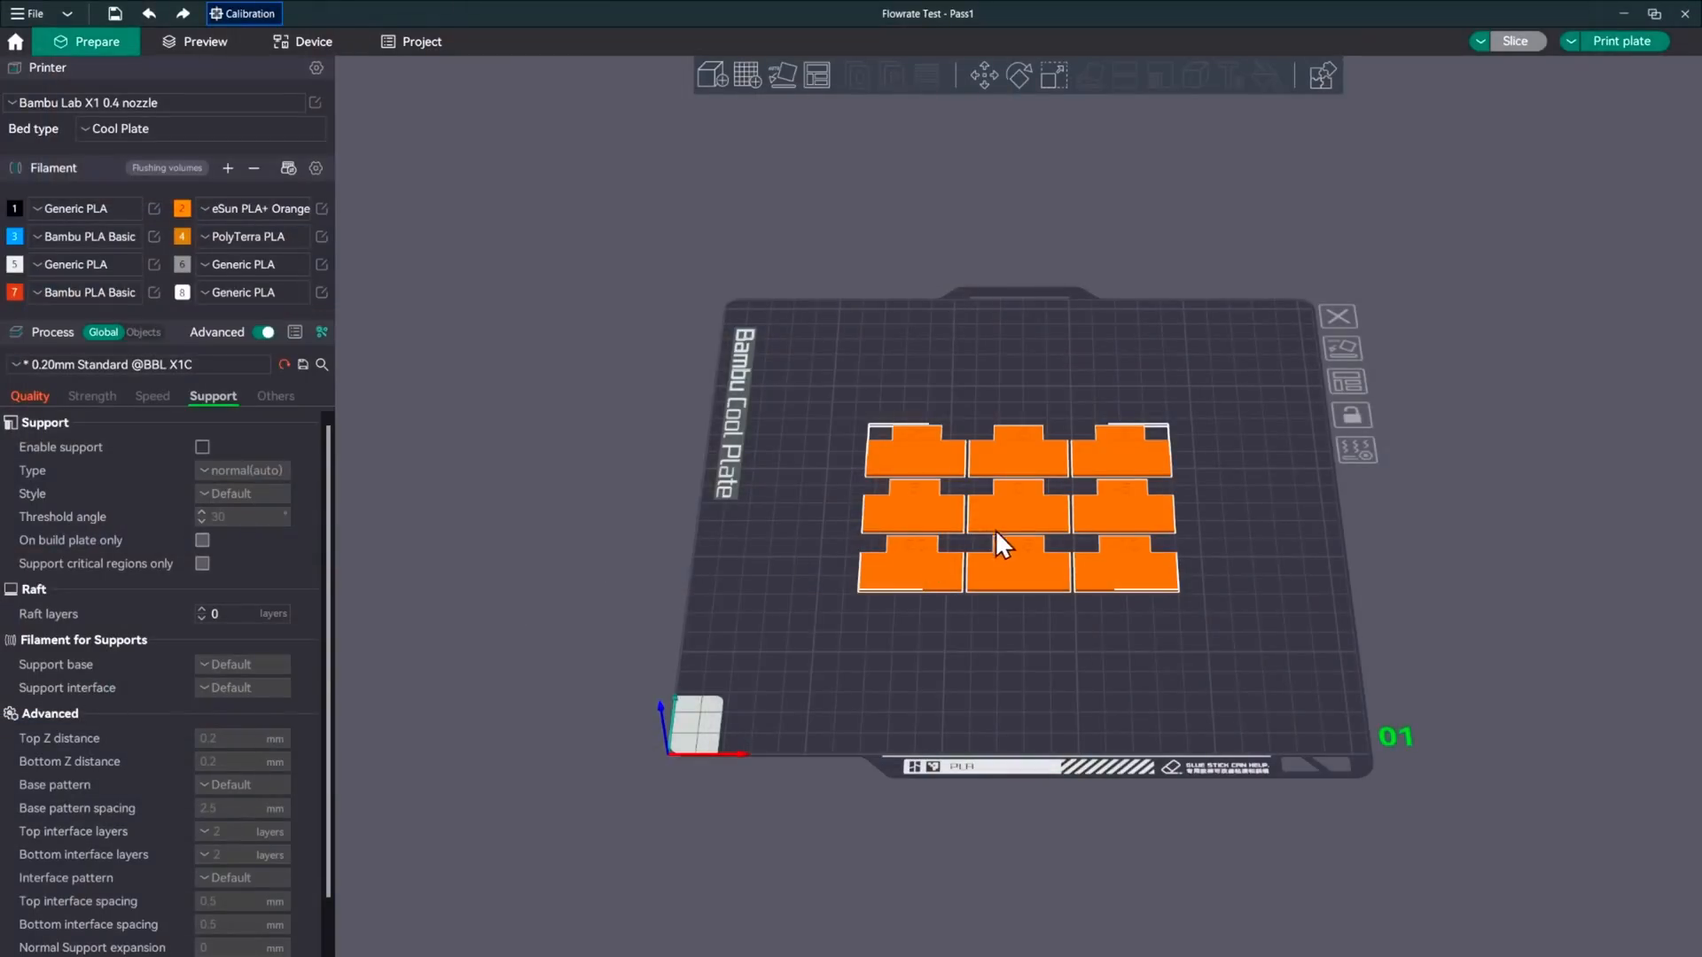
mouse_move(916, 502)
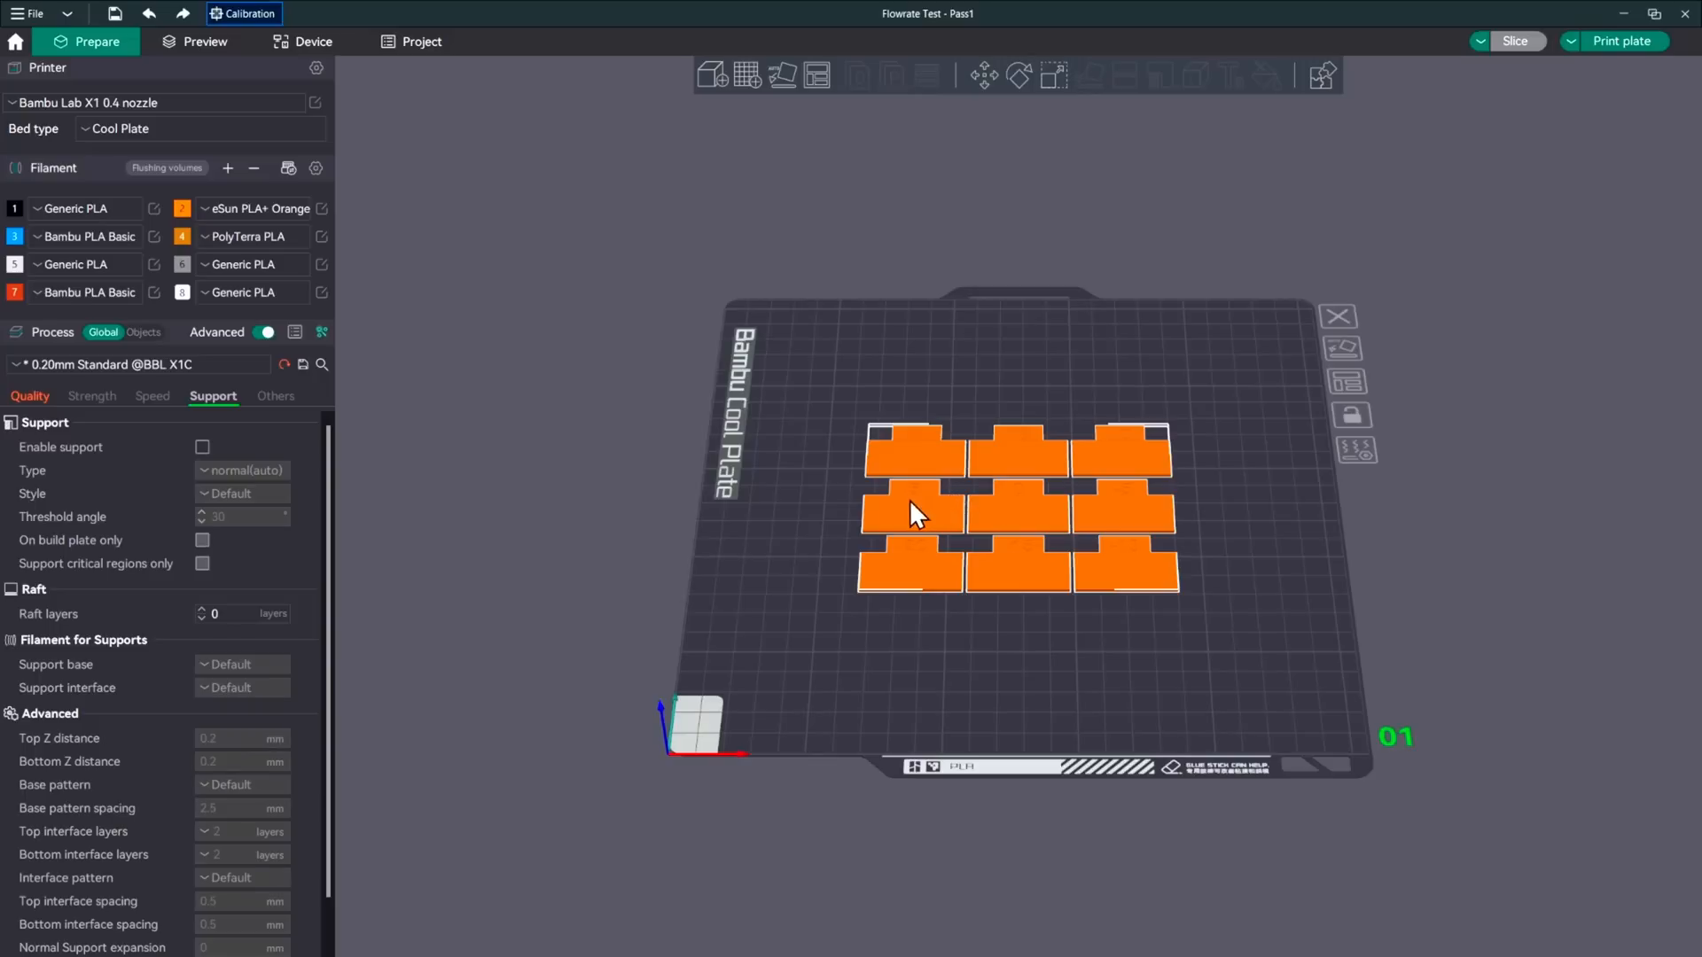
mouse_move(433, 315)
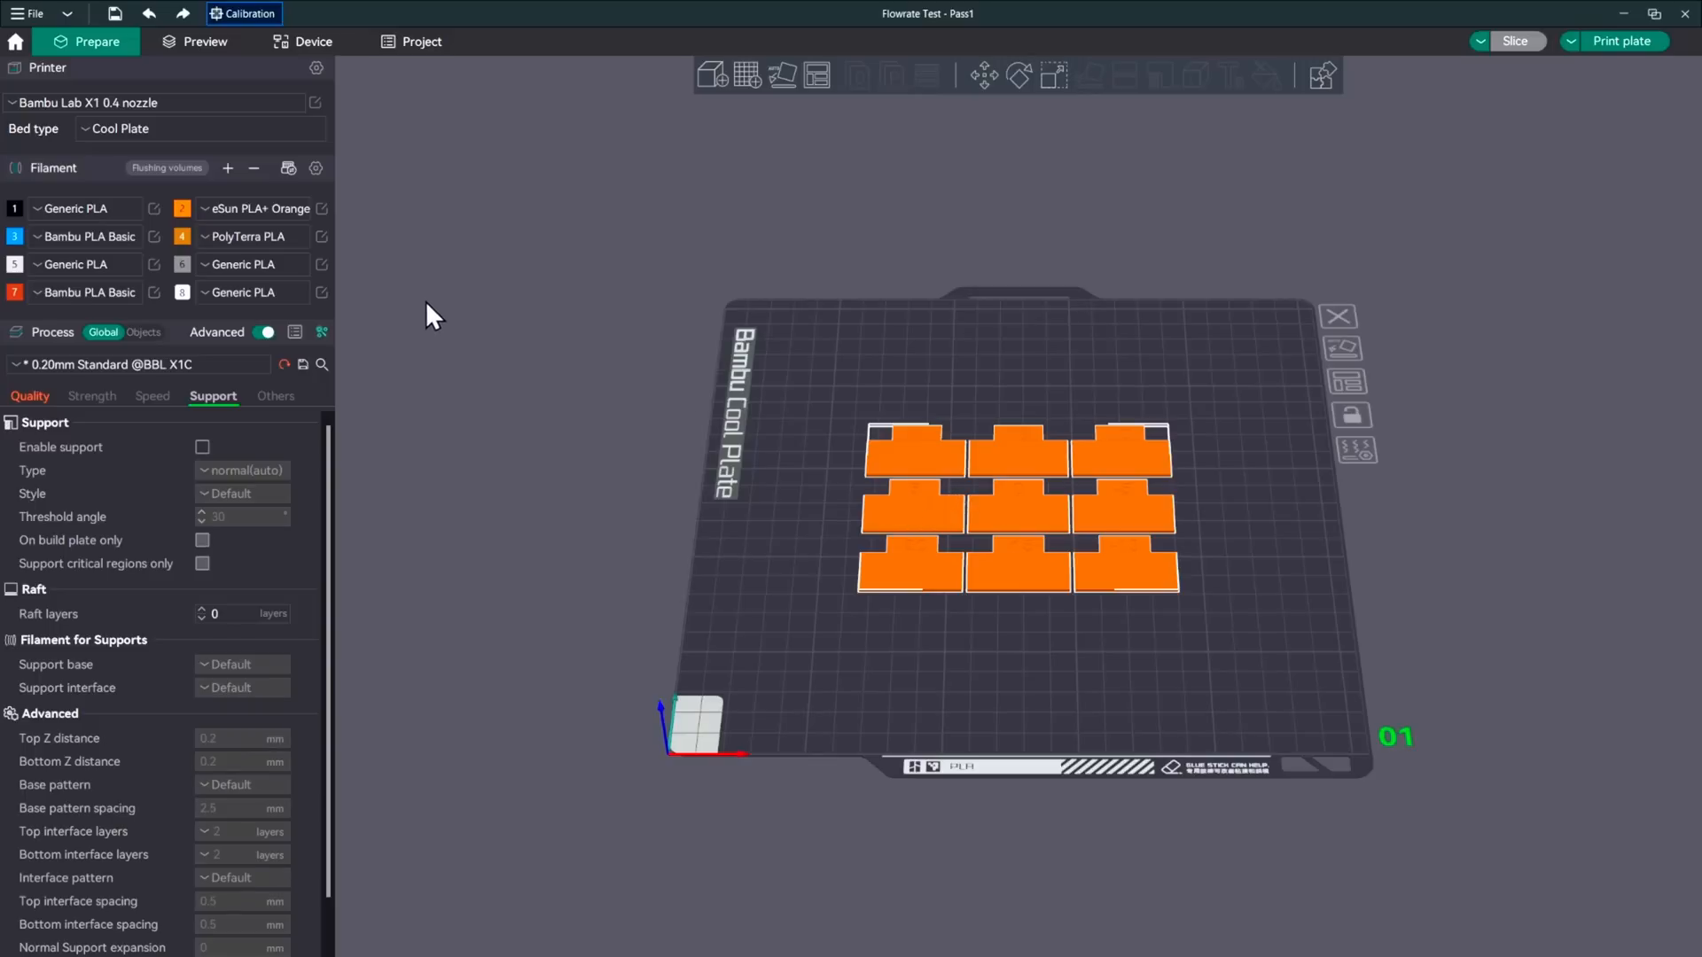
Bring up the eSun PLA+ Orange filament settings showing flow ratio 0.98
click(321, 209)
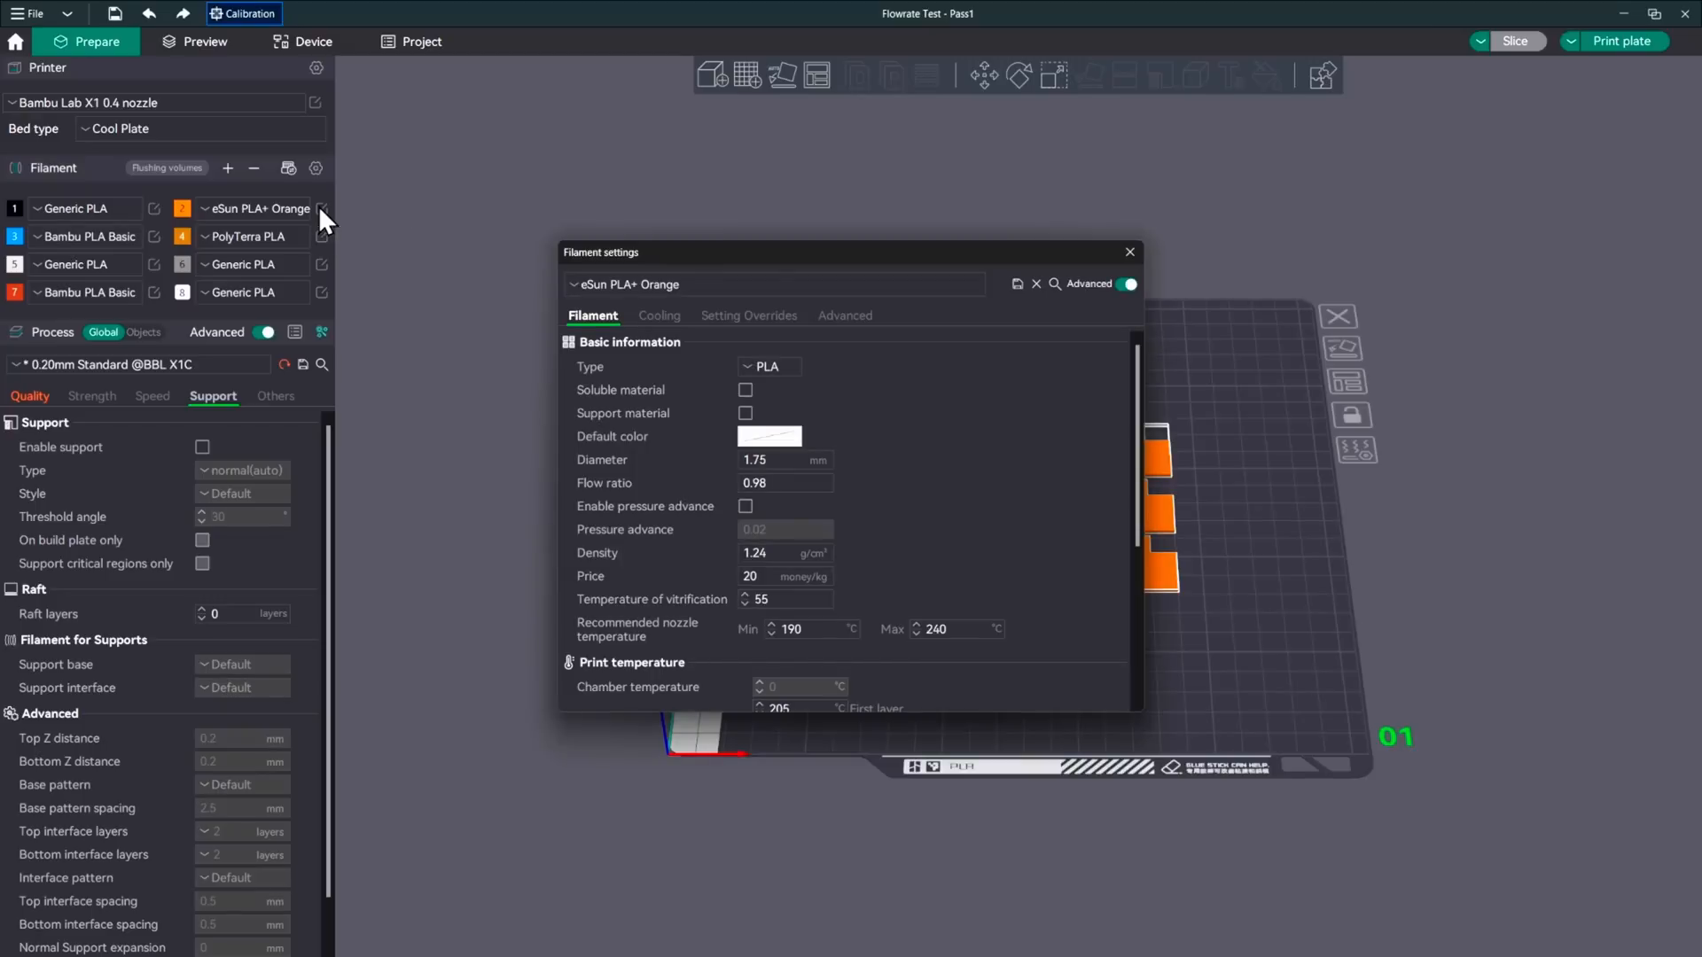
mouse_move(638, 497)
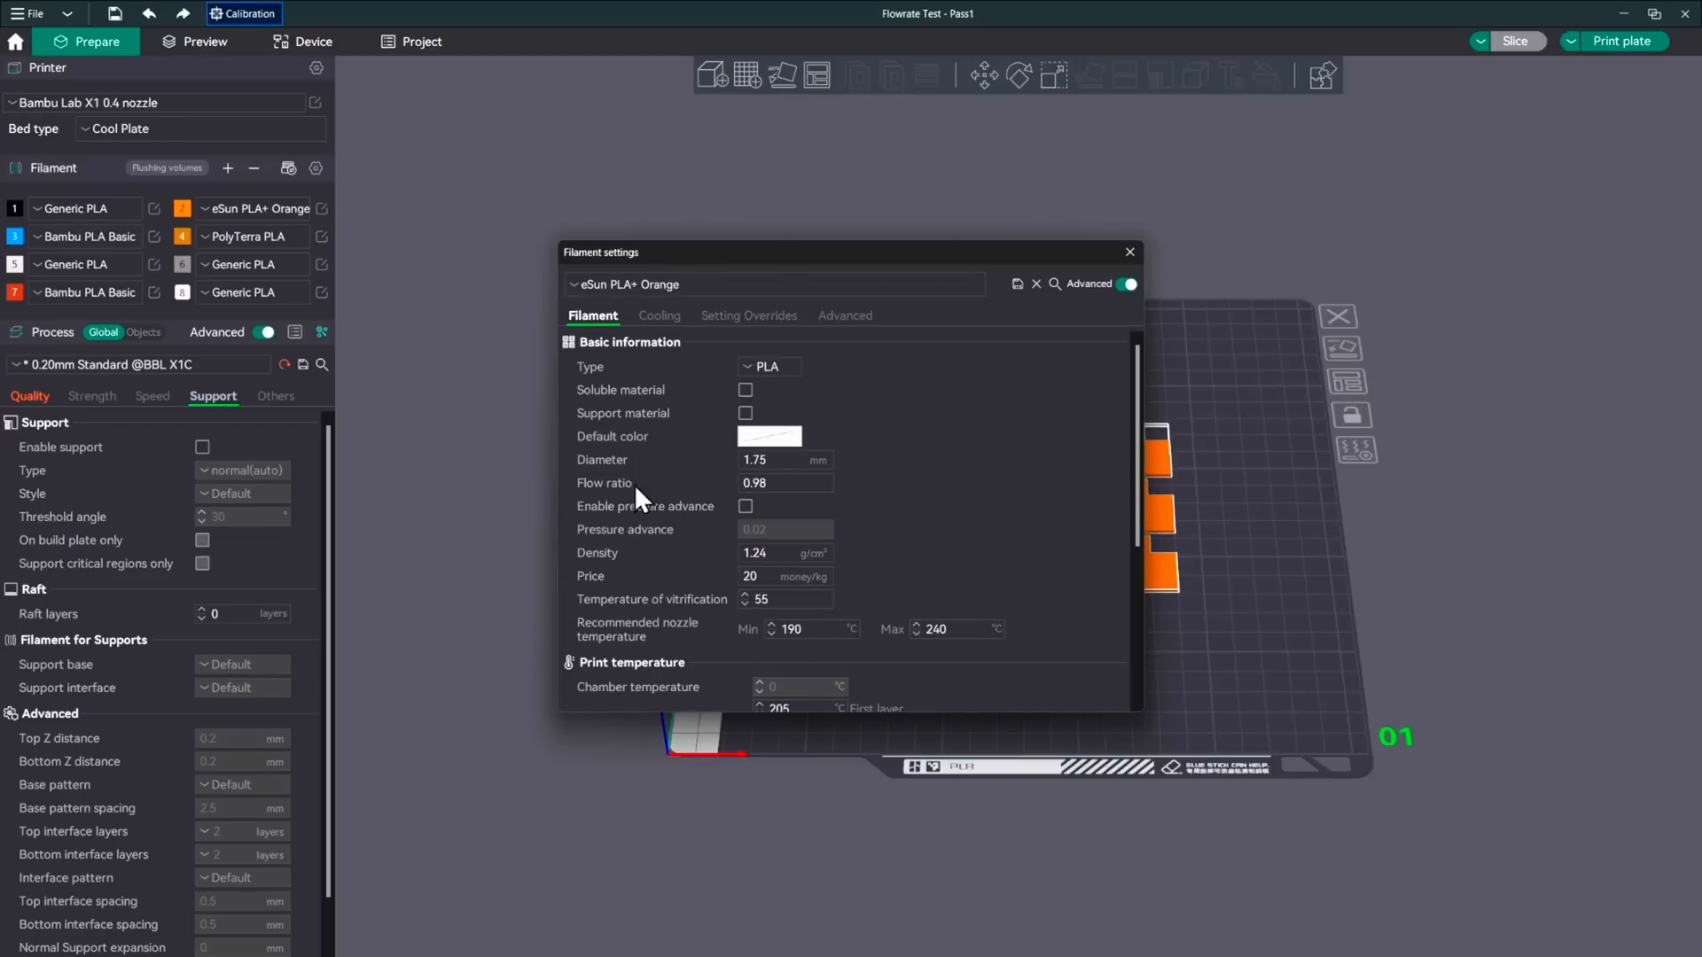
click(782, 482)
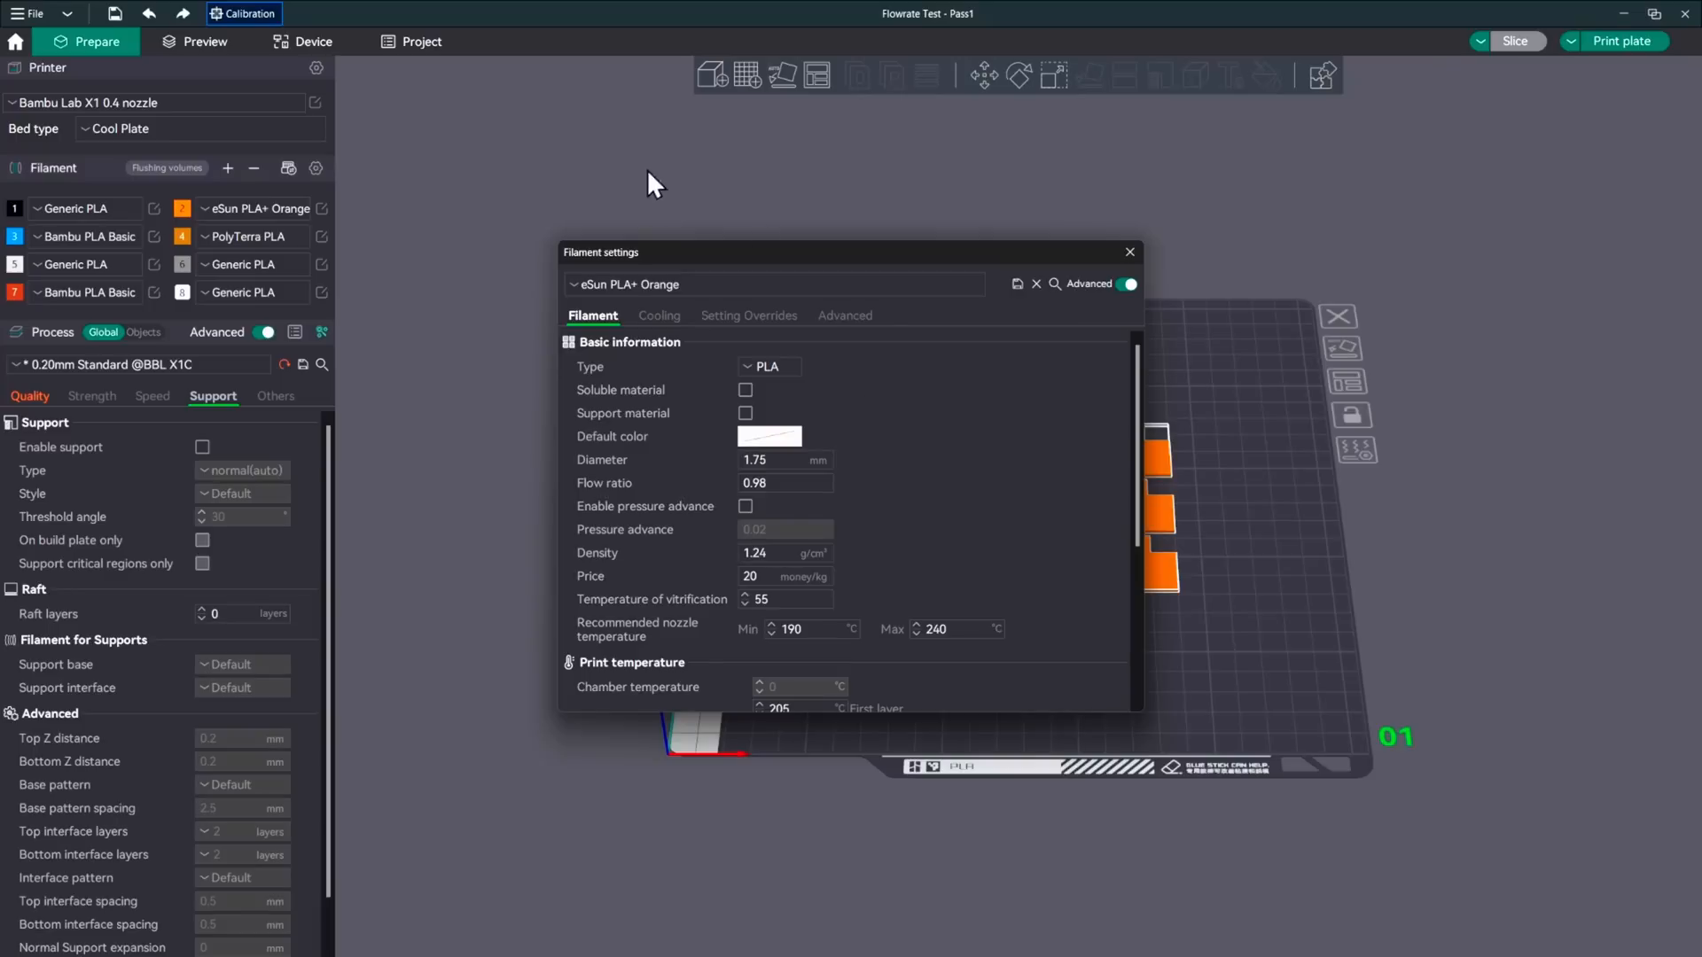
mouse_move(824, 376)
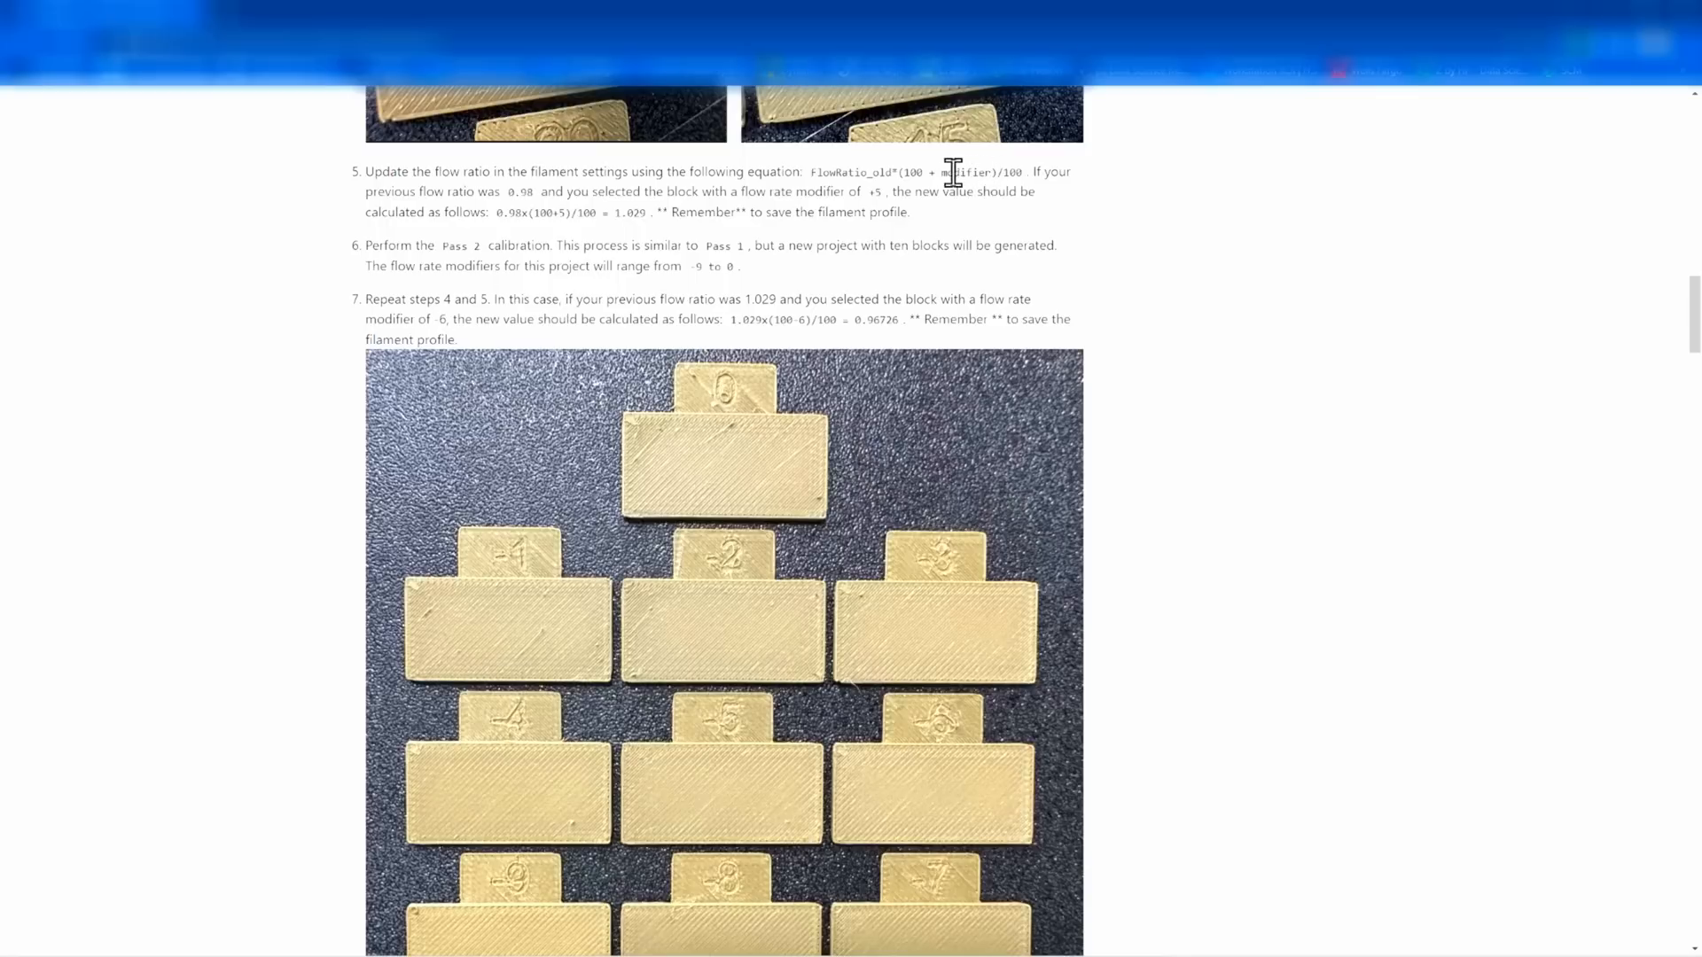
mouse_move(548, 771)
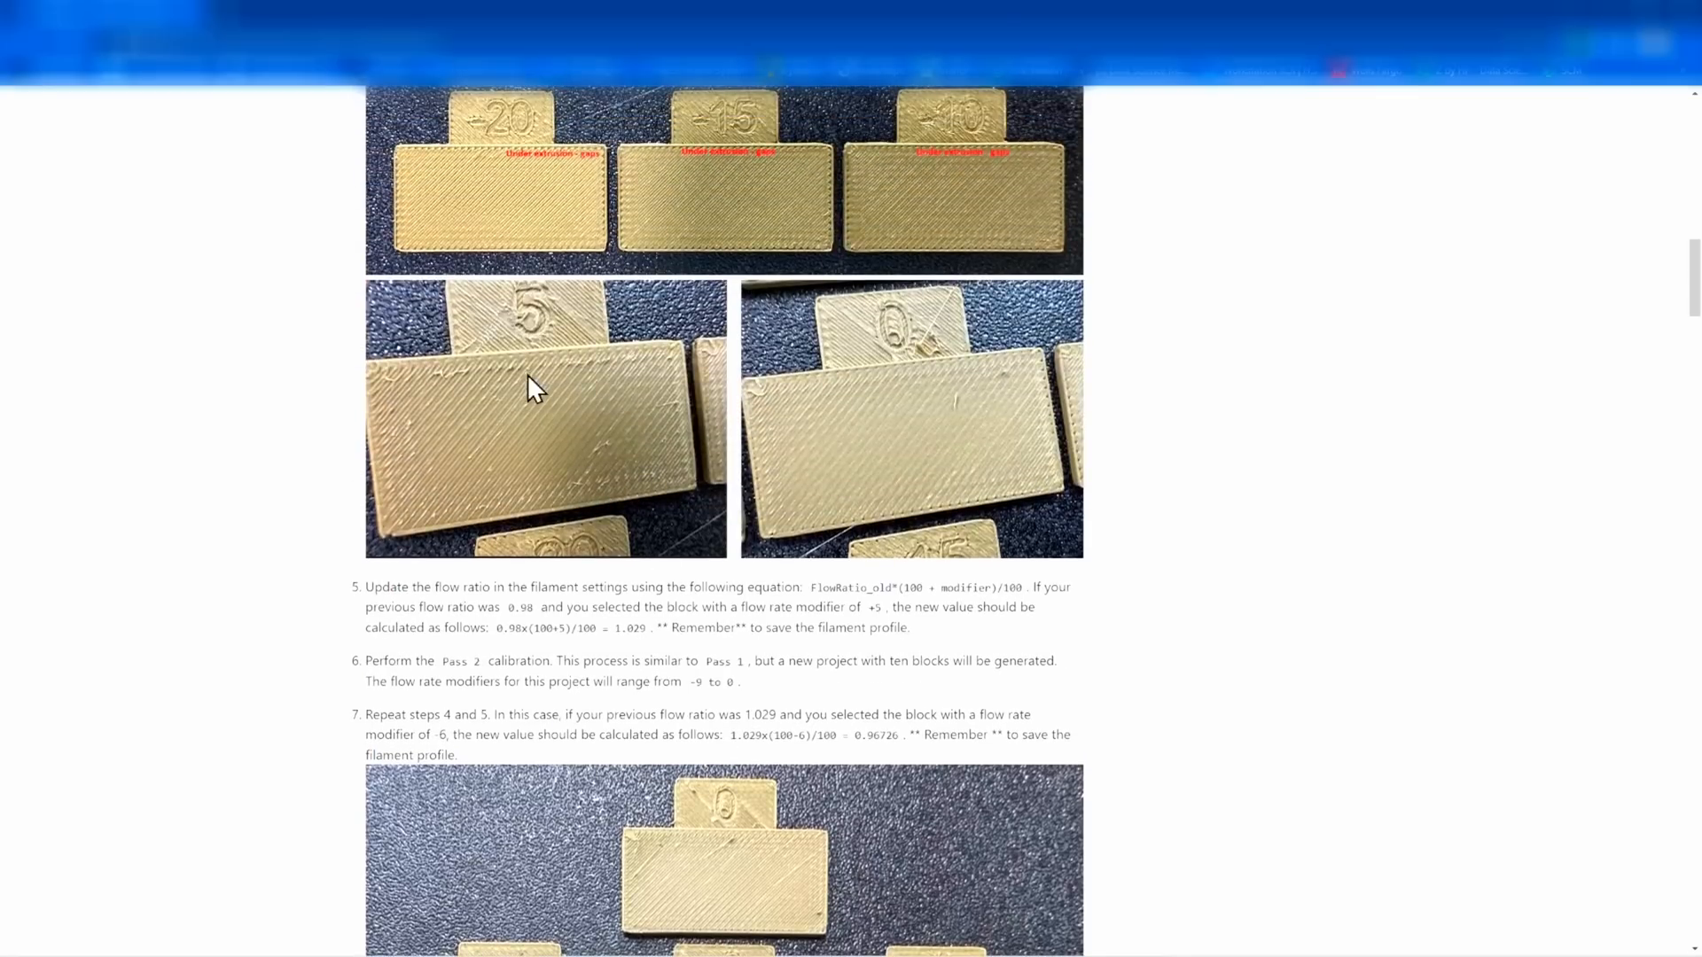
scroll(down, 3)
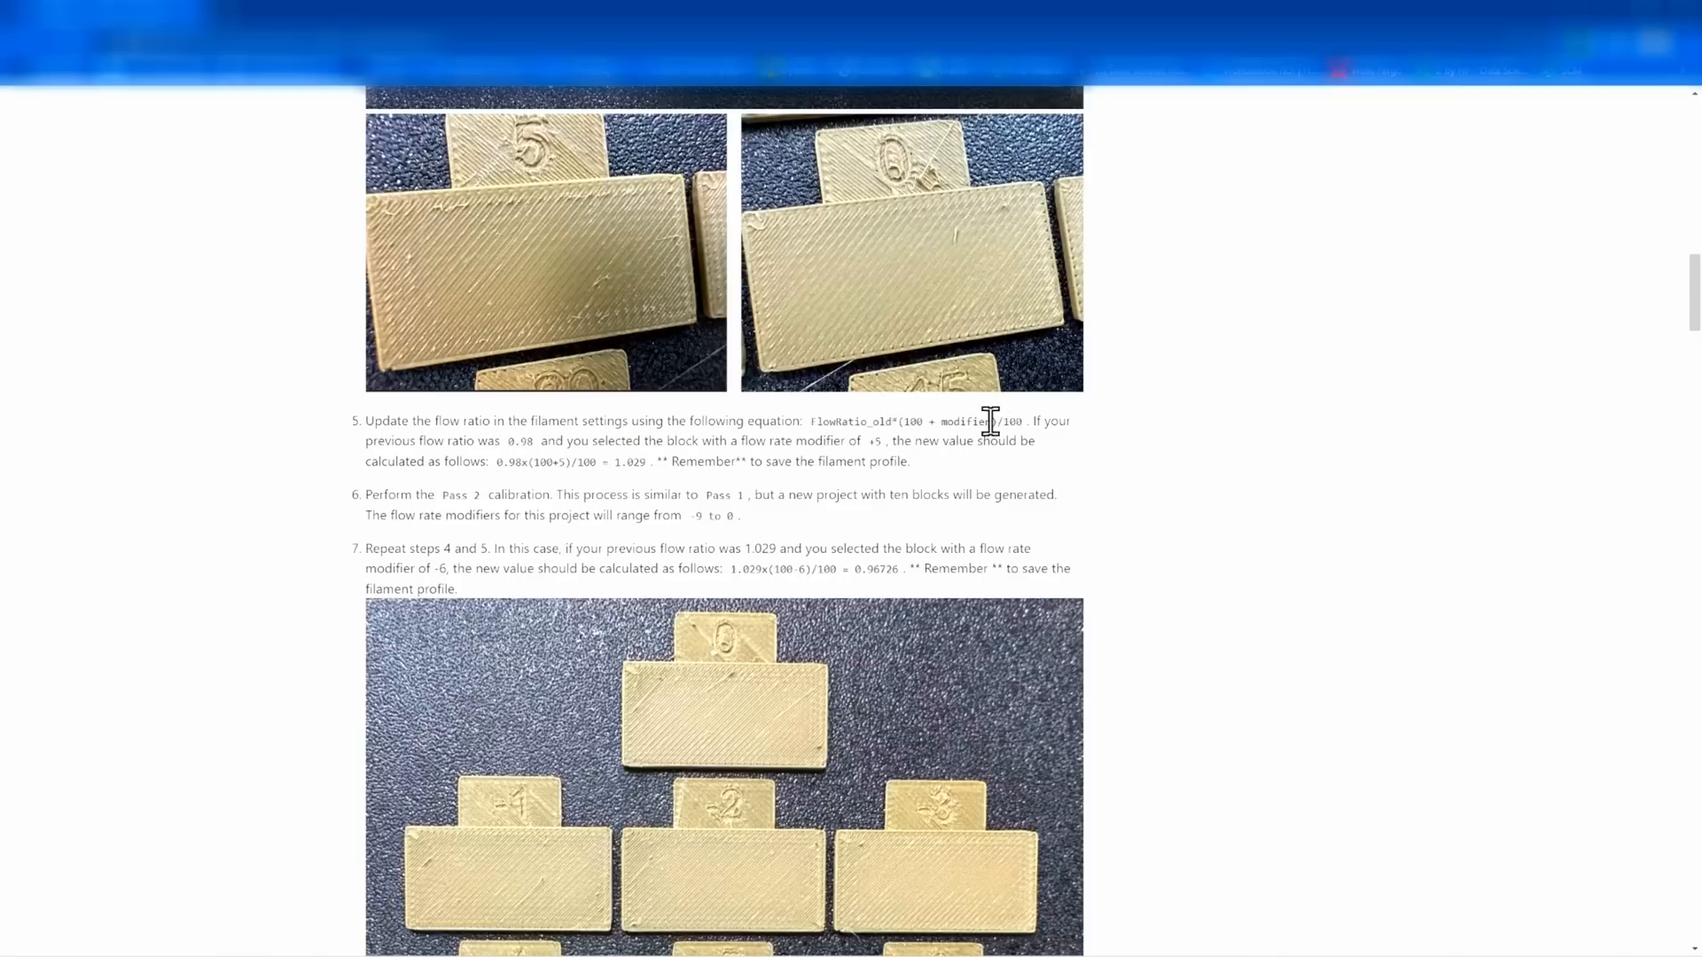
mouse_move(1028, 420)
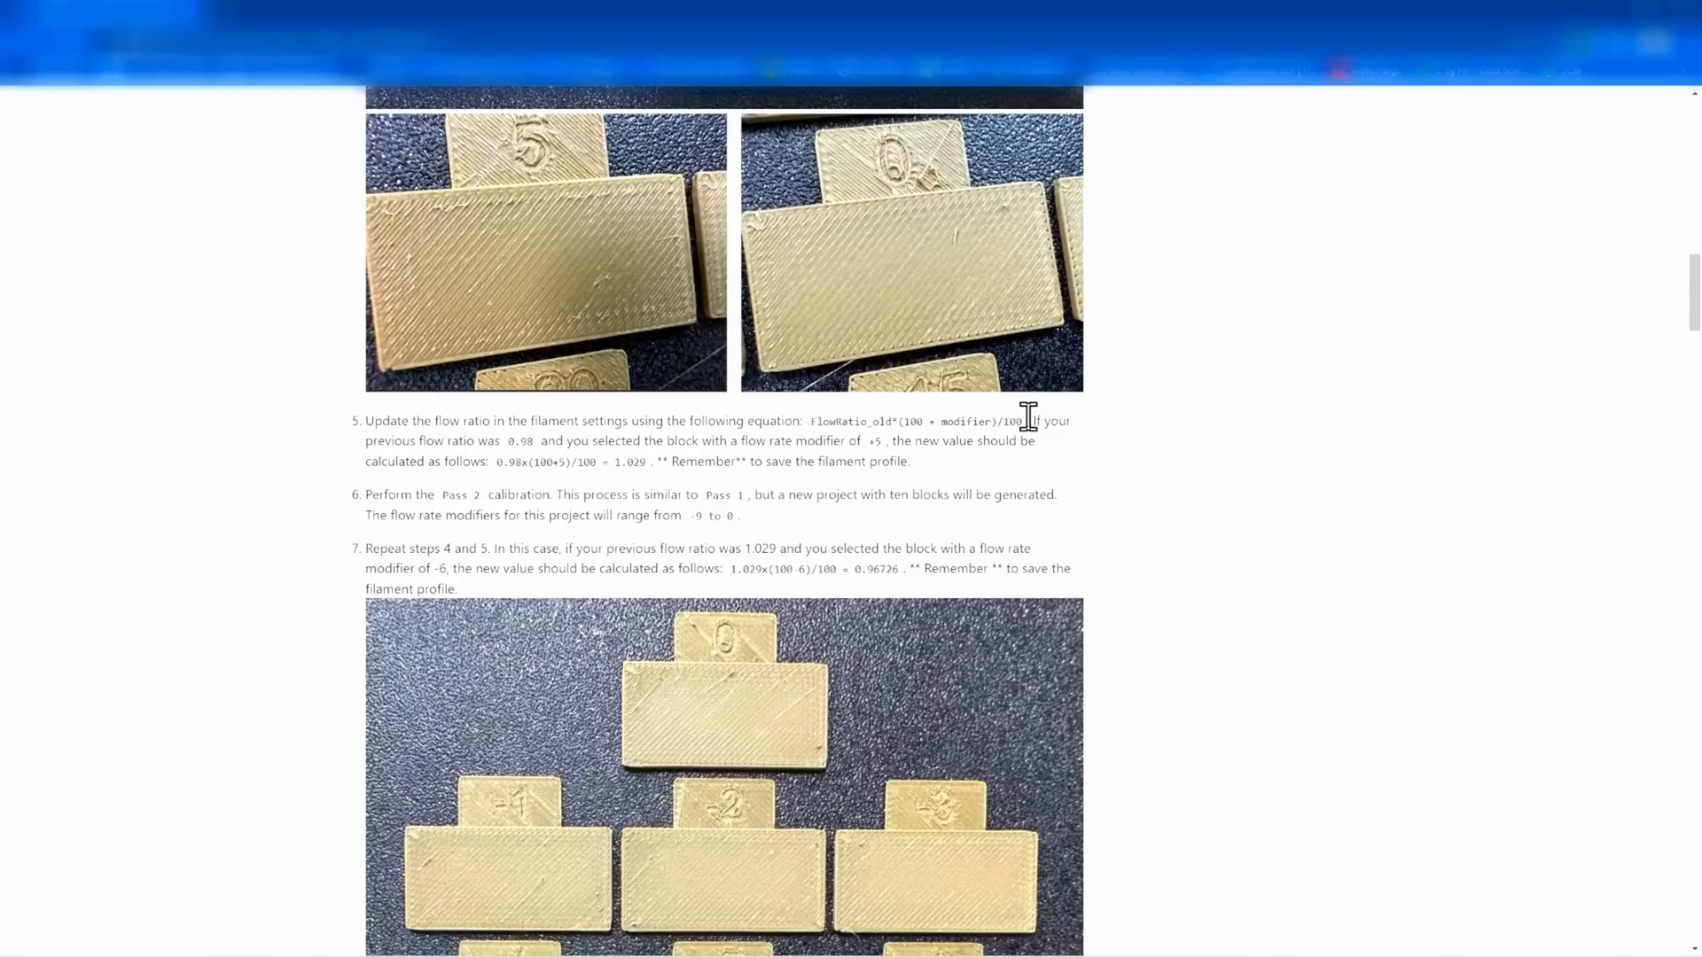
mouse_move(971, 471)
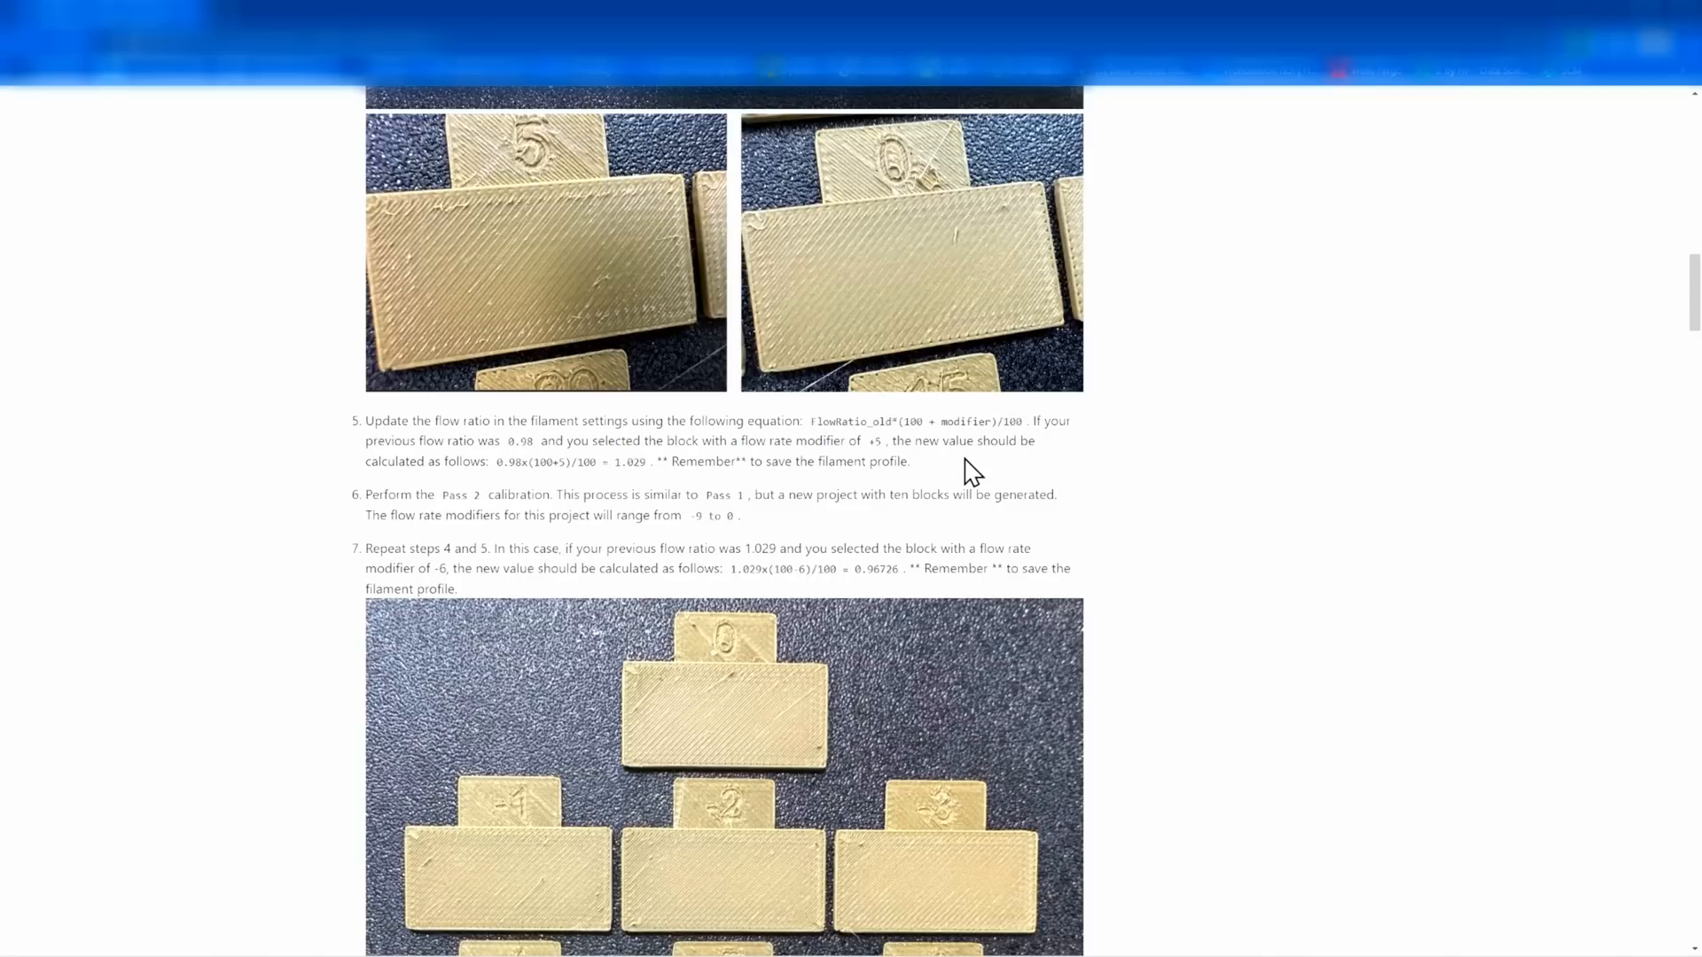
mouse_move(702, 461)
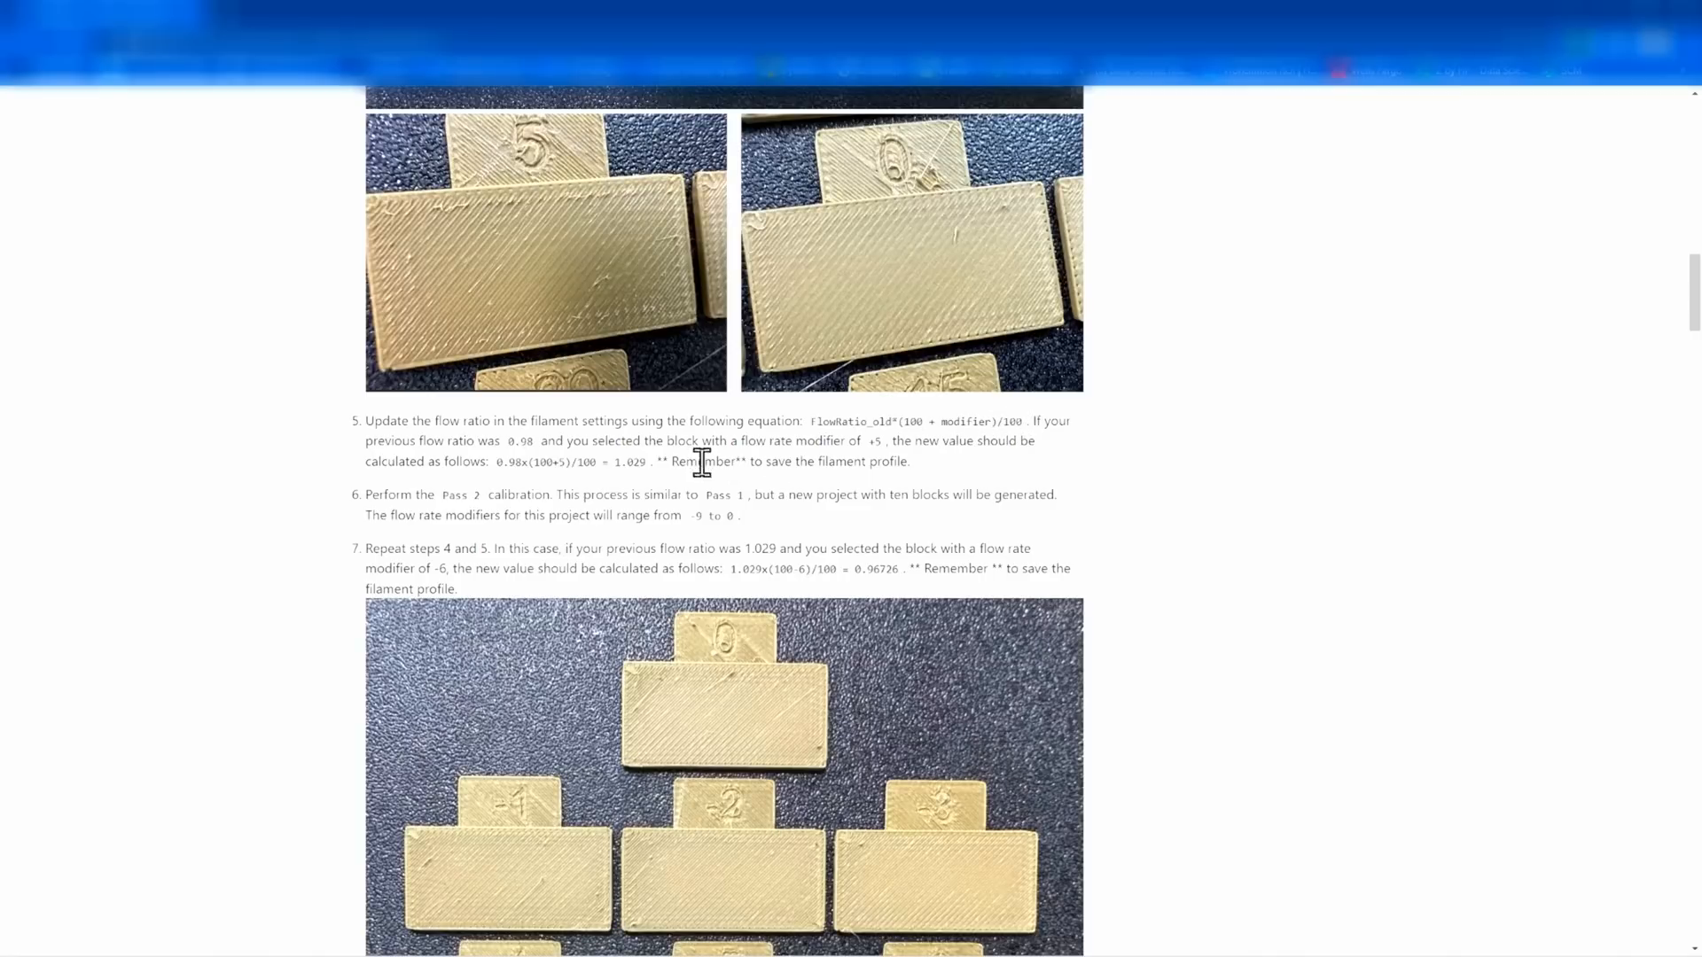
drag(588, 461, 645, 461)
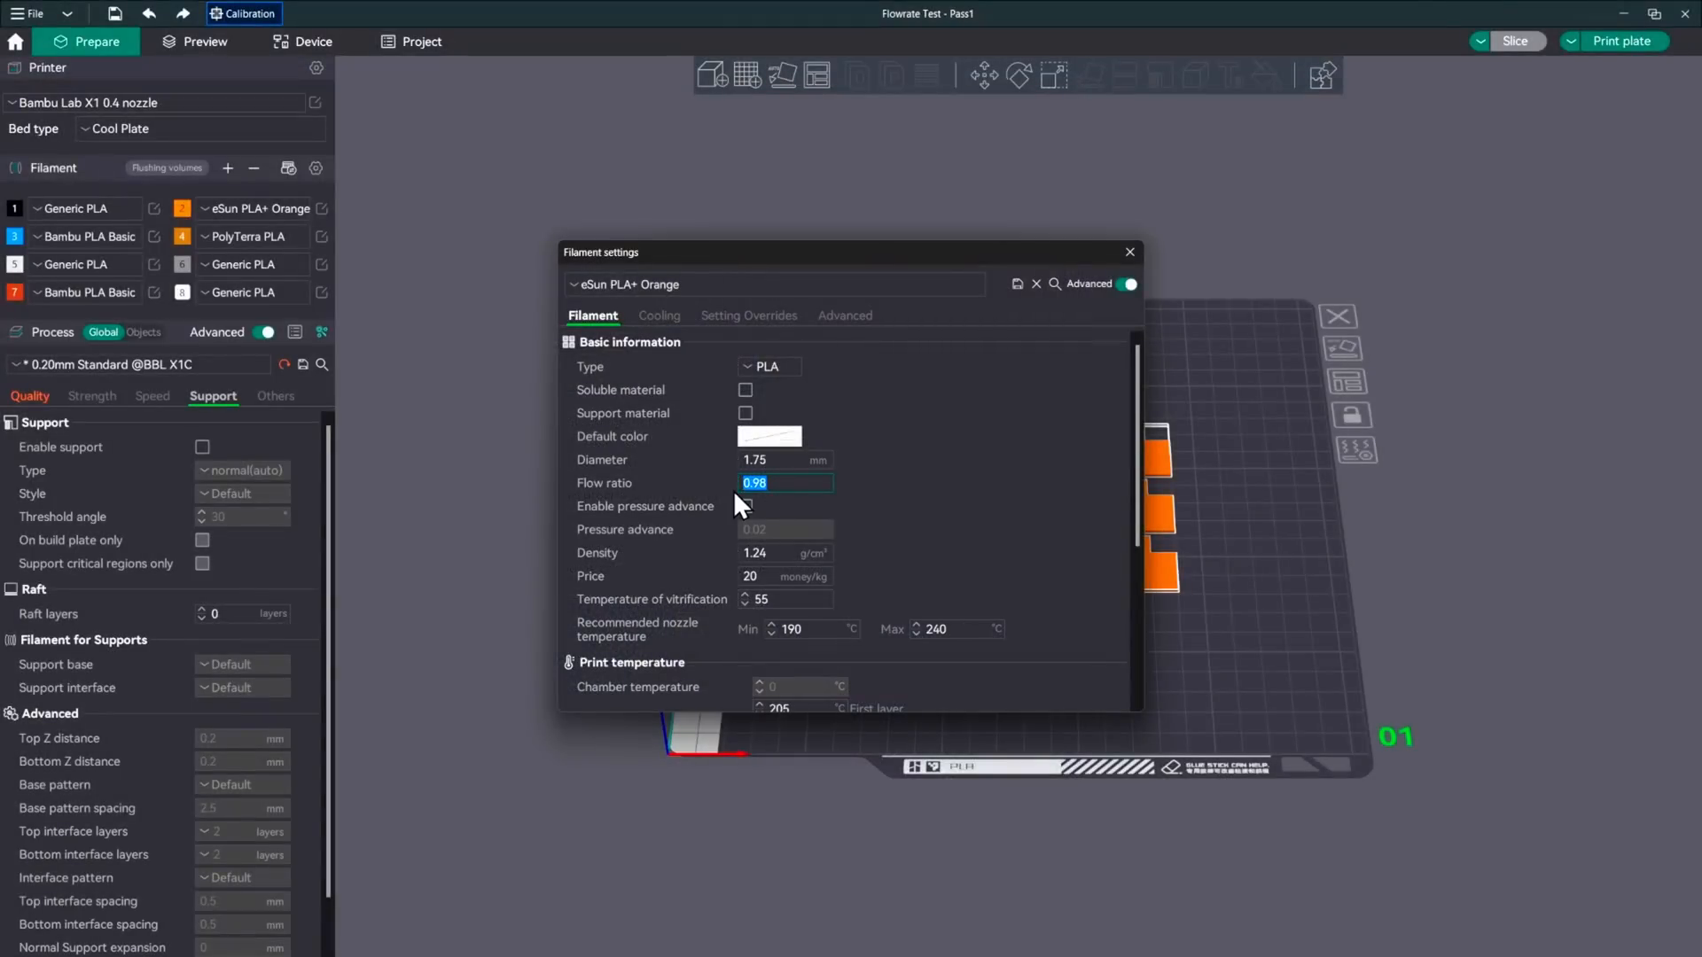
Save eSun PLA+ Orange with flow ratio 1.029 under its existing name and close its settings
text(1.02)
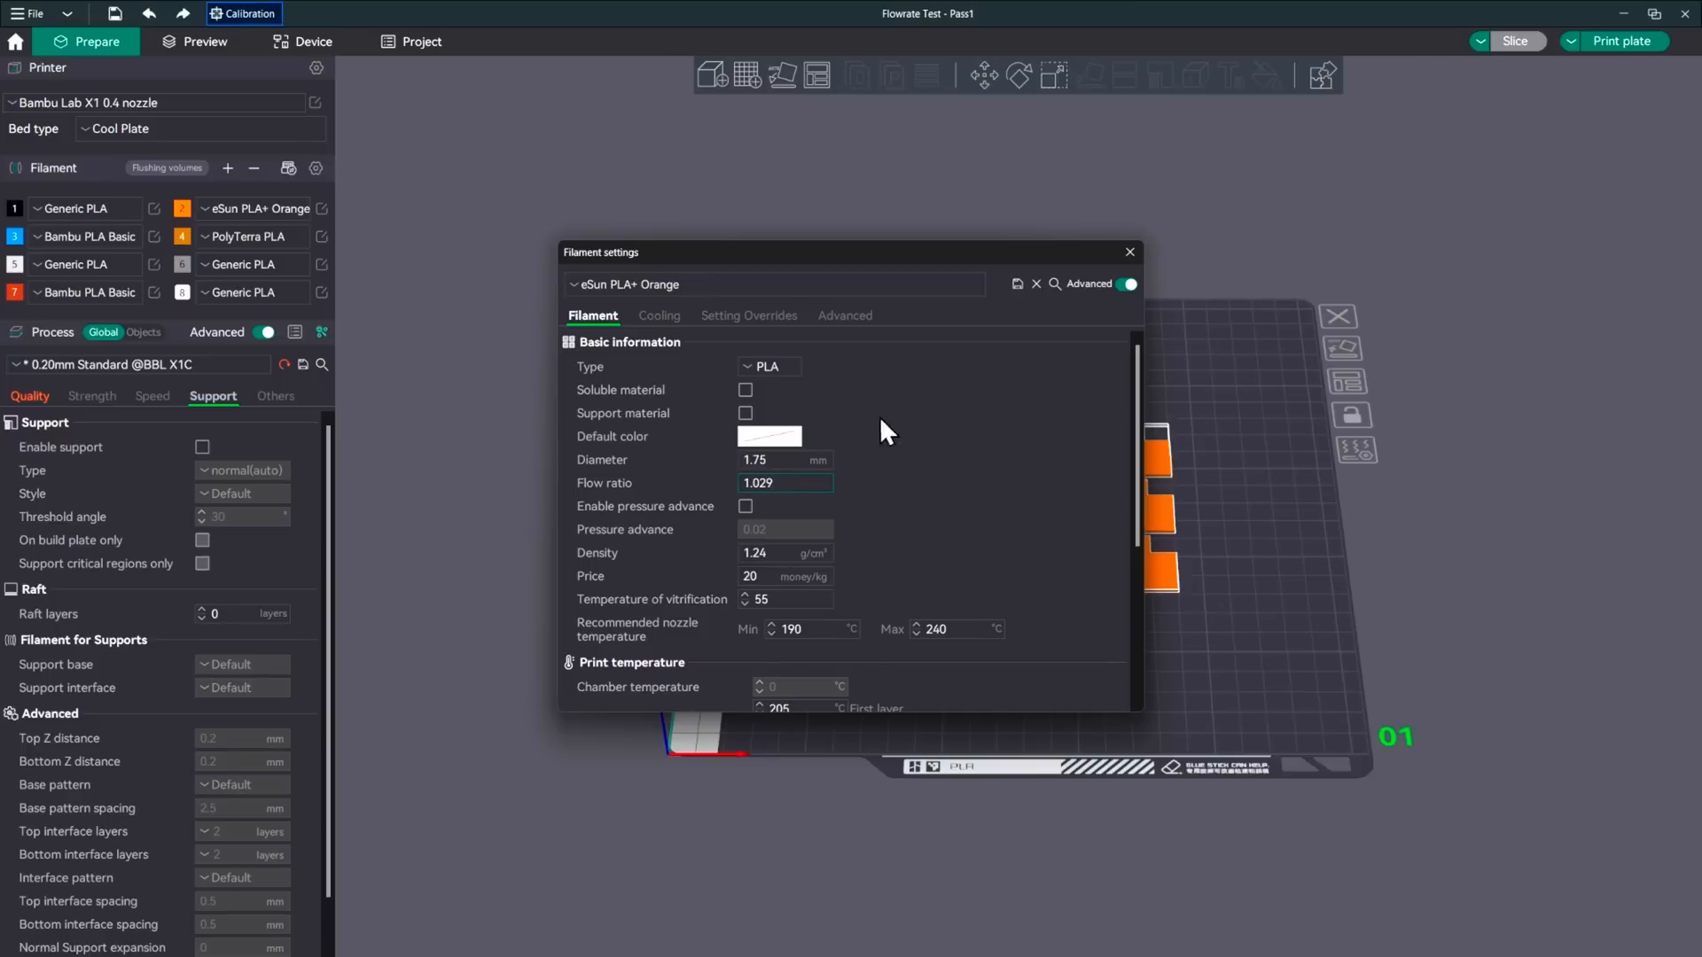
click(1017, 283)
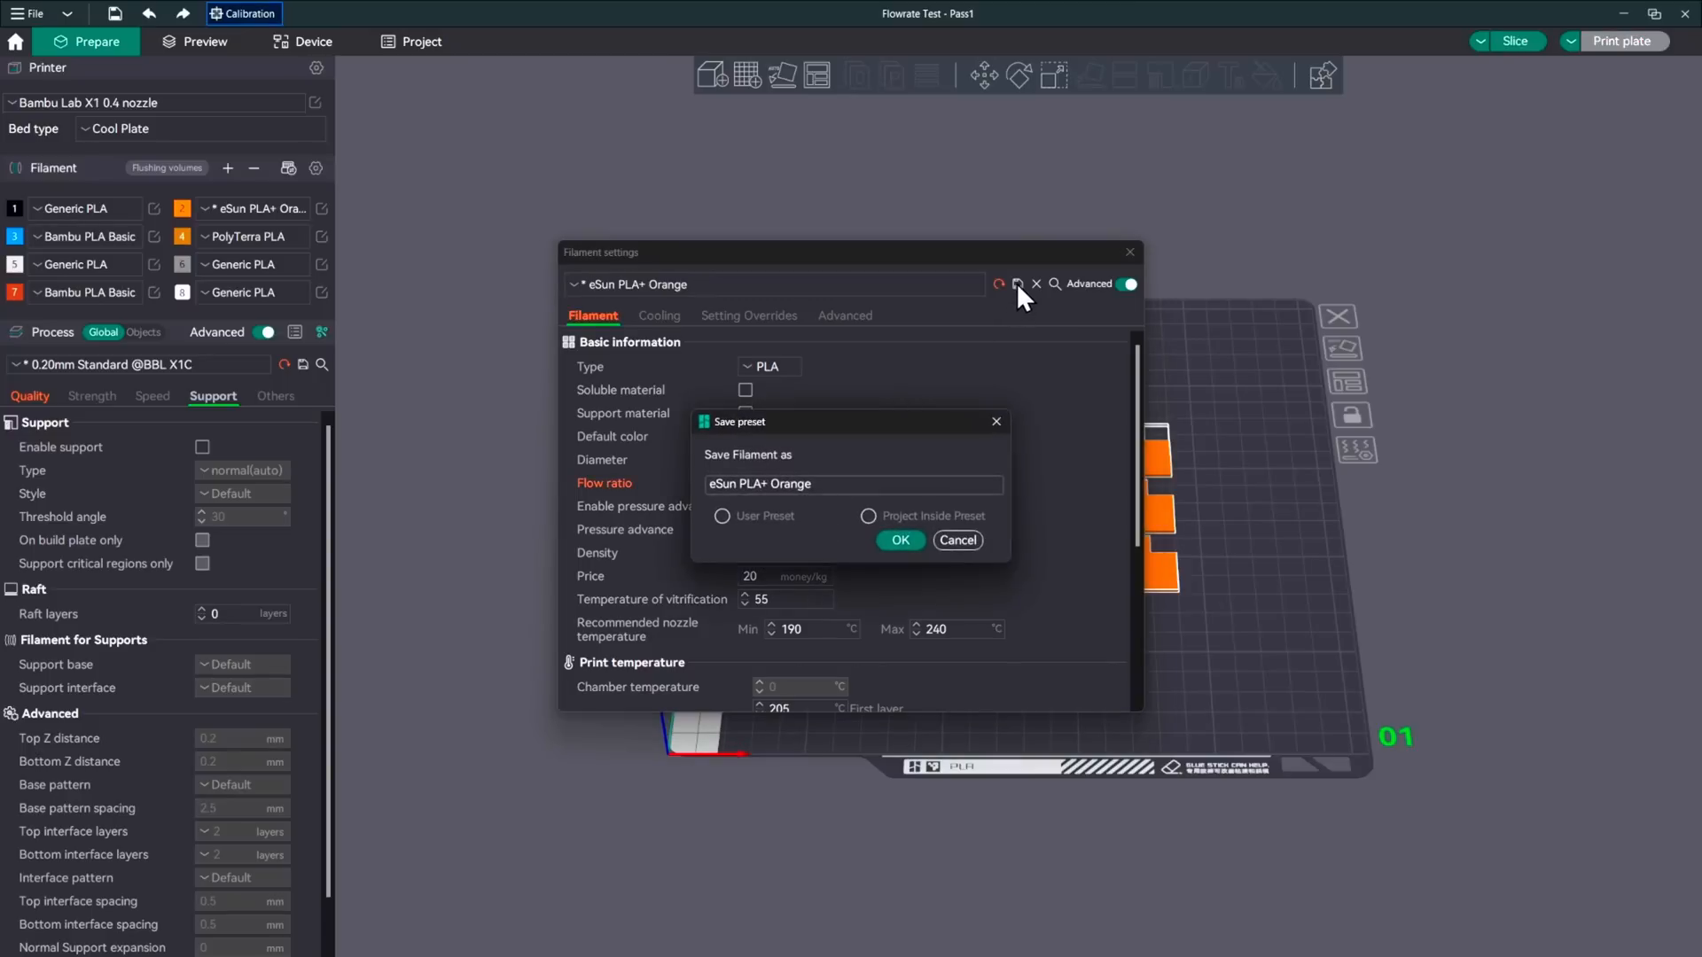
click(899, 541)
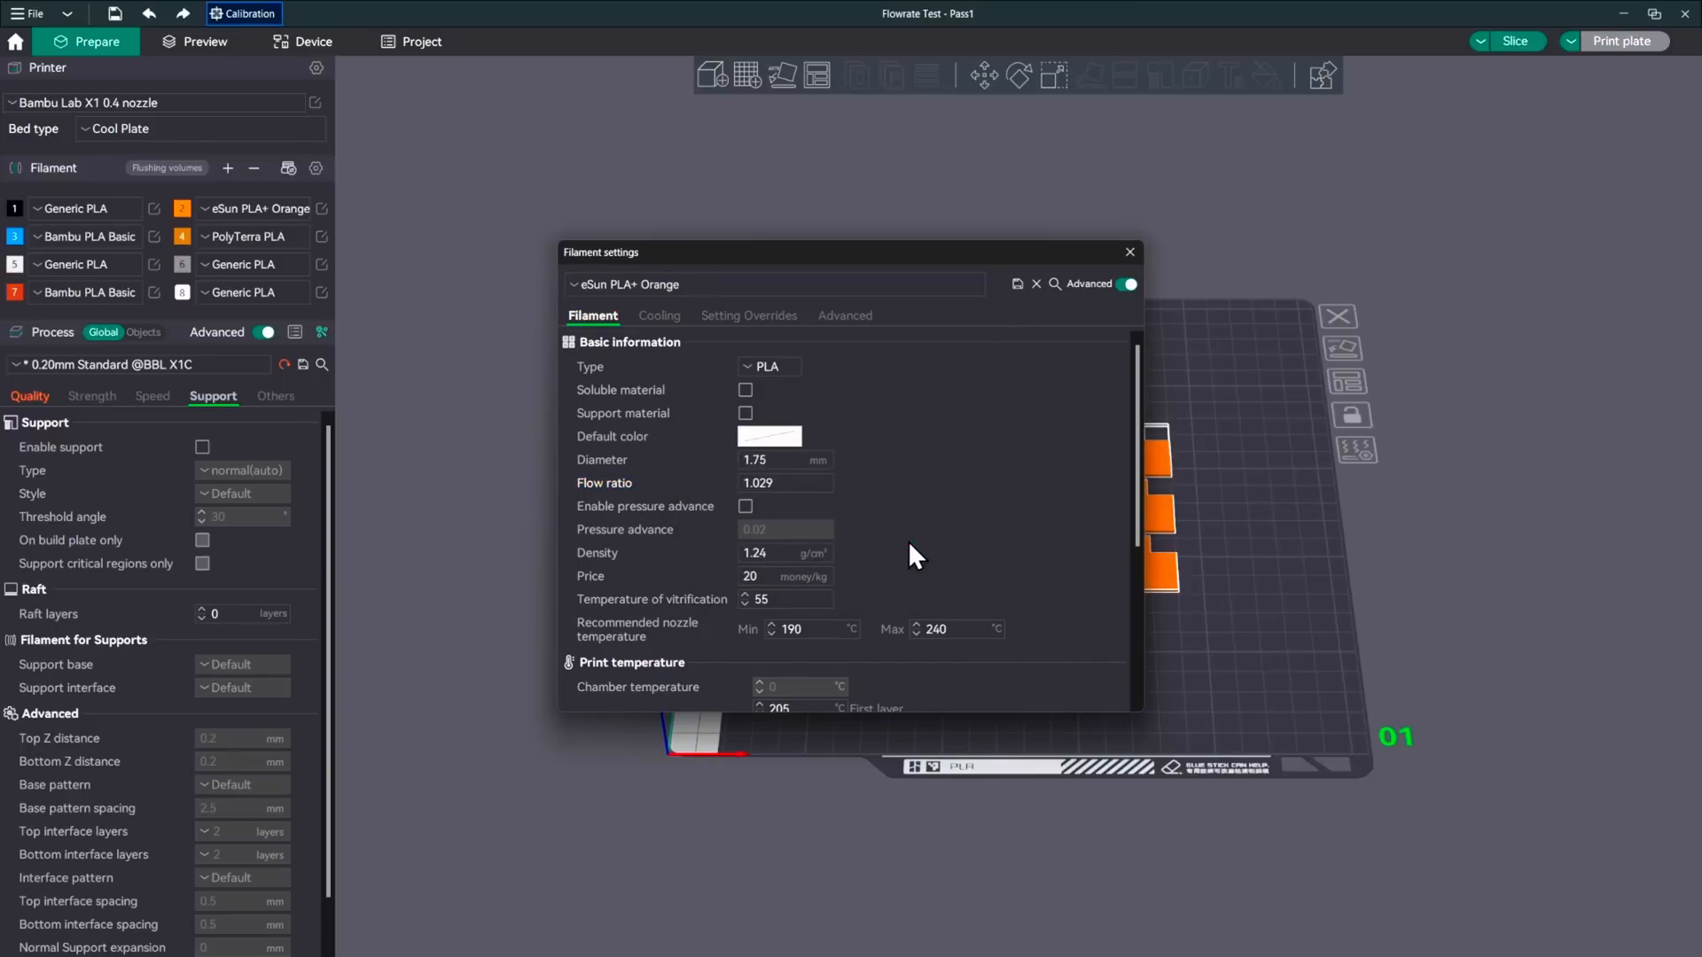
click(1129, 252)
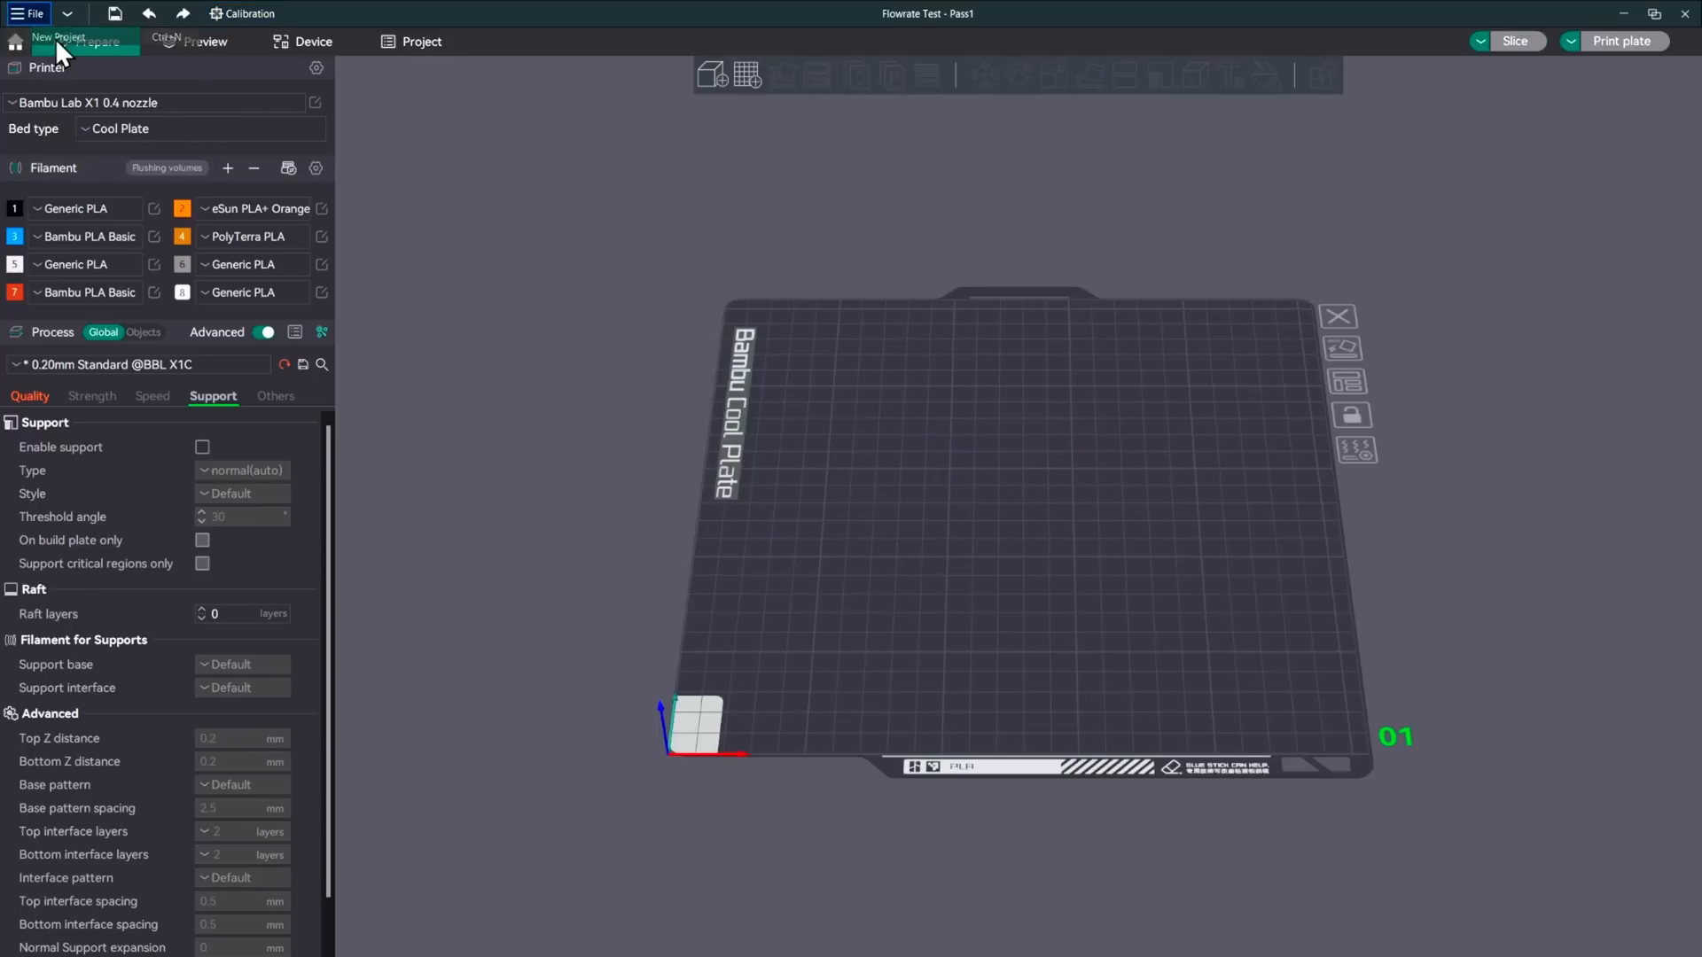
Start a new project and generate the Flow rate Pass 2 test blocks on the plate
click(56, 38)
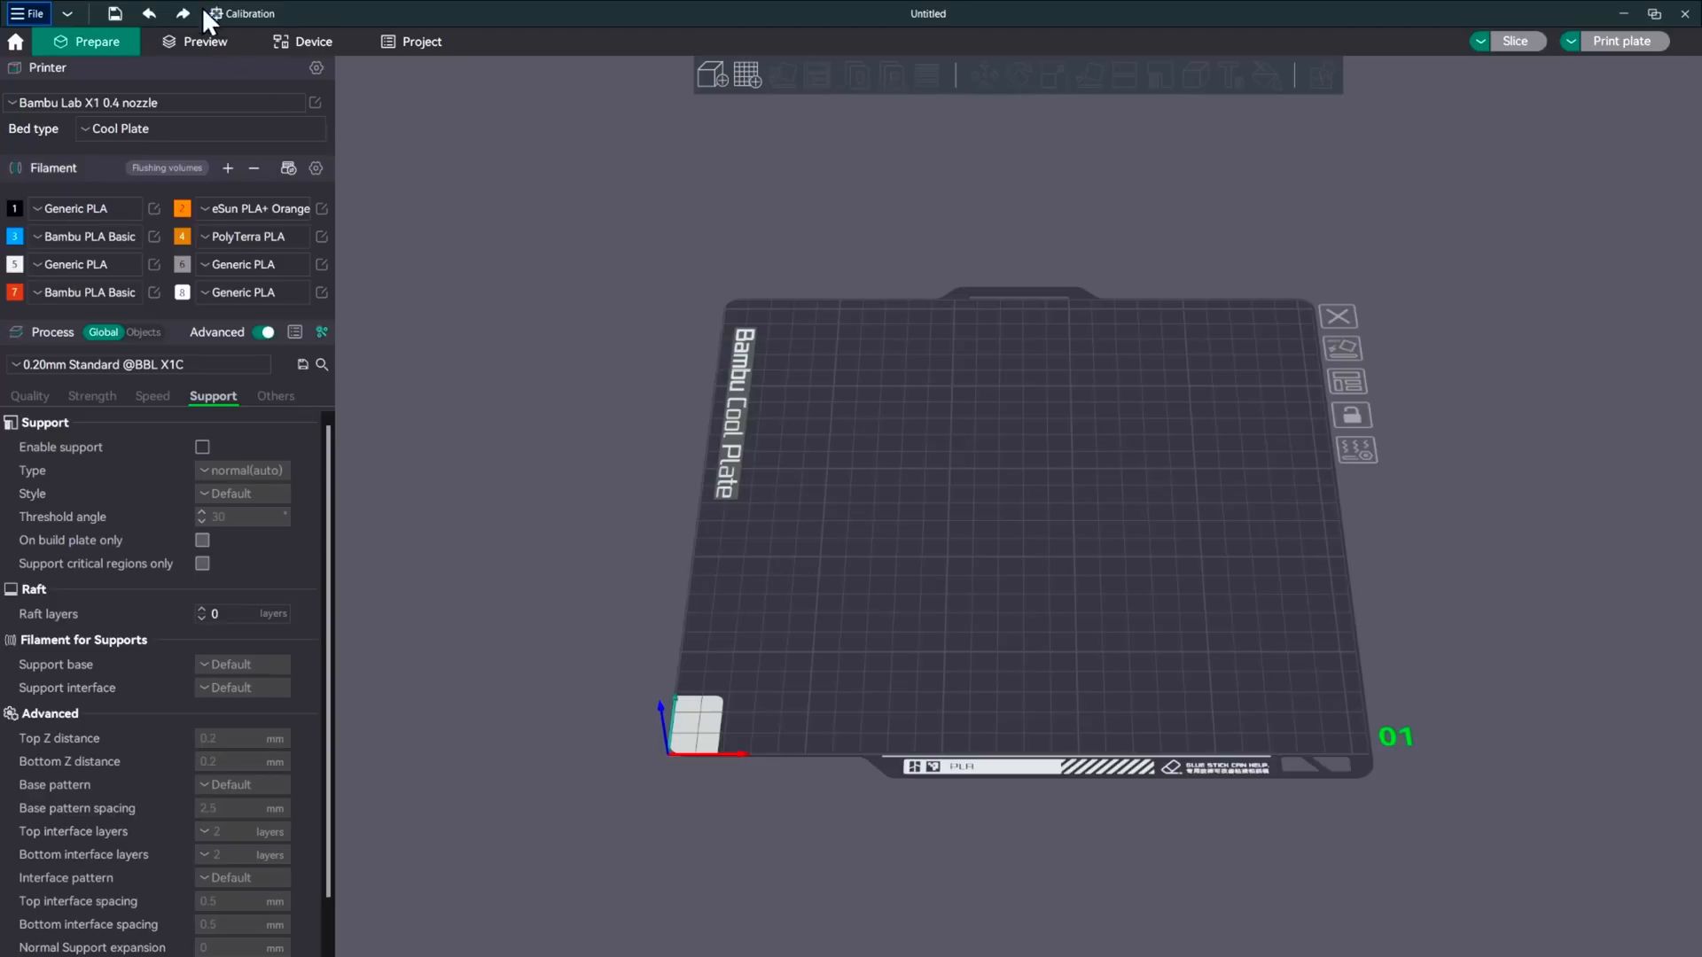
click(250, 12)
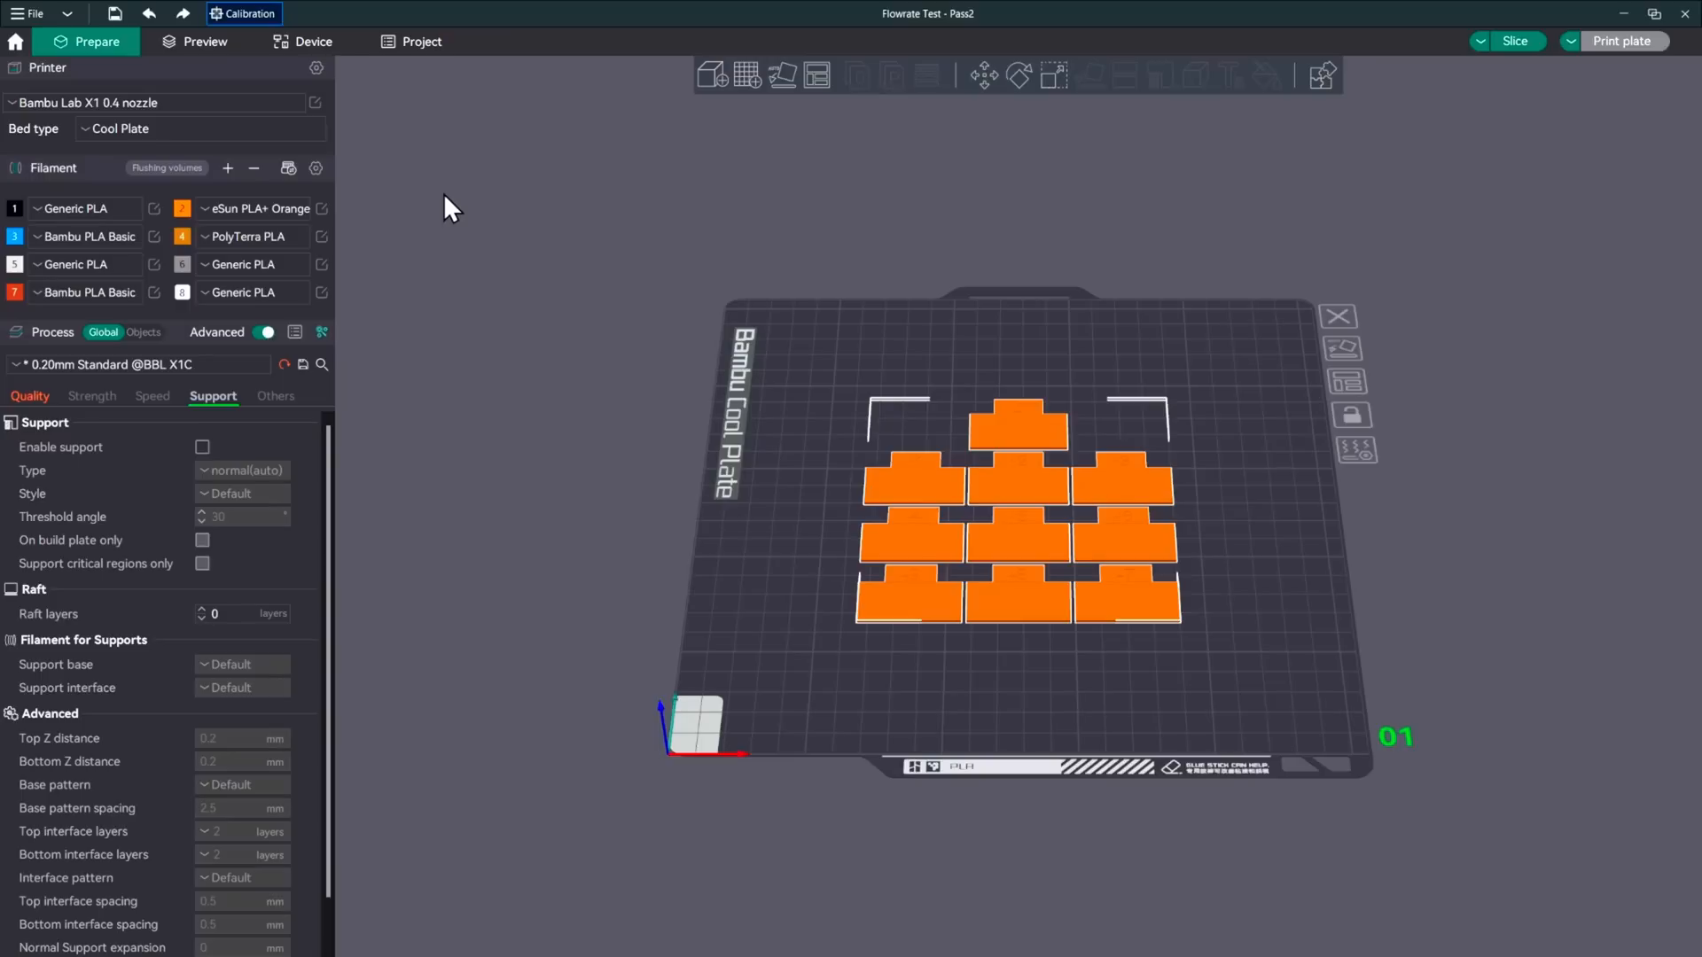
mouse_move(1136, 534)
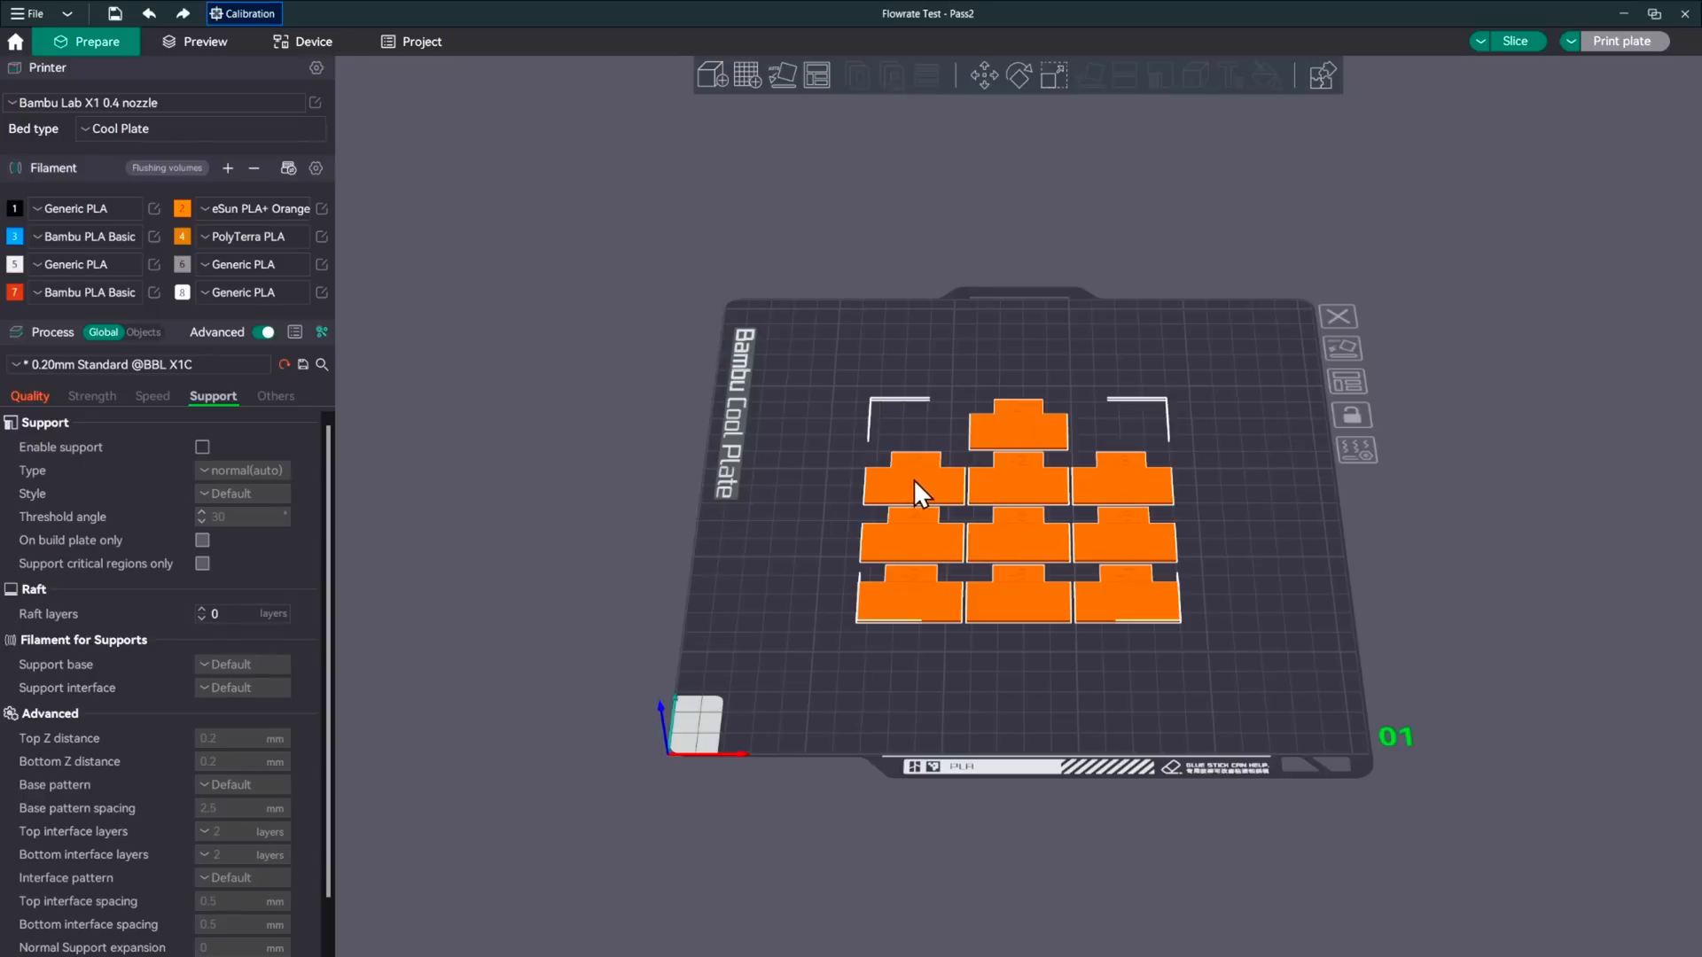
click(1512, 41)
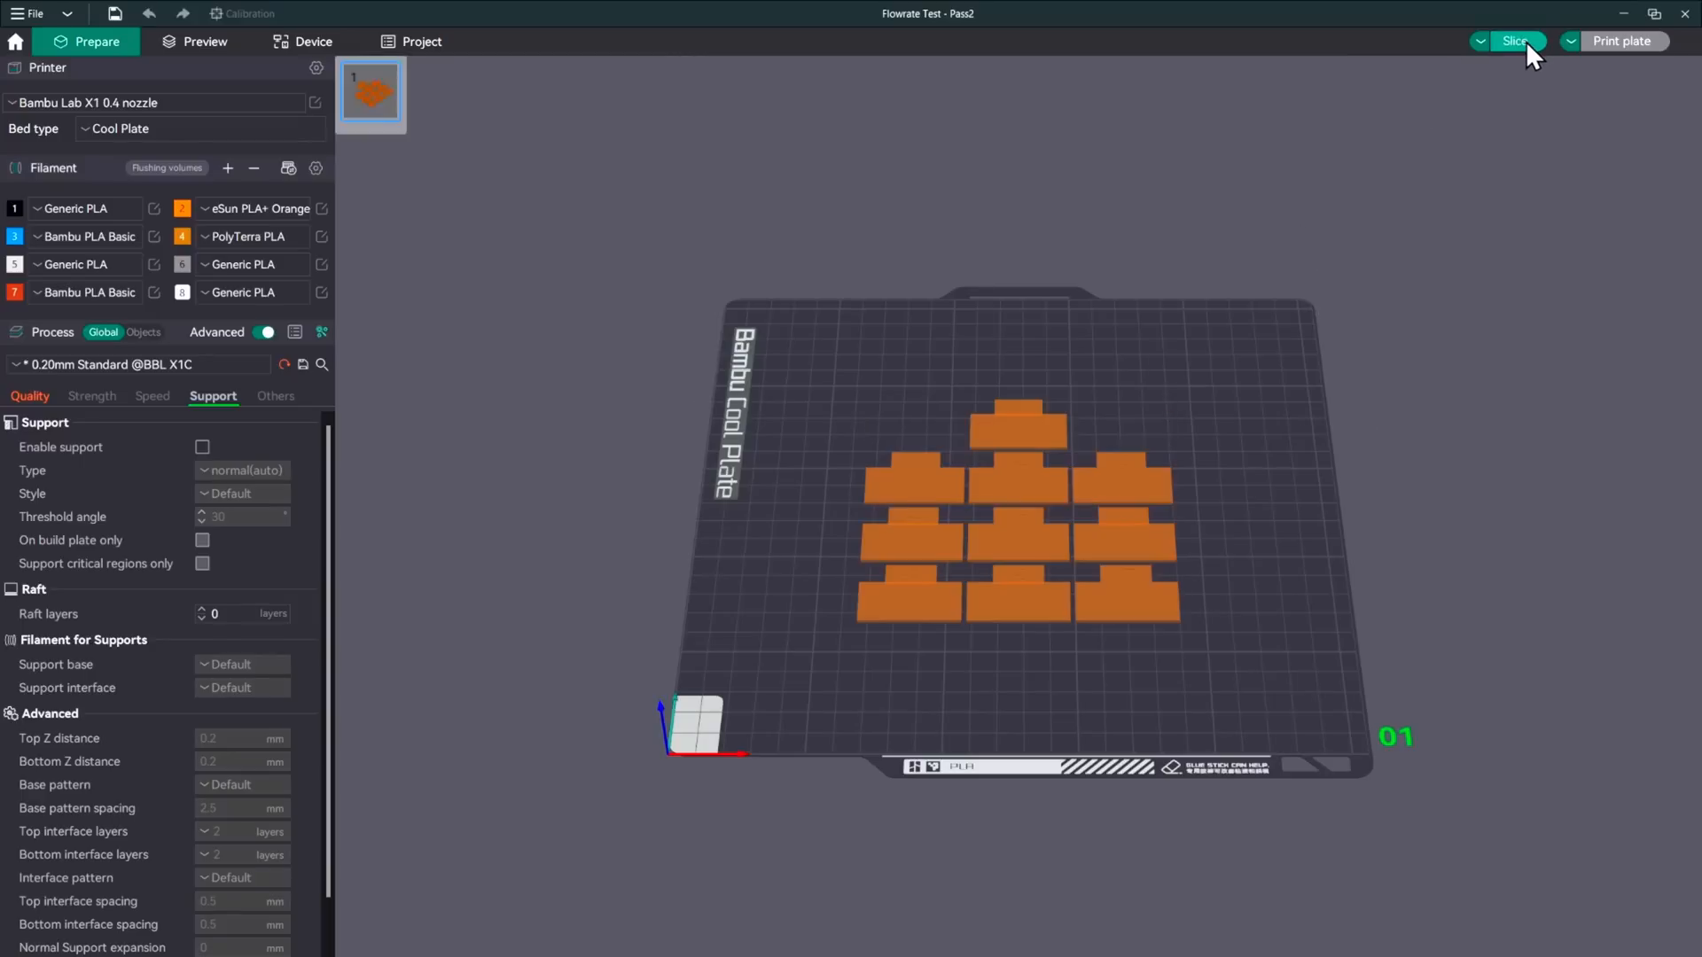
Slice the Pass 2 plate and send it to My Bambu X1C with bed leveling on
click(1512, 41)
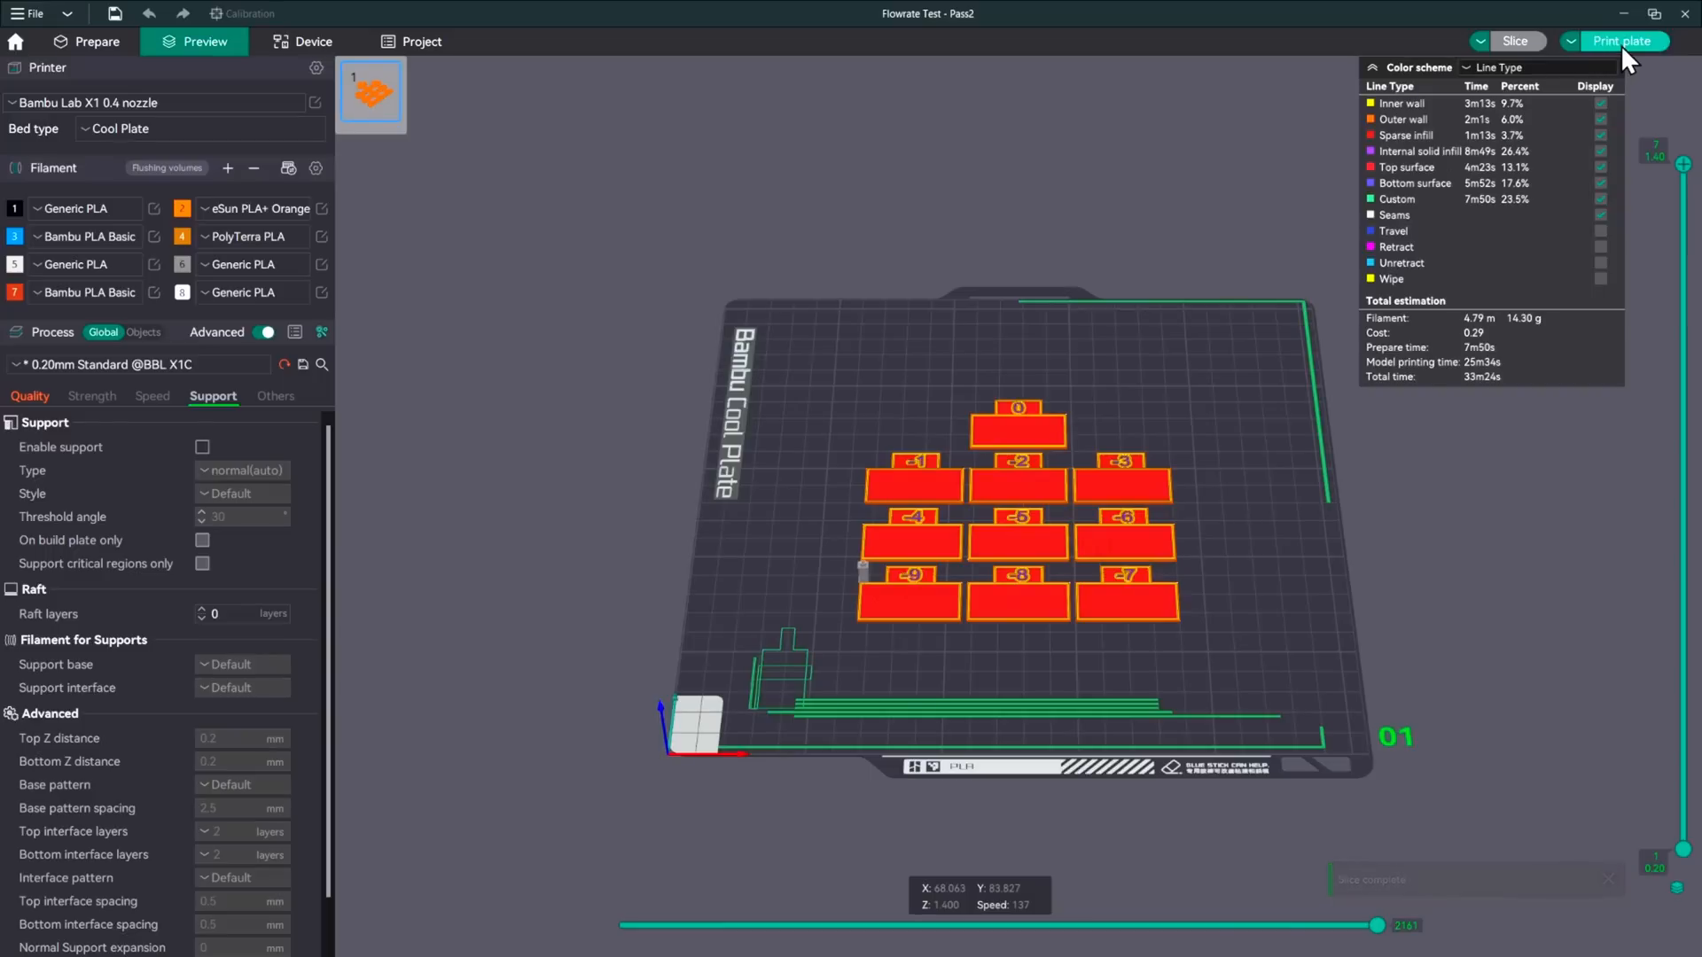
click(1620, 41)
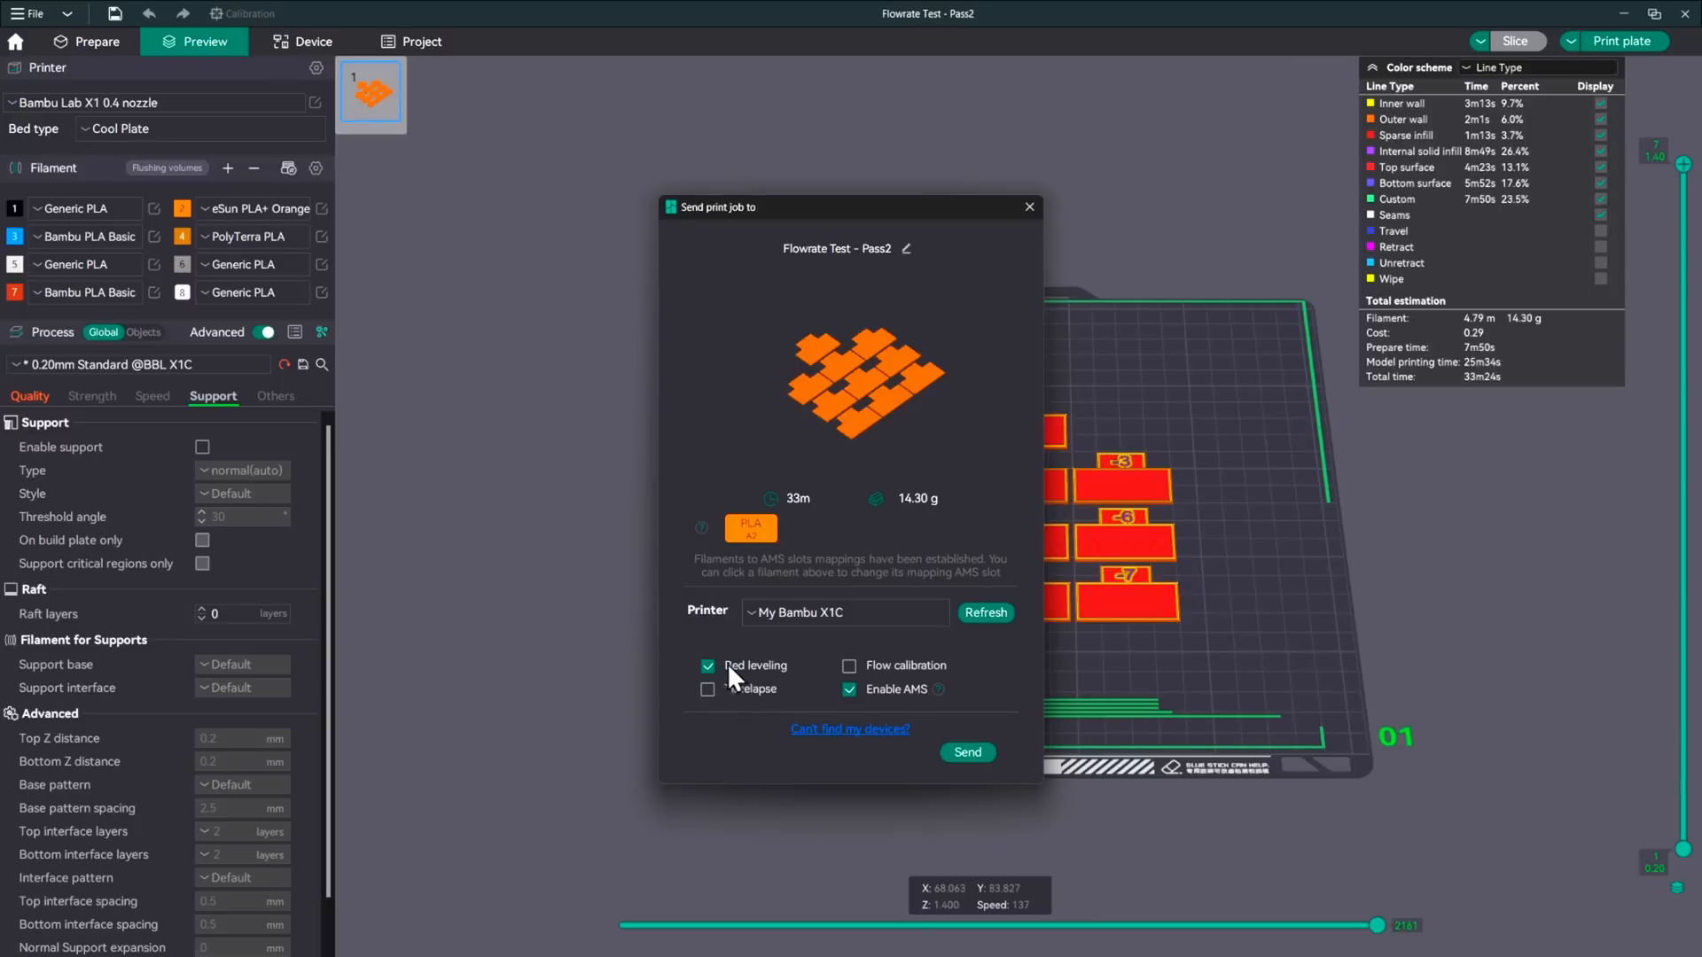
mouse_move(922, 679)
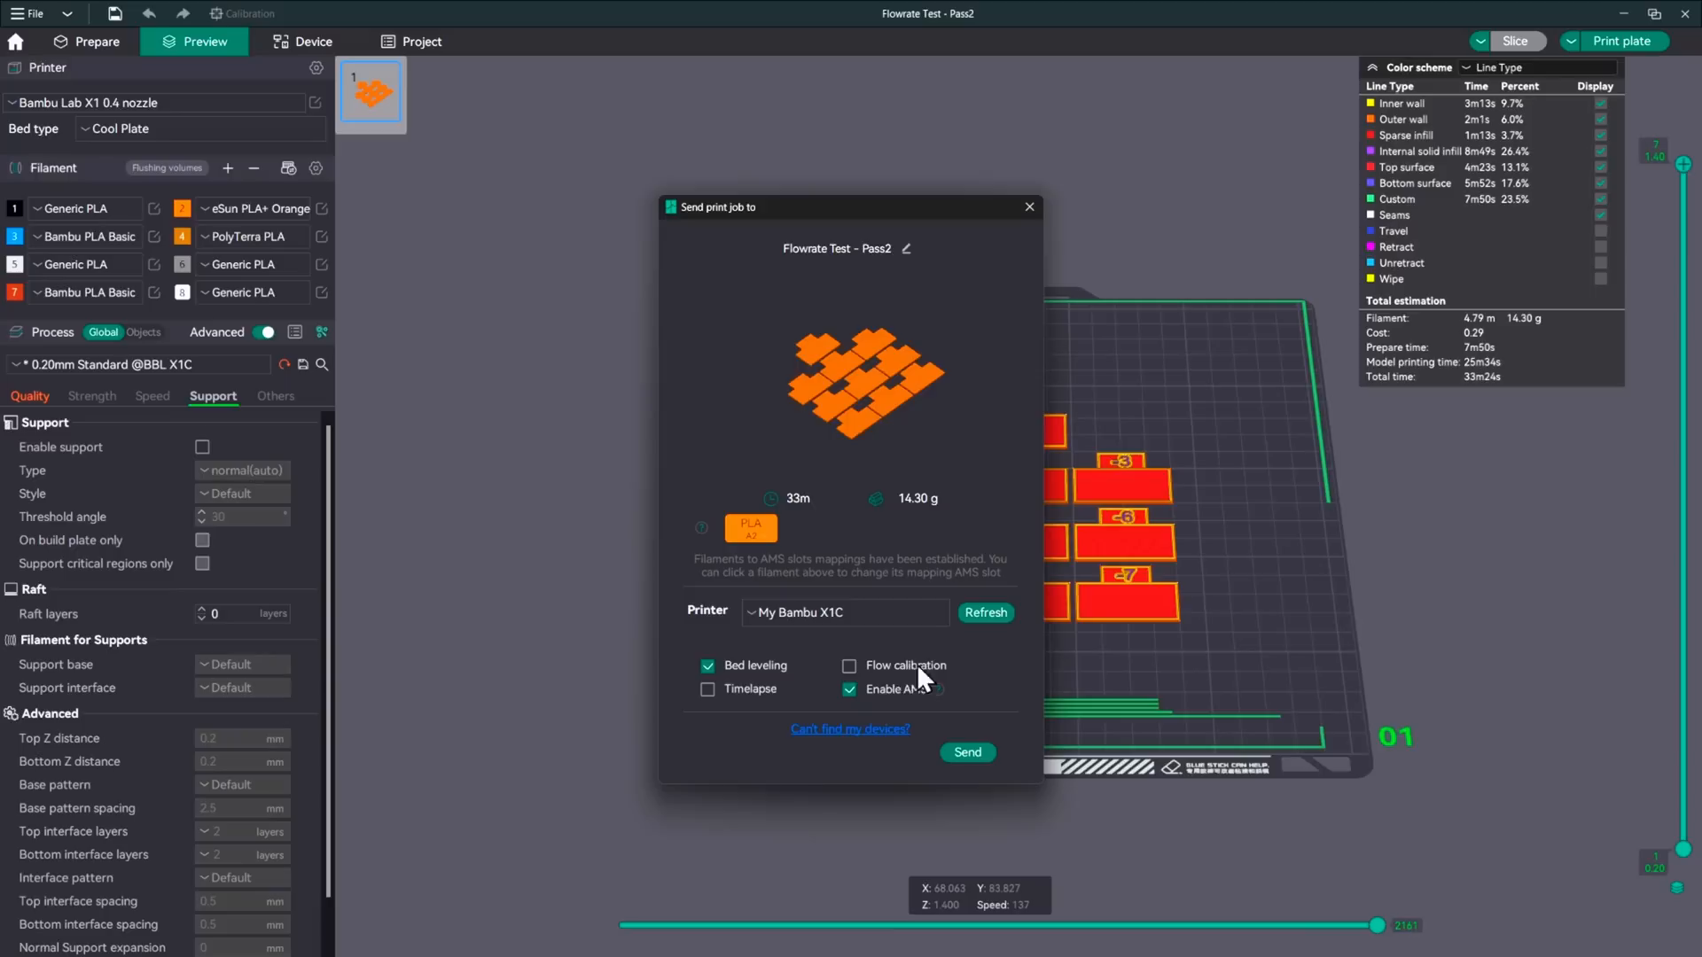
mouse_move(994, 721)
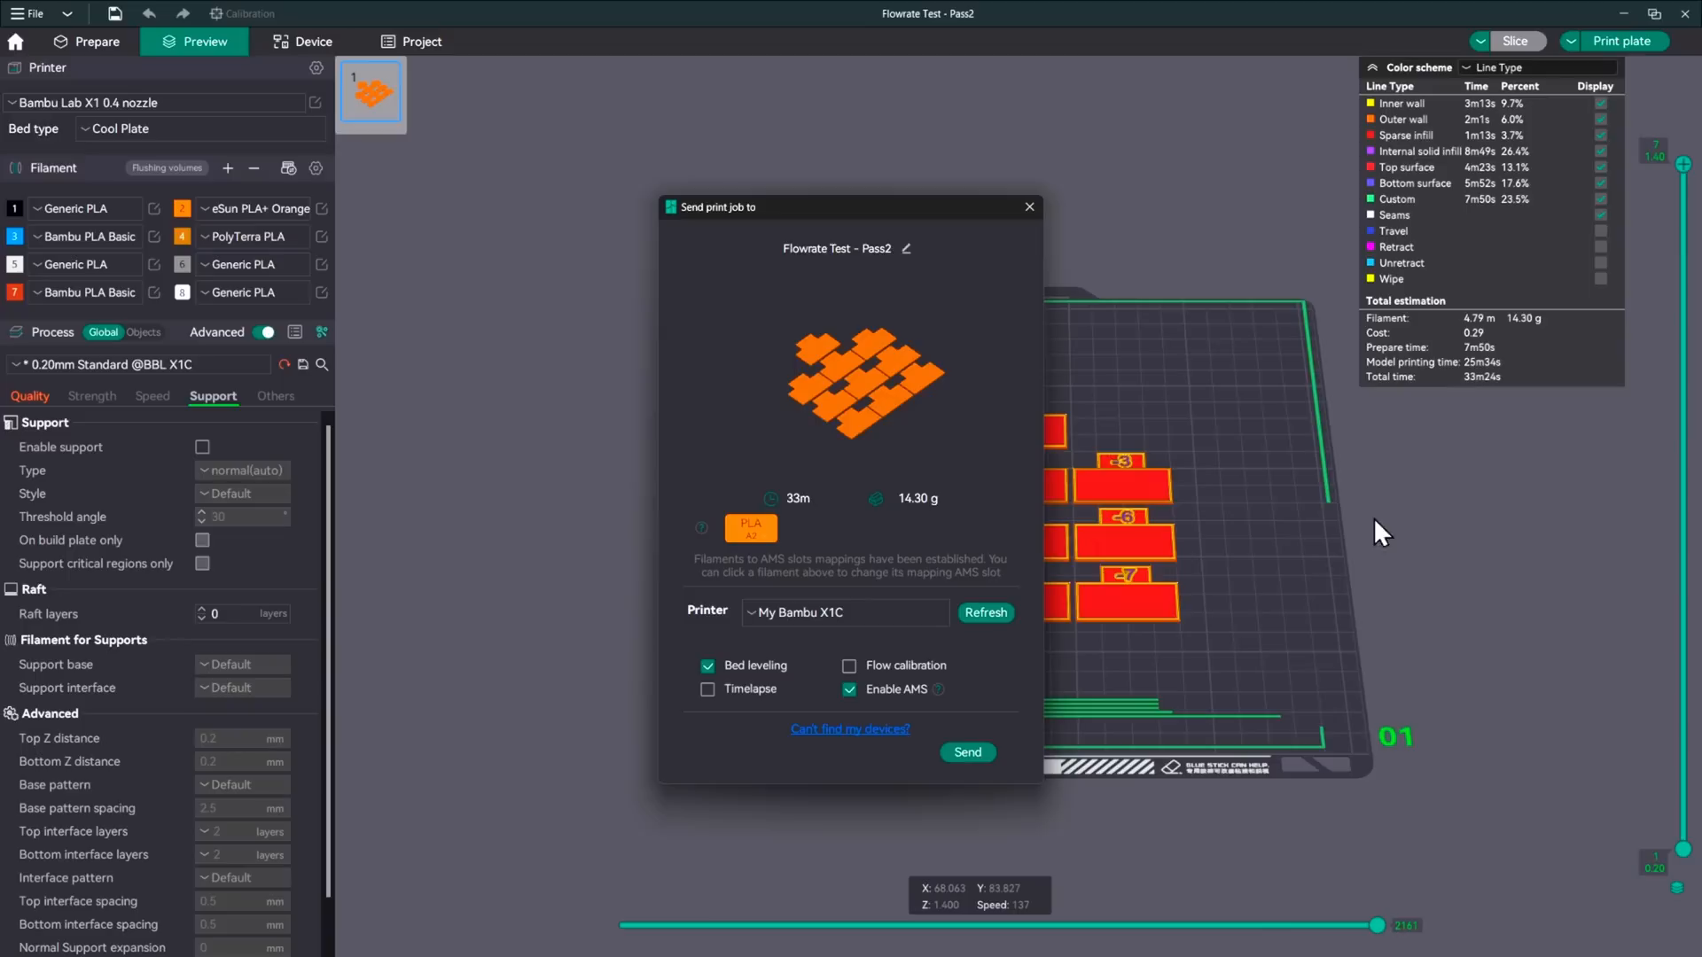
mouse_move(1094, 675)
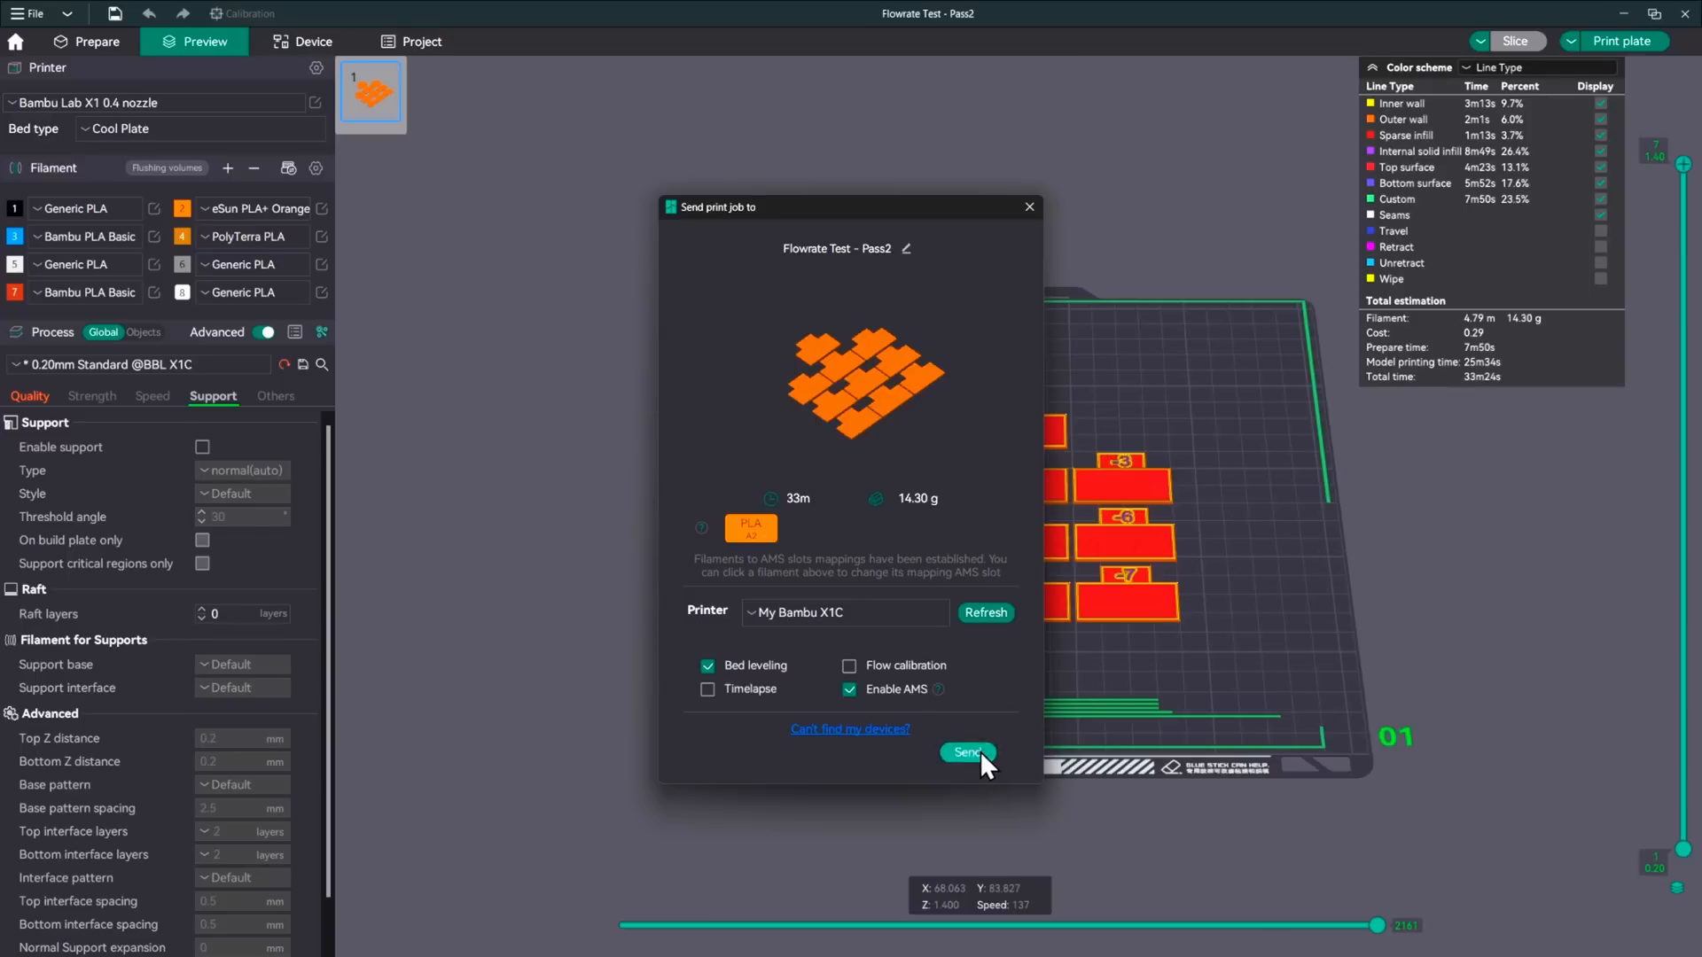
click(966, 751)
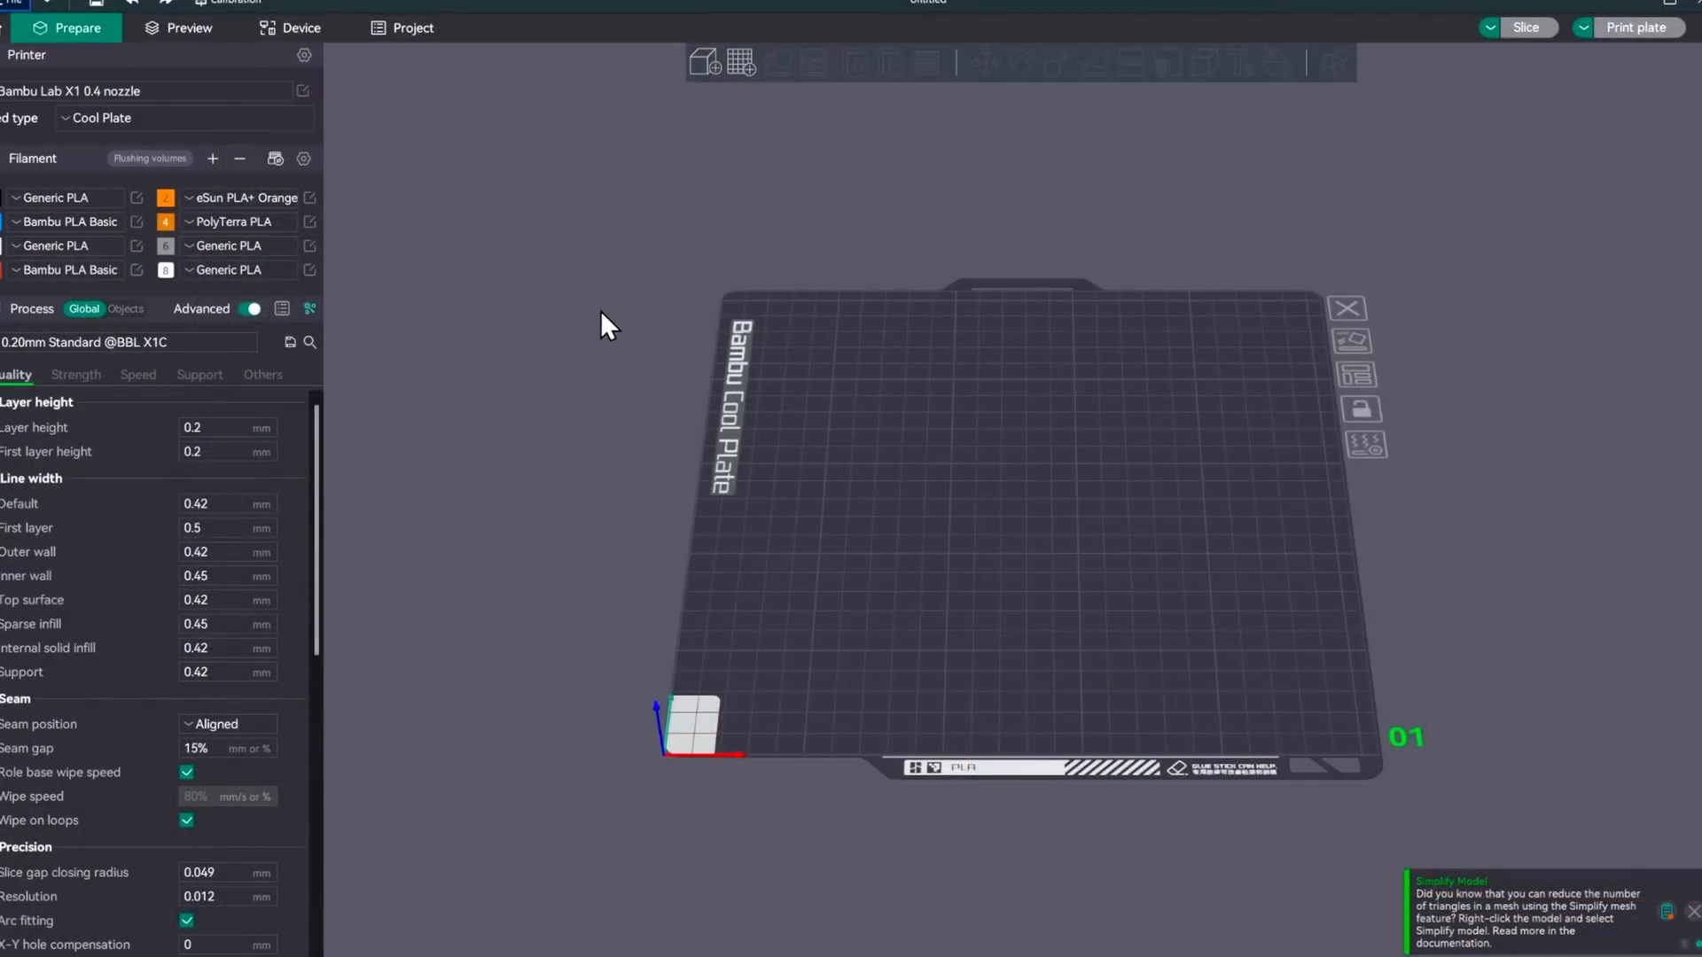
Enable pressure advance 0.02 on eSun PLA+ Orange, keeping flow ratio 1.029
click(310, 197)
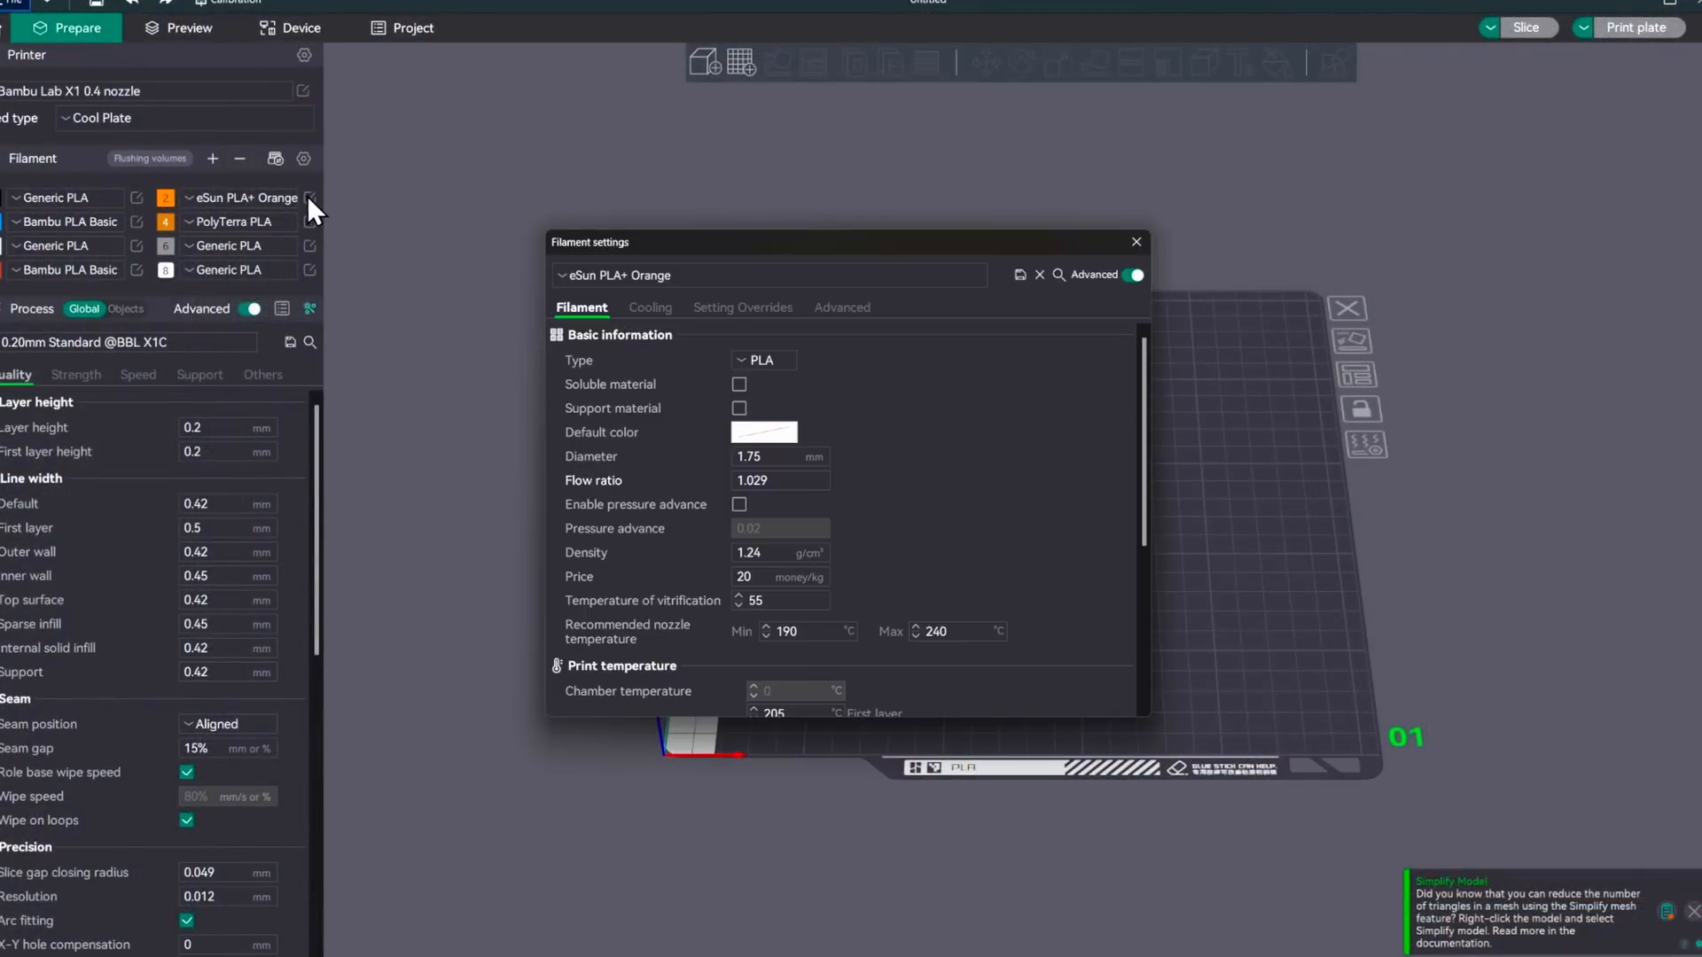
click(778, 481)
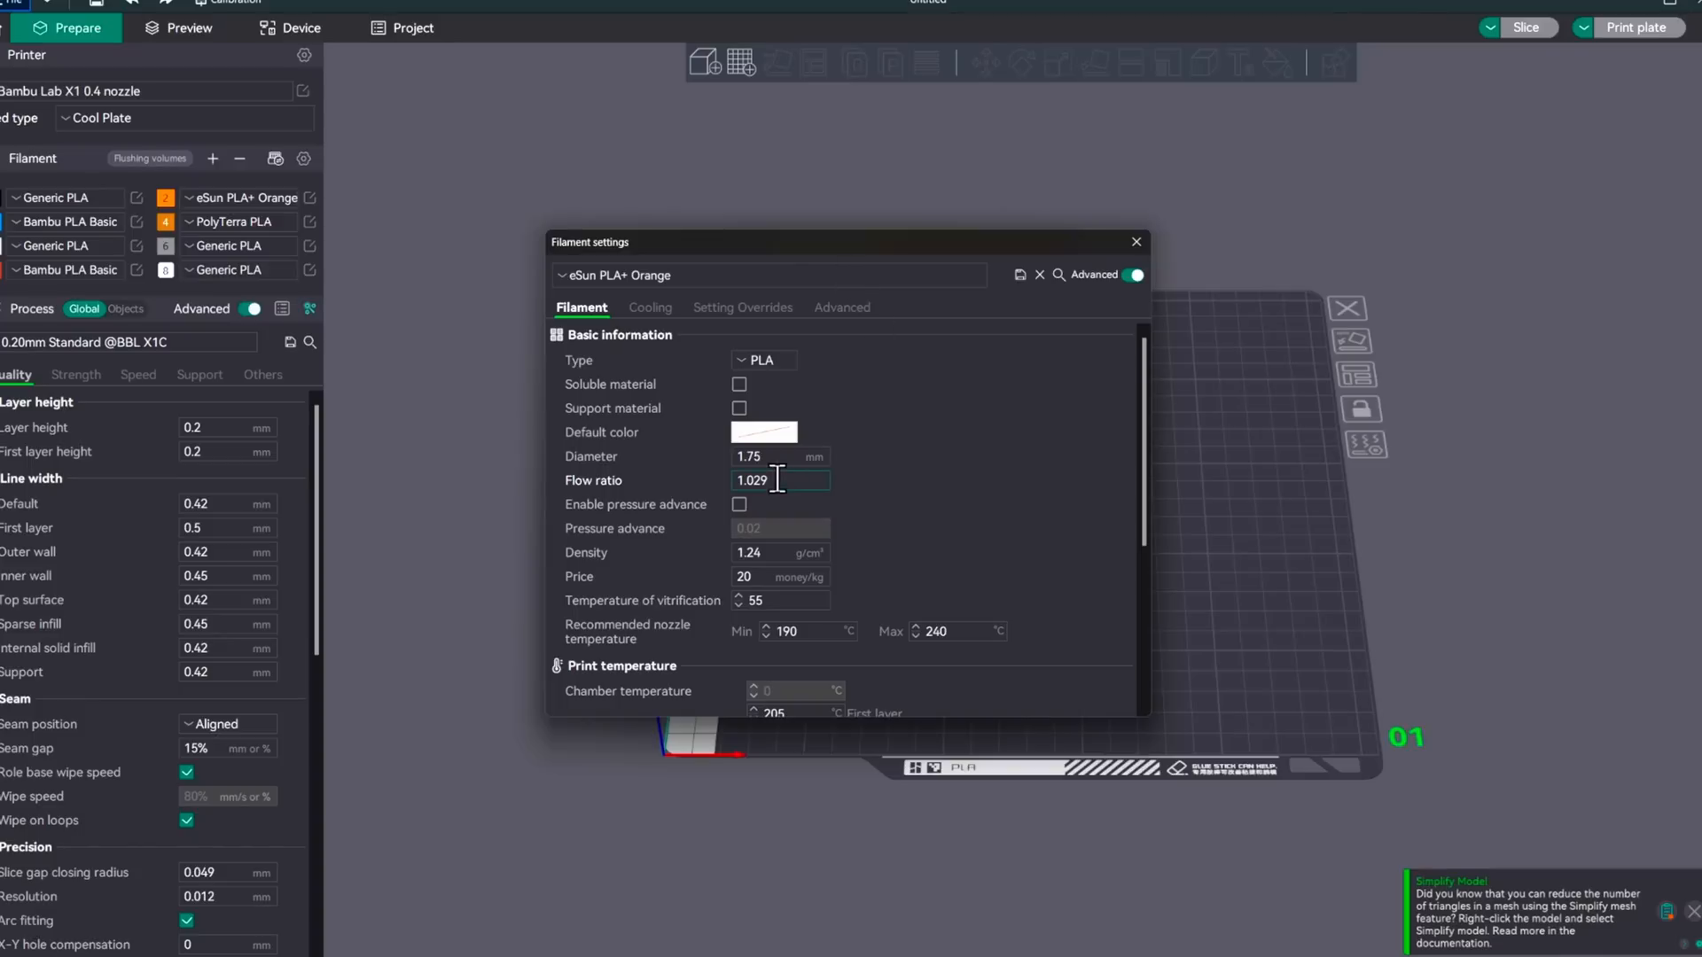
mouse_move(780, 481)
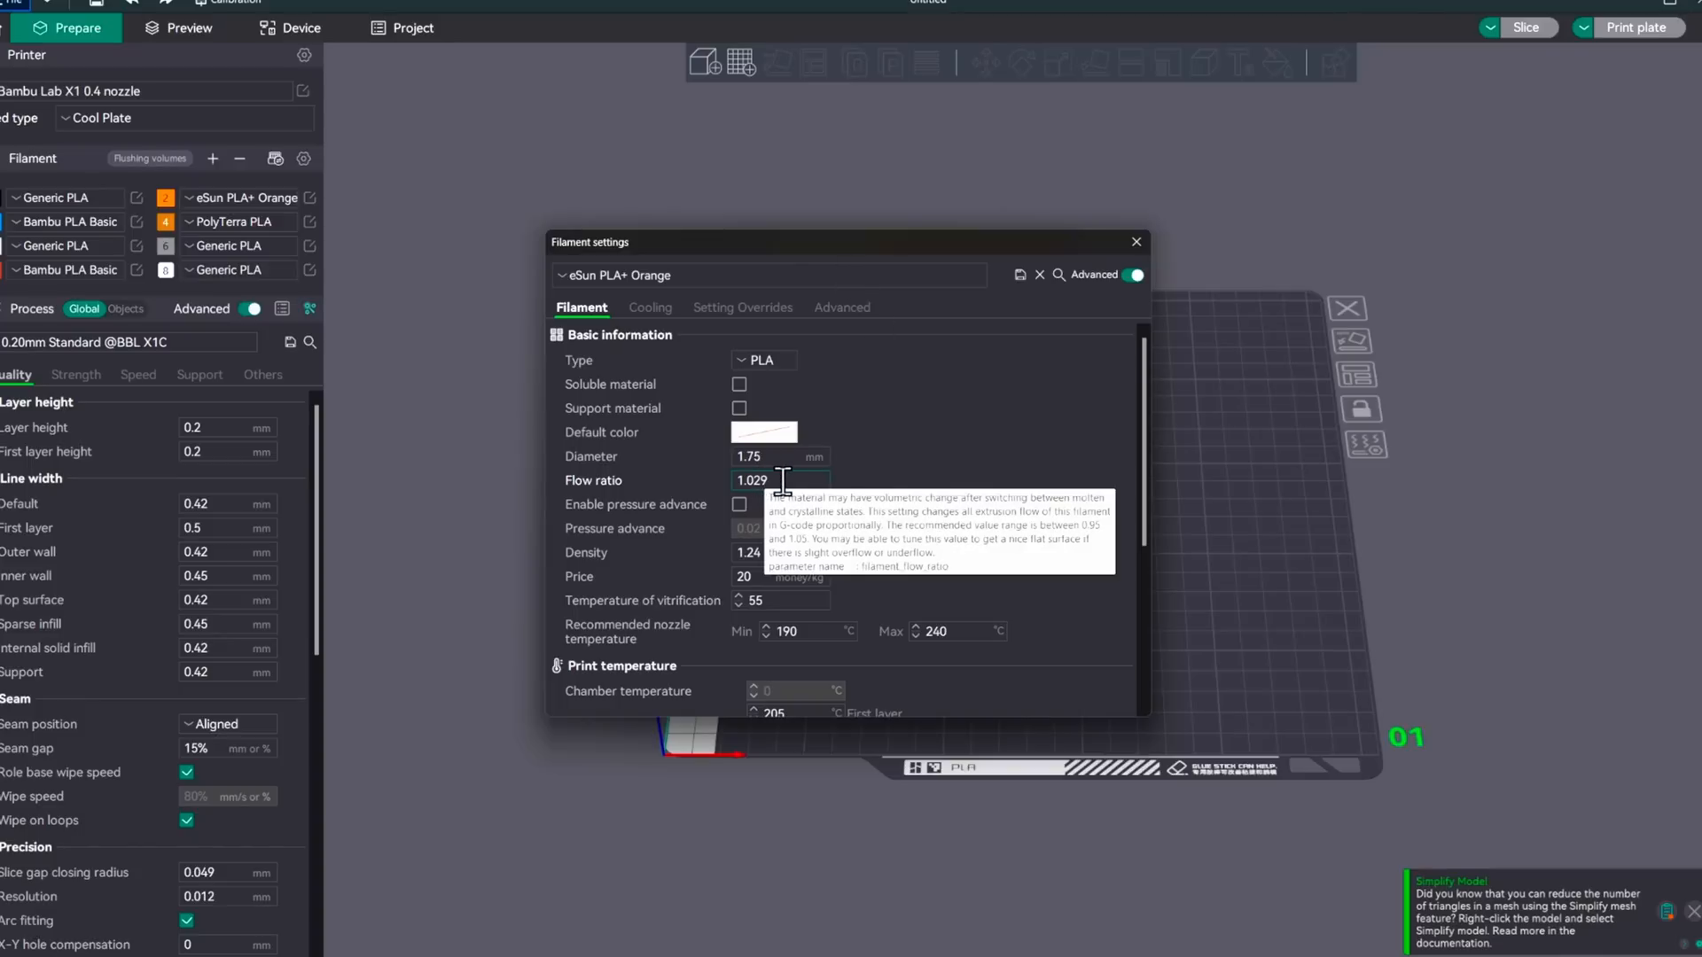
mouse_move(695, 432)
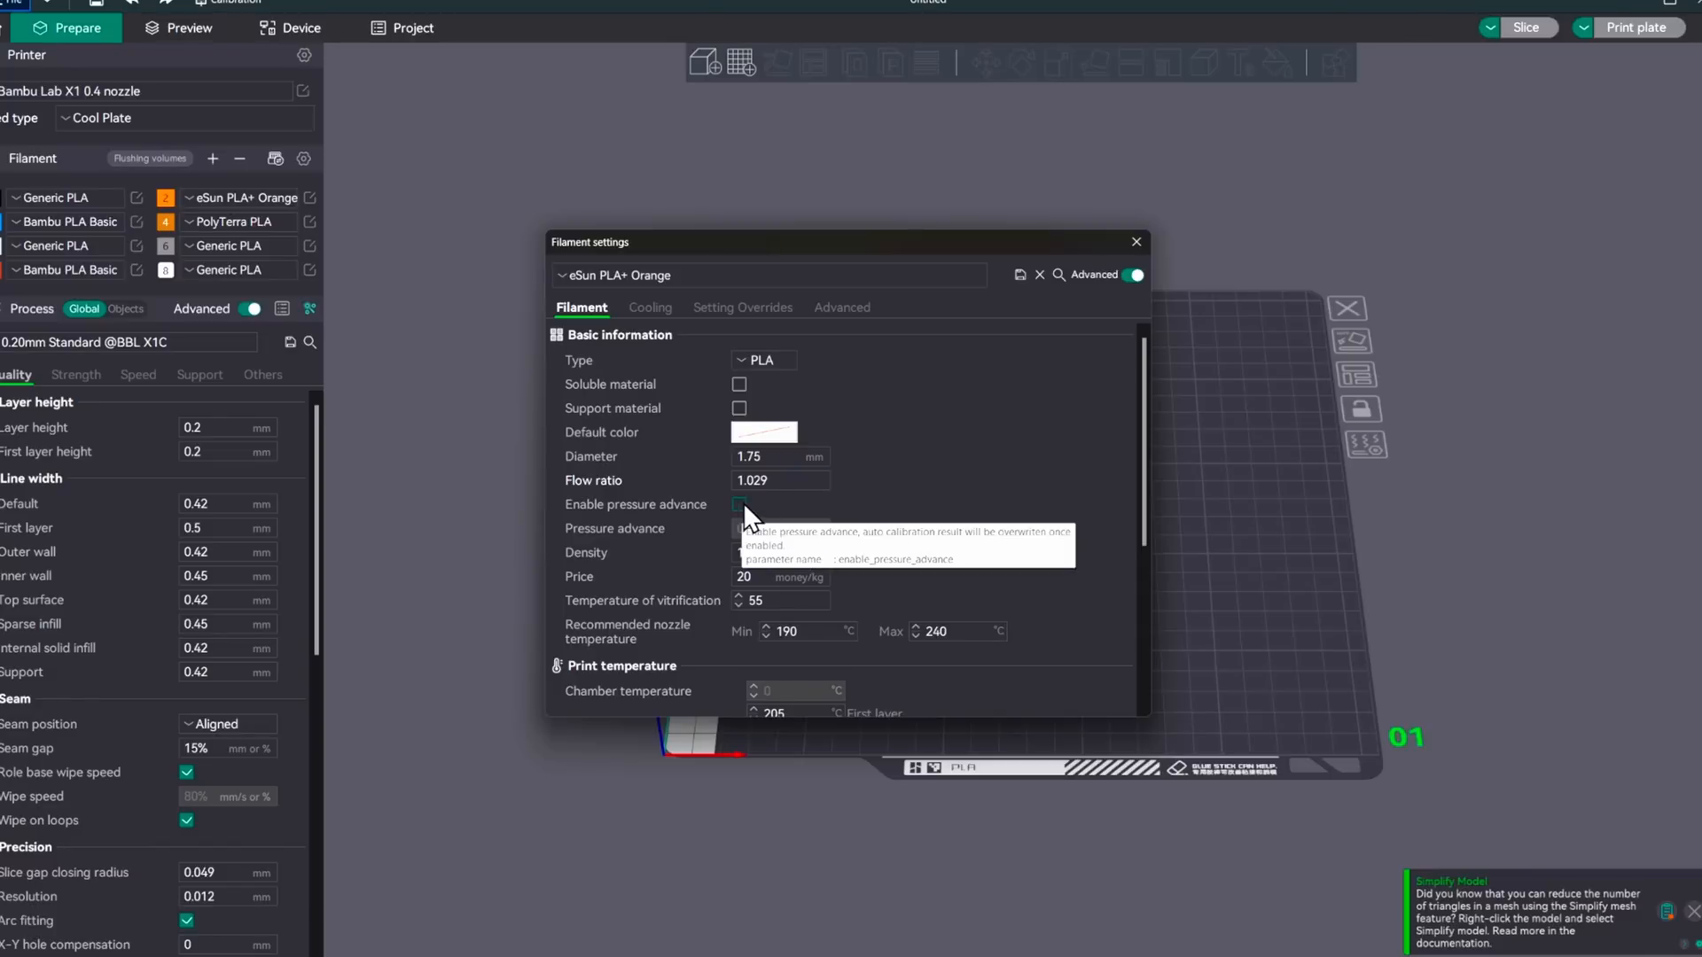
click(740, 505)
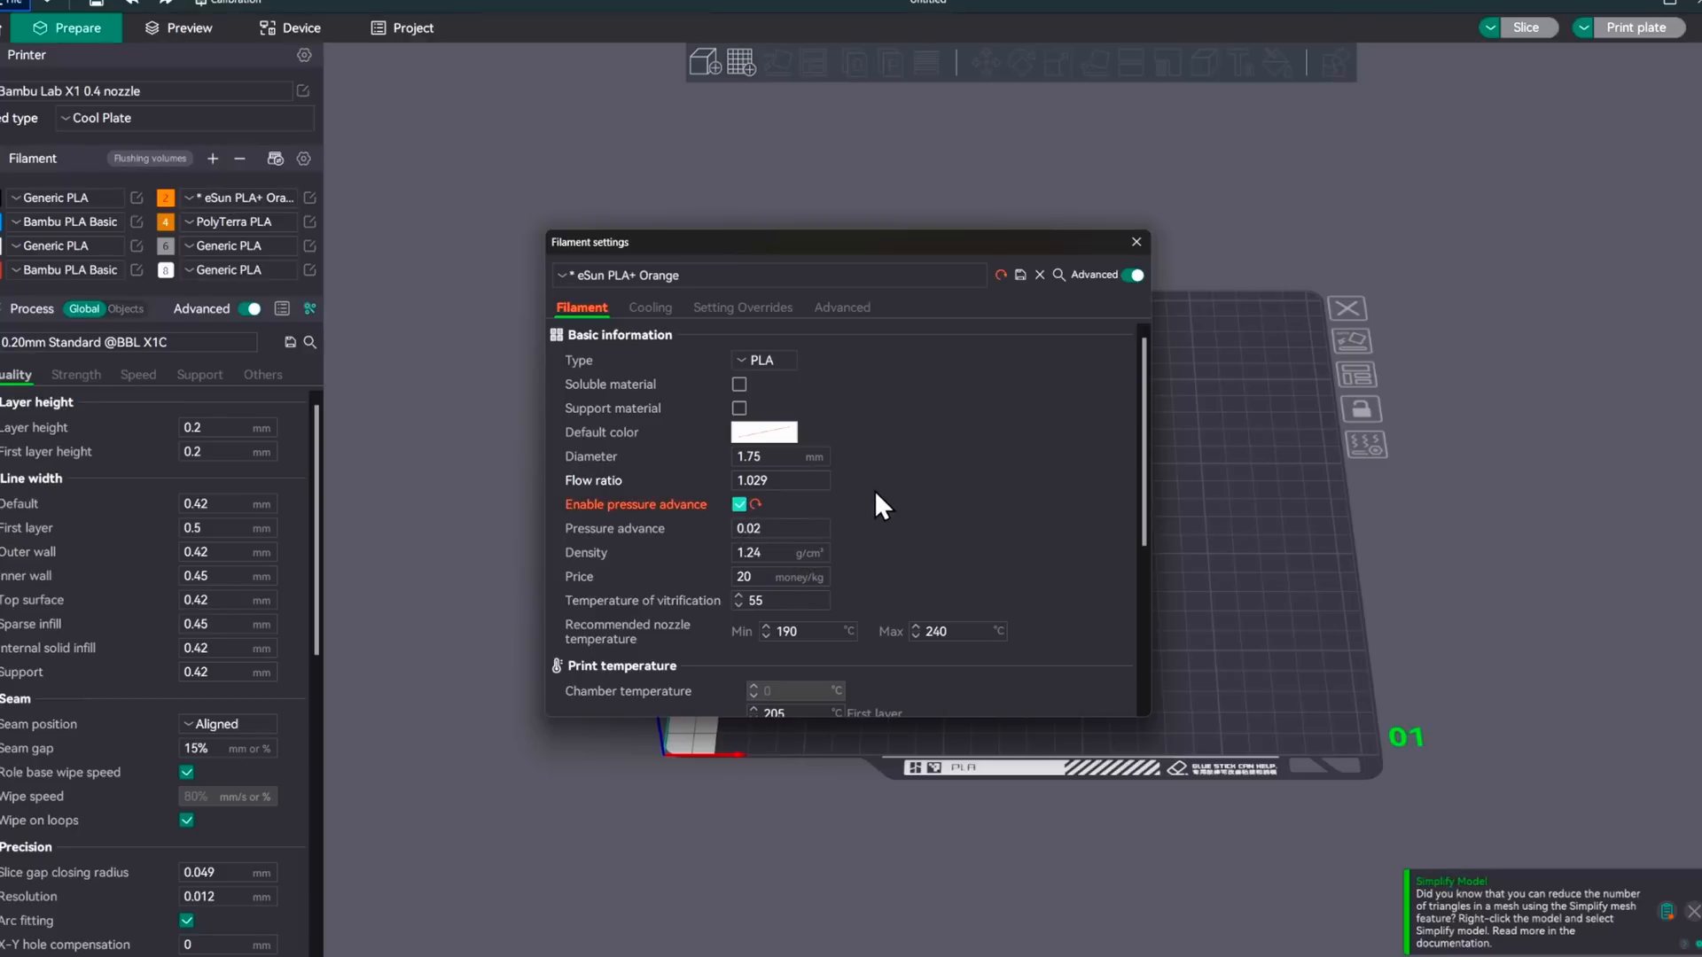
mouse_move(1021, 309)
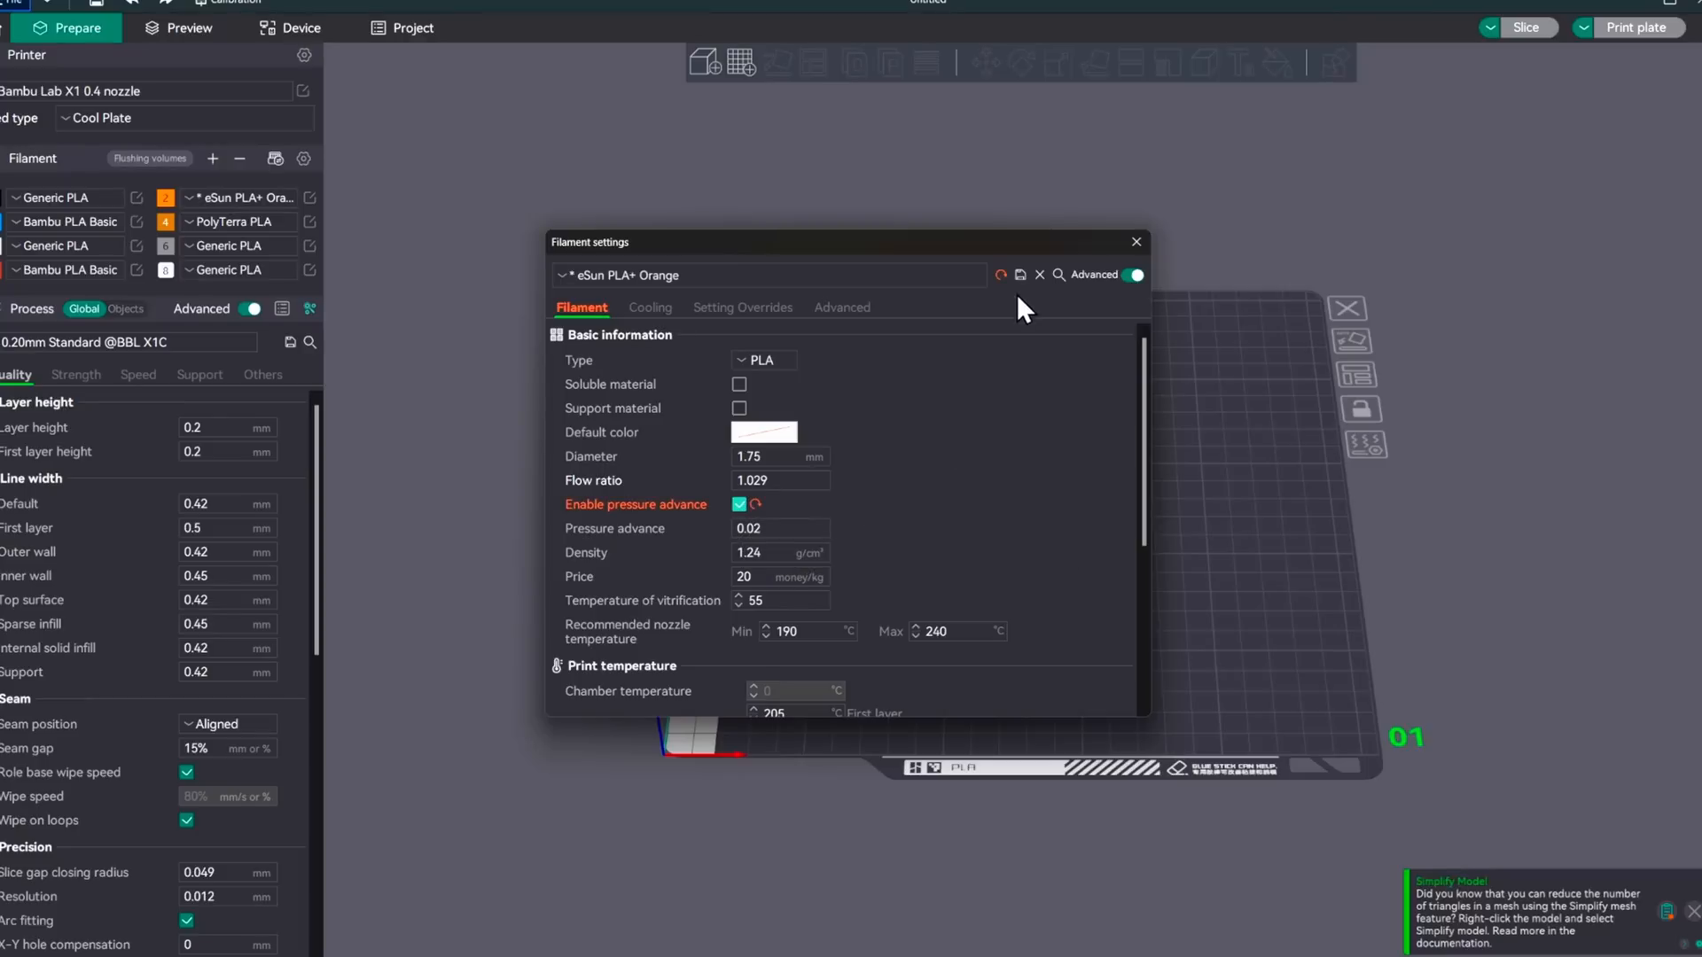
Save the preset under the name eSun PLA+ Orange and close its settings
click(1020, 275)
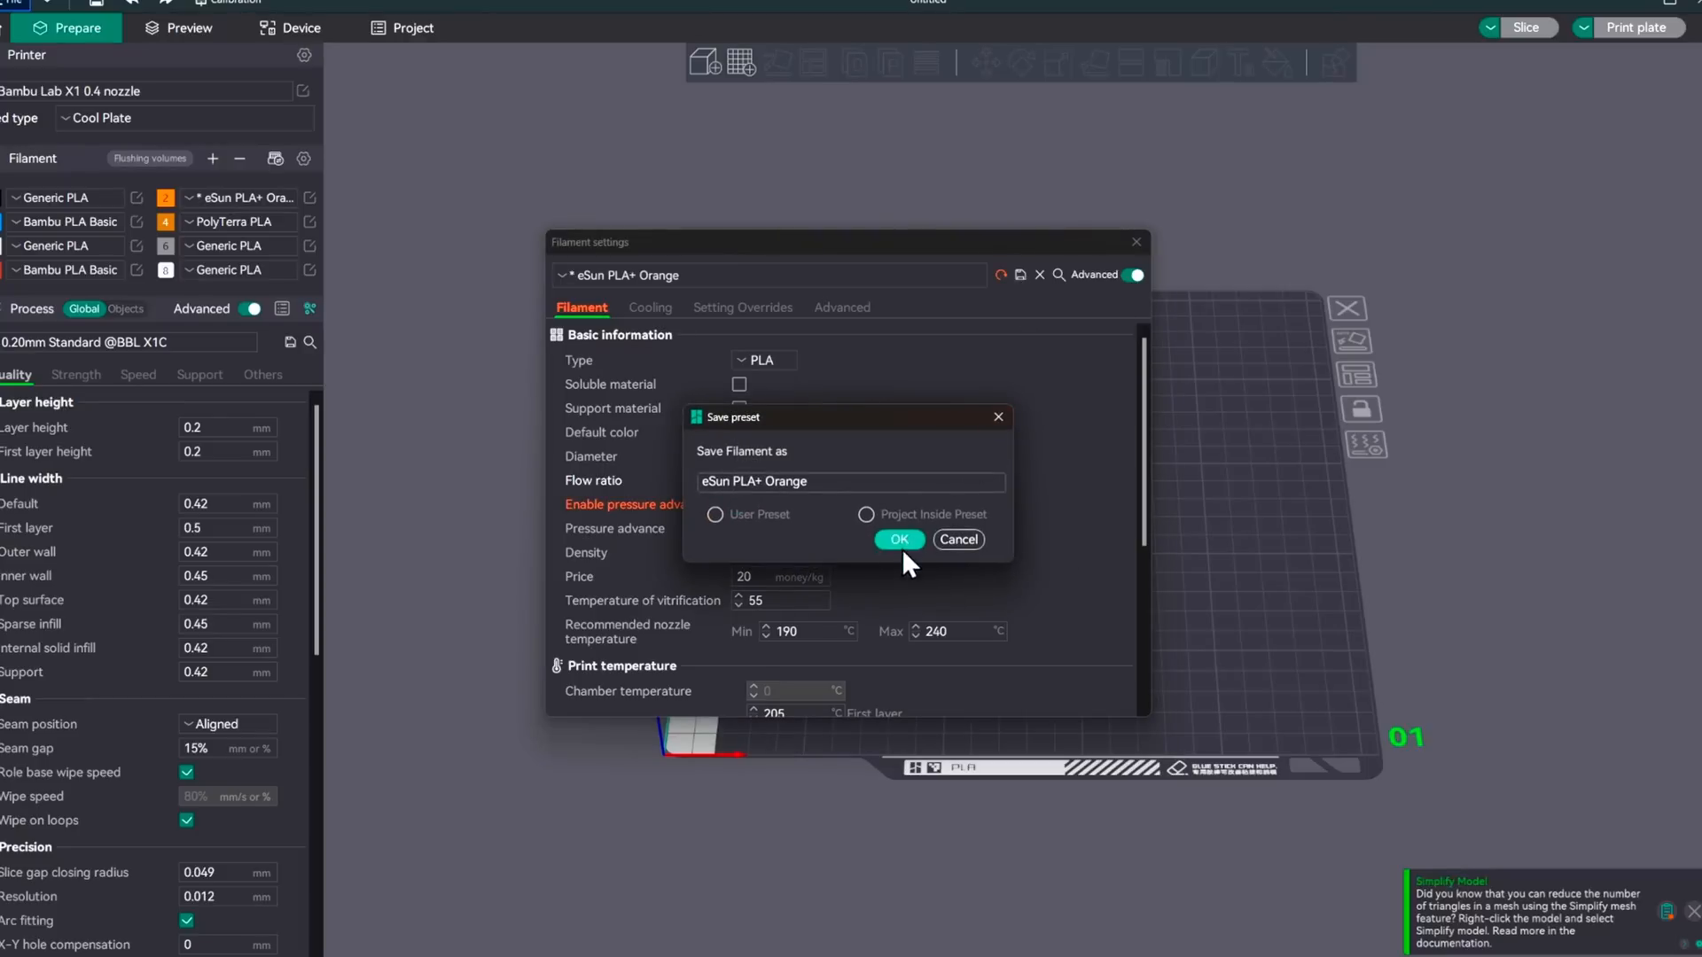
click(897, 539)
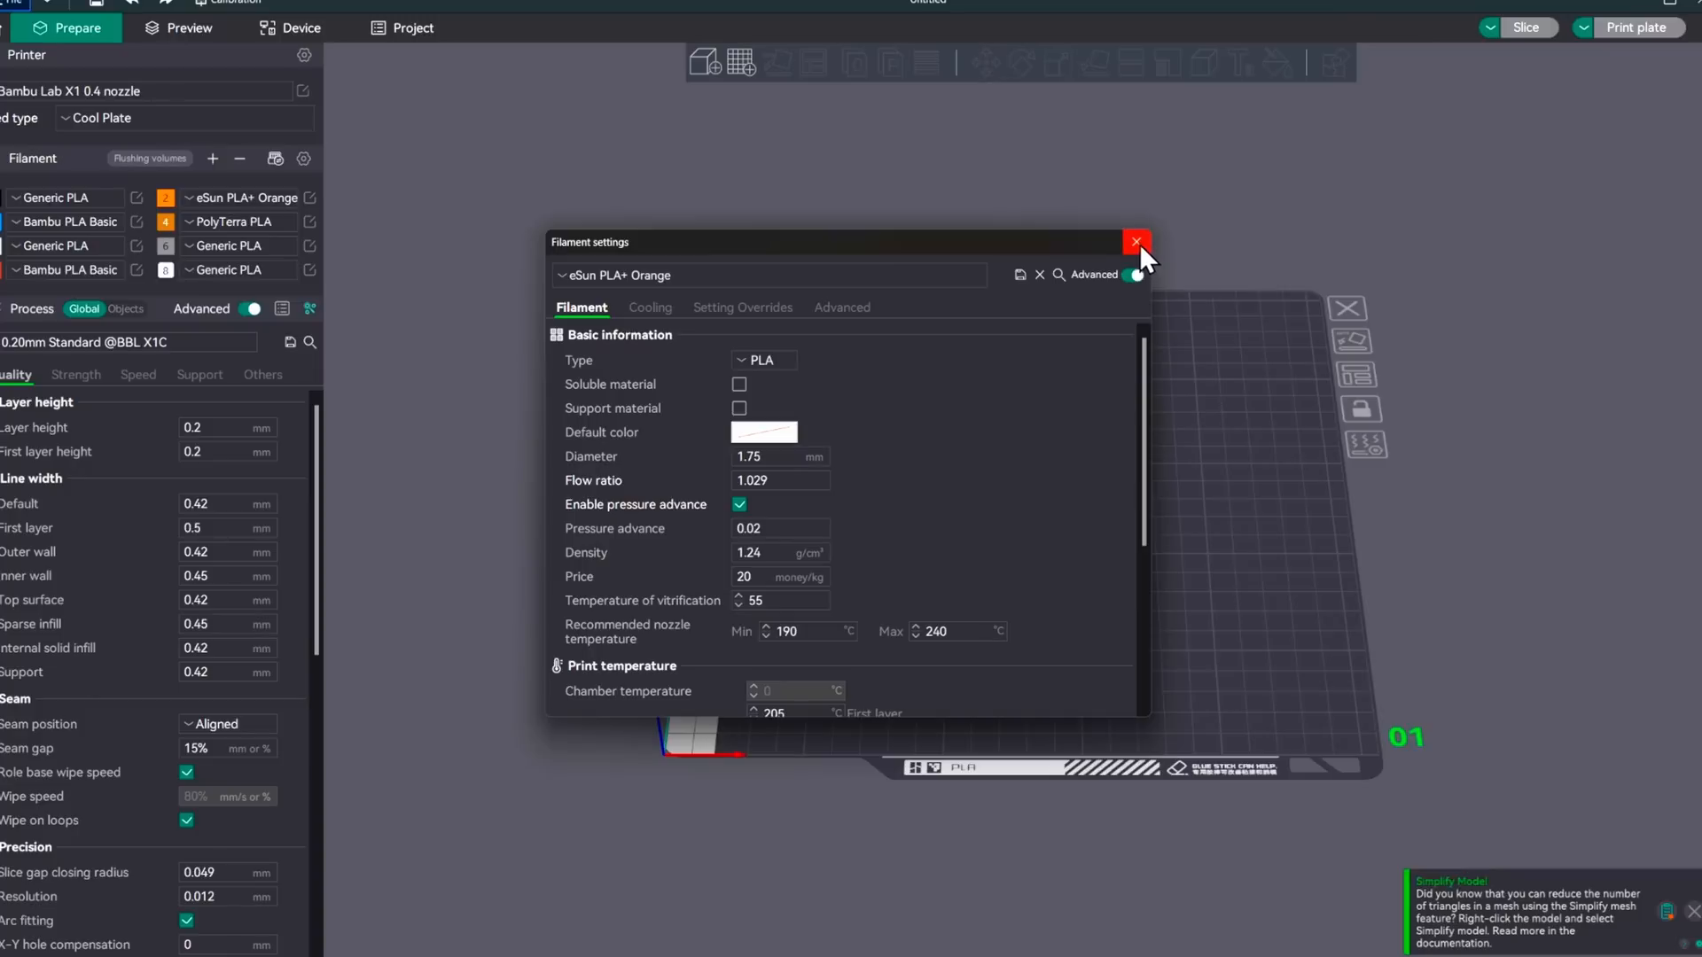
click(1135, 241)
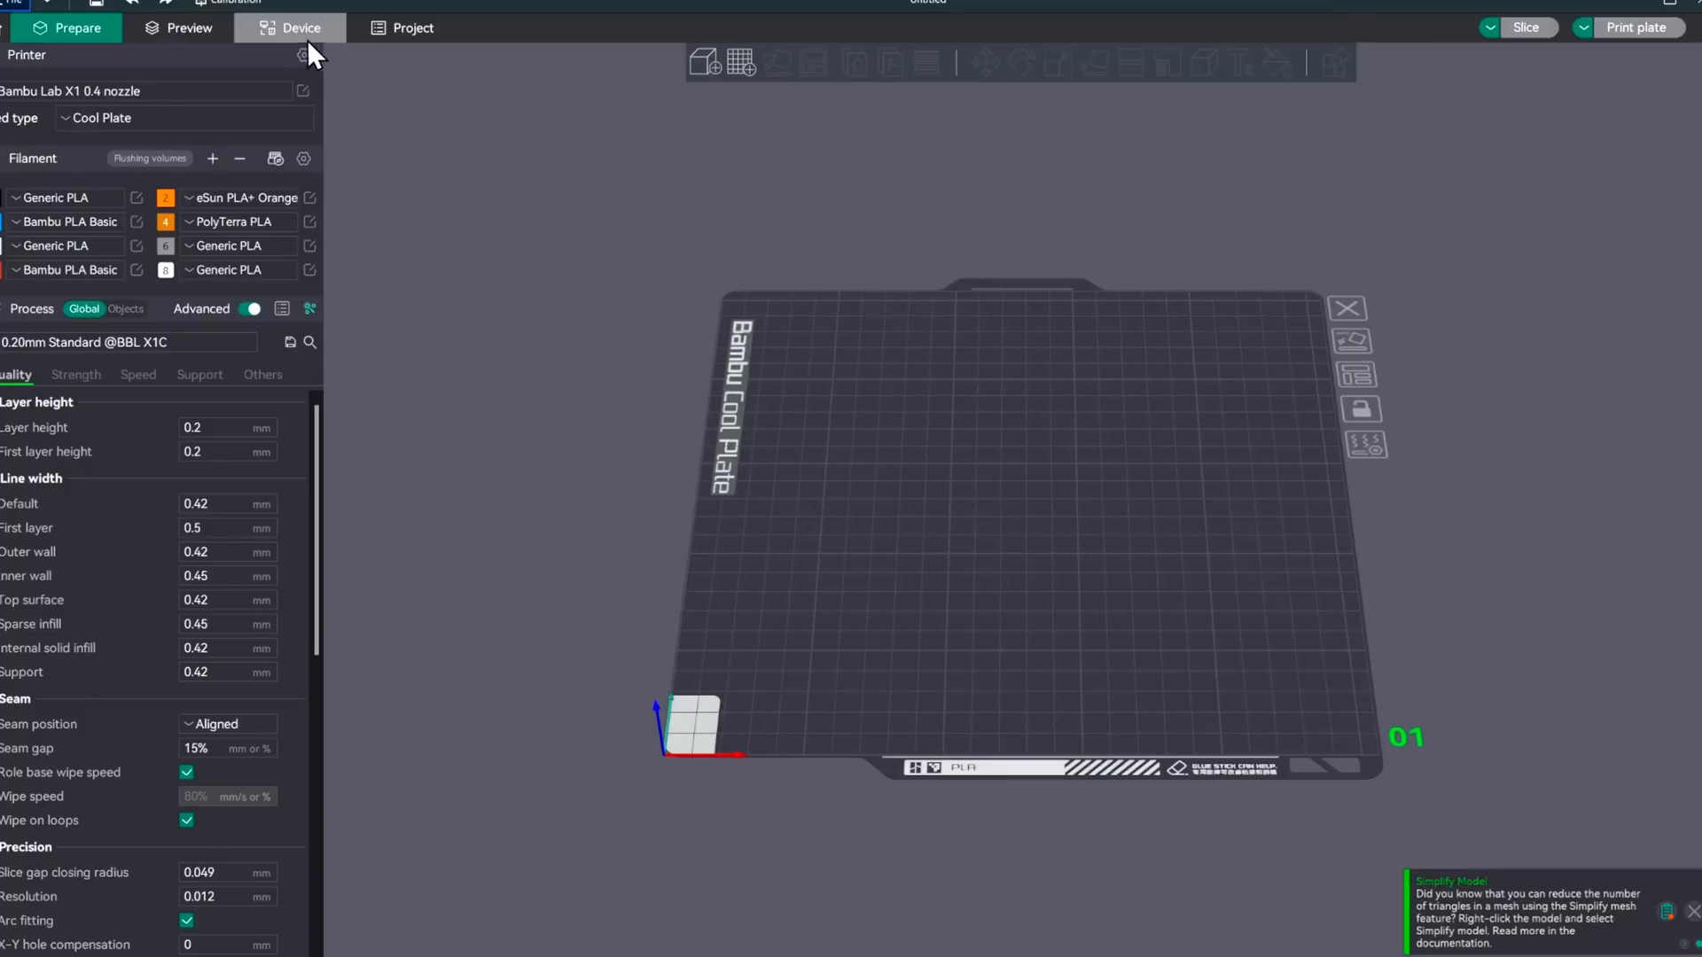
Generate a DDE PA Line test from 0 to 0.1 in 0.002 steps and select the PA Test model
click(261, 59)
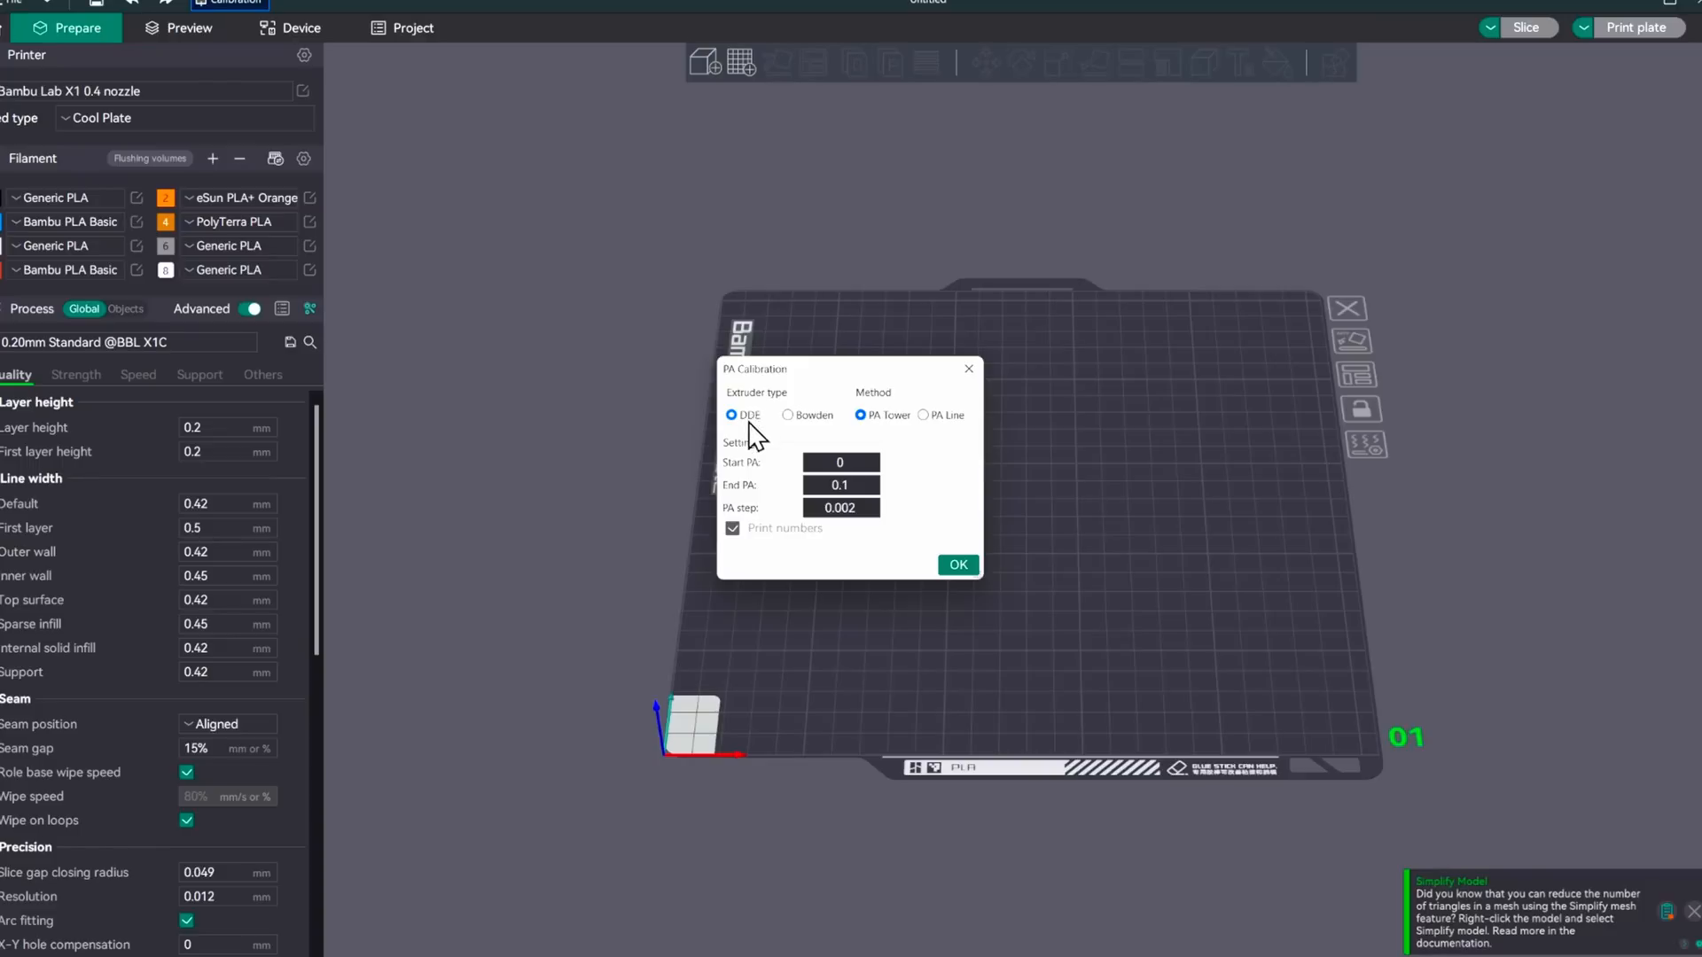
mouse_move(766, 389)
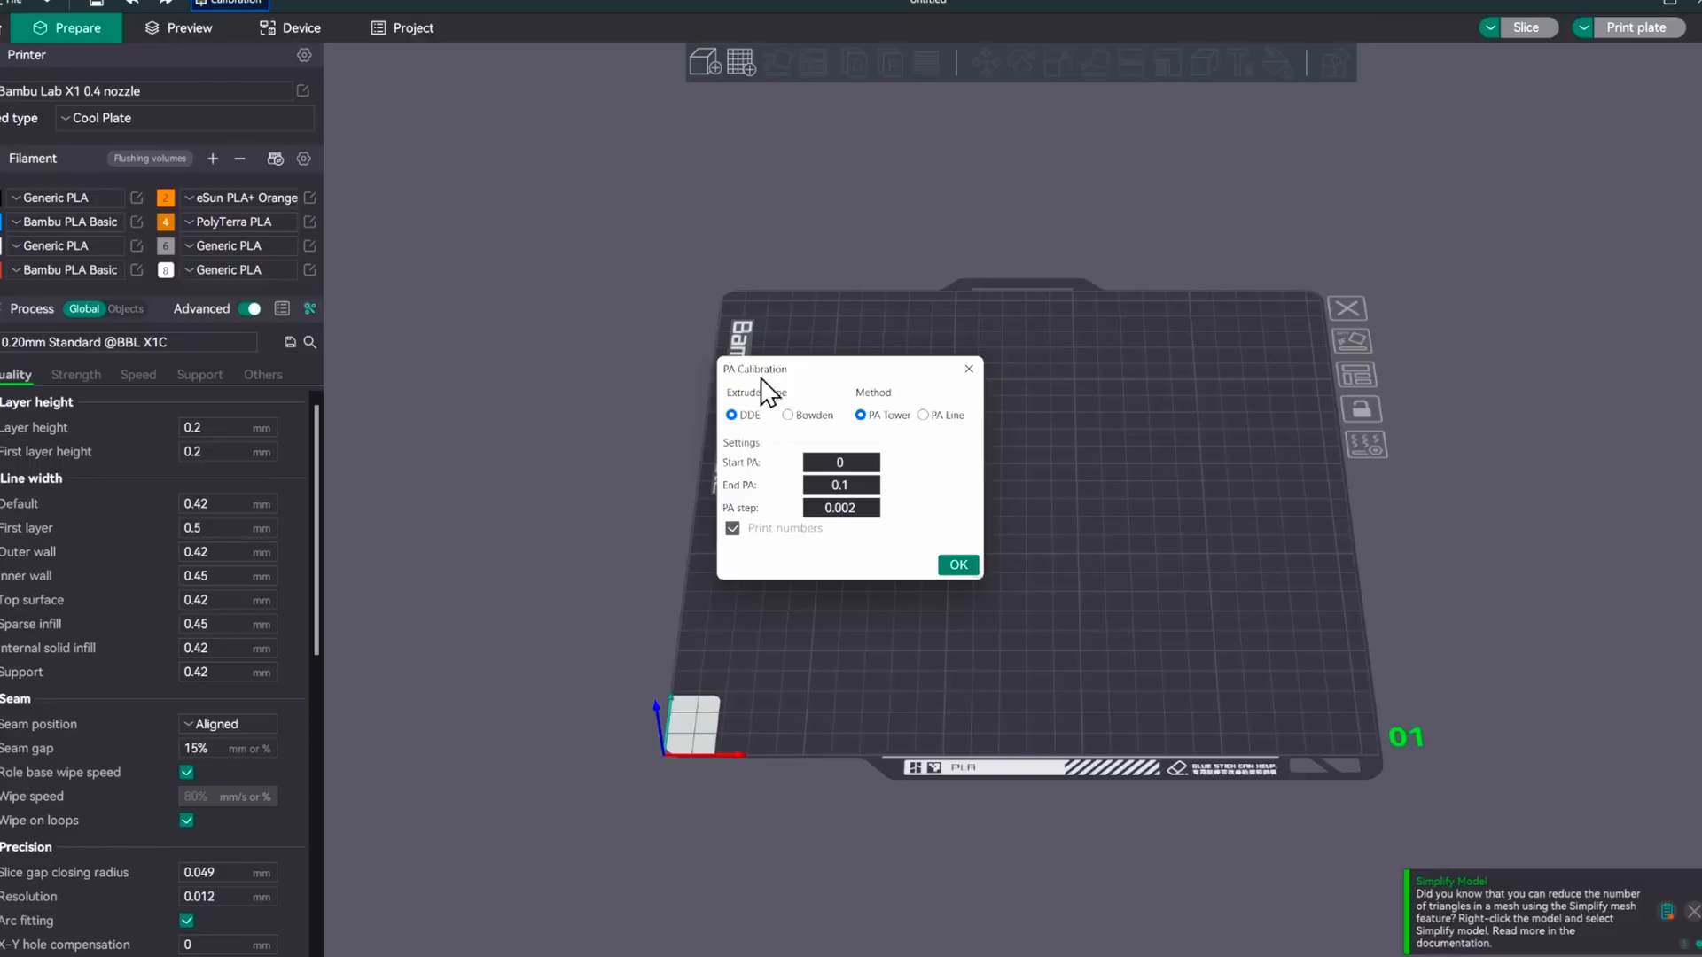
click(923, 415)
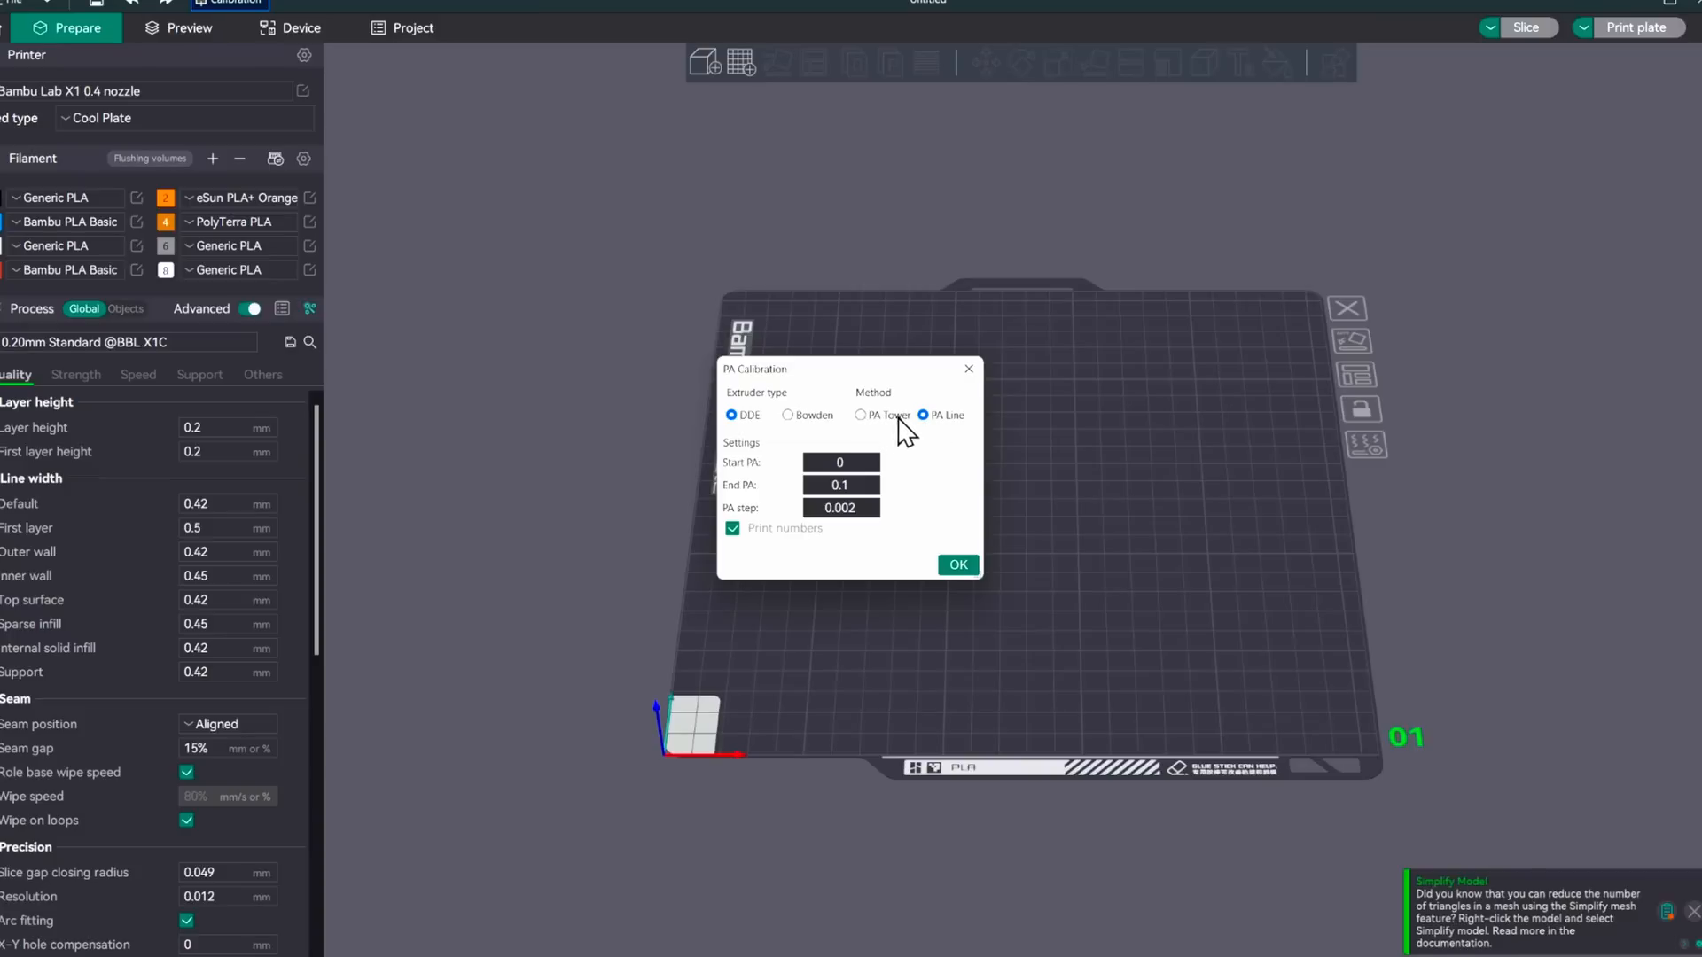
mouse_move(883, 435)
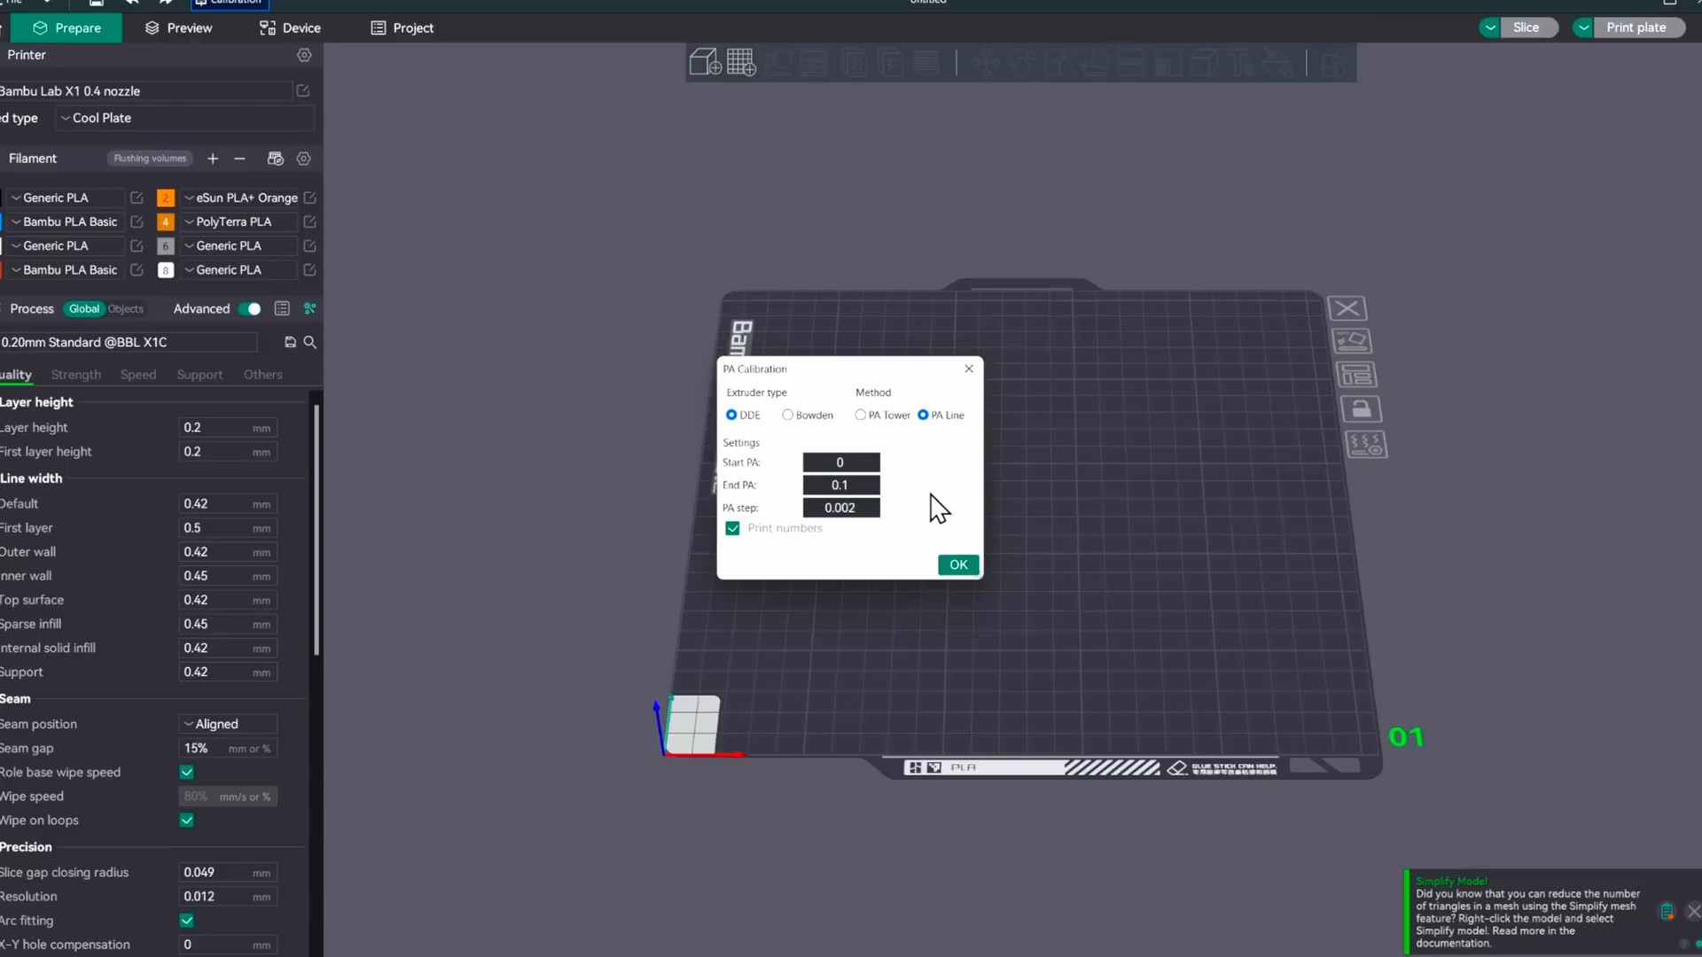
click(955, 564)
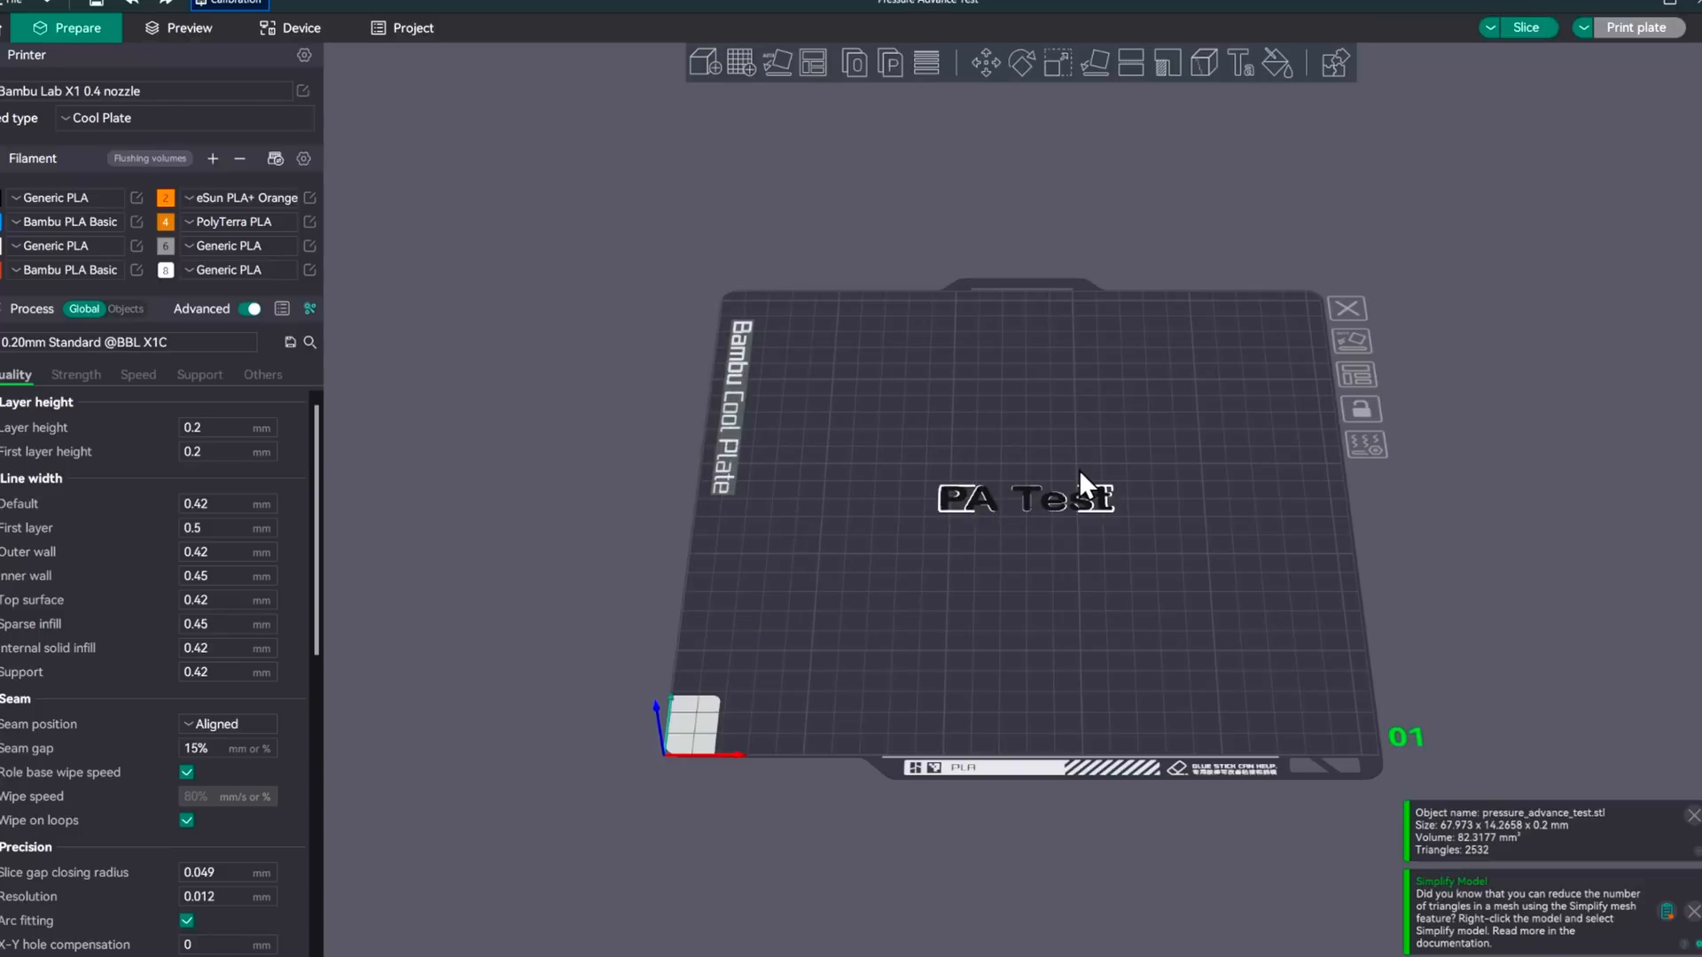
mouse_move(1059, 505)
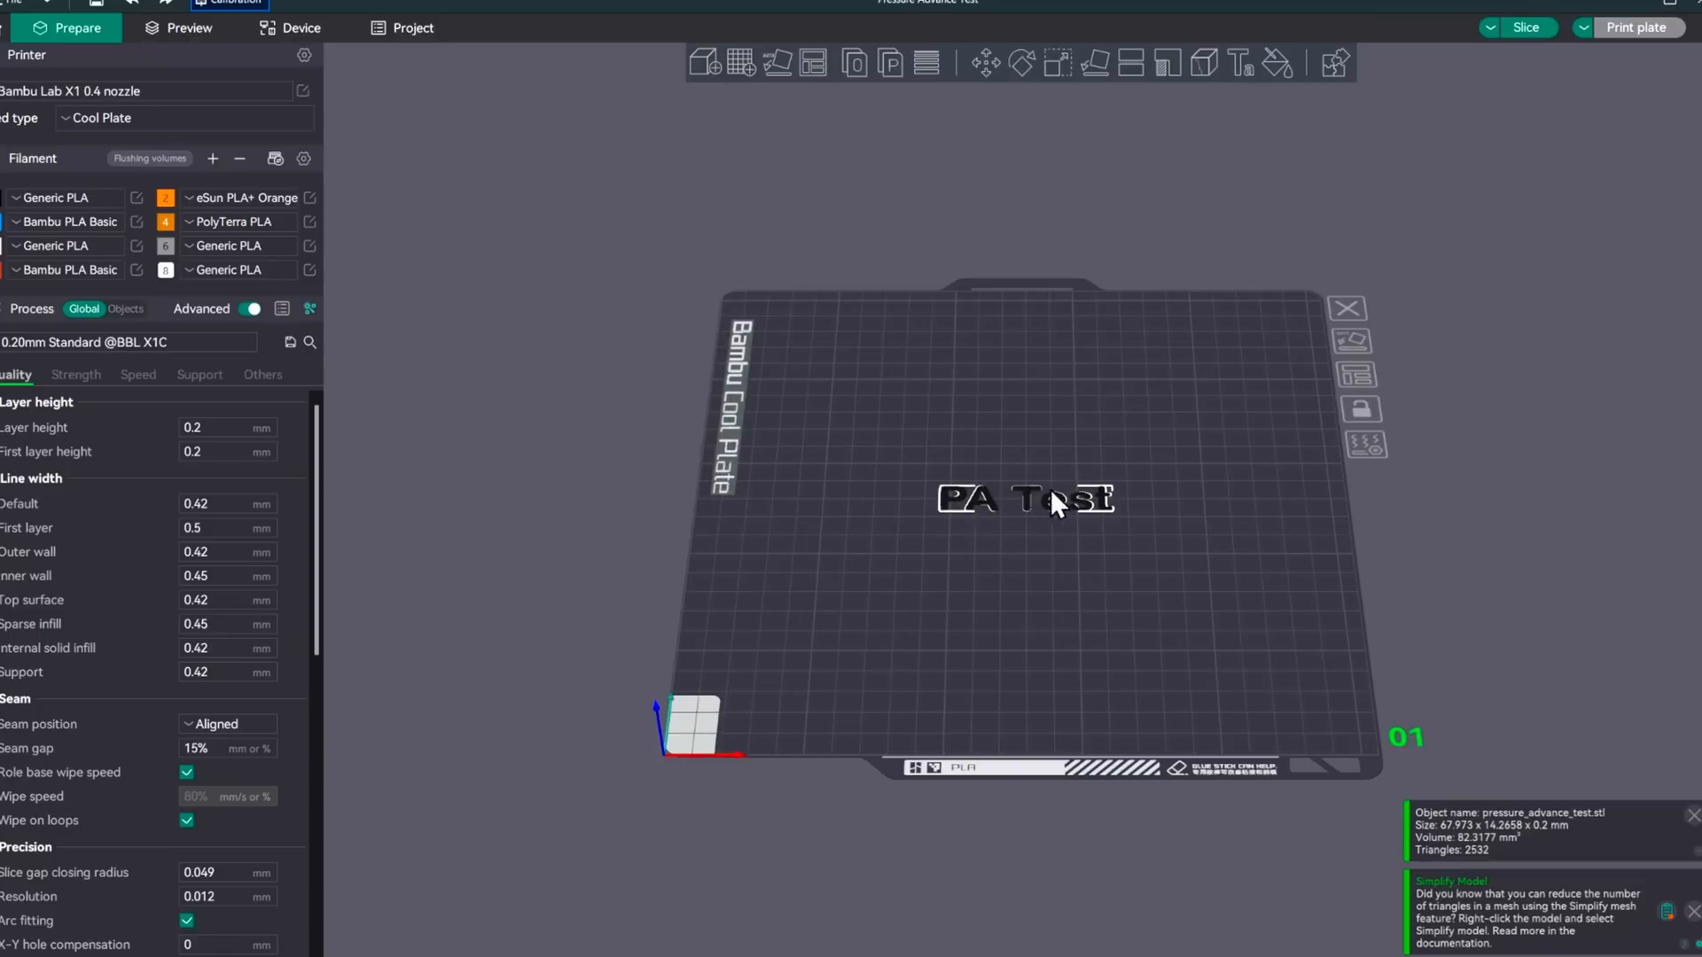
mouse_move(1039, 510)
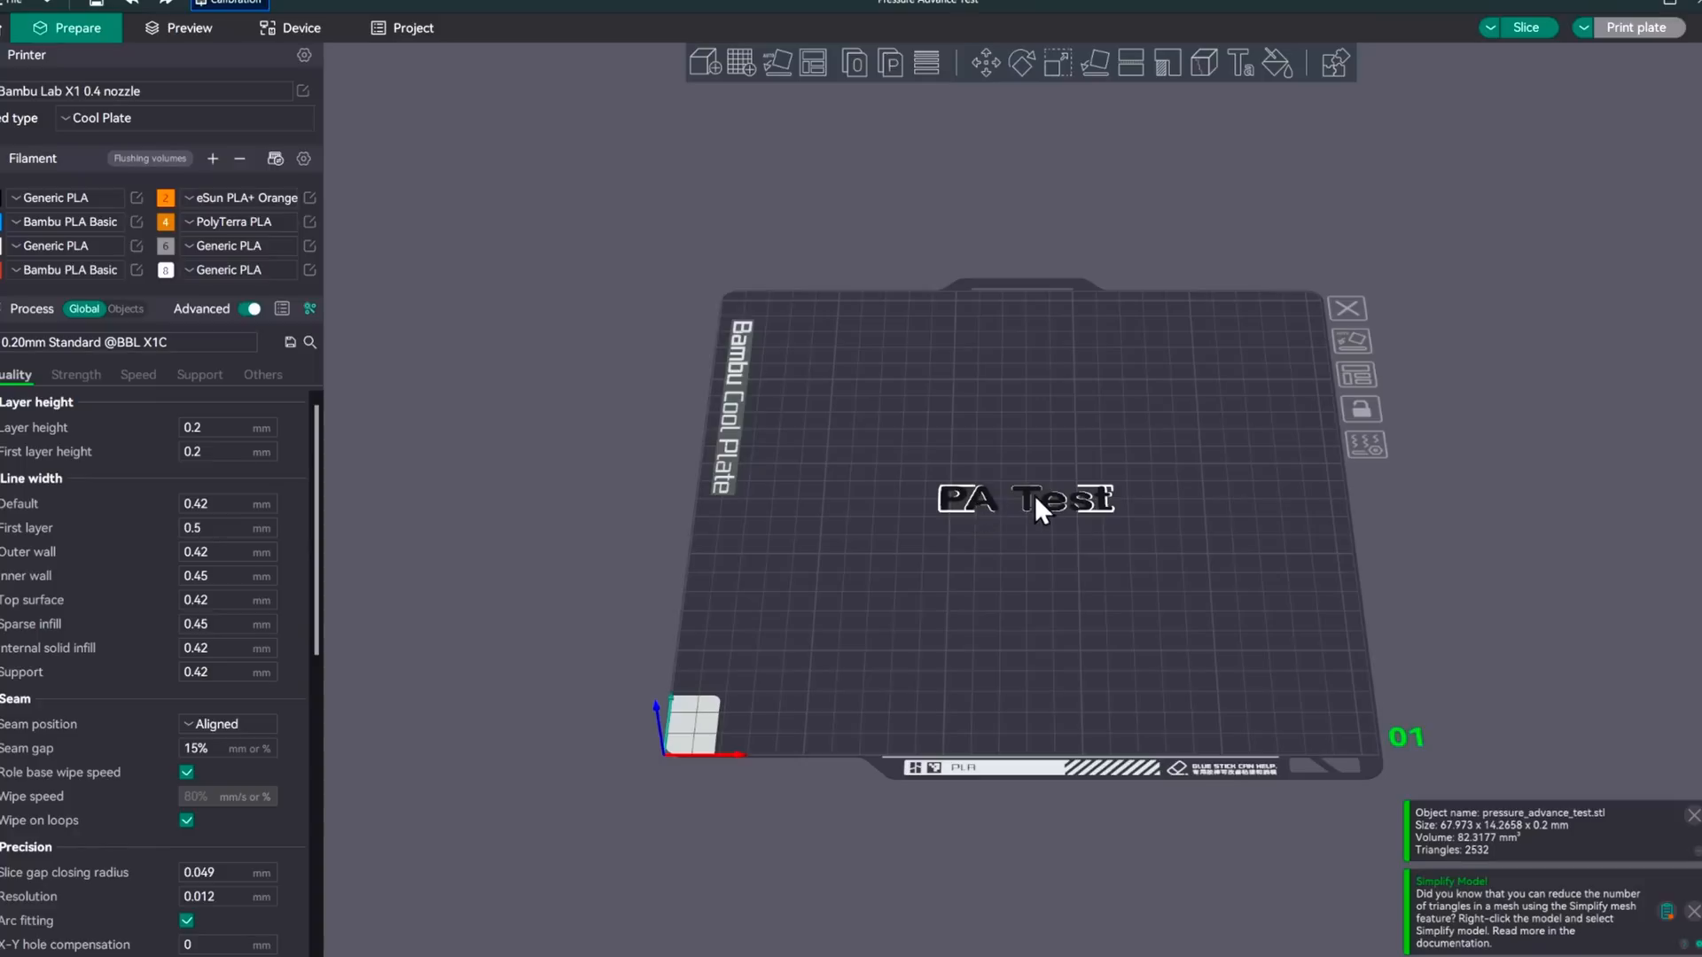
mouse_move(1049, 508)
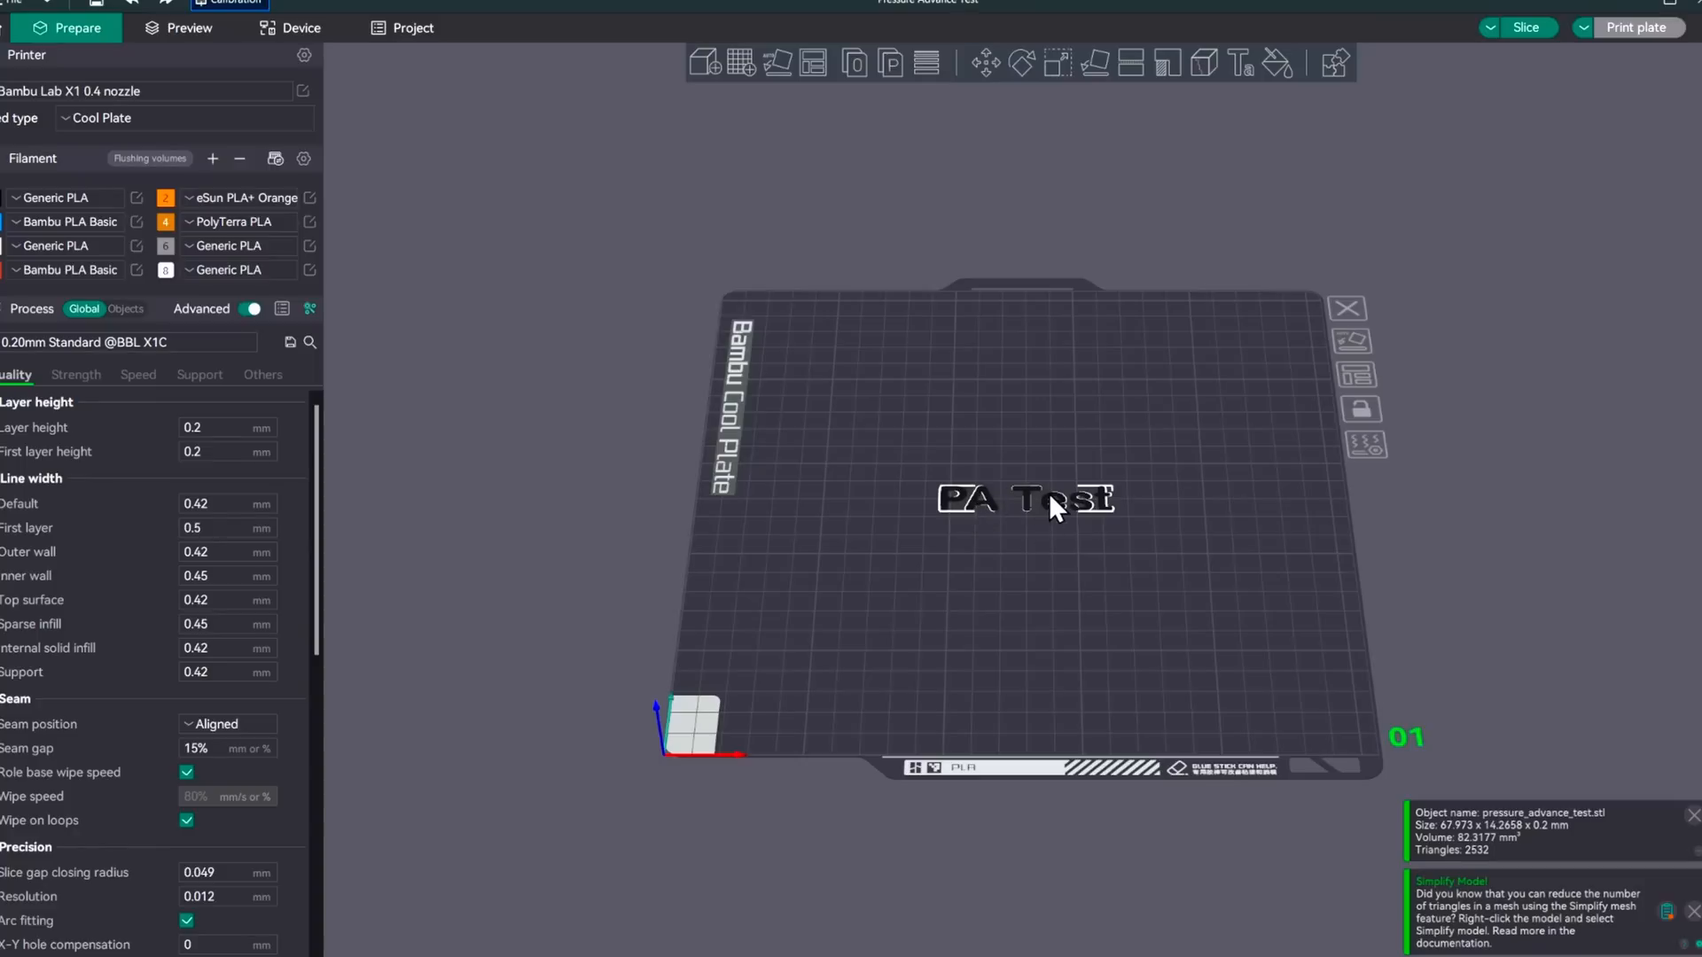
click(1023, 500)
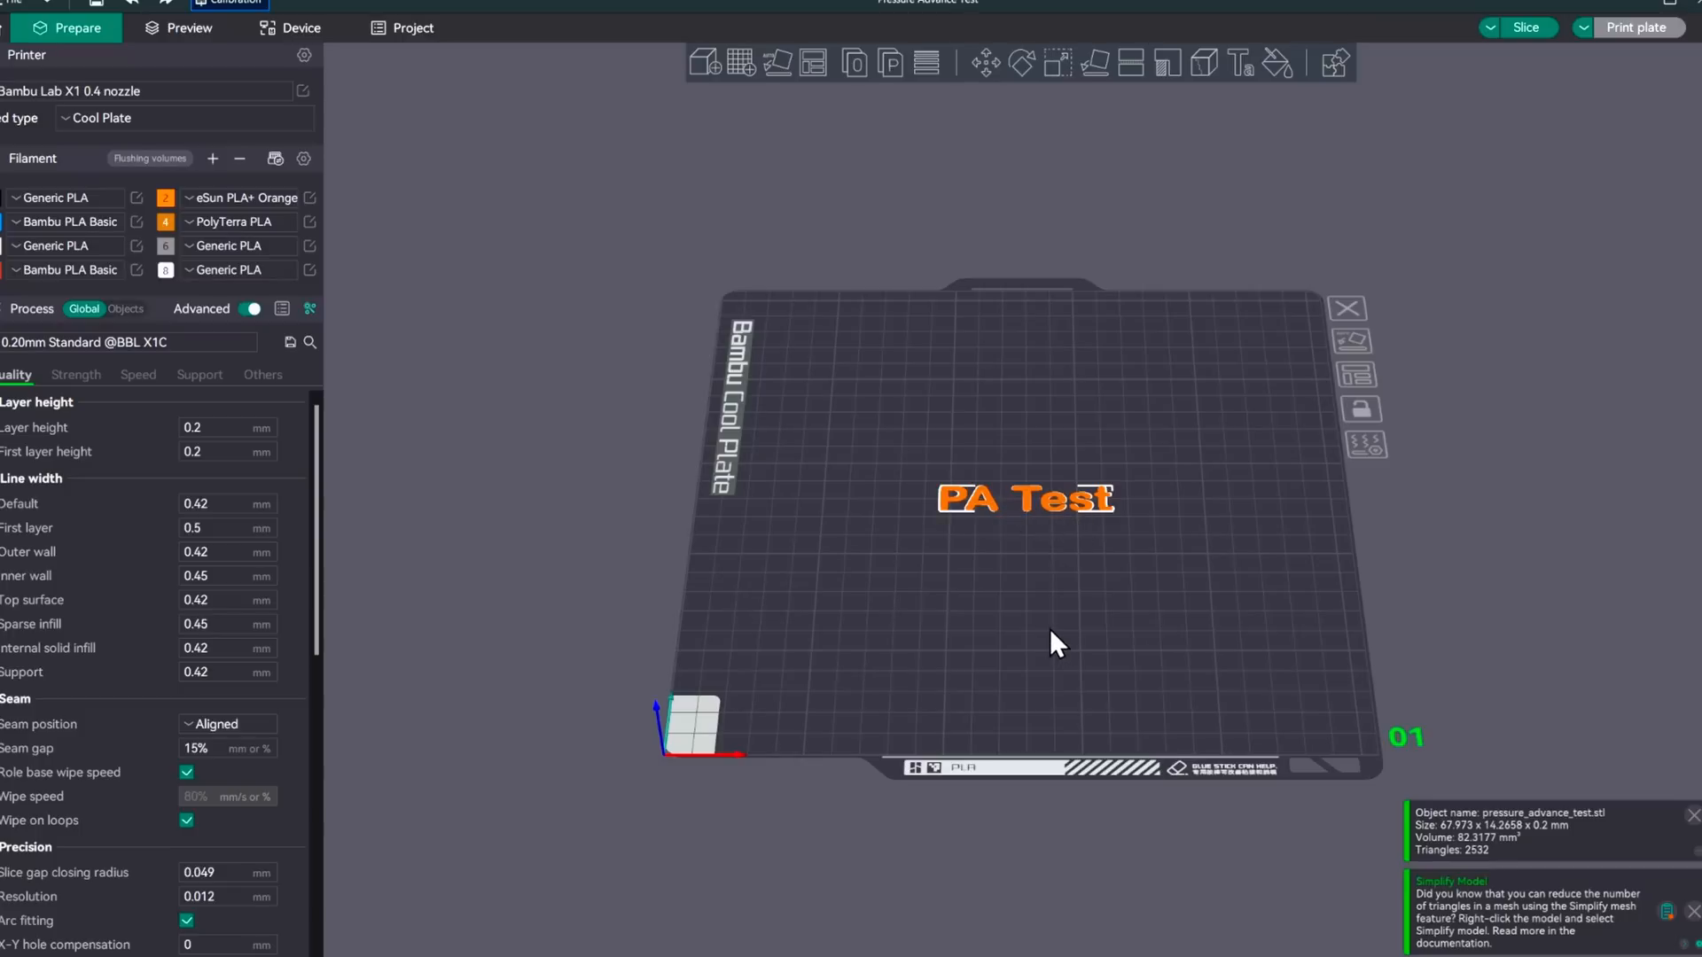
Slice the PA test, recheck the eSun PLA+ Orange settings, and bring up the Send print job dialog
click(1525, 26)
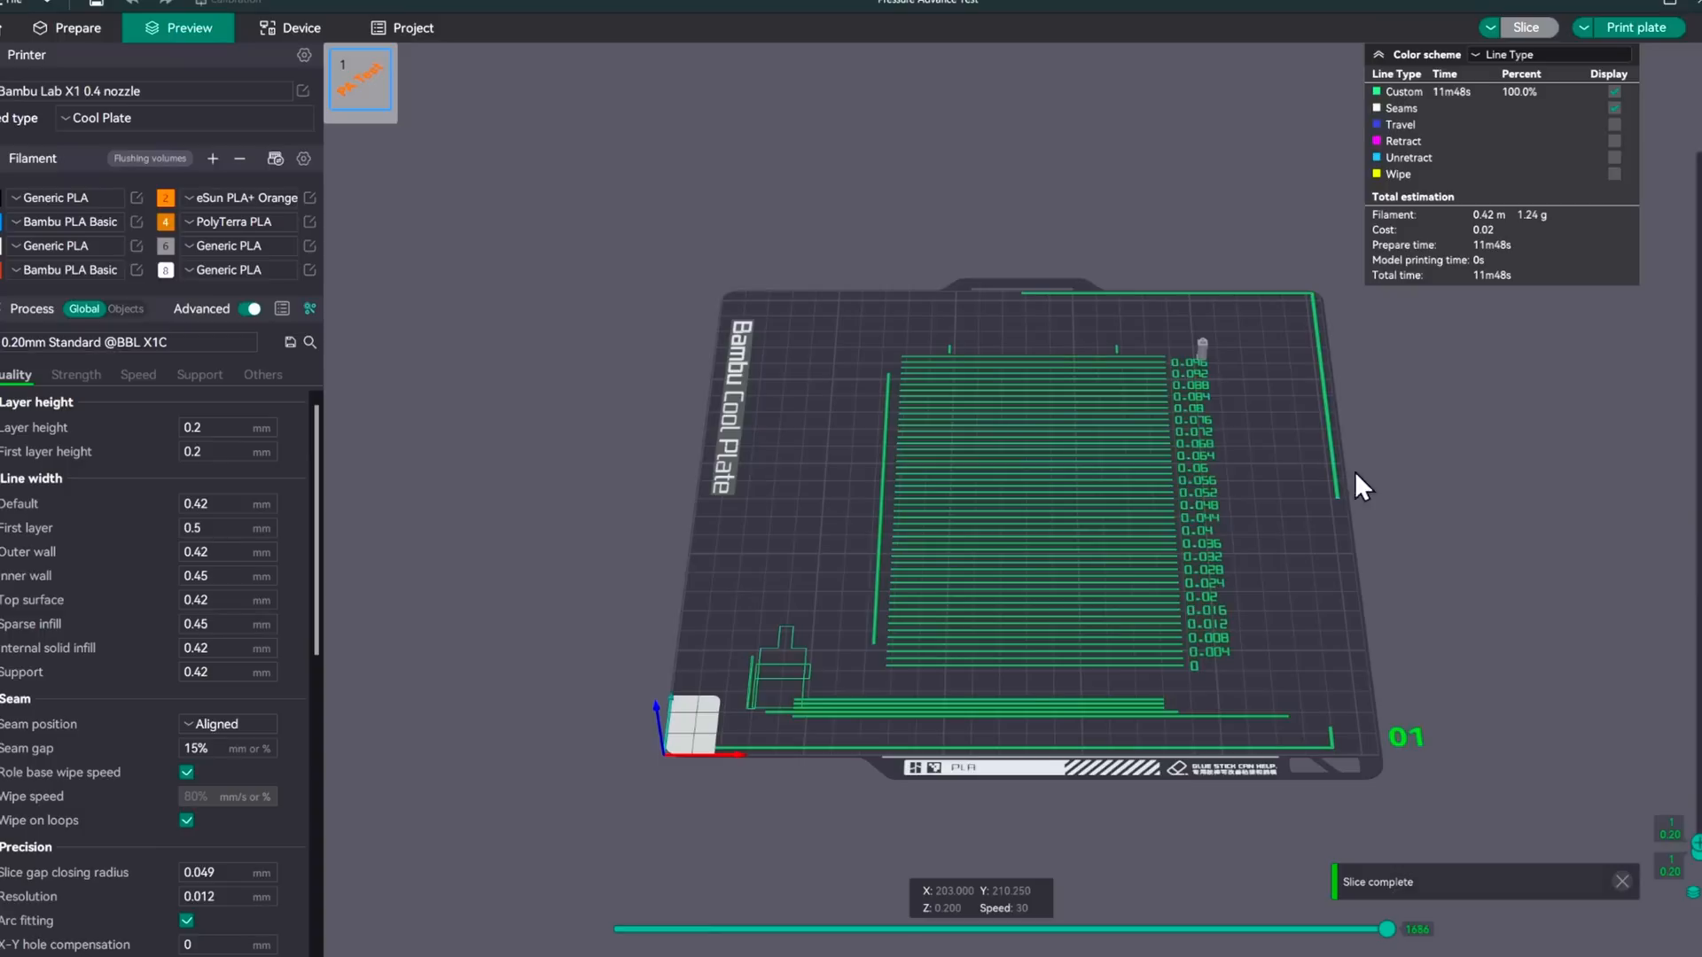
mouse_move(1088, 550)
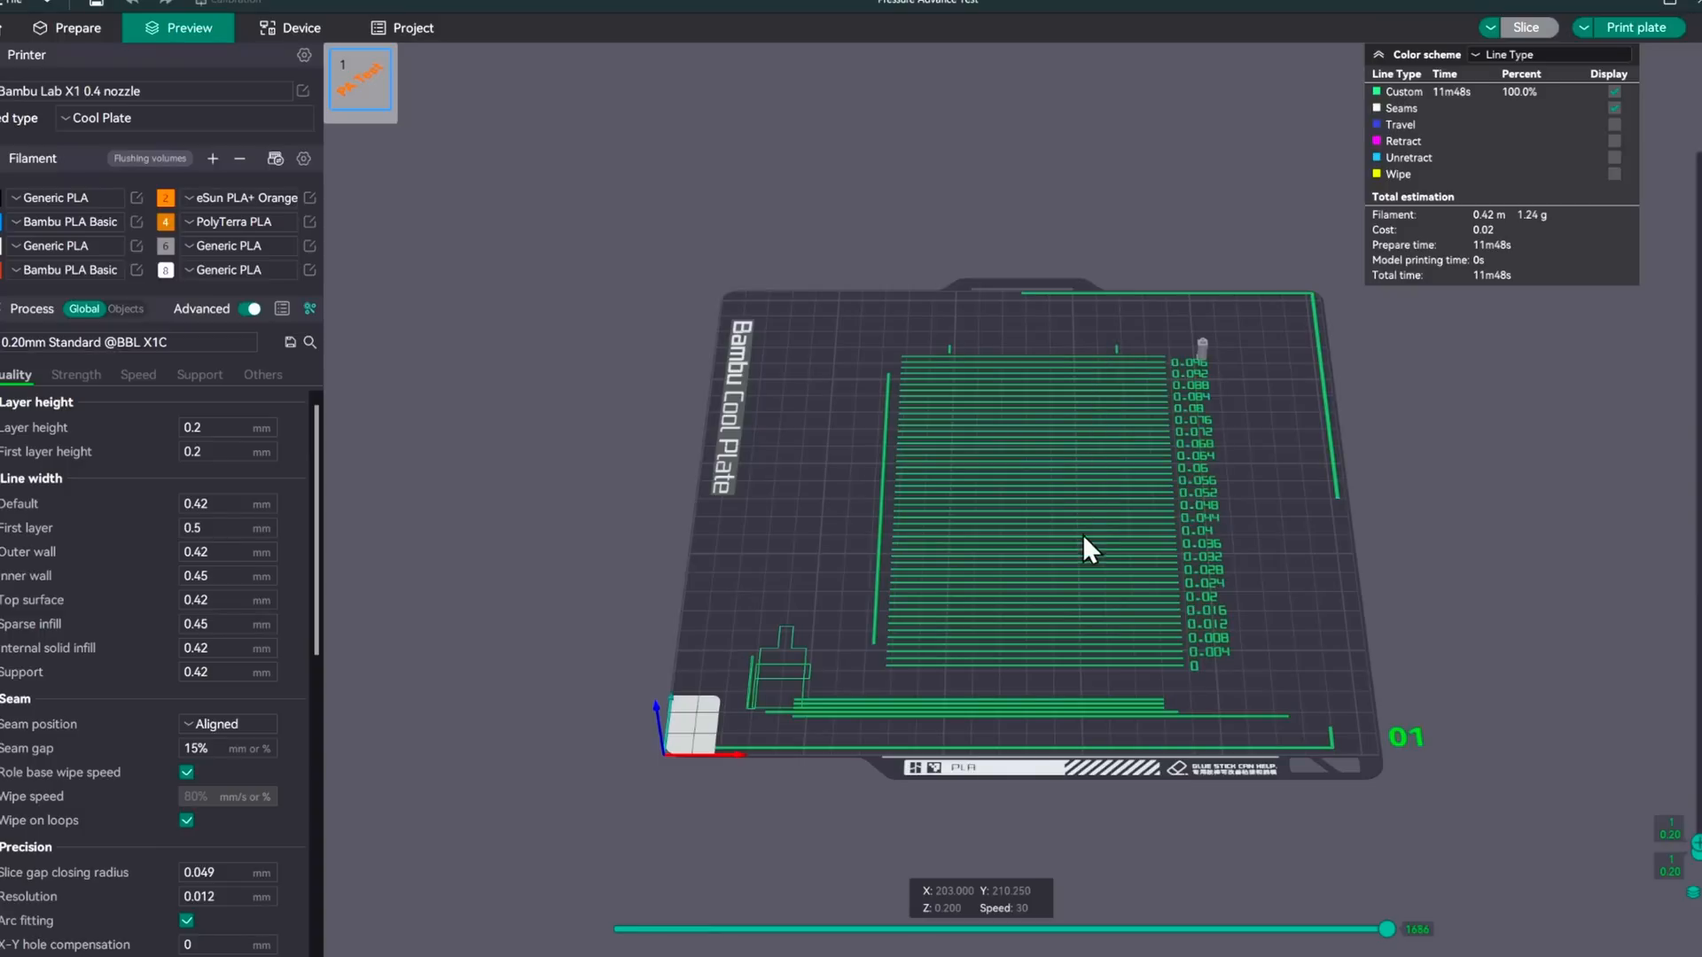
mouse_move(1101, 515)
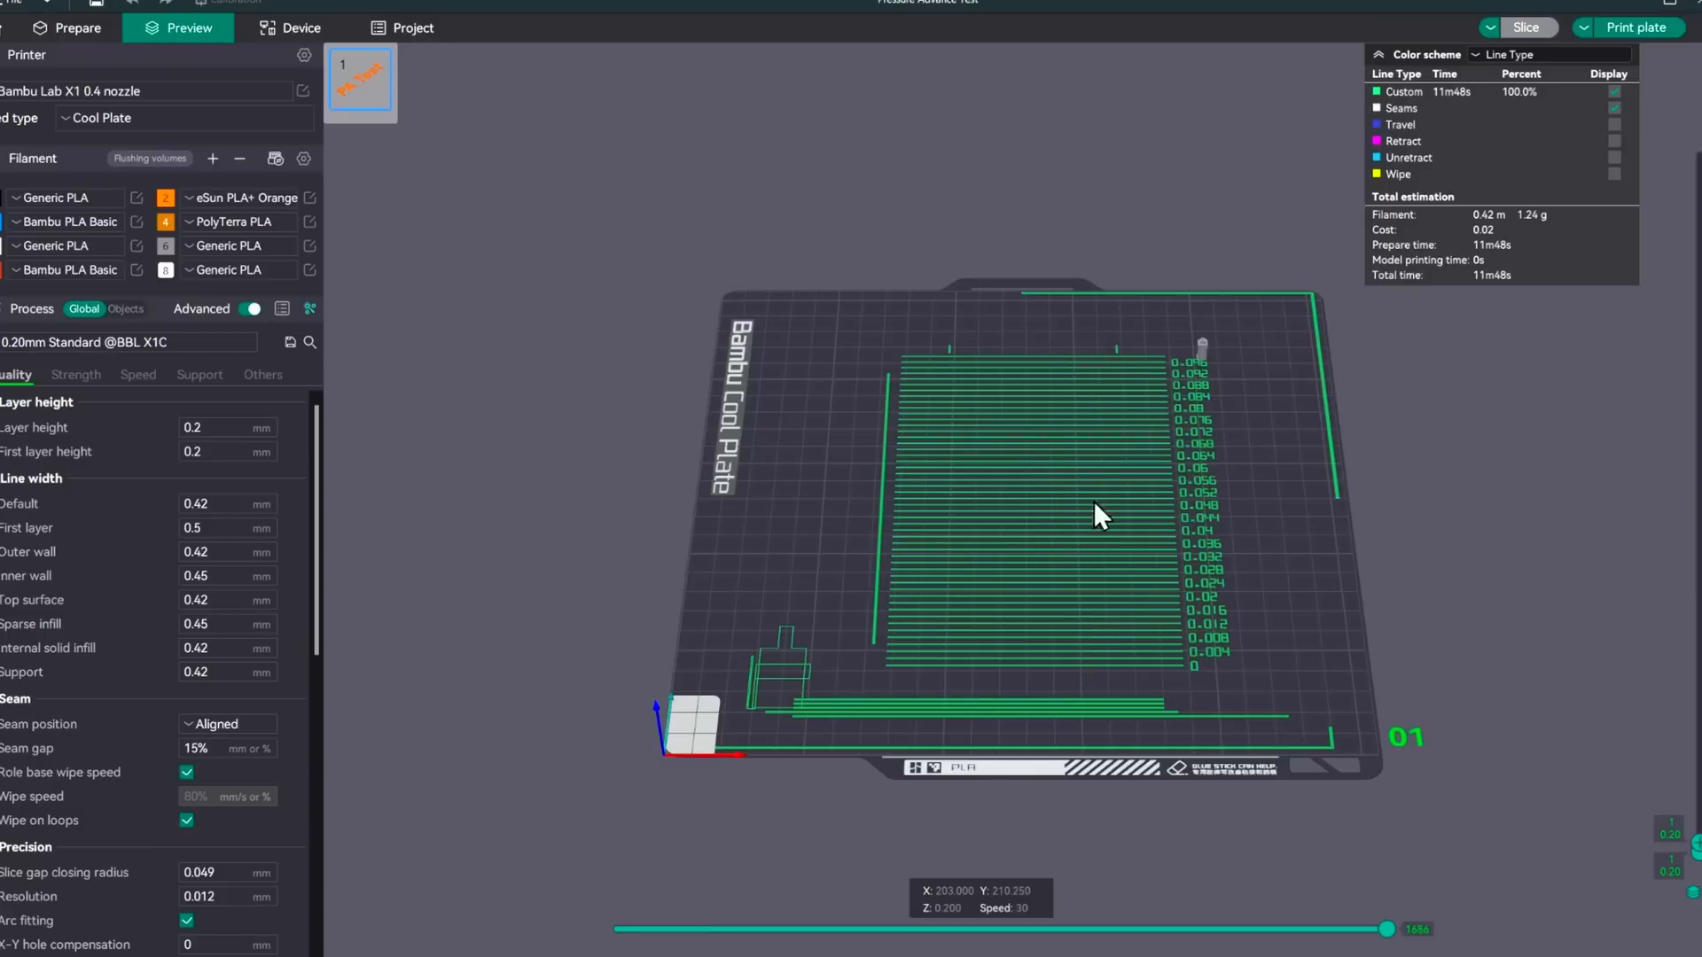
mouse_move(946, 557)
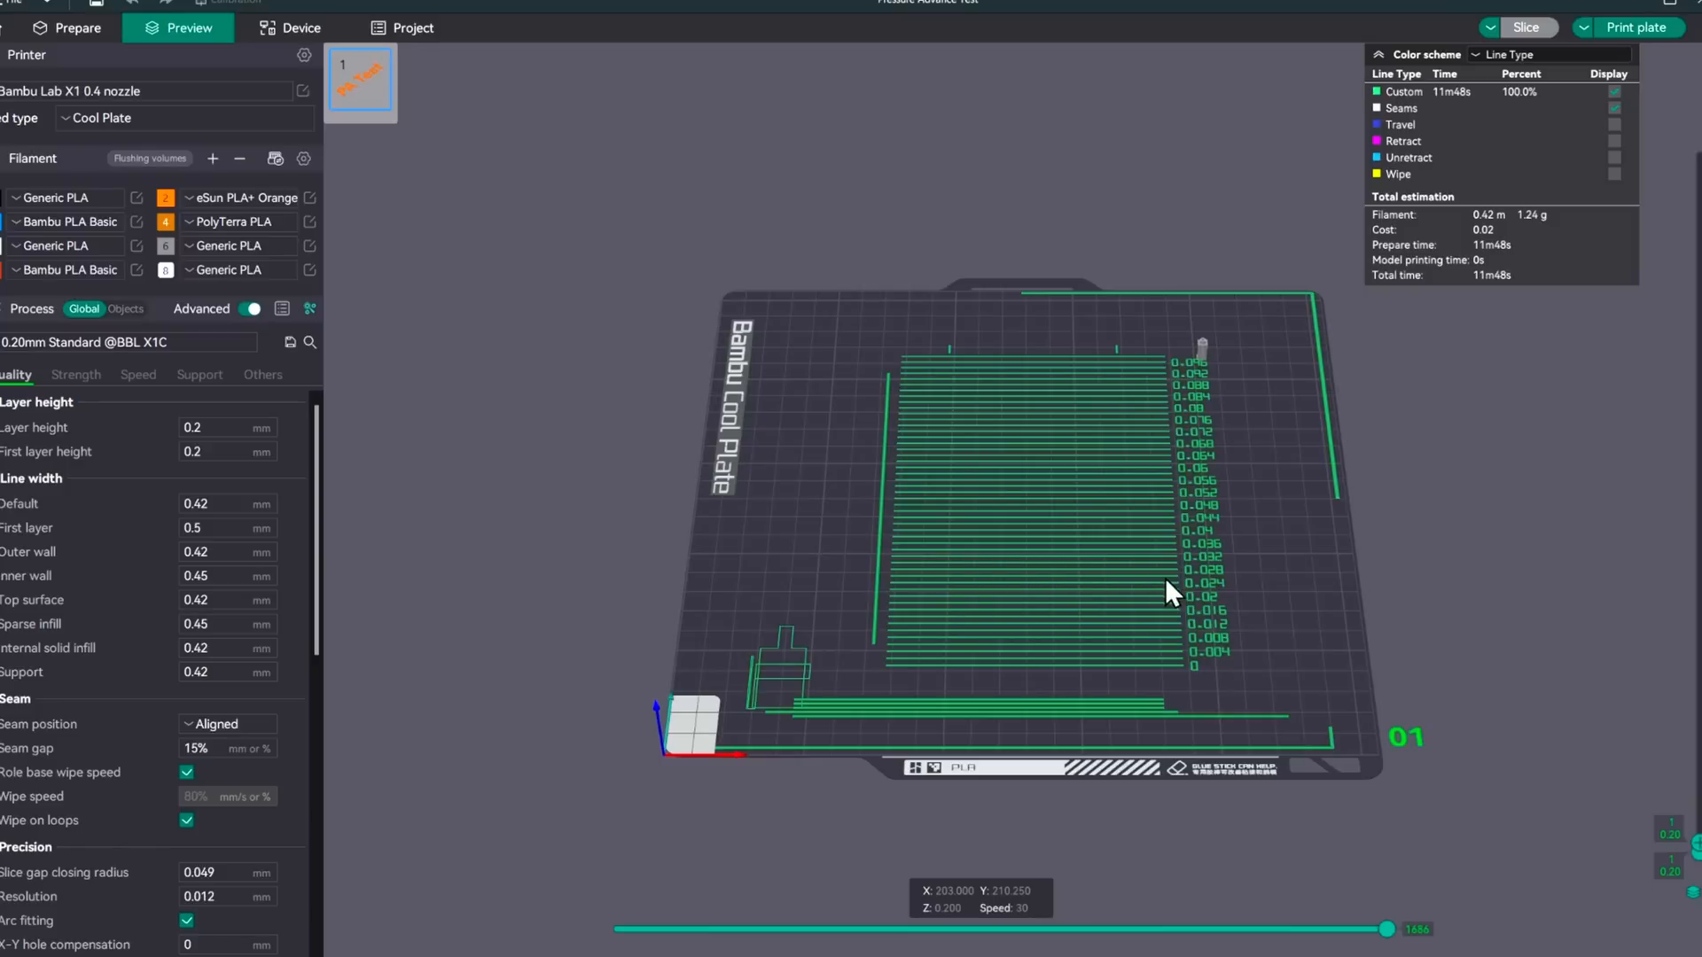
mouse_move(1191, 607)
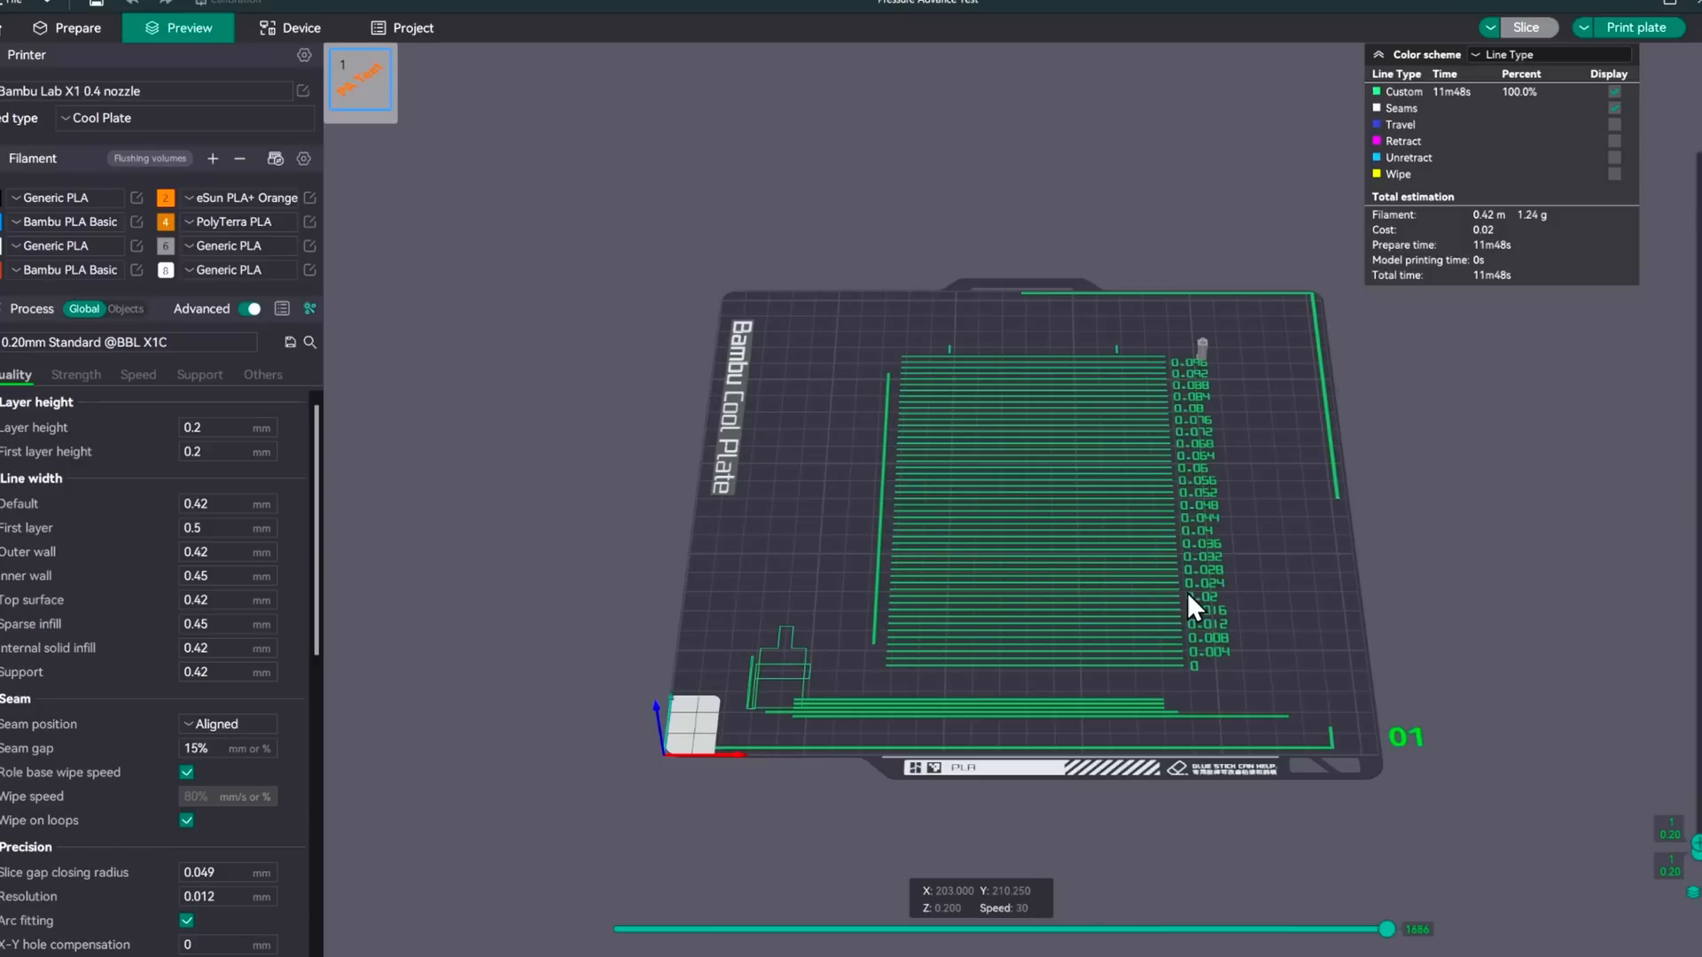
mouse_move(356, 223)
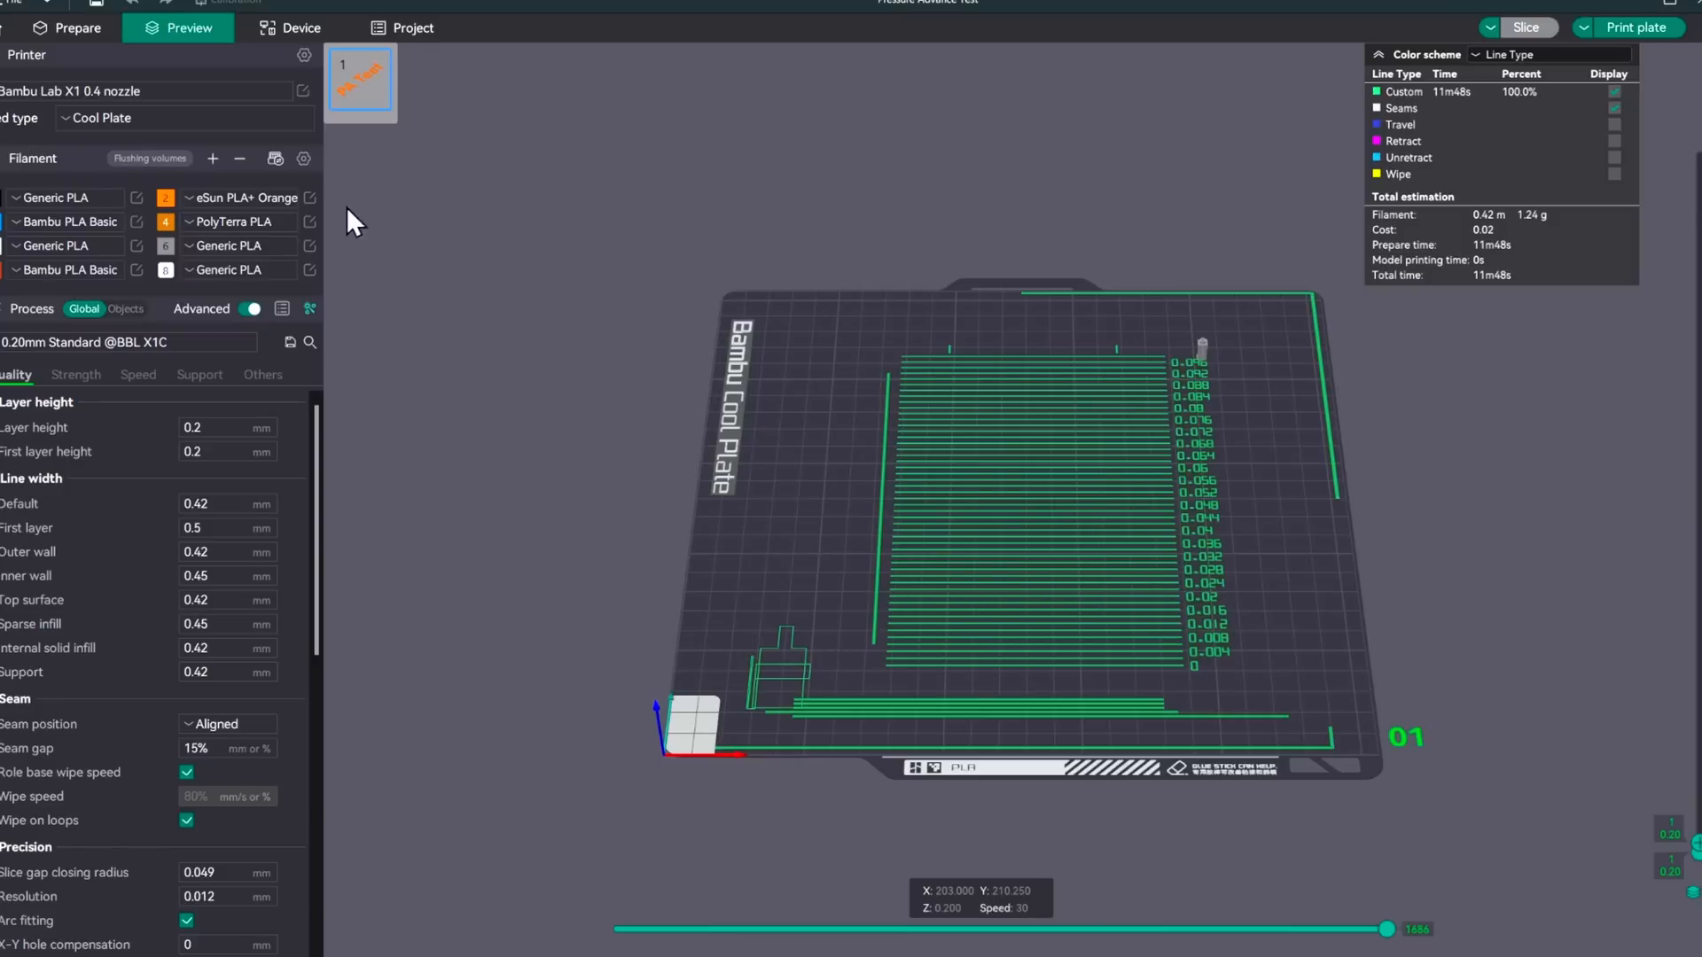
click(310, 197)
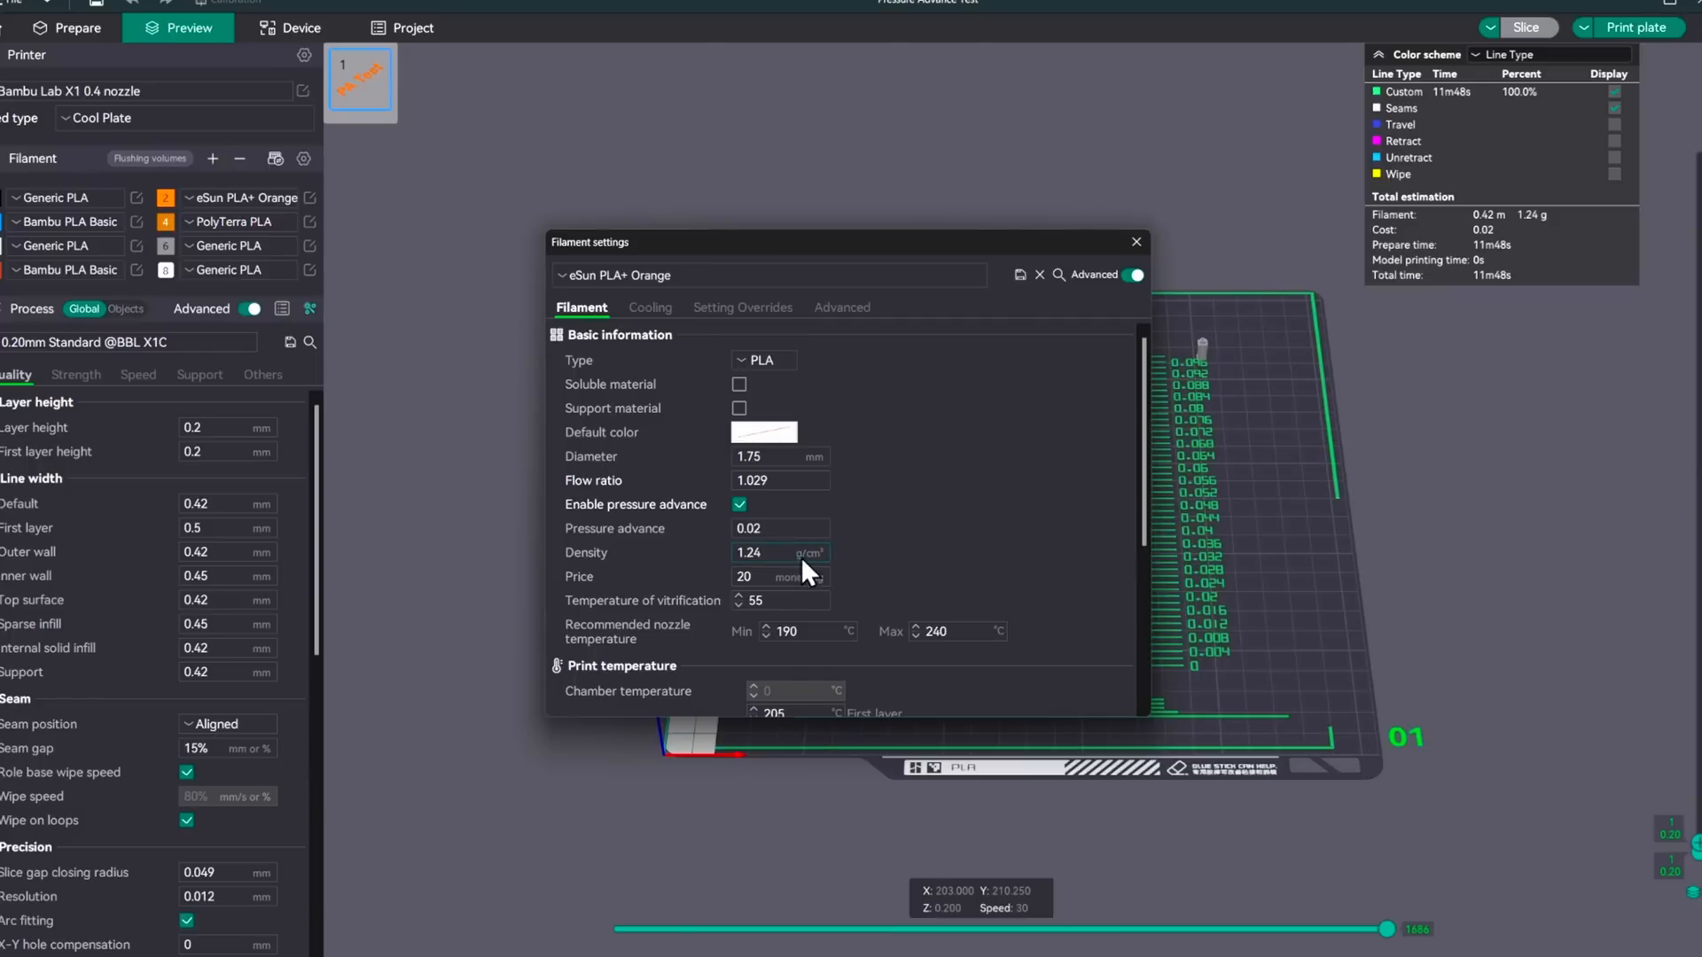
click(748, 529)
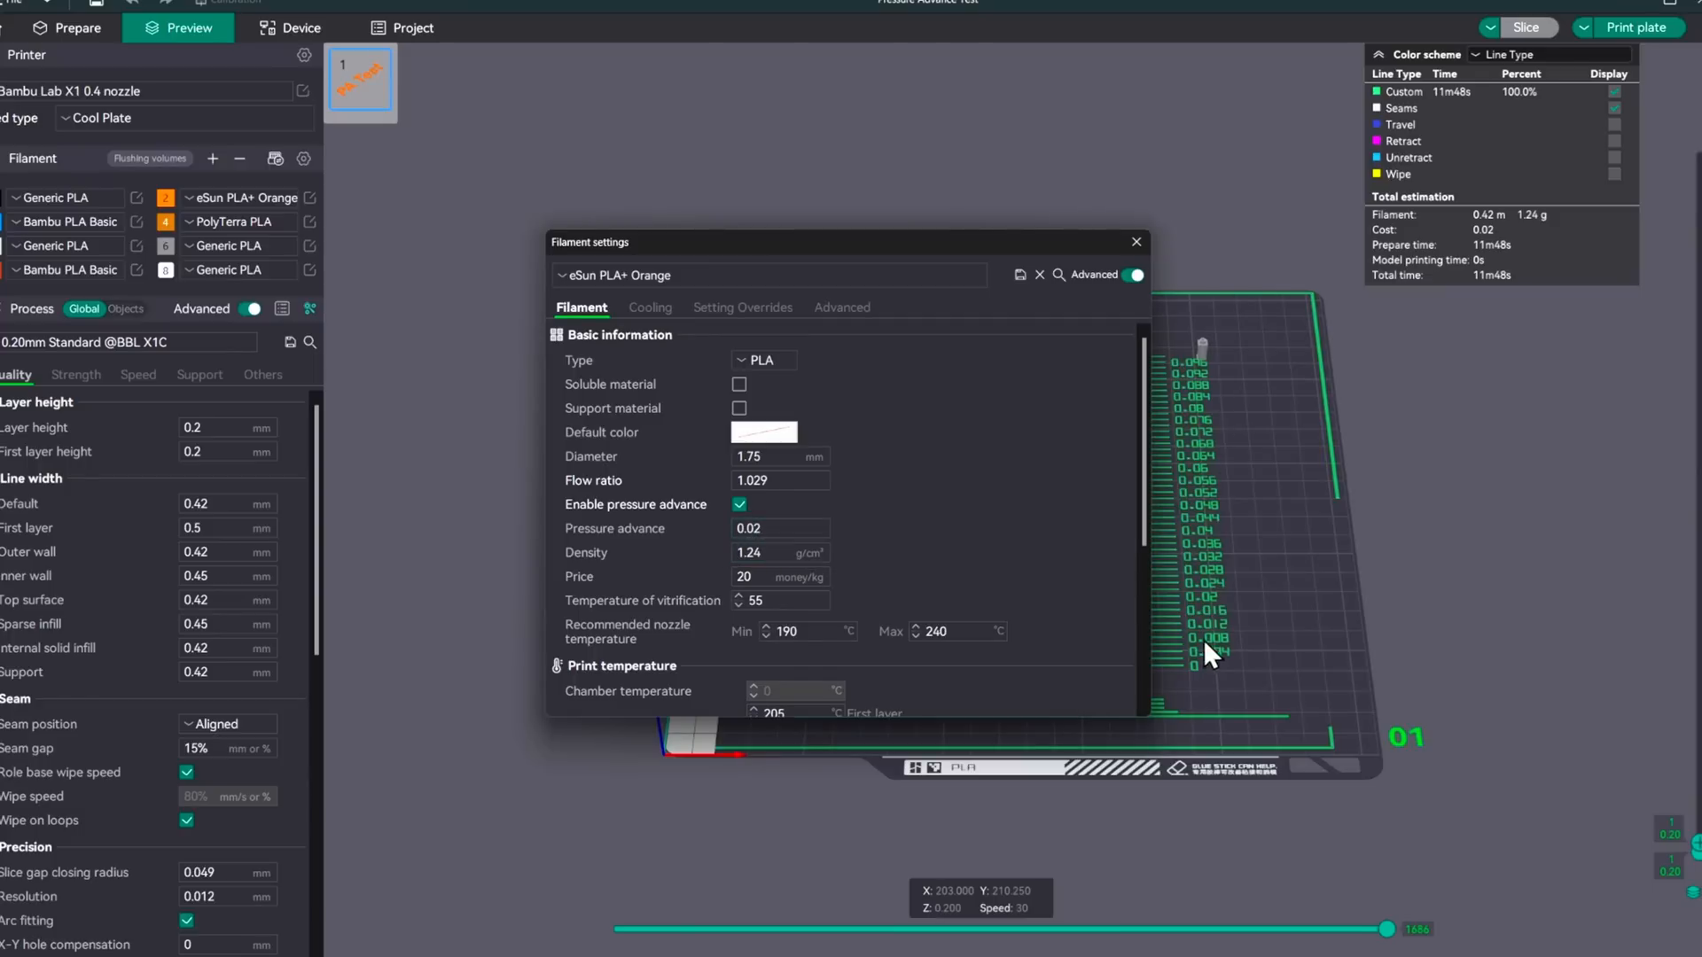
click(1135, 243)
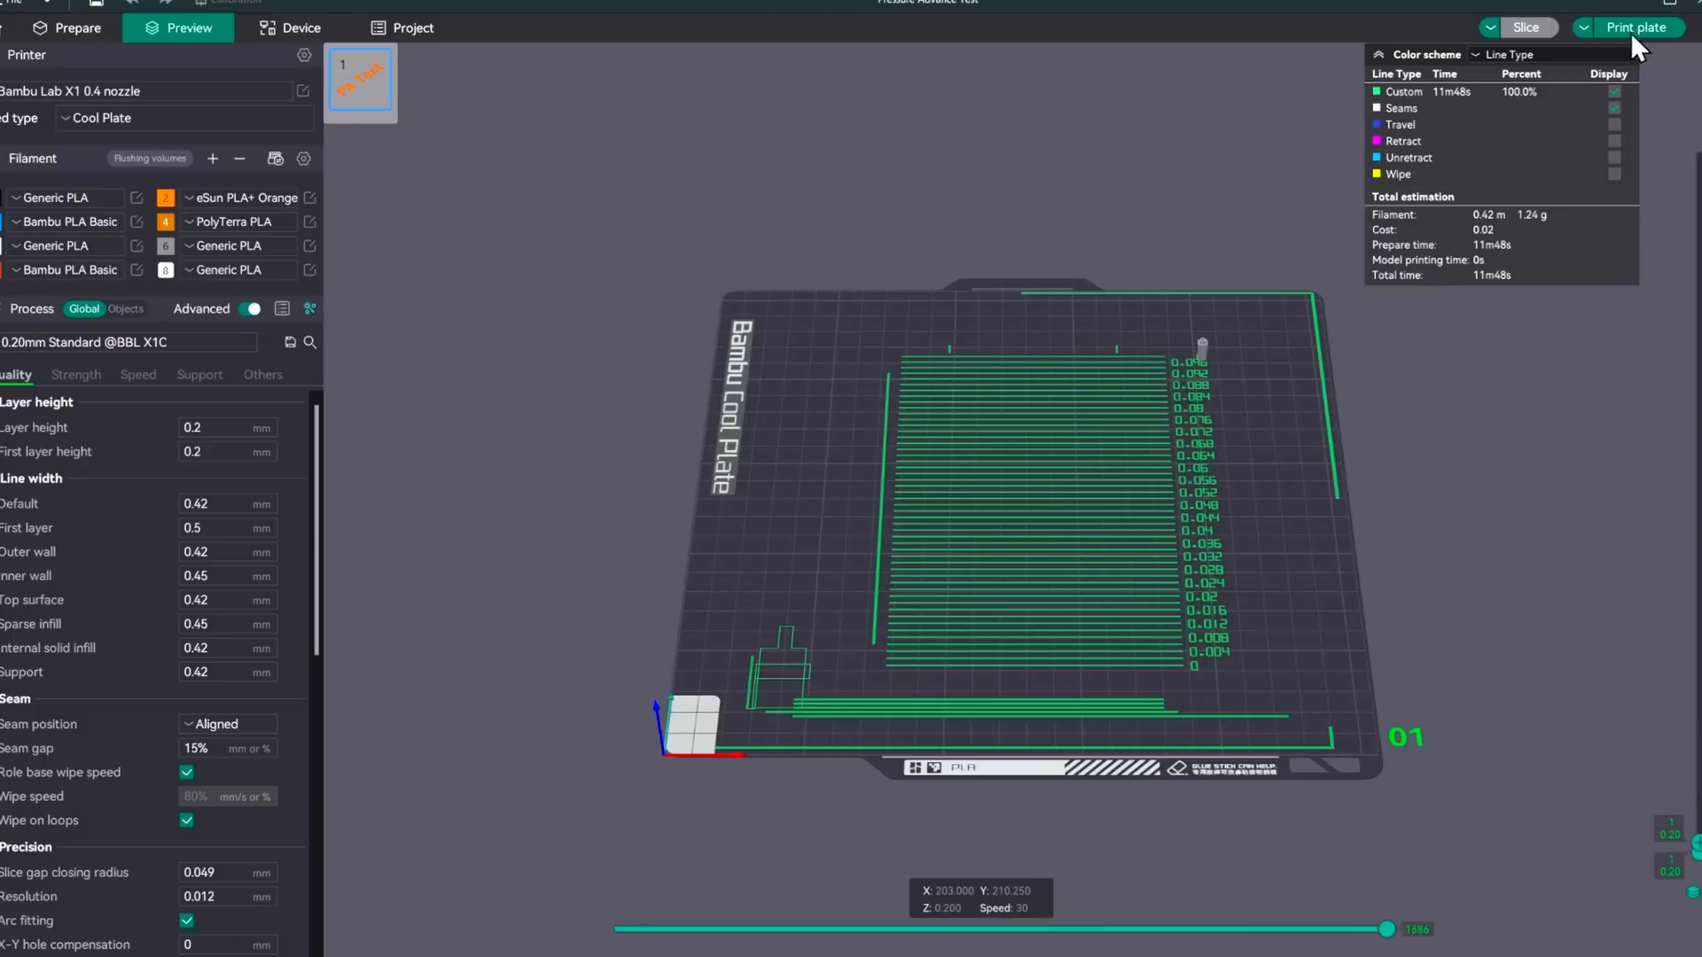
click(1634, 27)
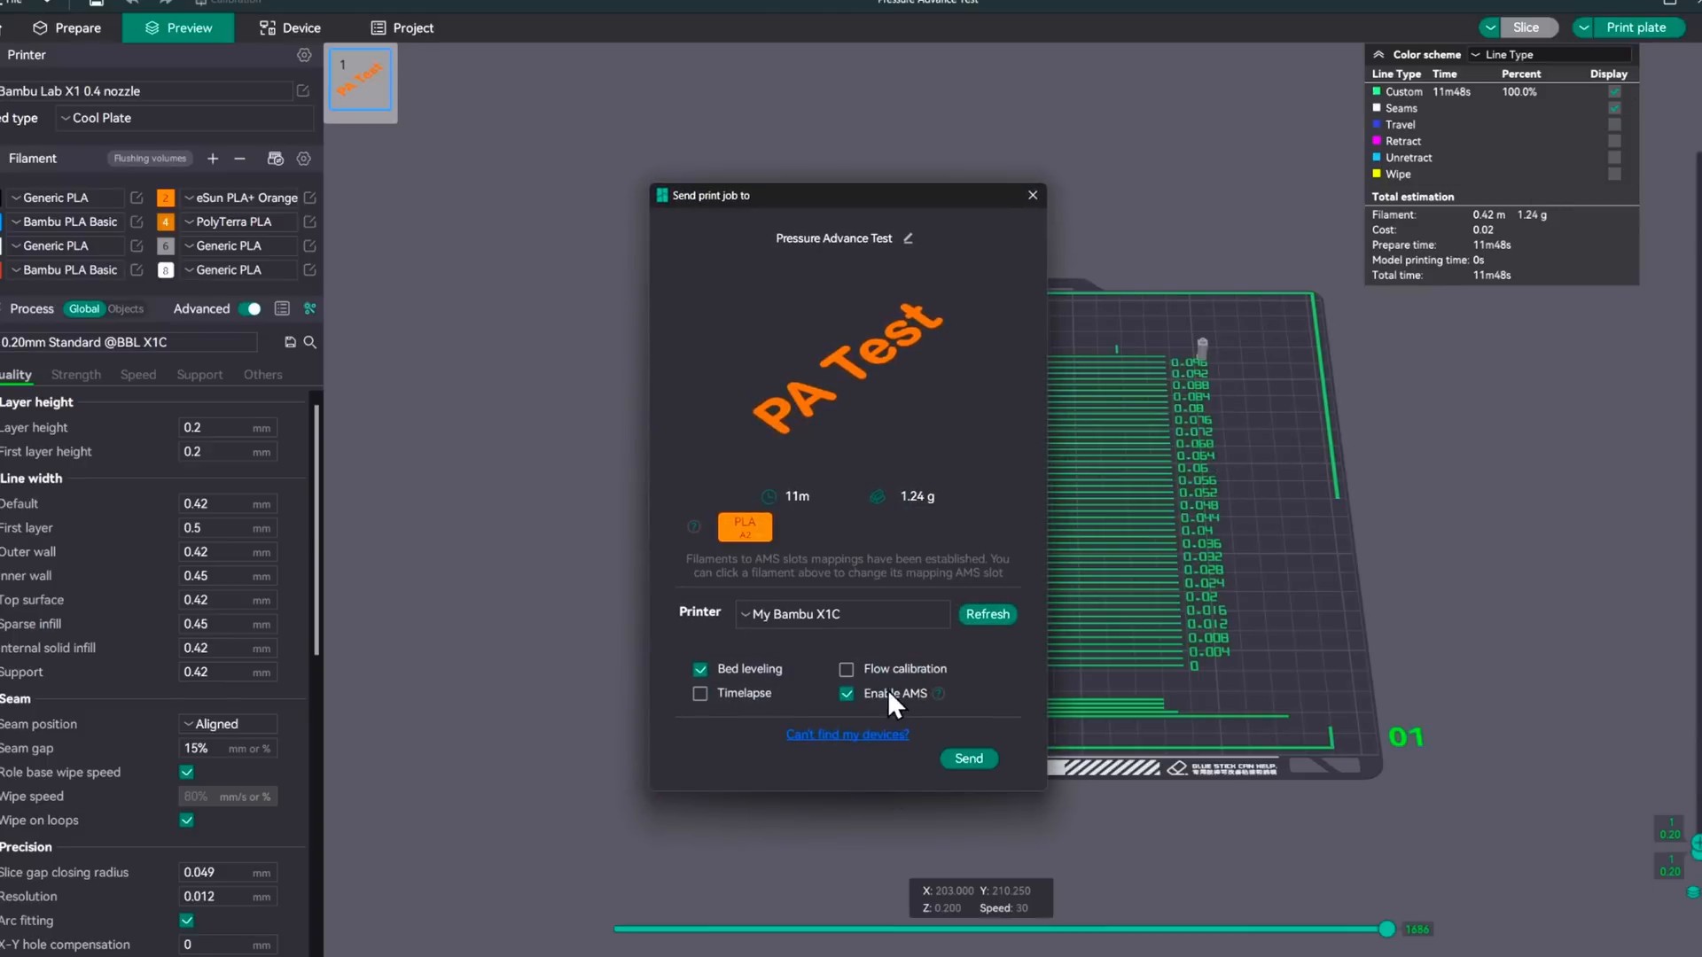